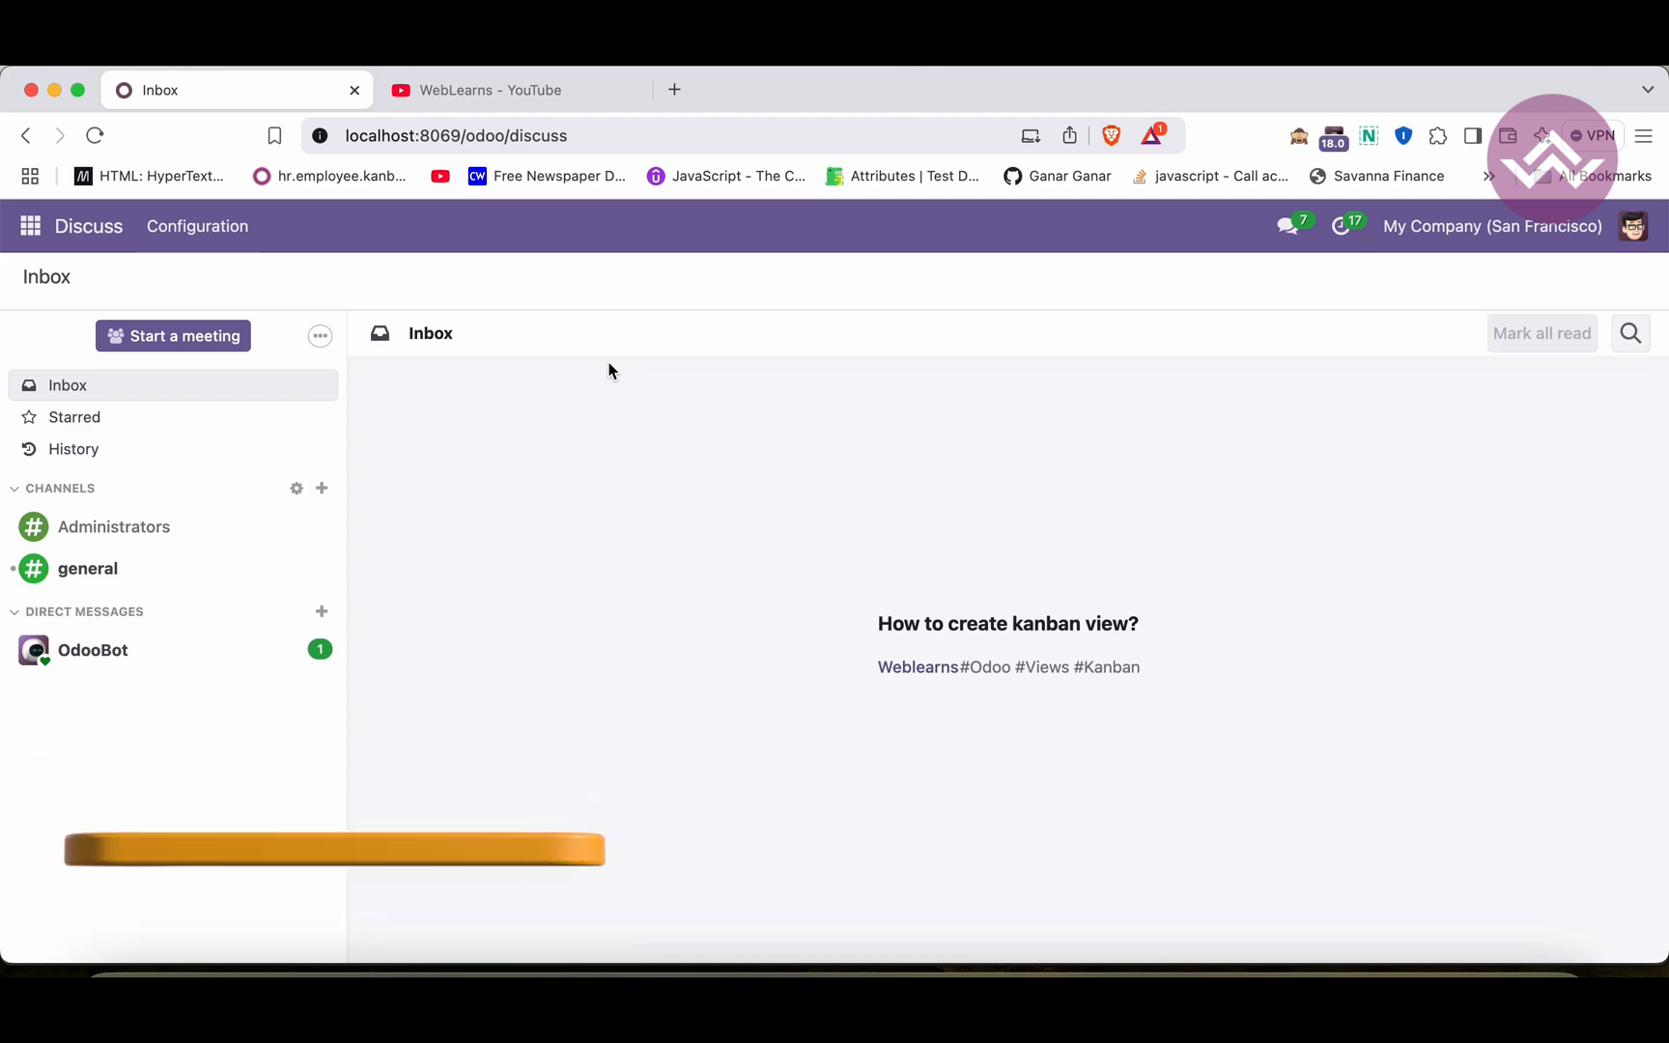
Step: Browse the WebLearns channel's Odoo 17 and 18 Development Tutorial playlists, then return to the channel top
click(483, 89)
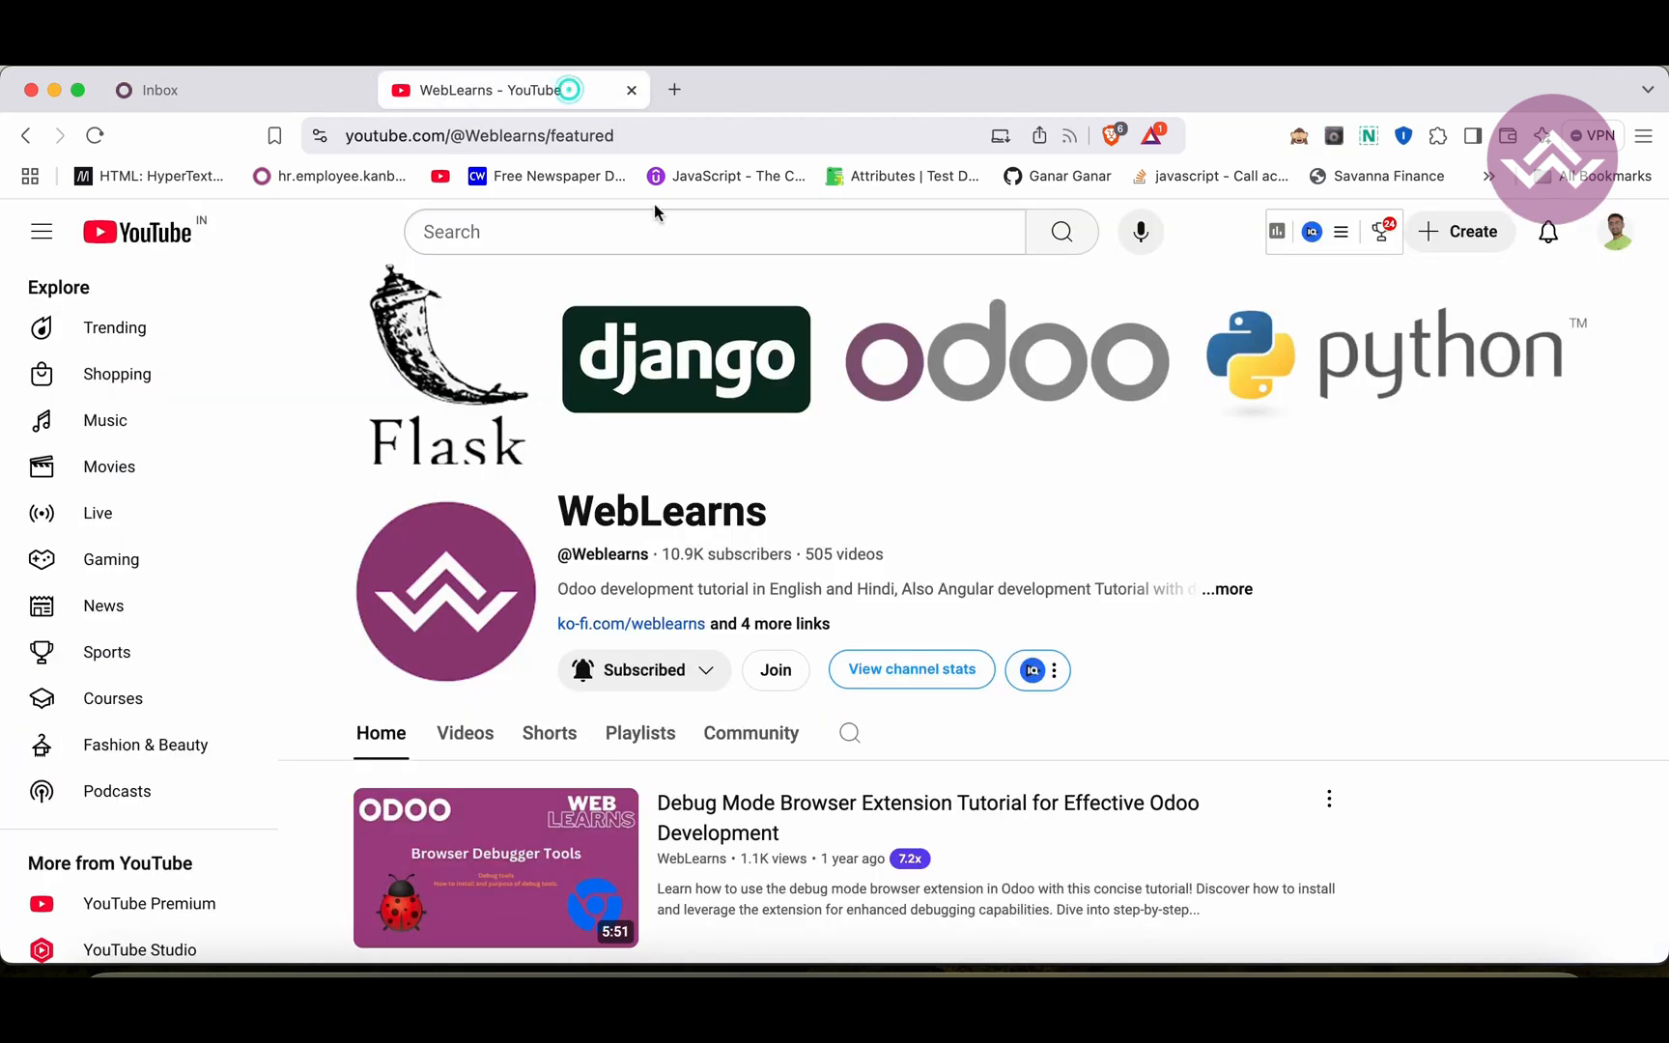
mouse_move(794, 496)
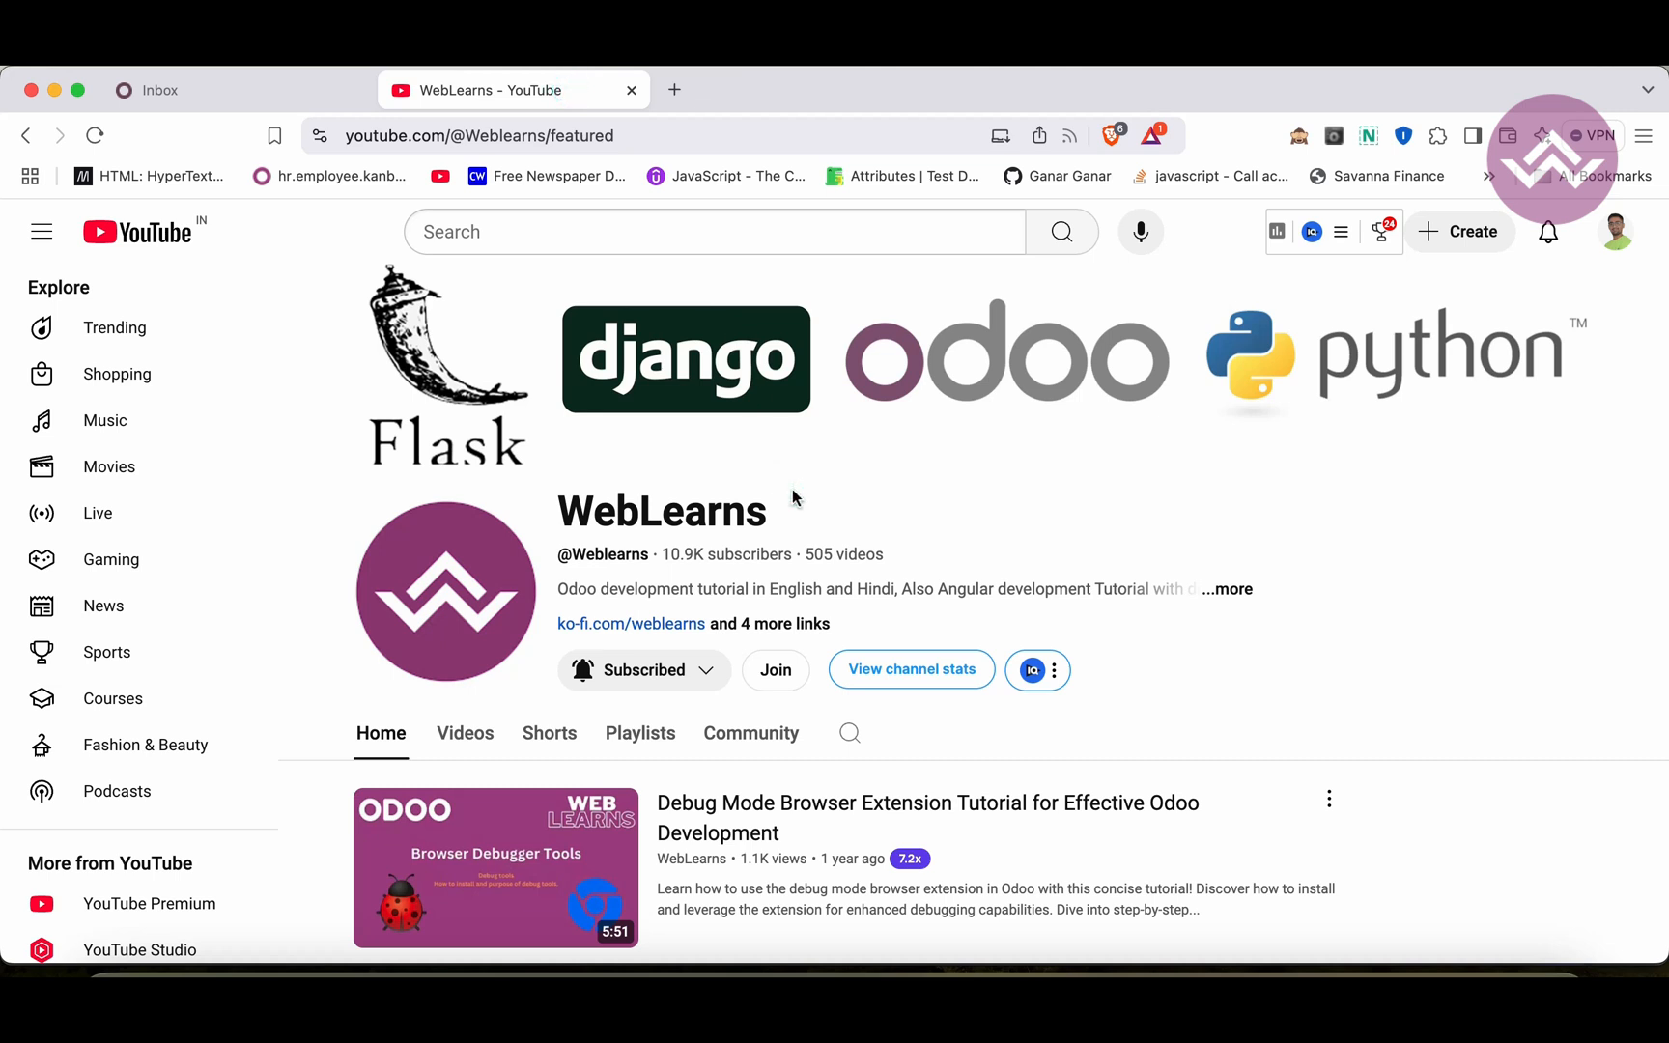
scroll(down, 3)
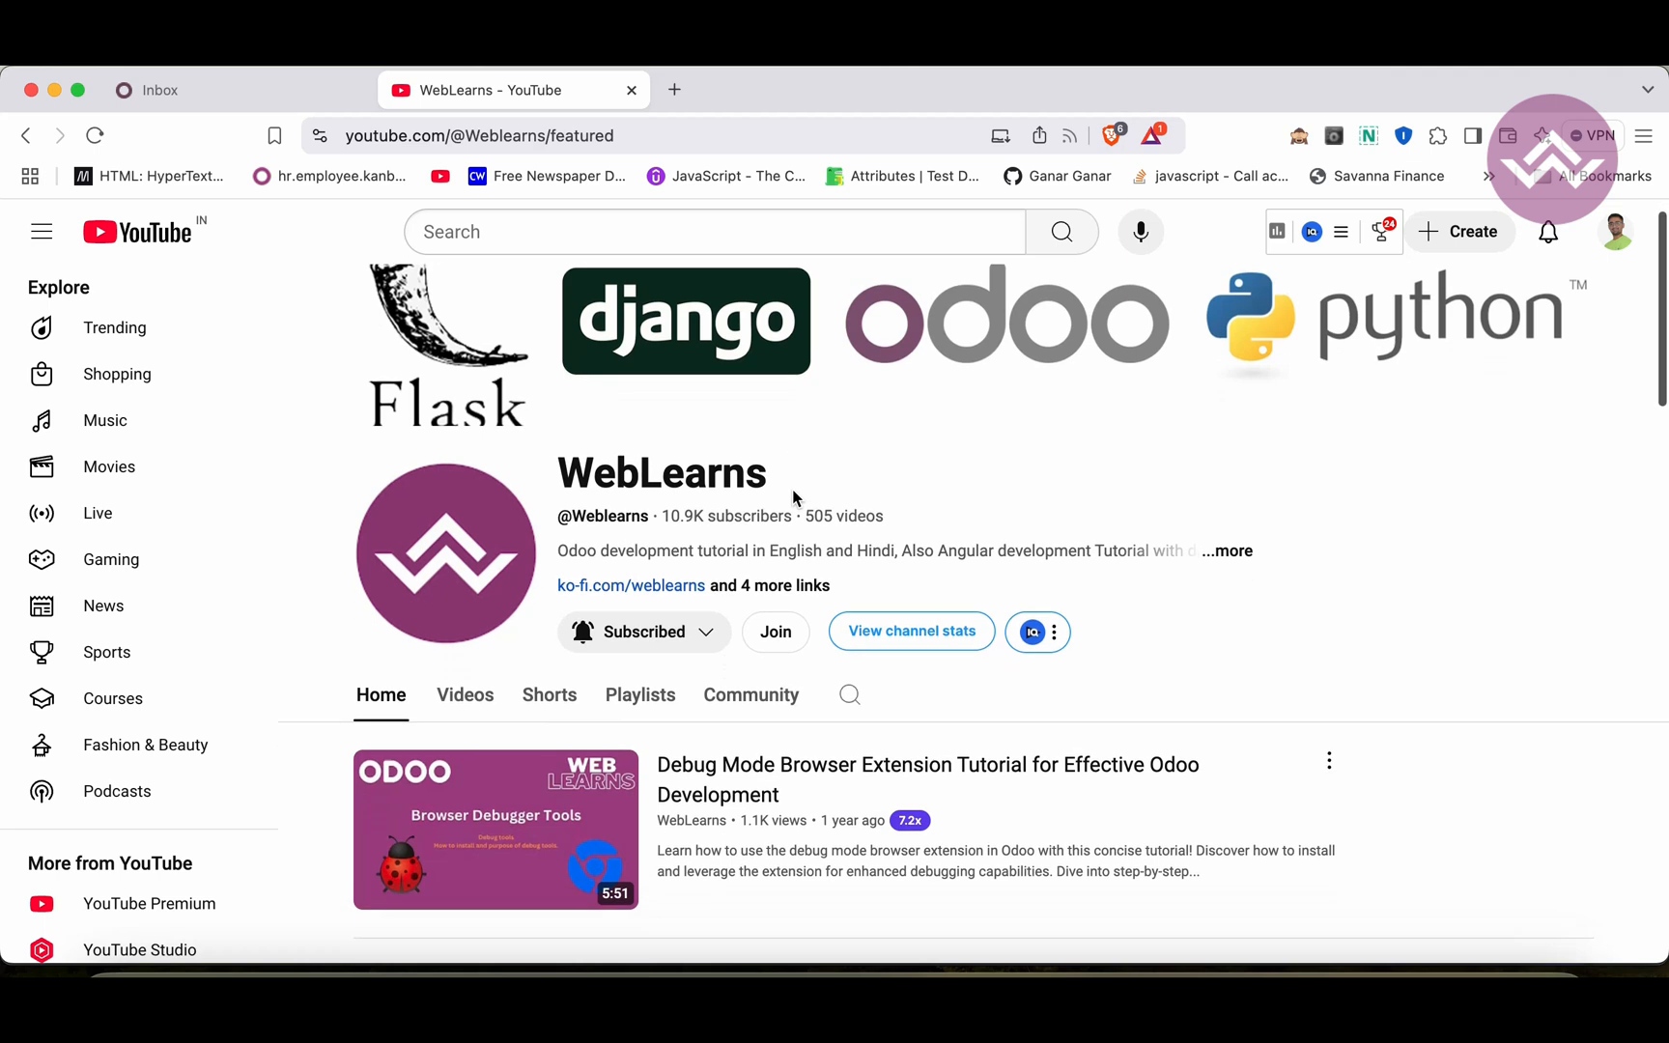
scroll(down, 3)
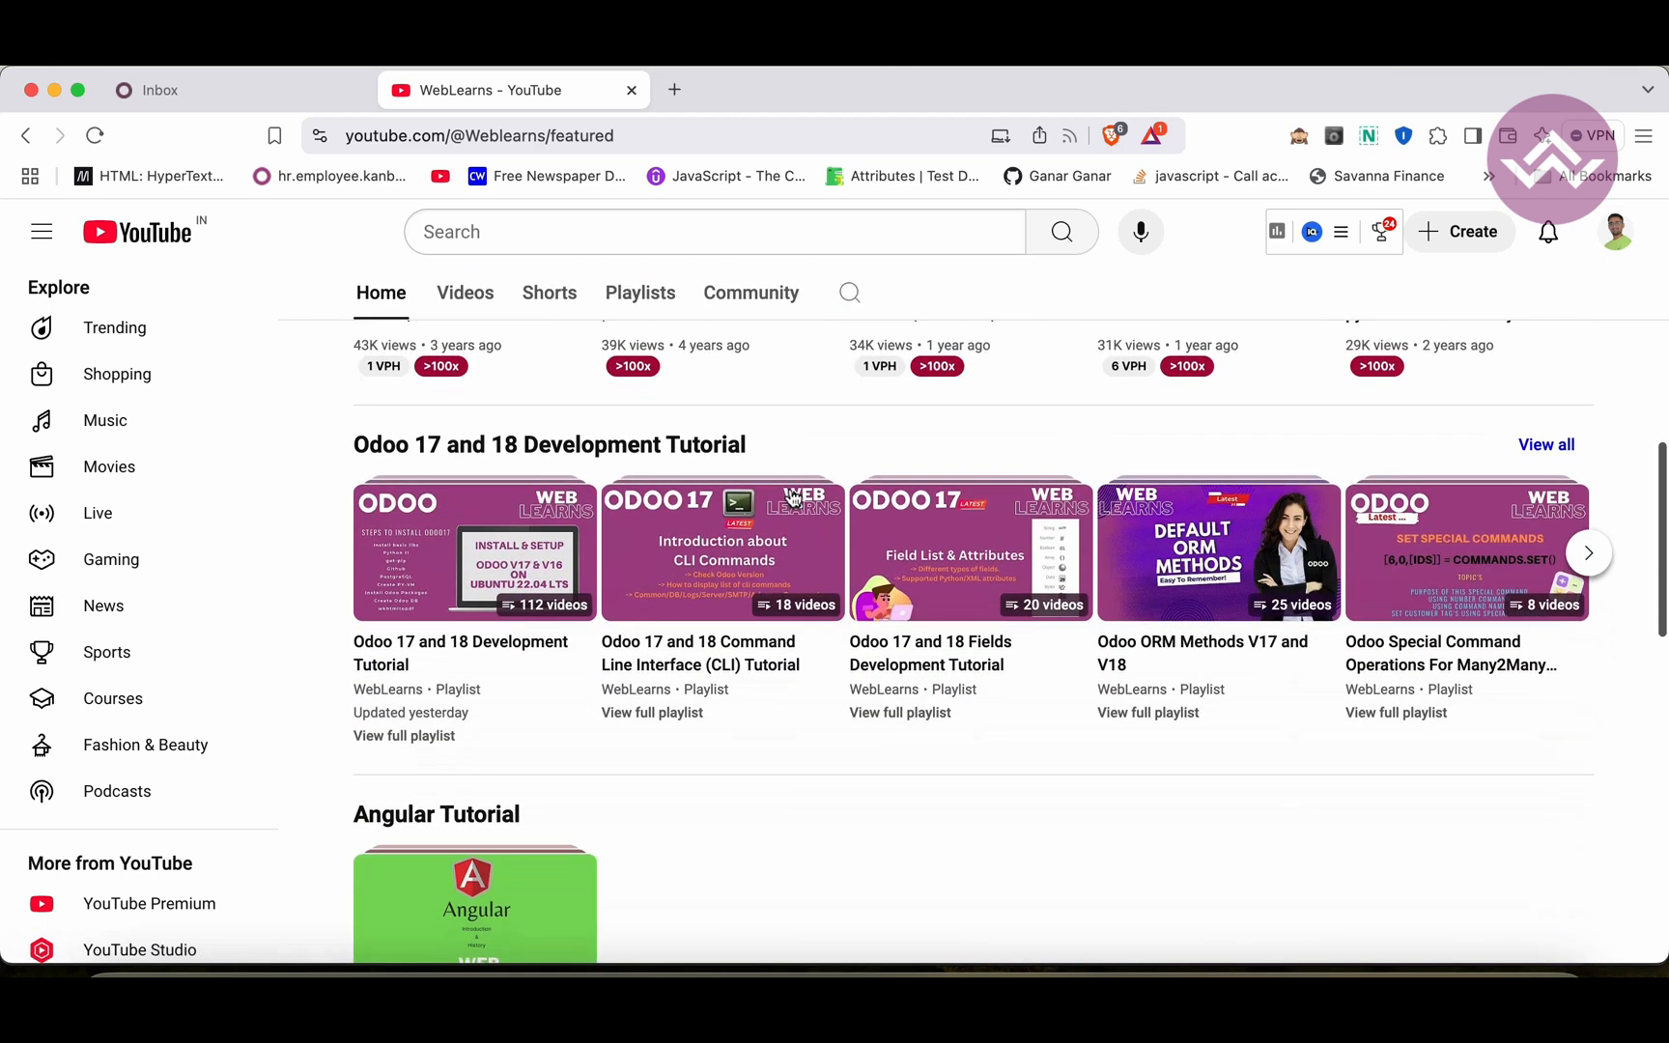
mouse_move(802, 442)
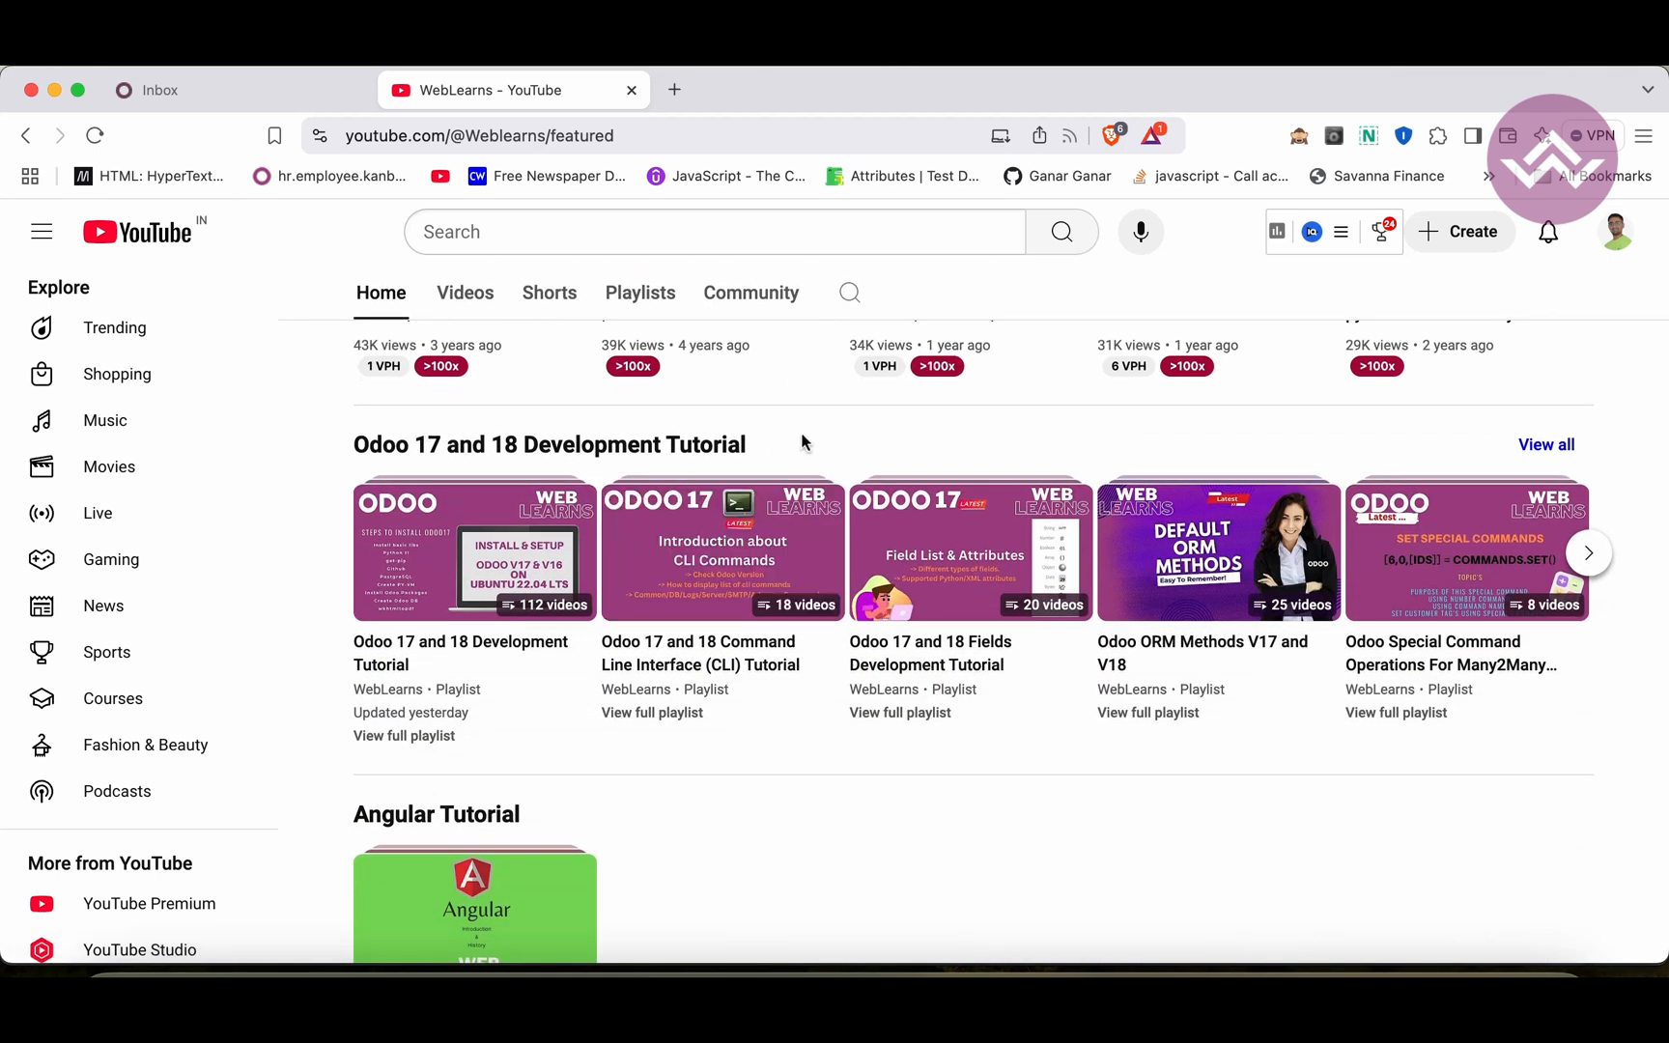
click(1588, 550)
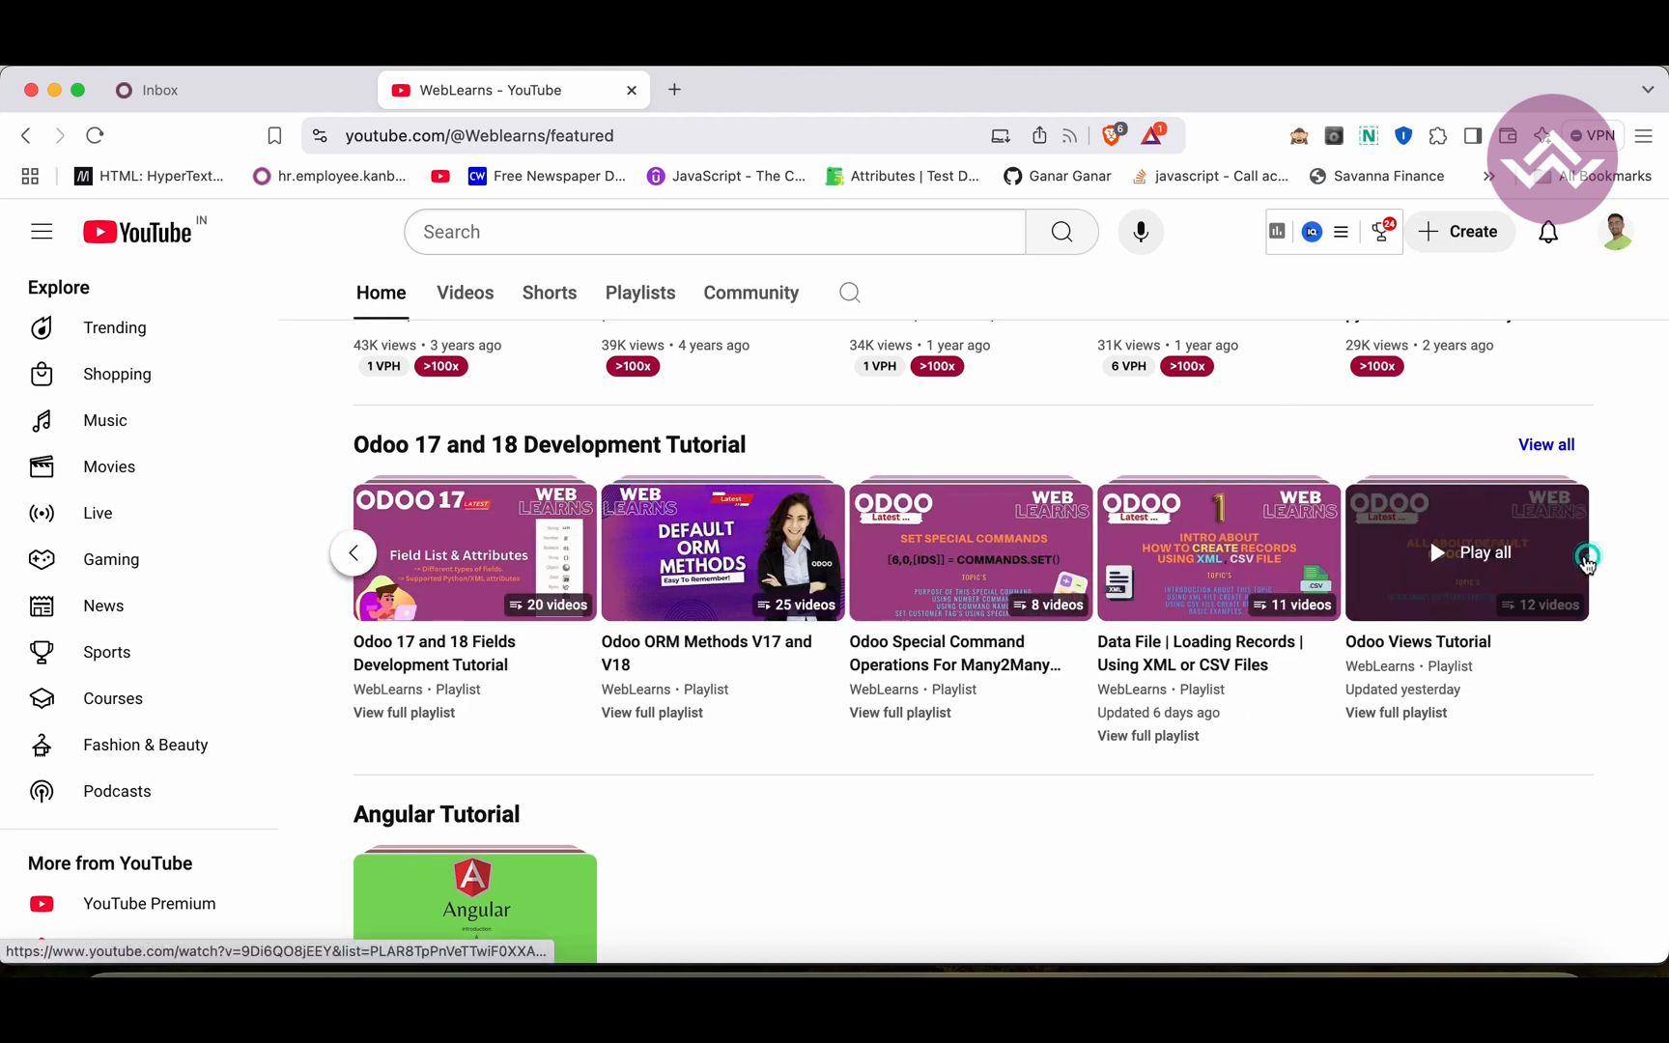
mouse_move(1136, 433)
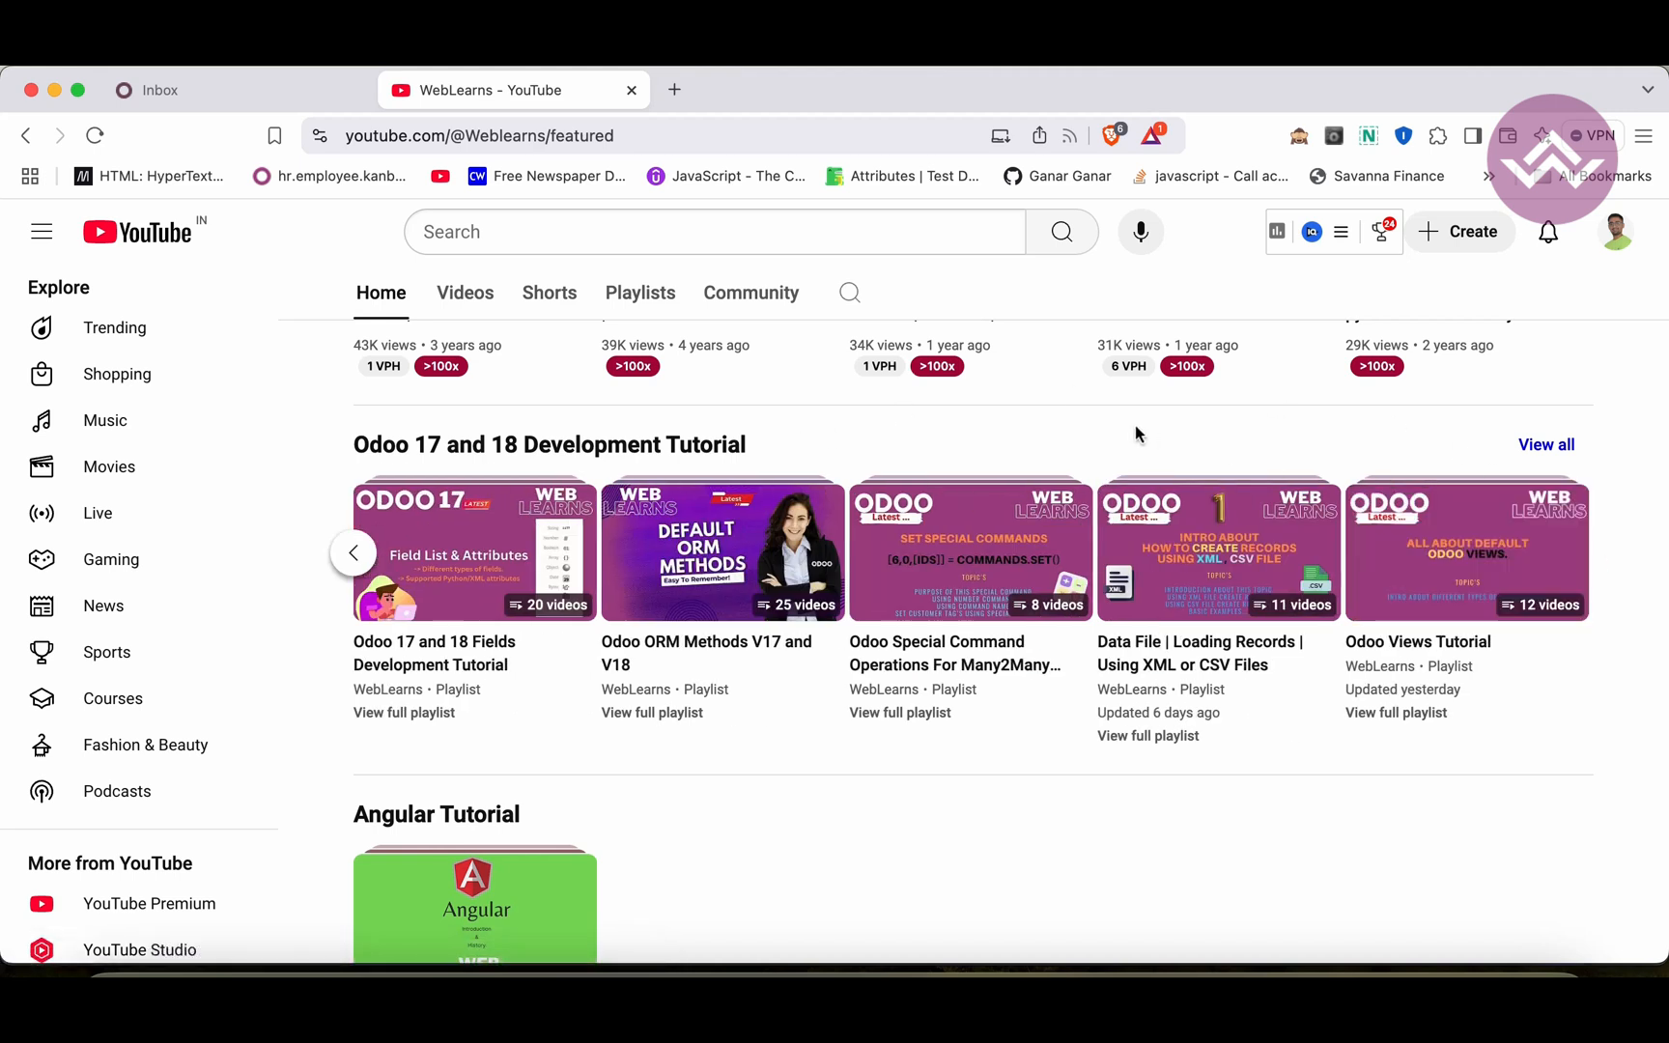
click(351, 552)
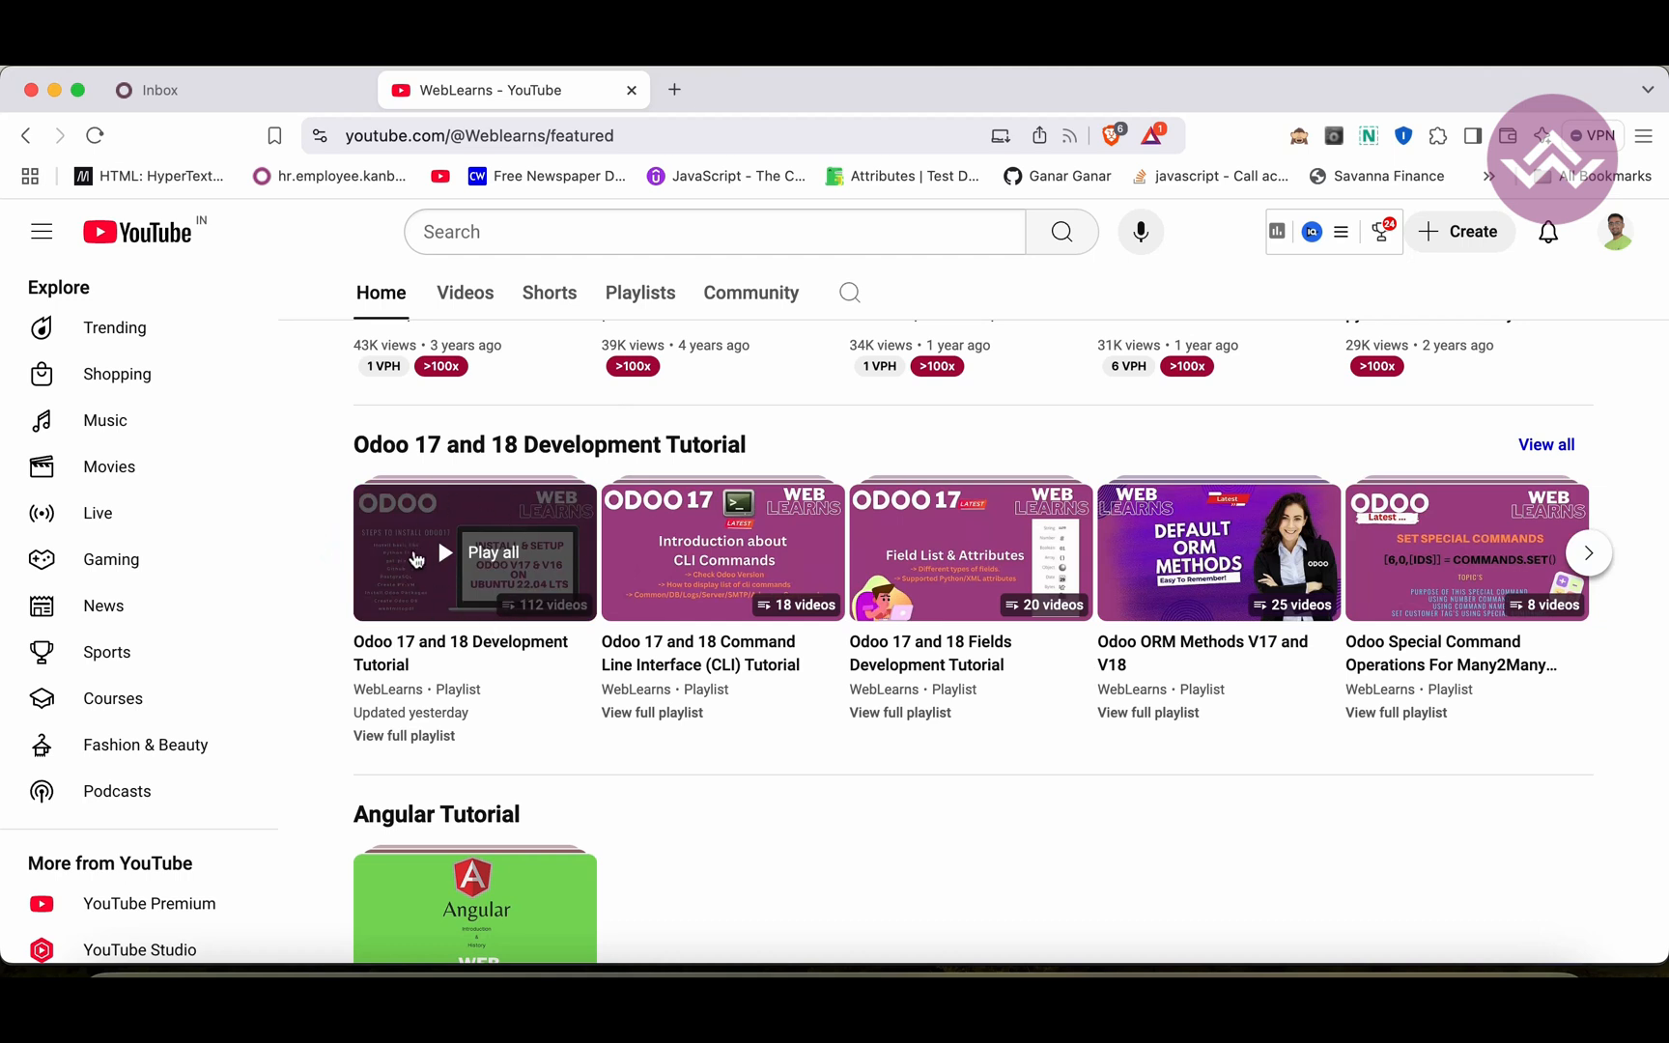
mouse_move(1466, 553)
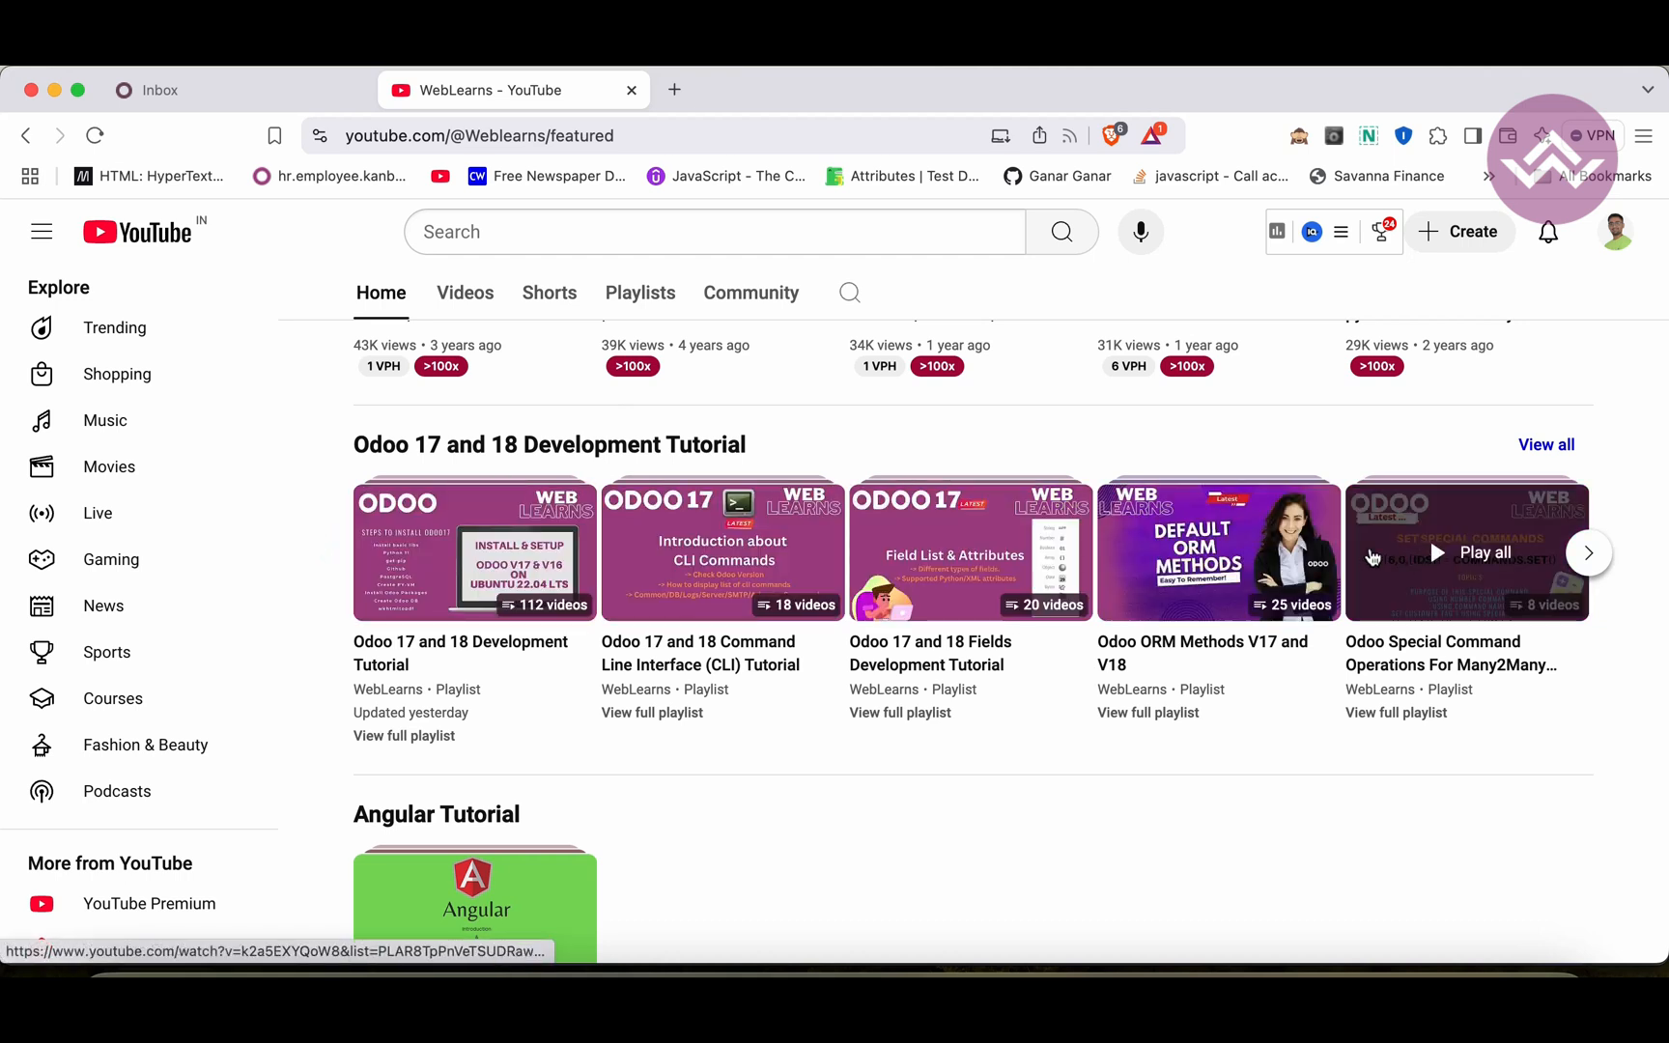
scroll(up, 3)
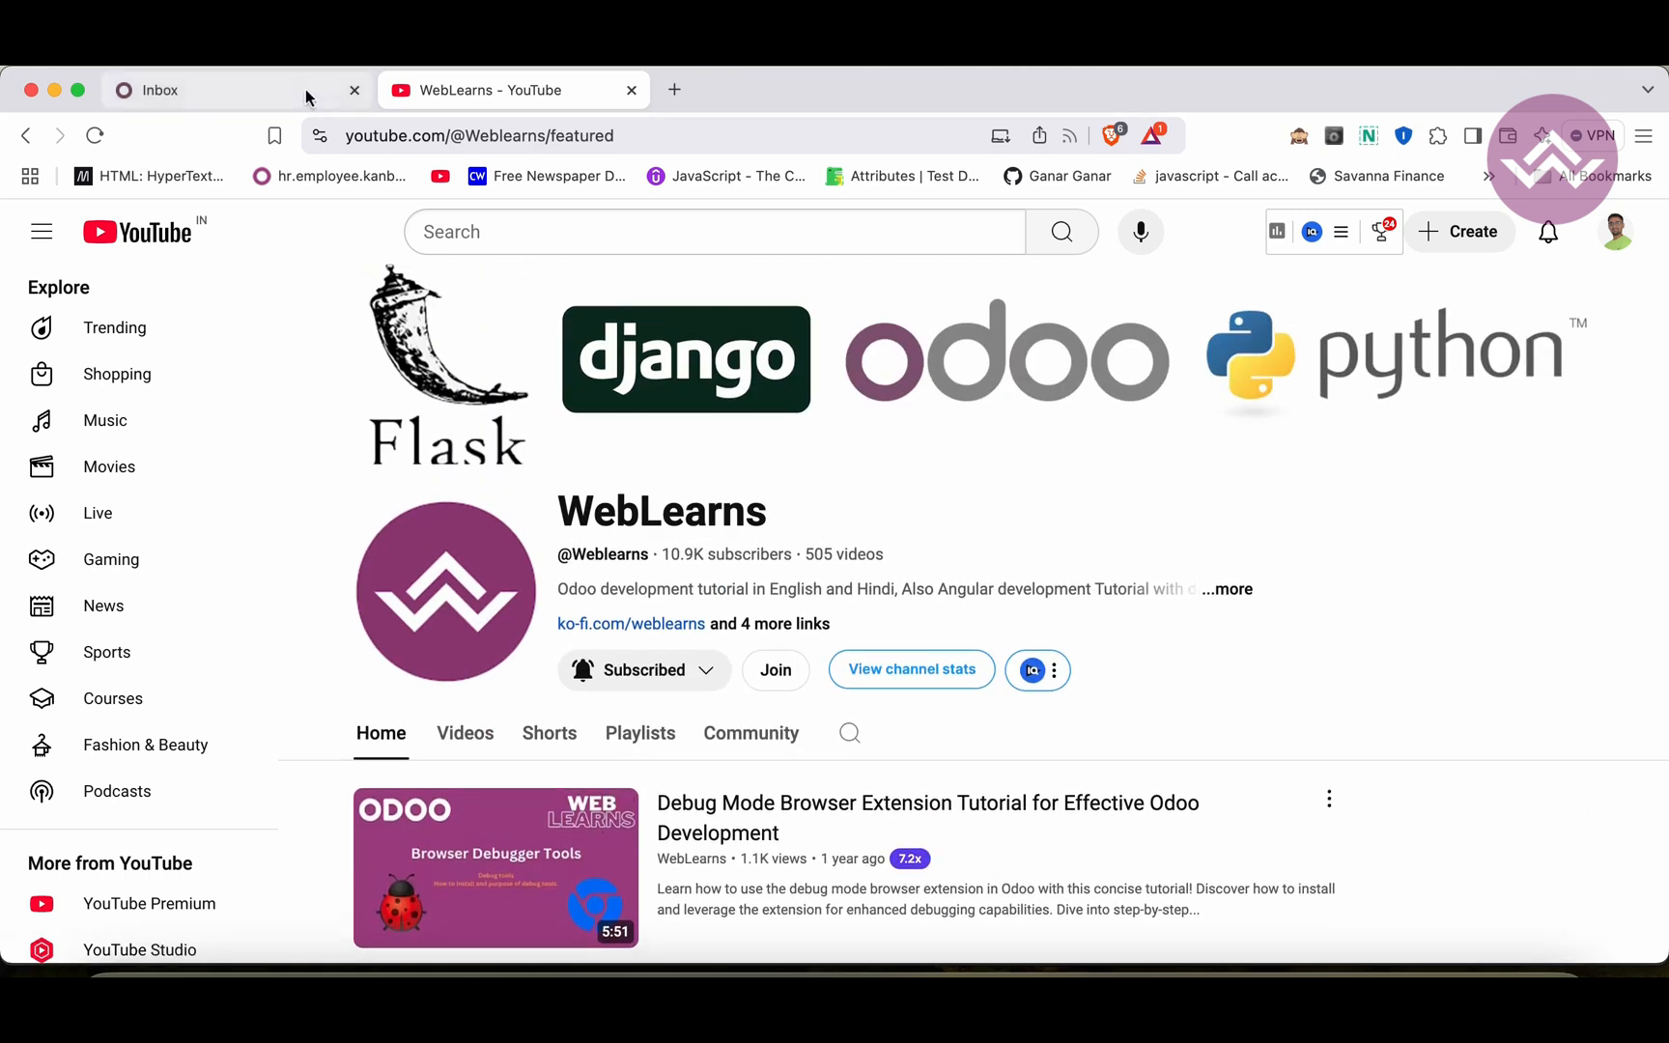
Step: Switch to Odoo and show the Student app list with its filter and grouping cleared
click(212, 89)
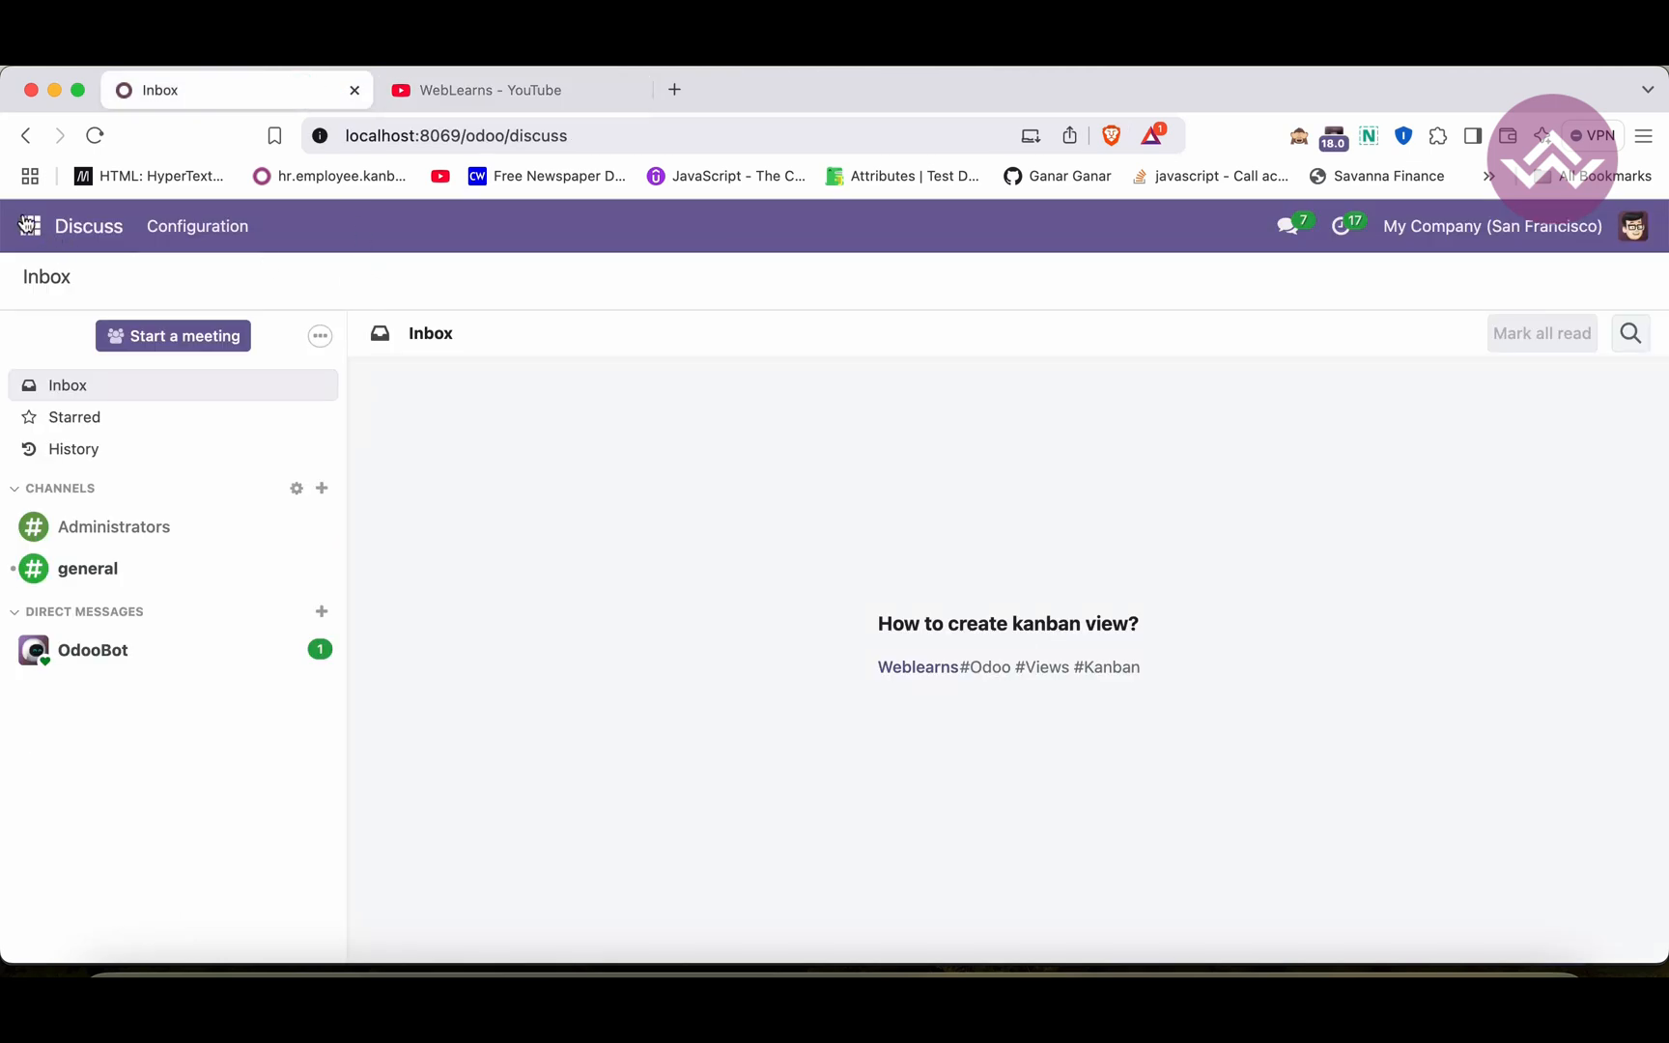
click(29, 226)
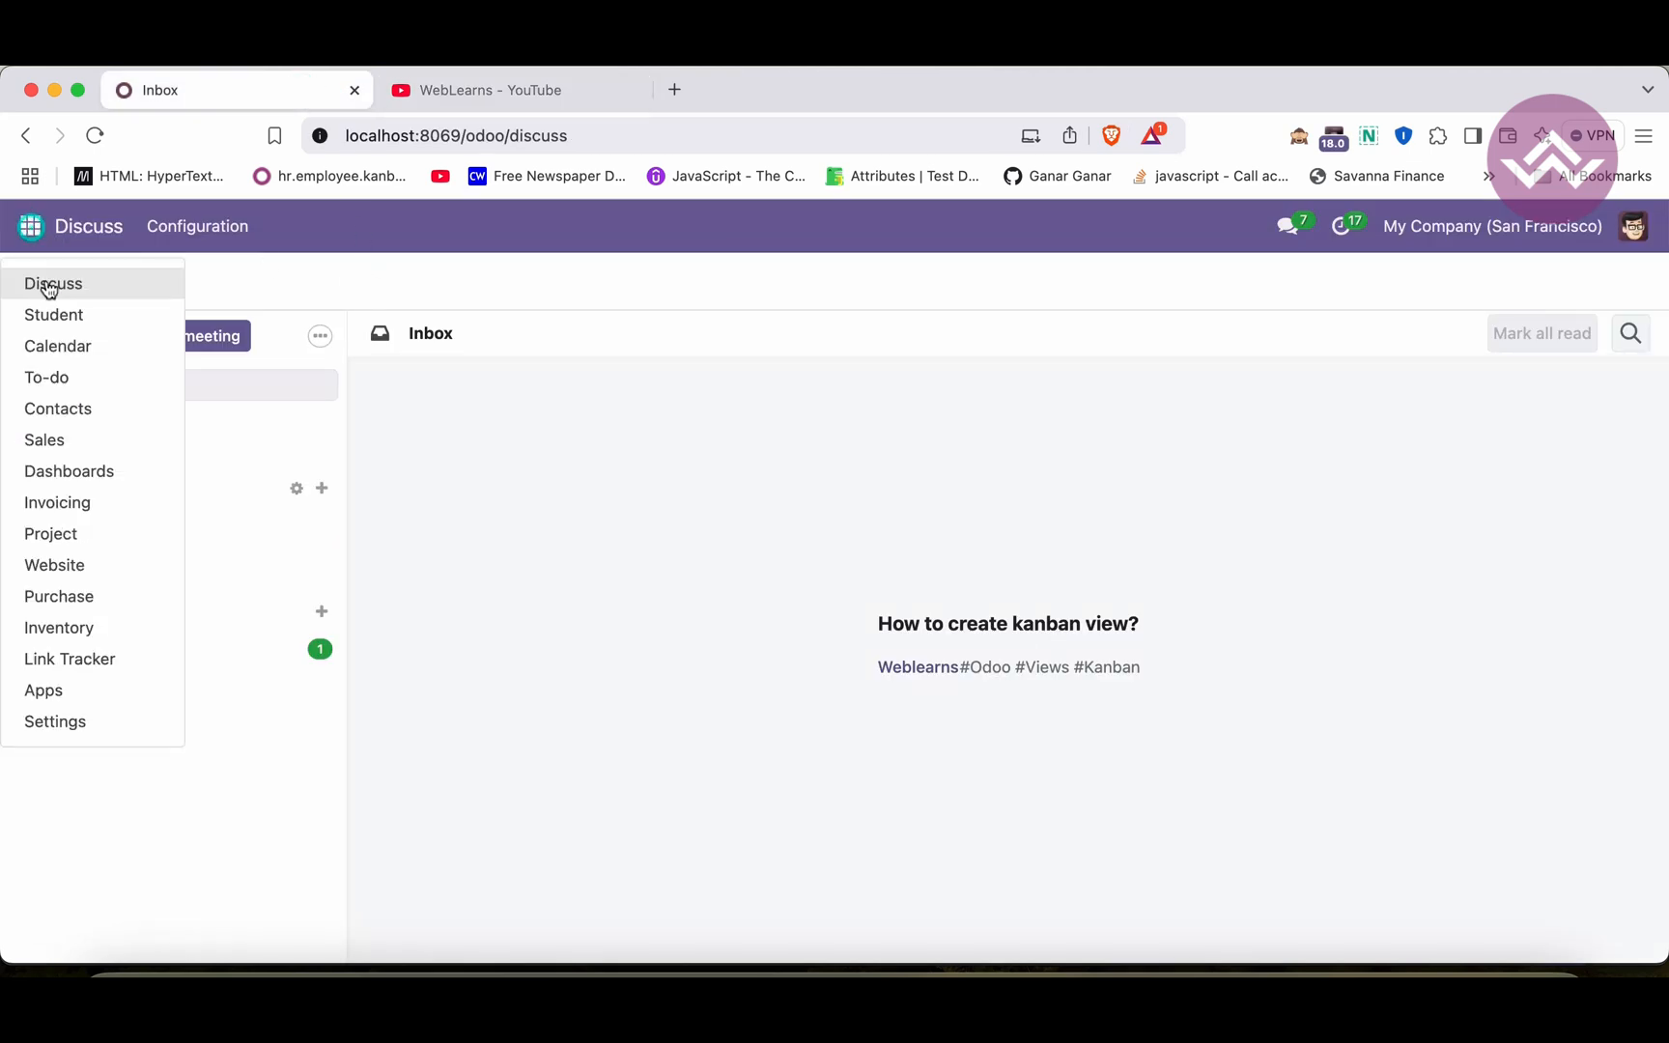
click(54, 315)
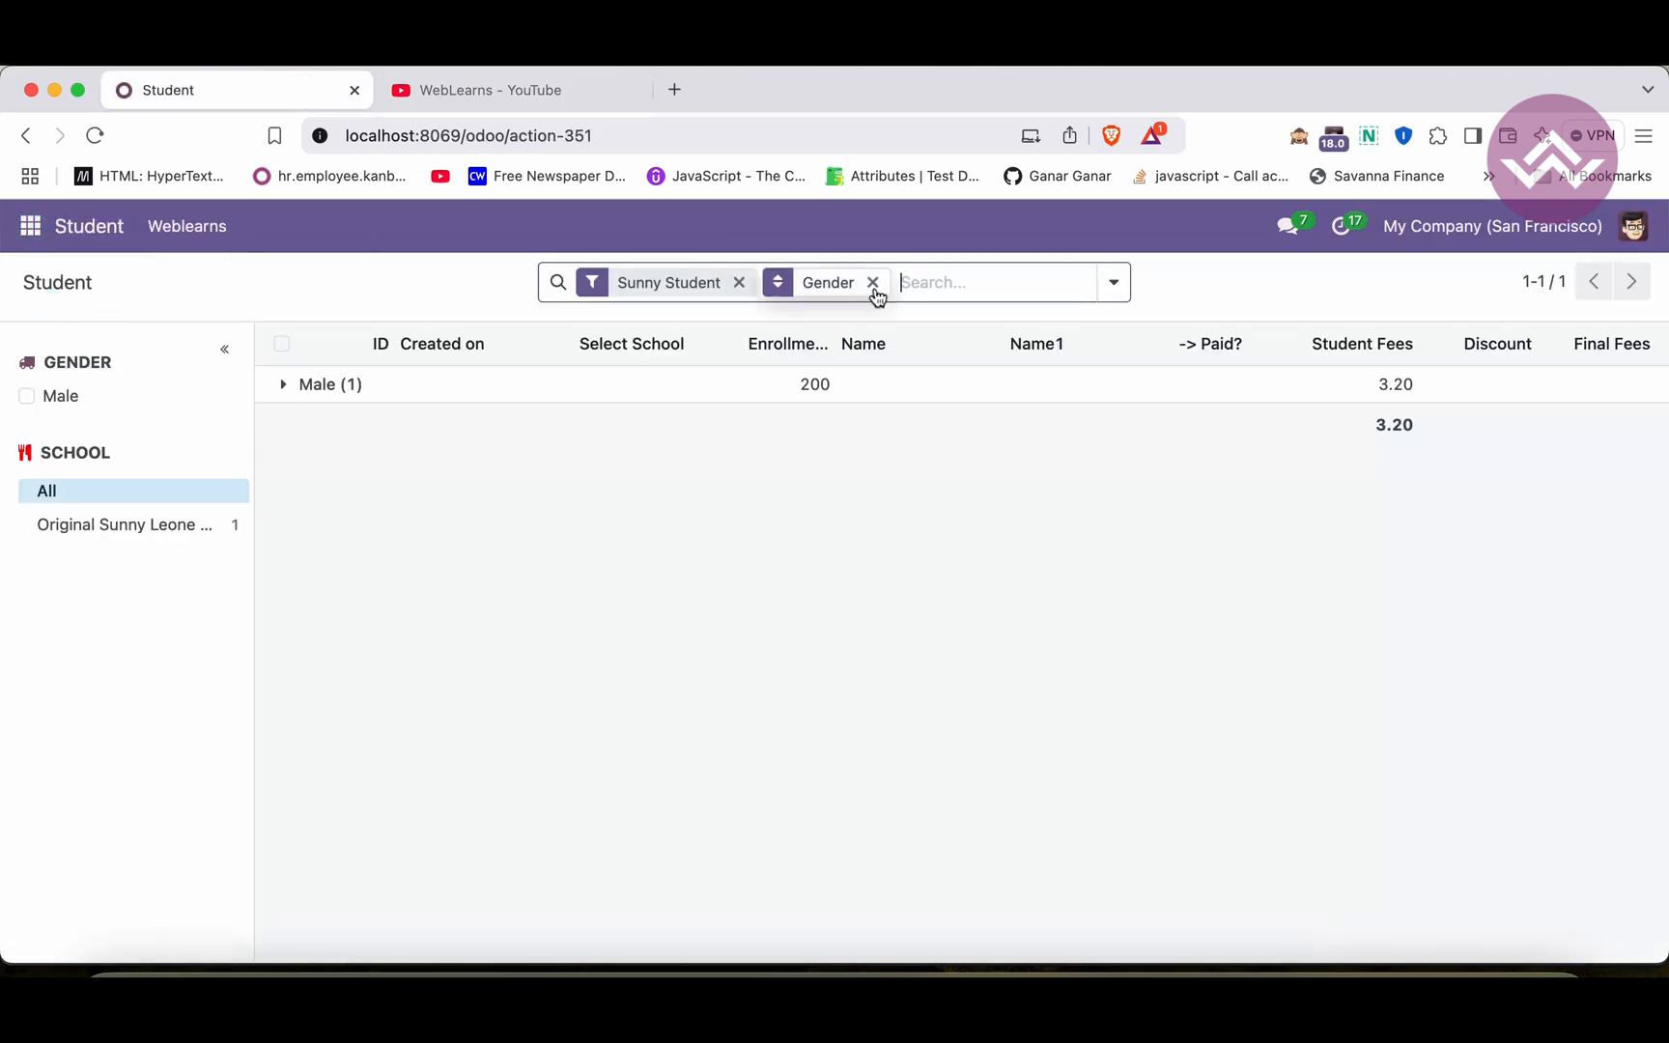
click(871, 282)
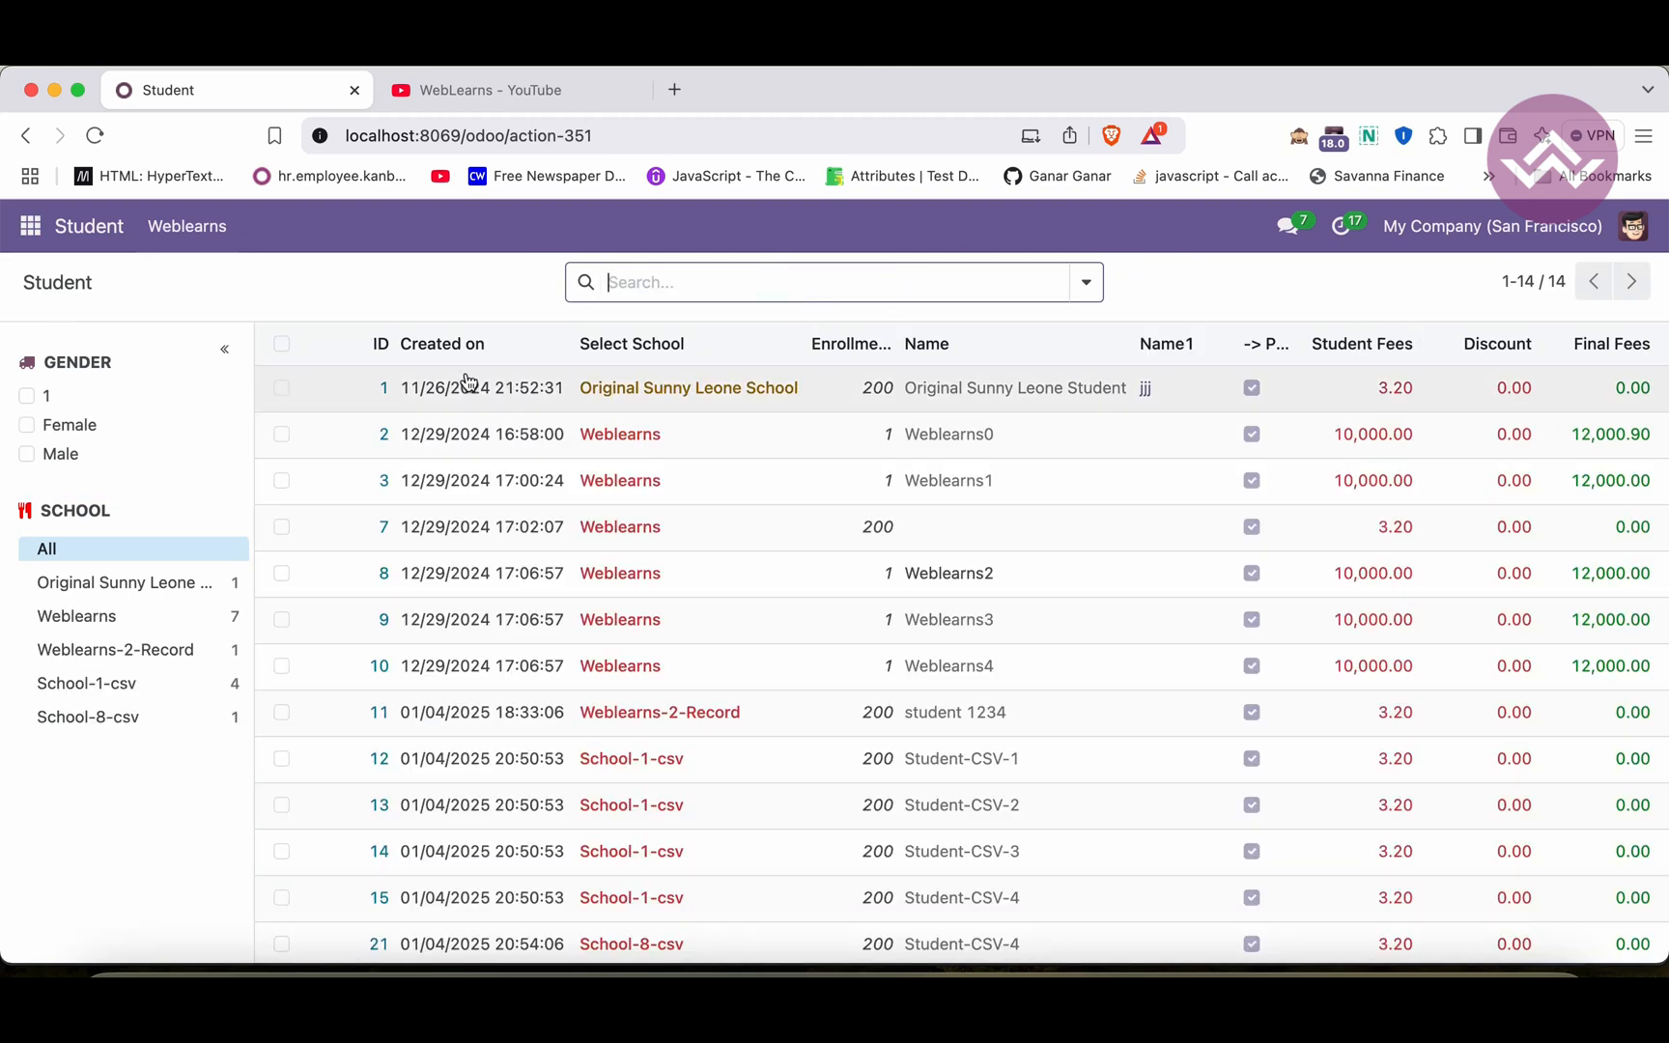
Step: Remove the remaining search facets so all 14 students show, then head to Contacts via the app menu
click(833, 282)
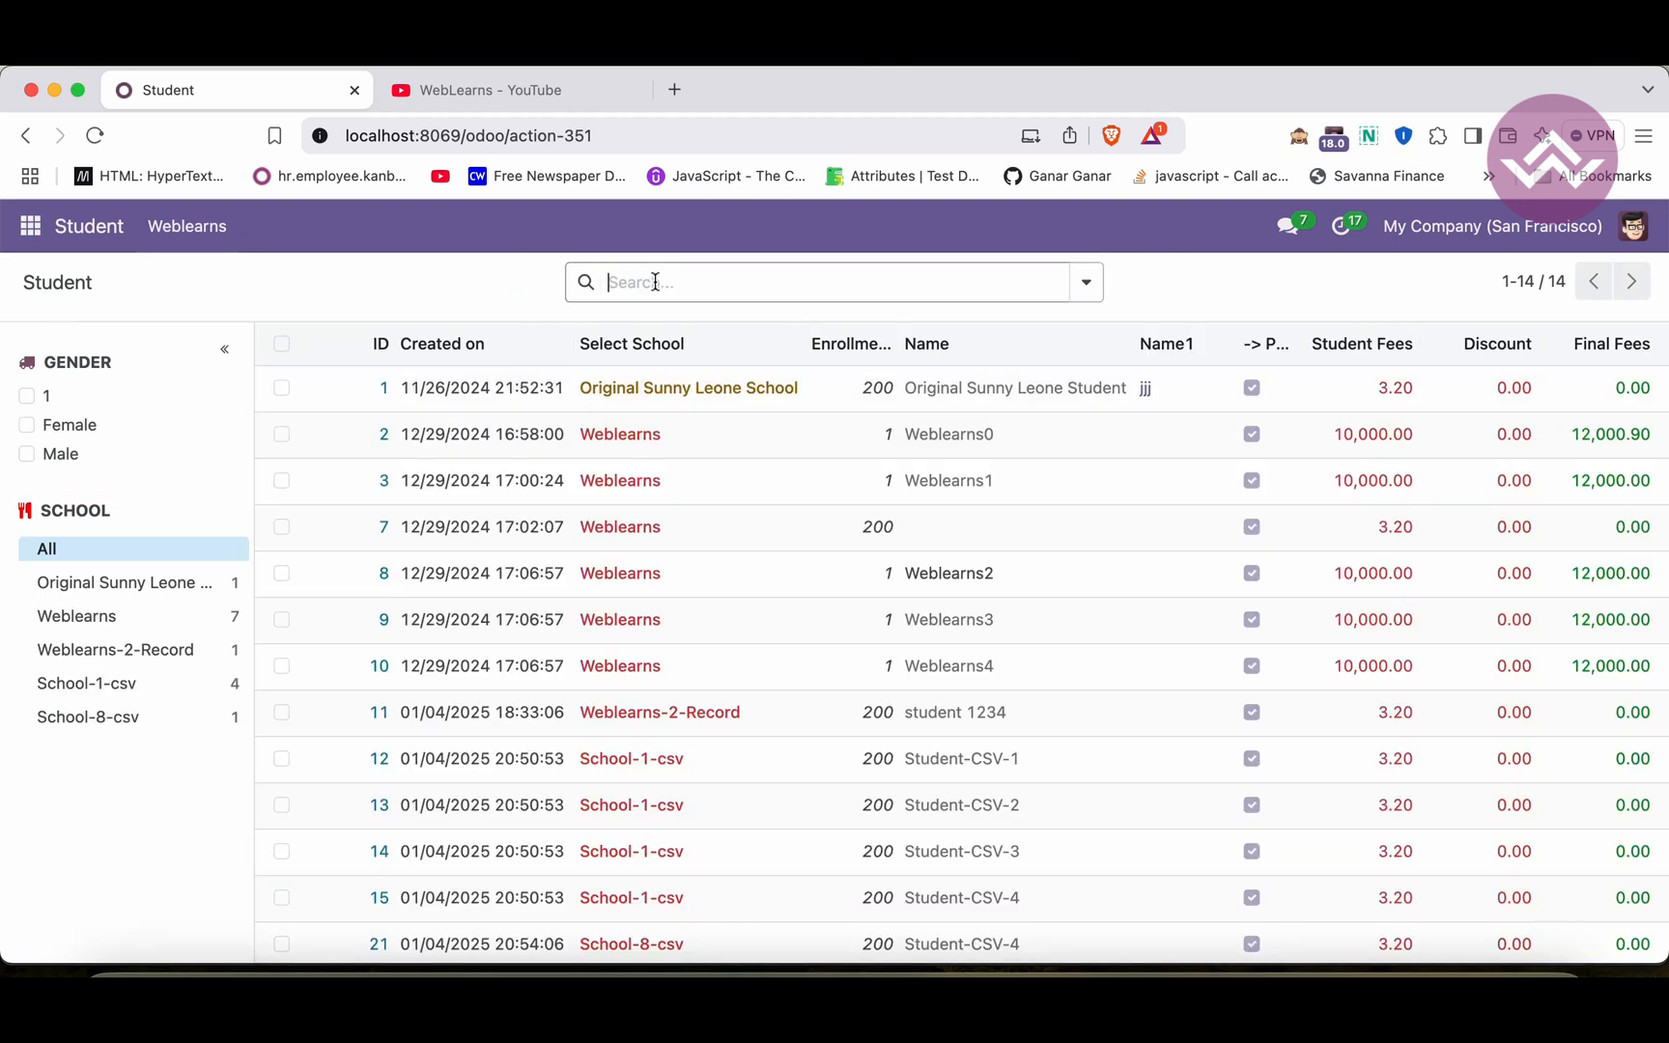
click(1086, 282)
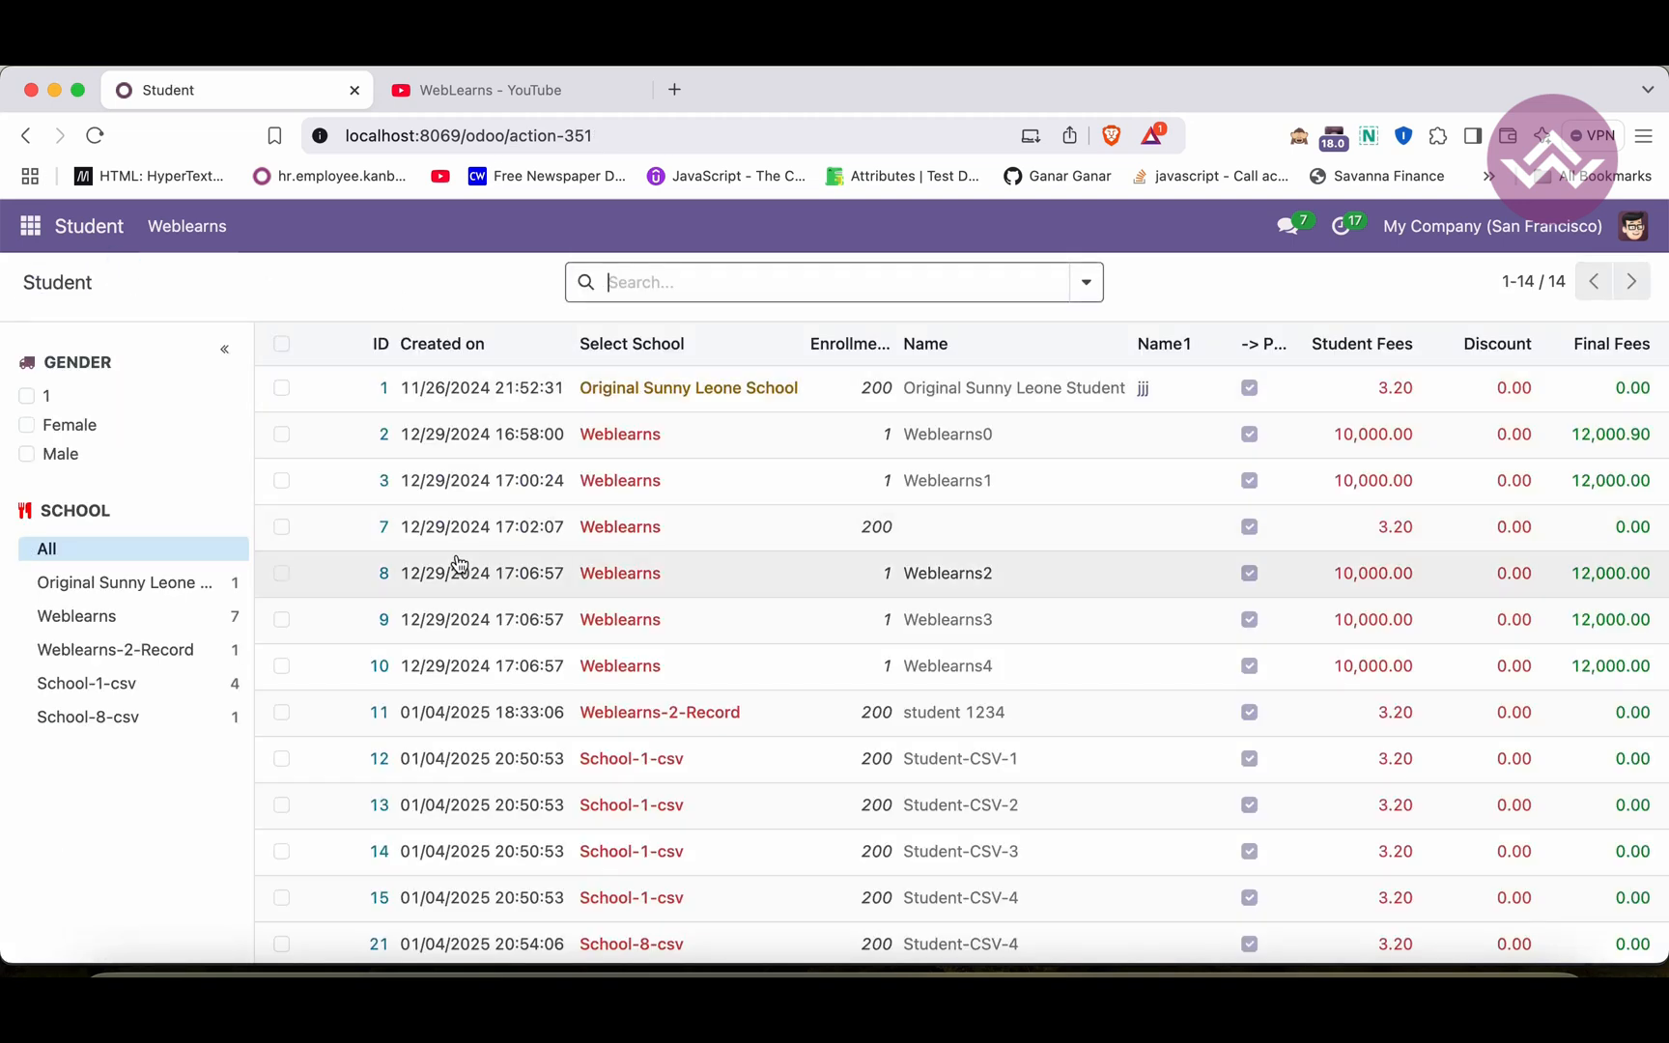
mouse_move(448, 523)
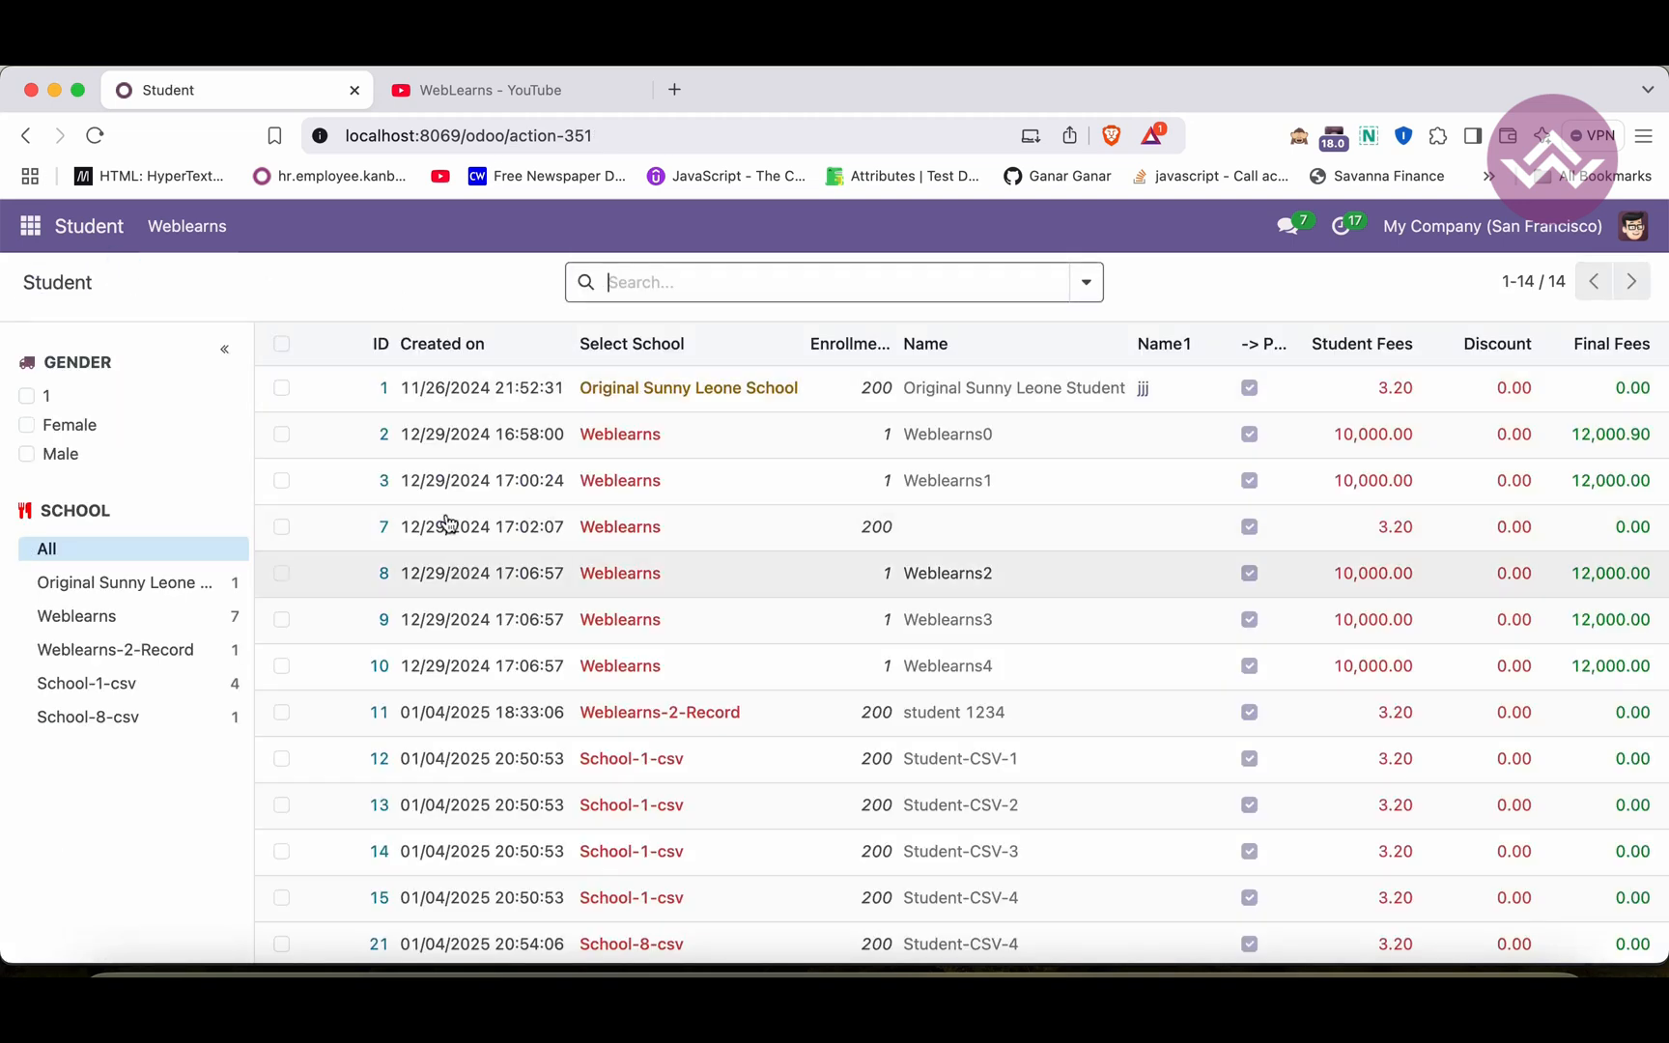
mouse_move(446, 786)
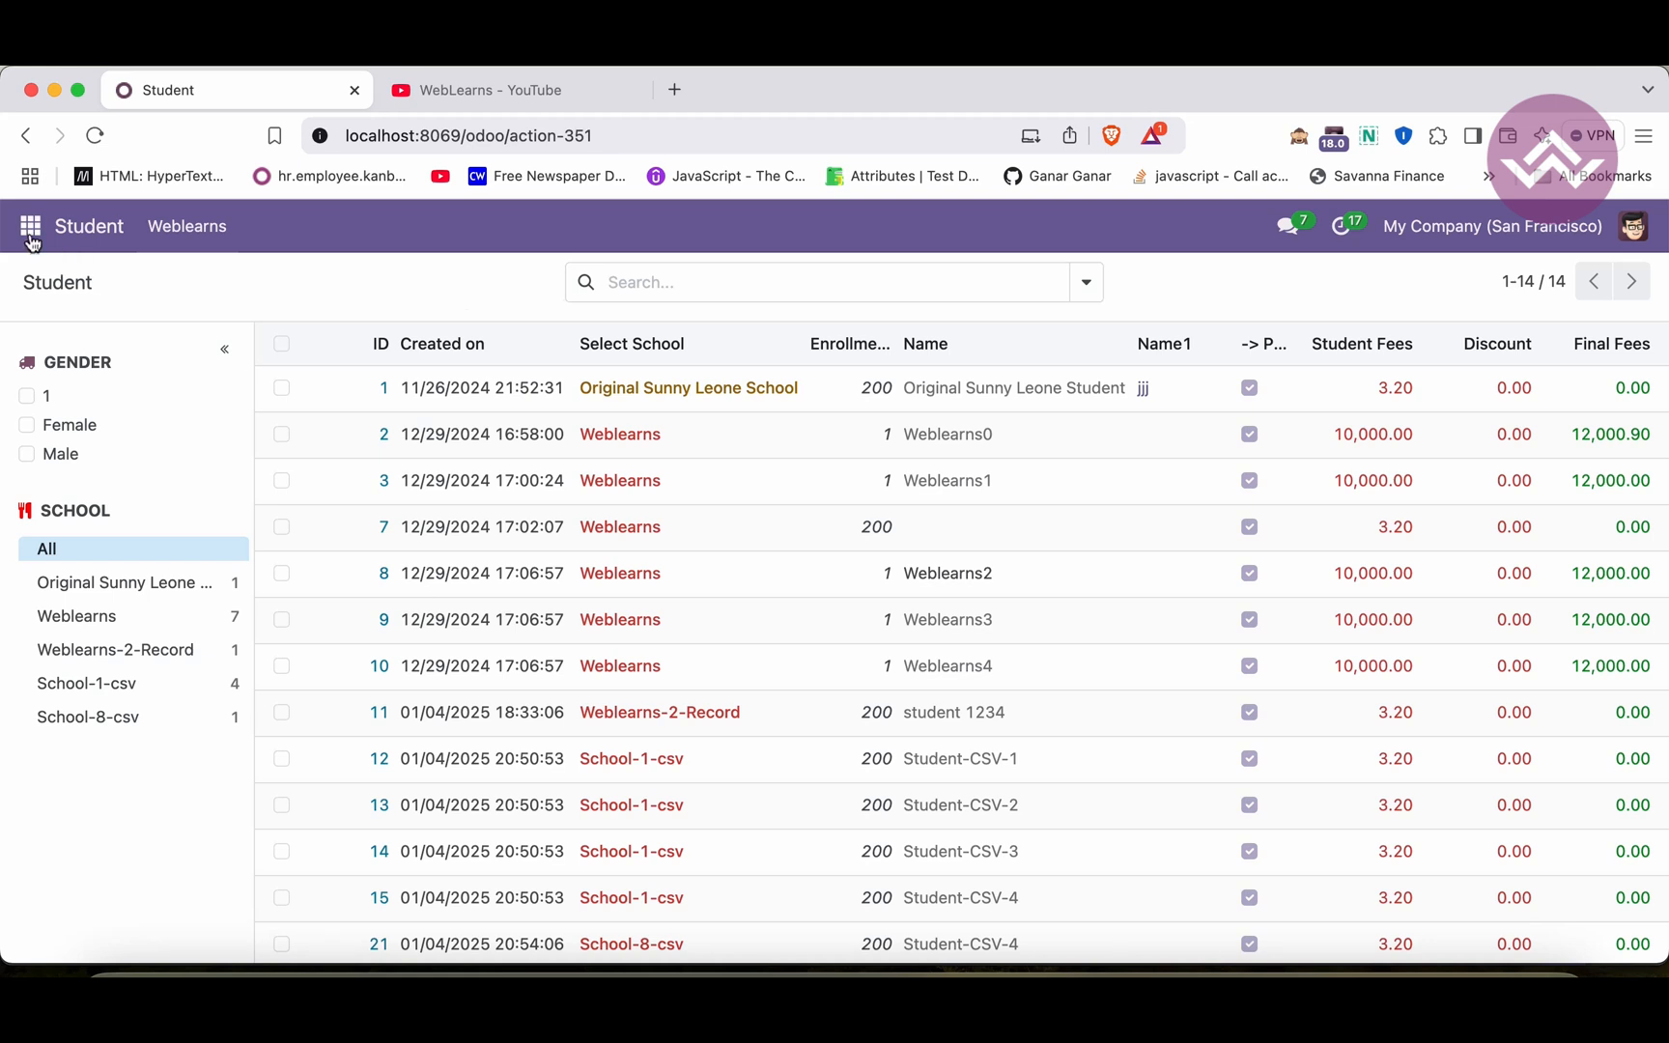
click(29, 226)
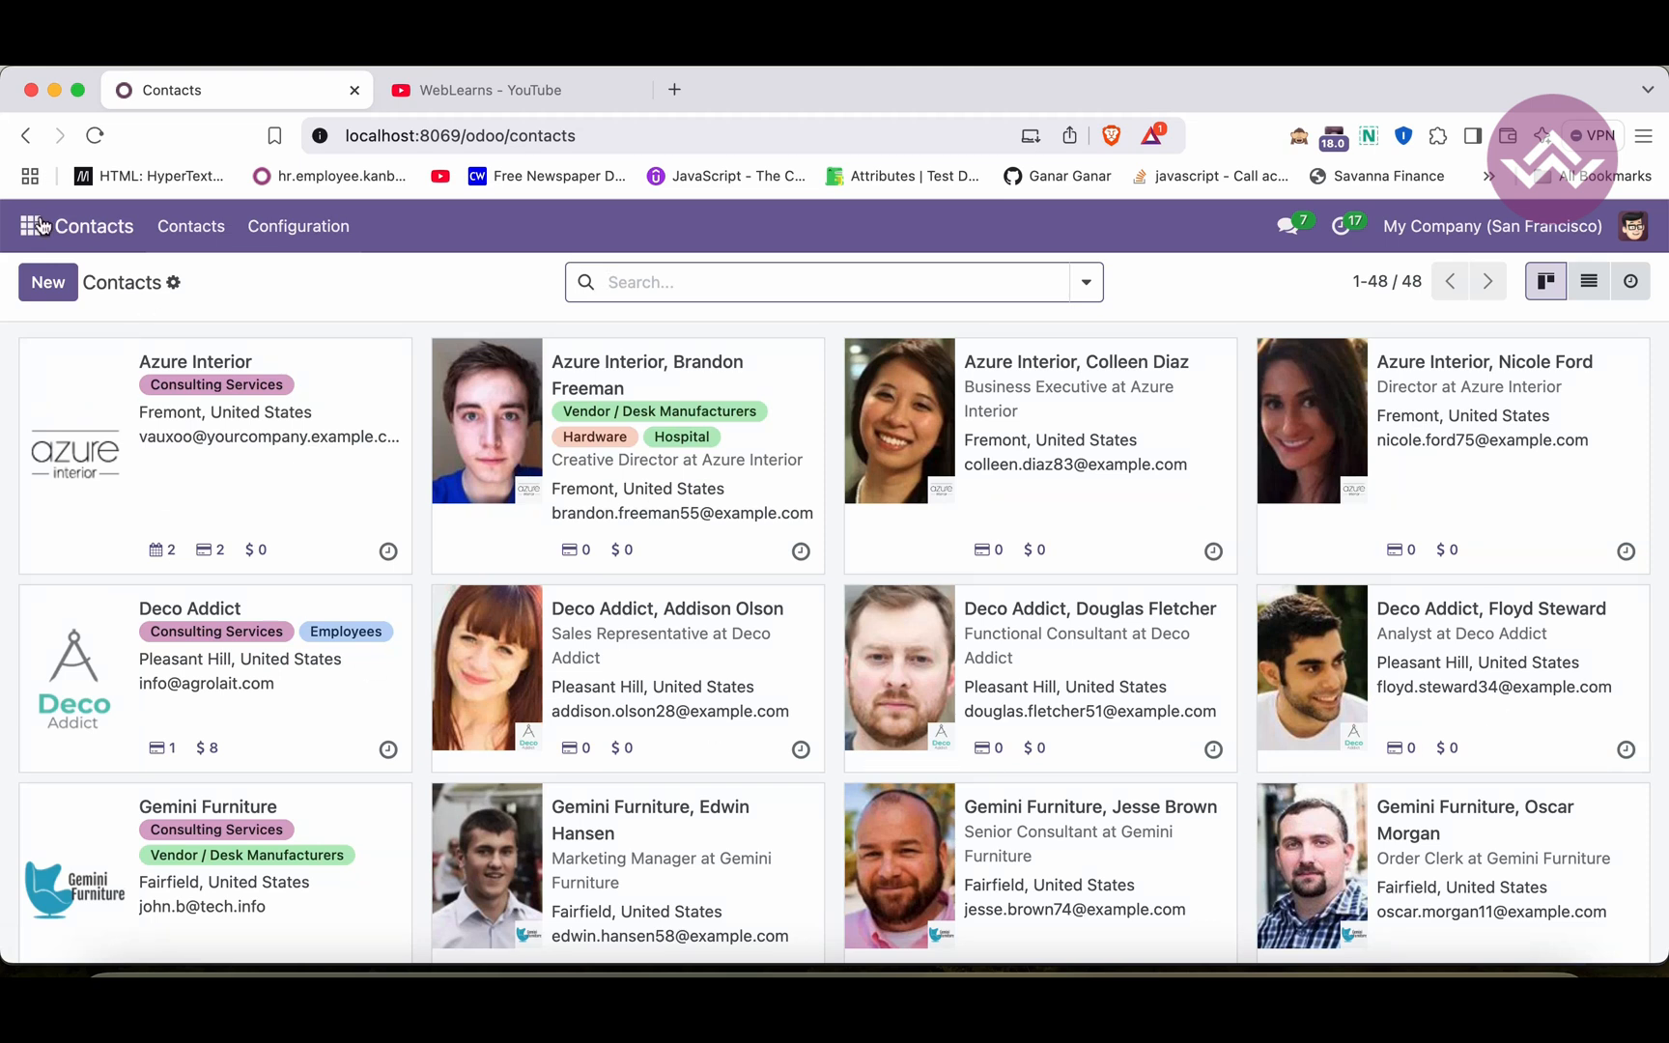
Step: Leave Odoo's Contacts cards for the odoo18 project in PyCharm with the student views folder expanded
click(29, 226)
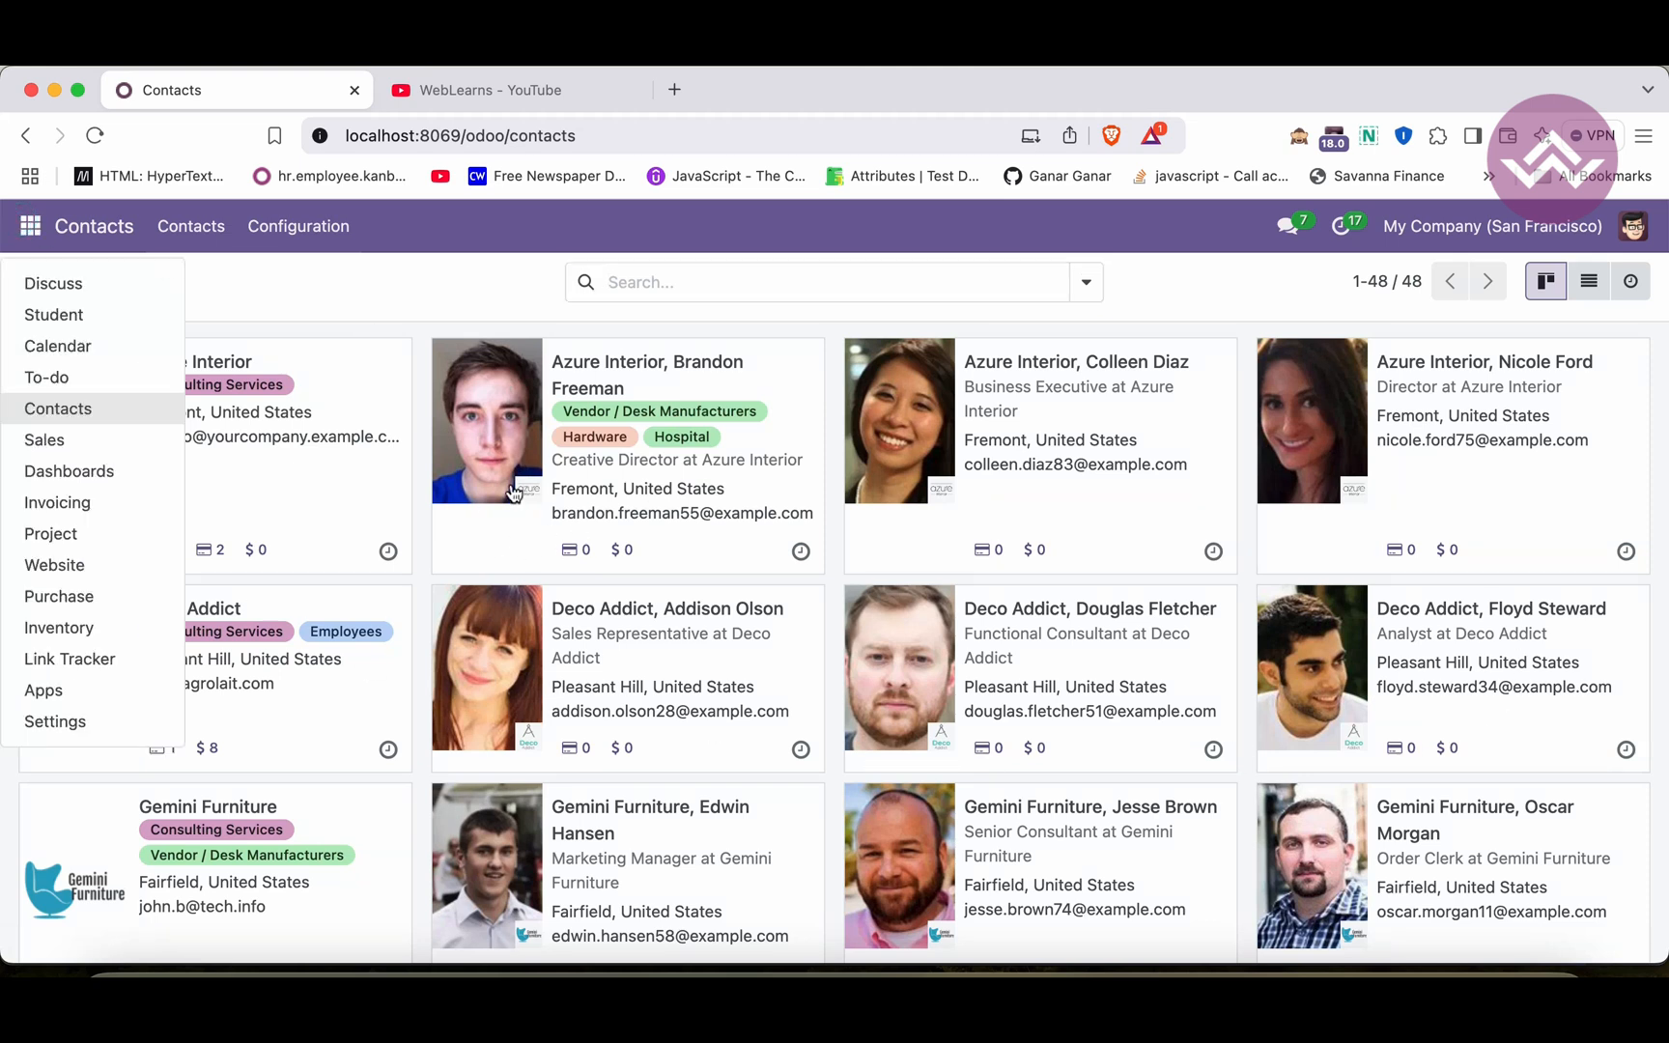
click(54, 315)
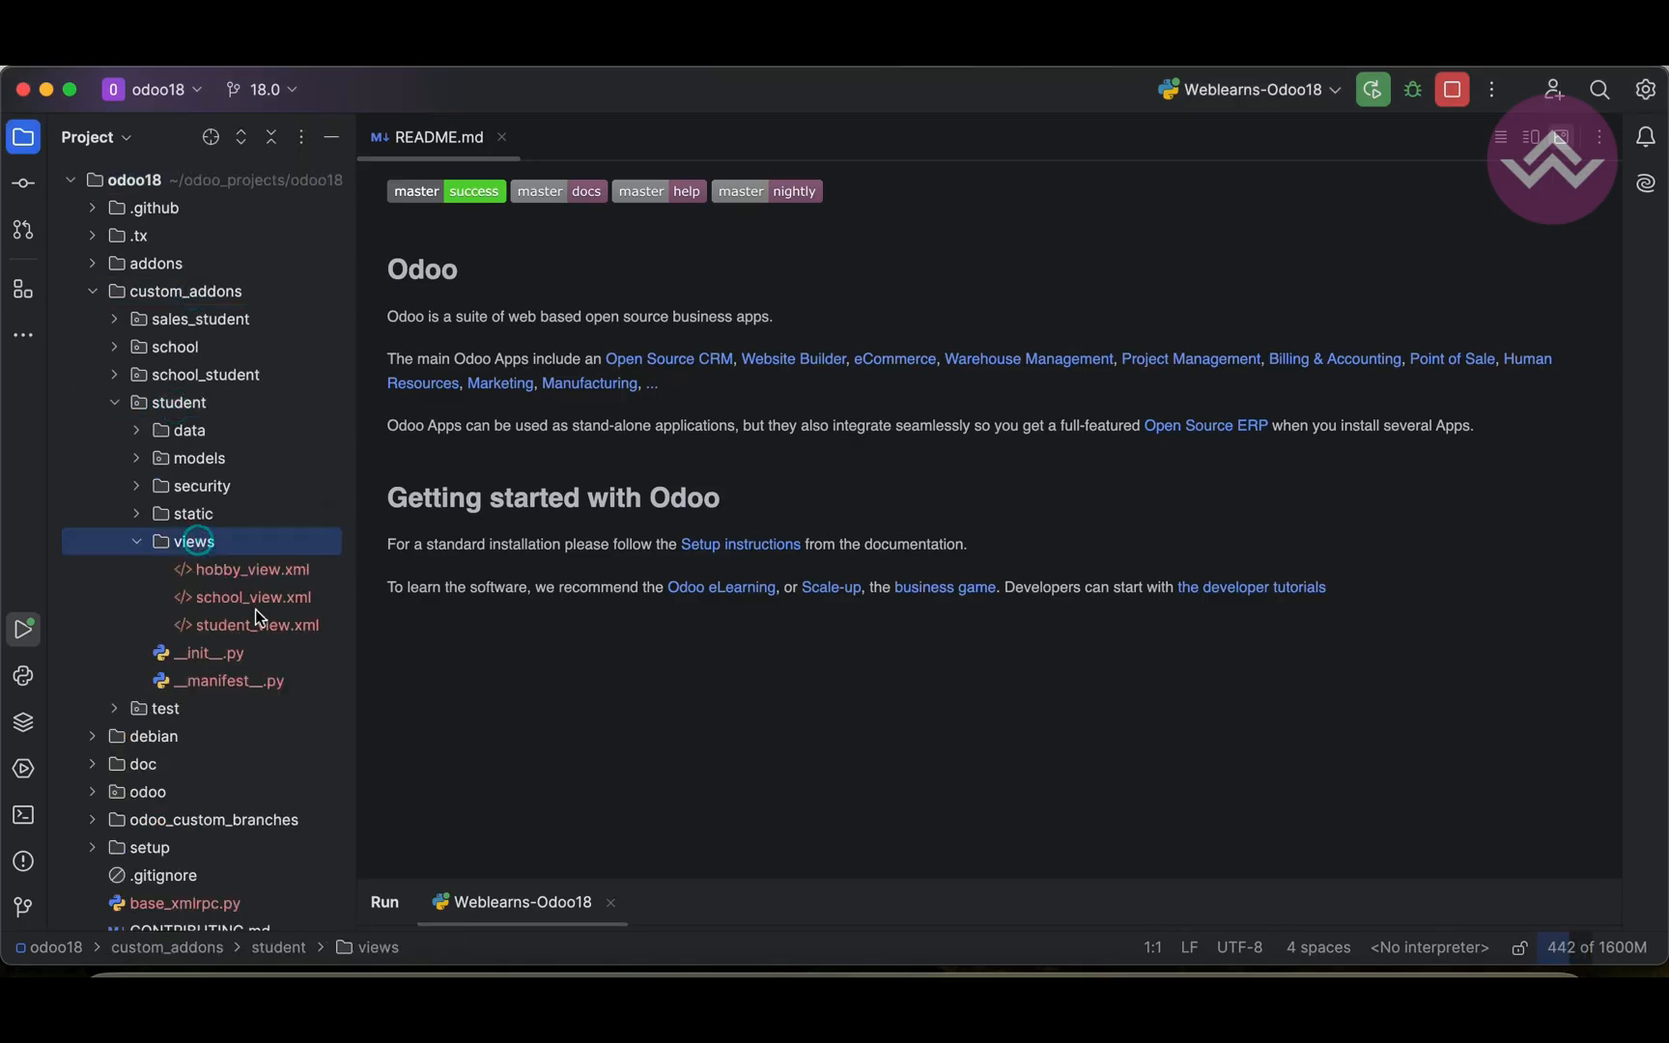
Step: Open student_view.xml, collapse its search and list records, and start an empty record above wb_student_action
double_click(259, 624)
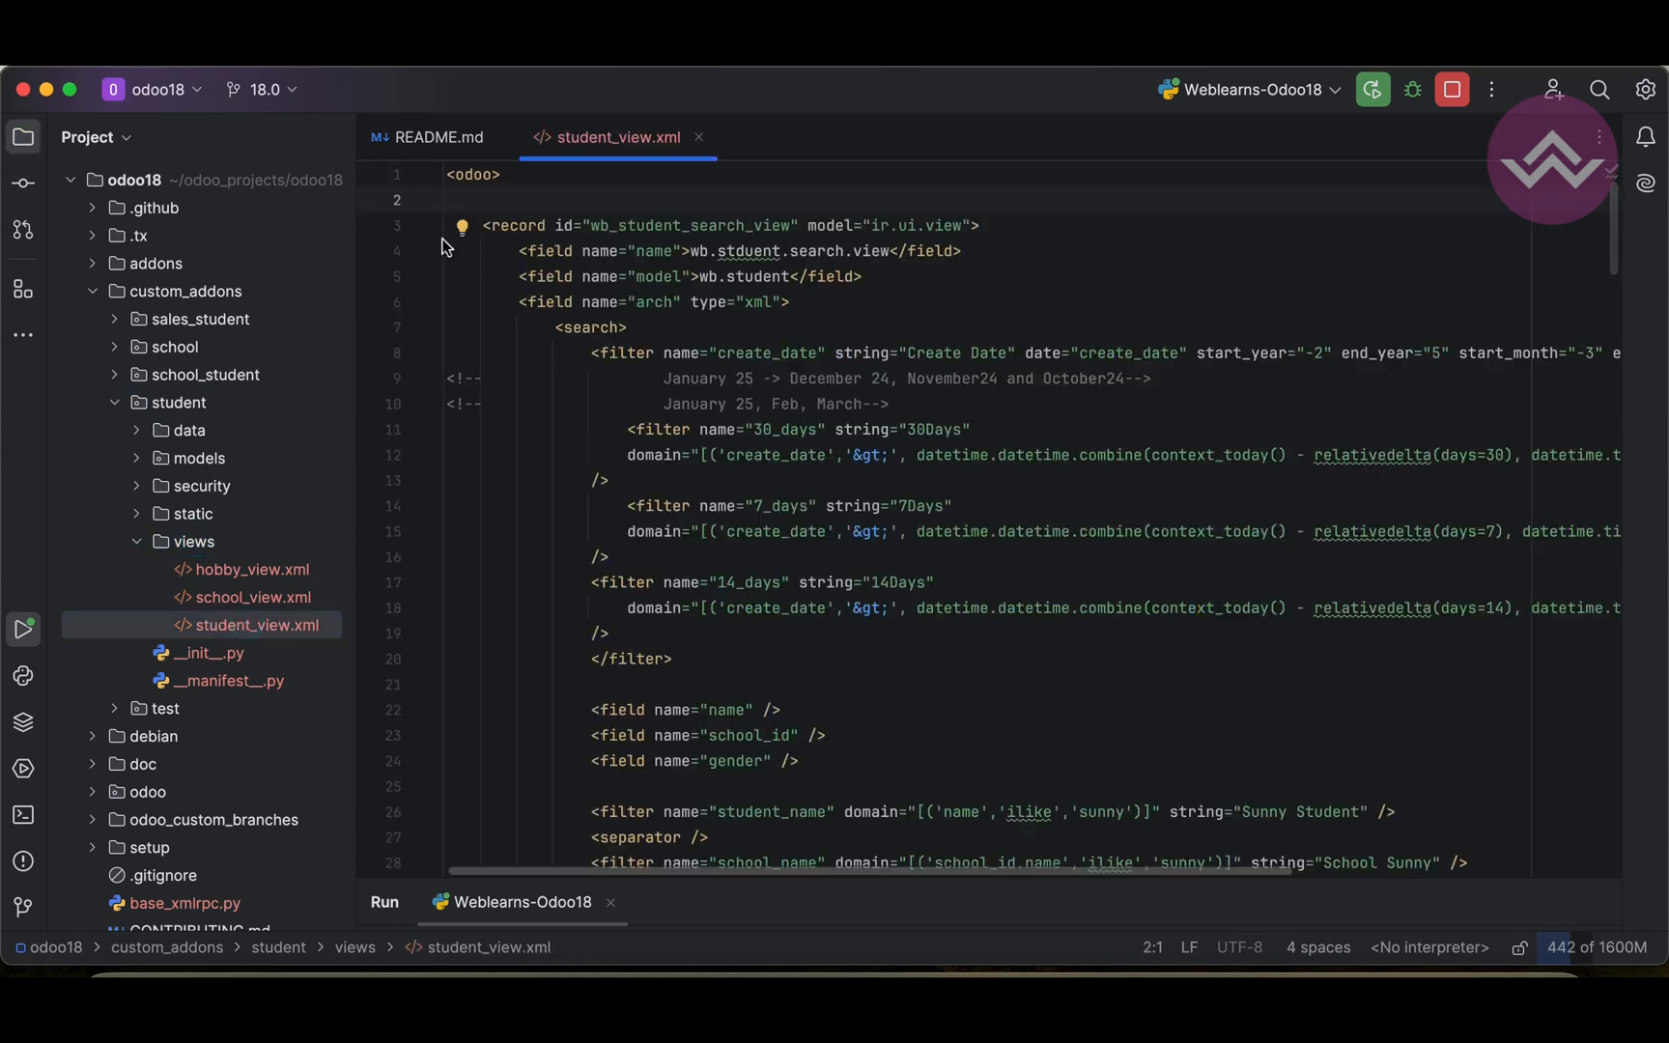
click(435, 225)
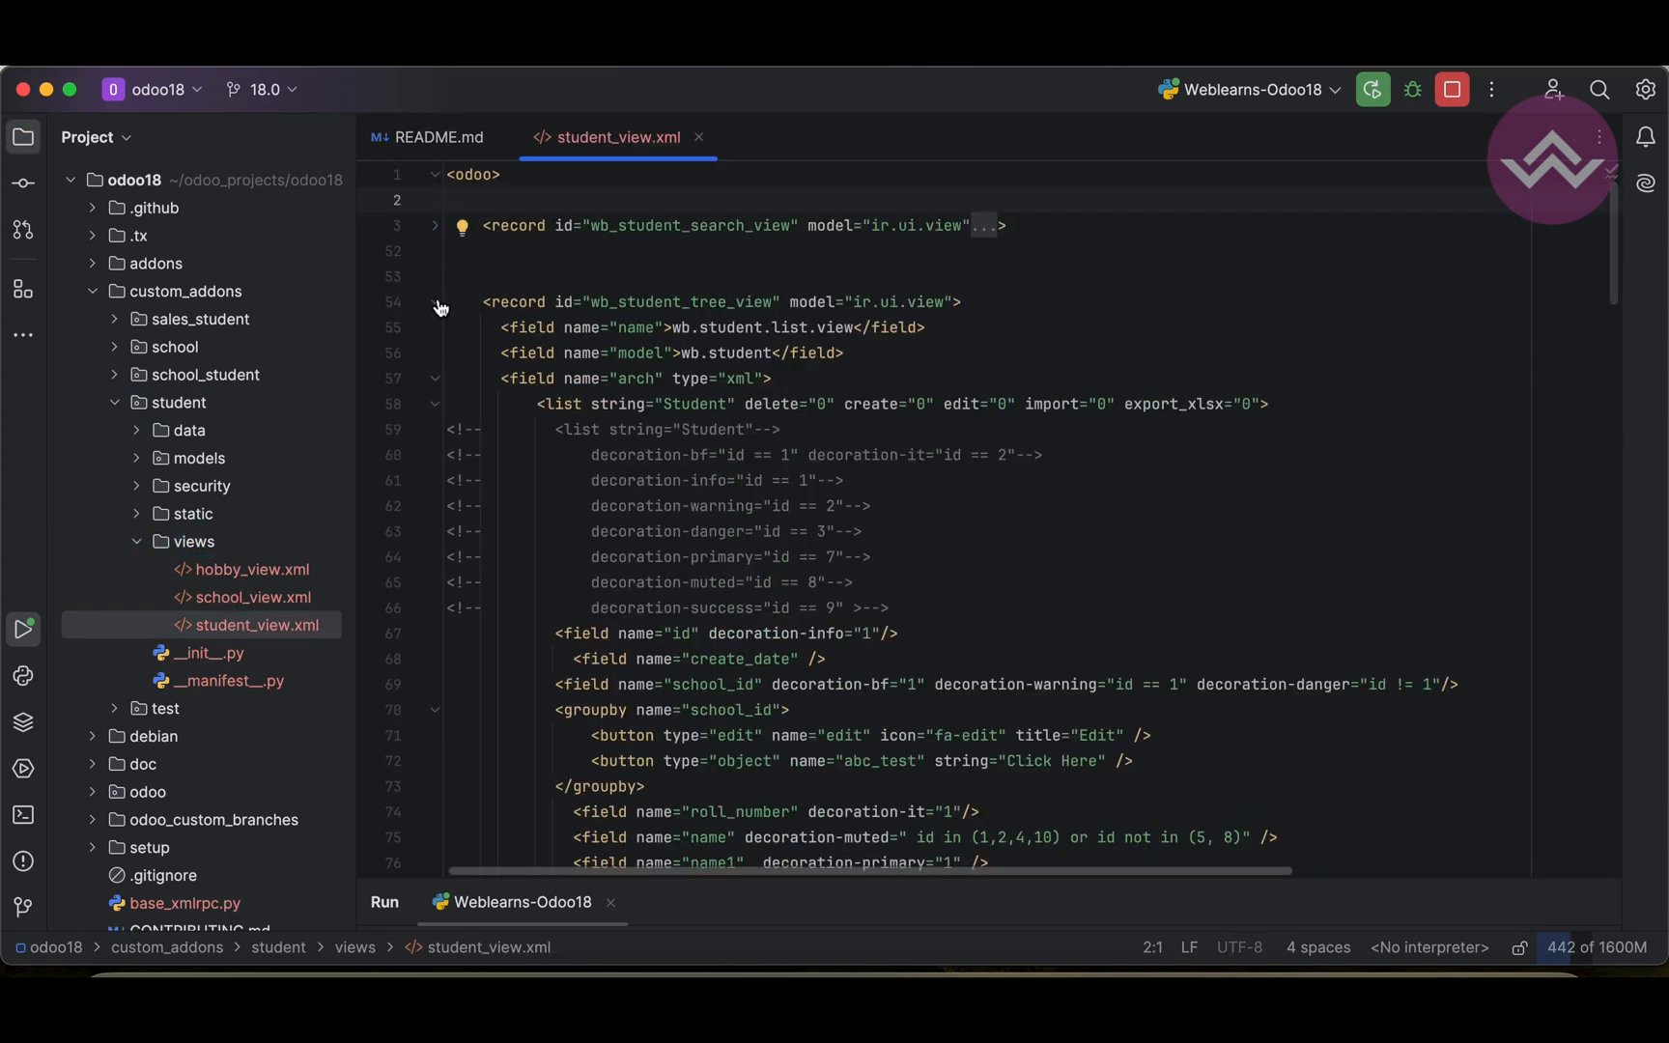
click(435, 302)
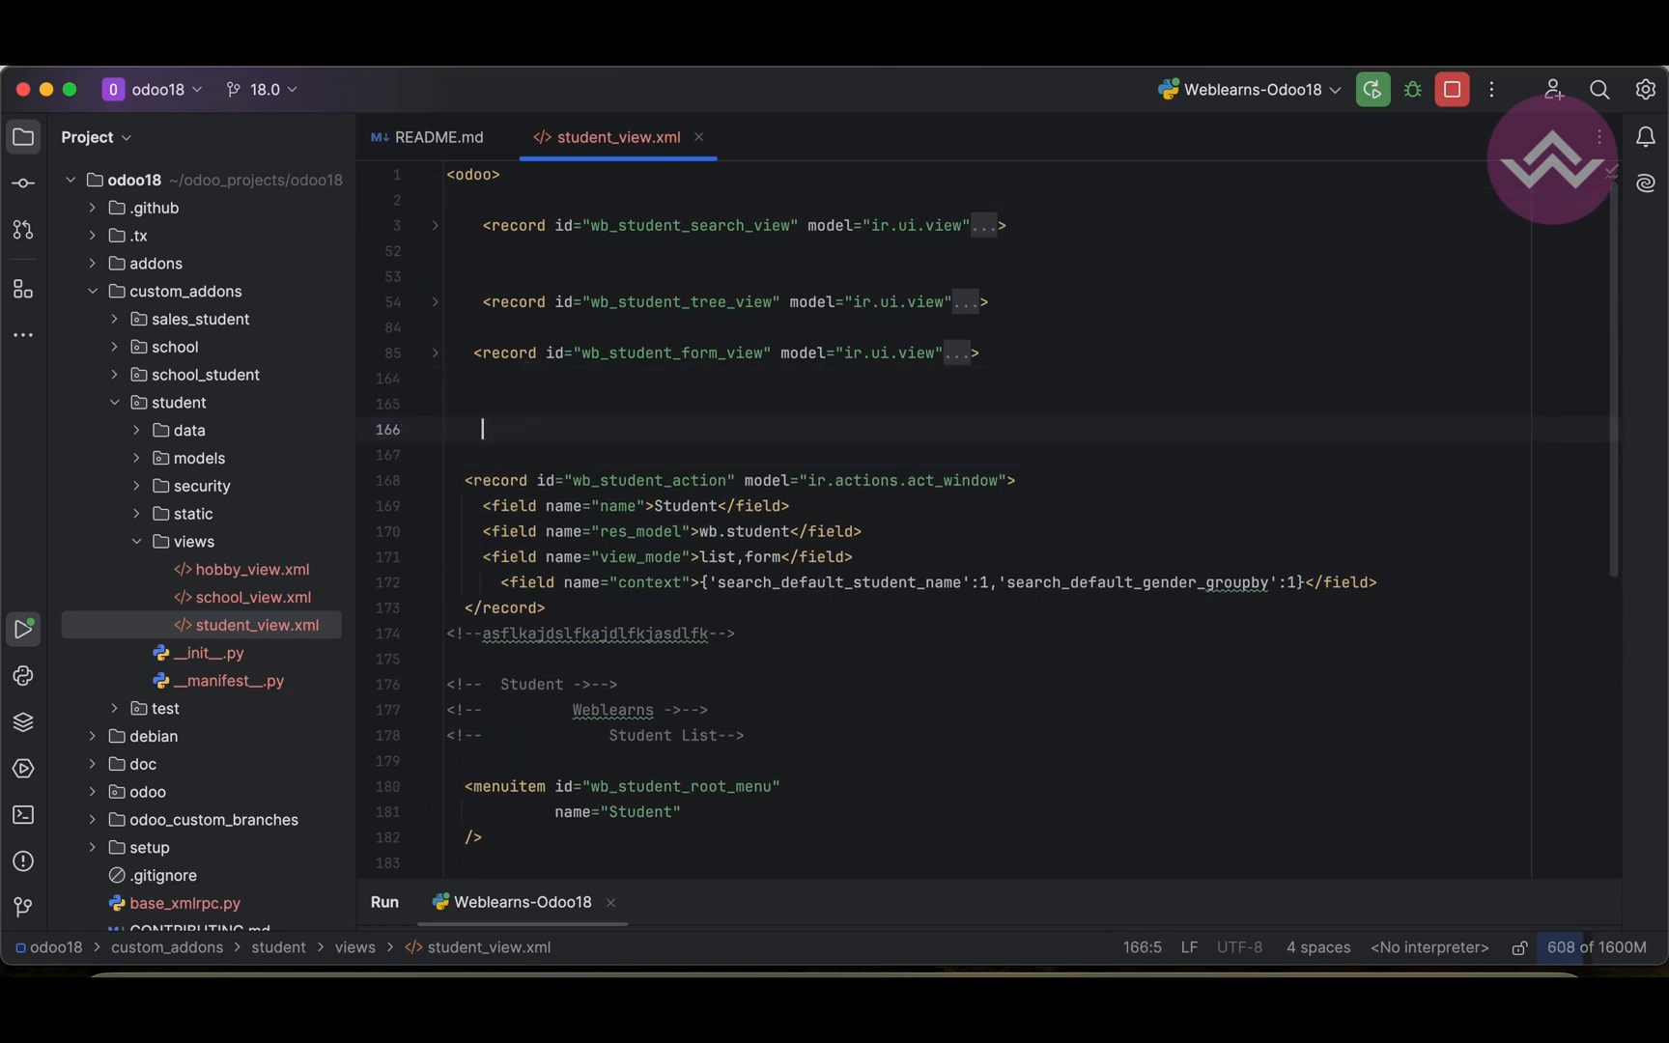
text(<reocr)
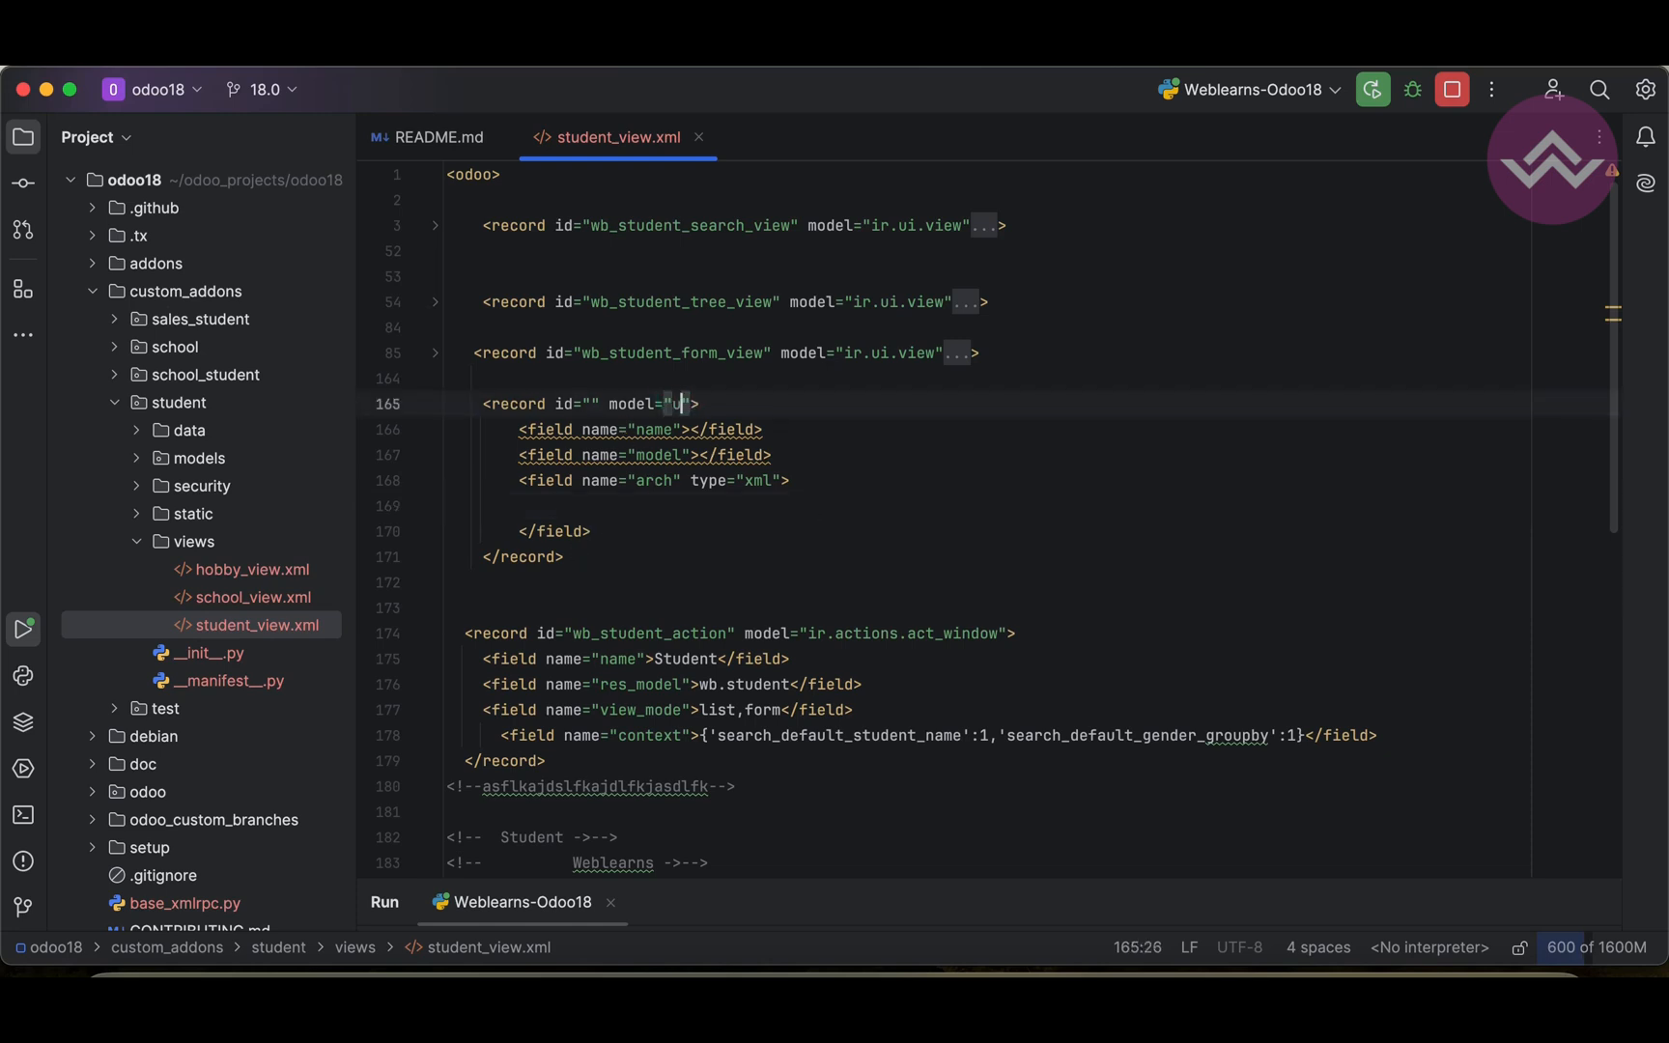
Step: Give the new ir.ui.view record the id wb_student_kanban_view
text(u)
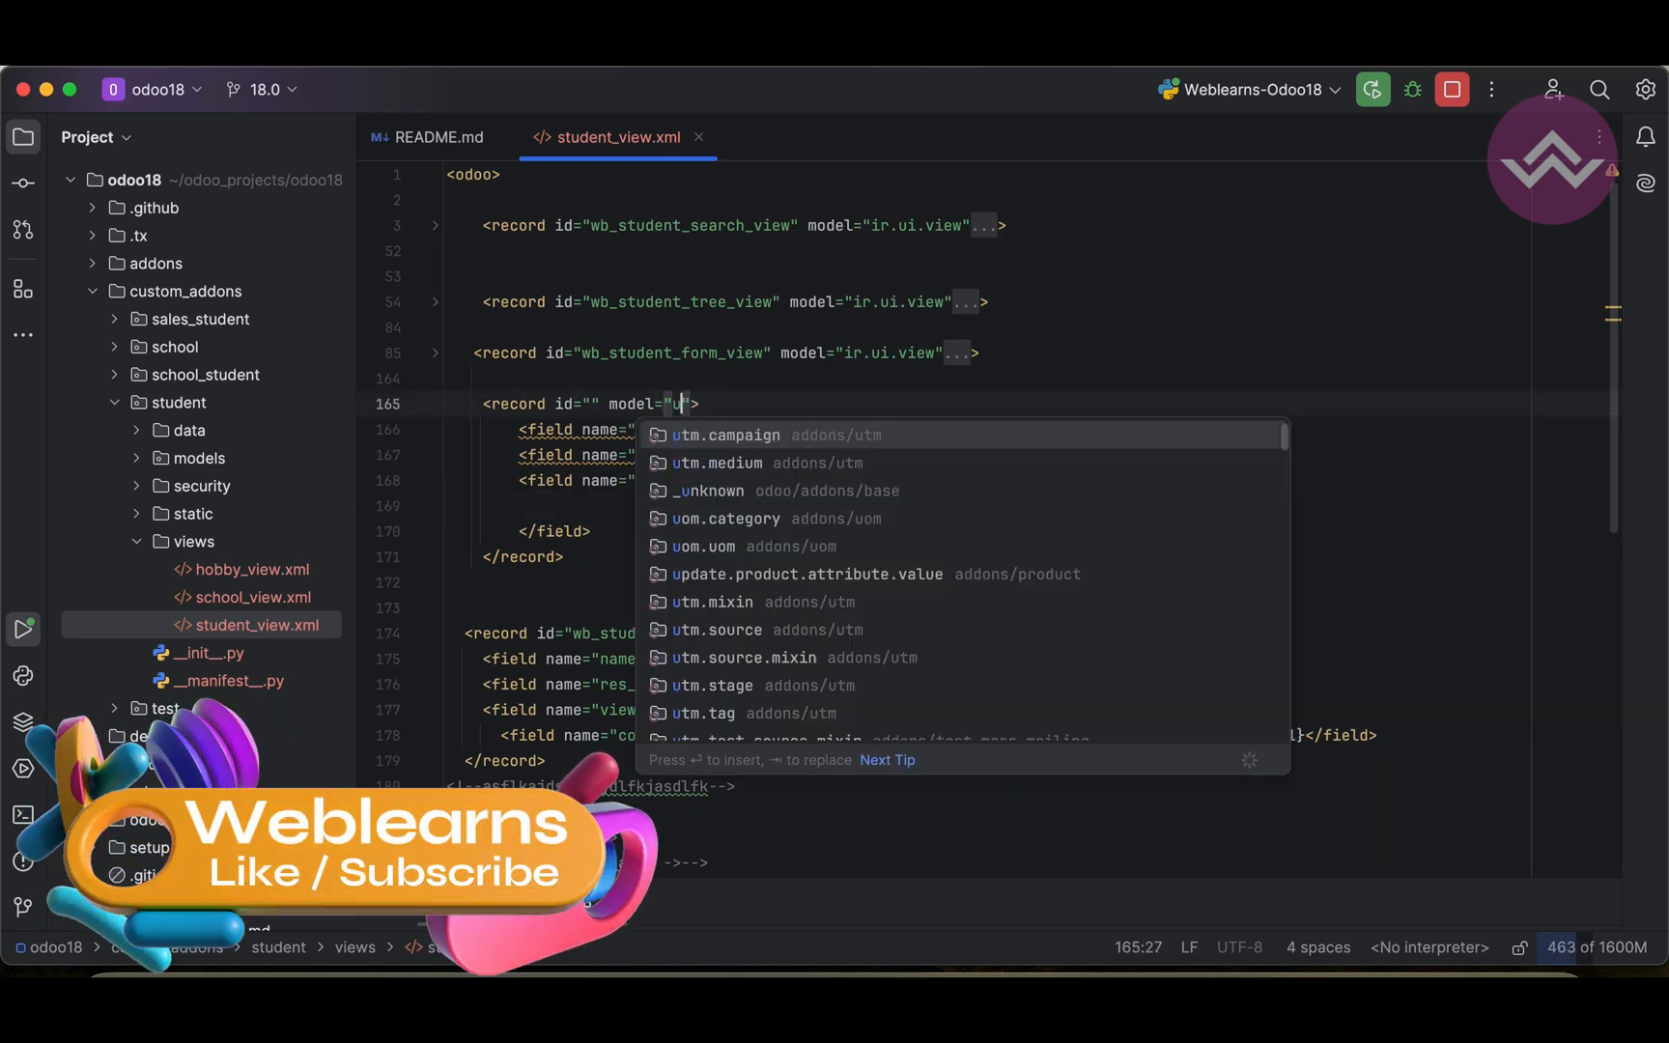
text(ir.ui.view)
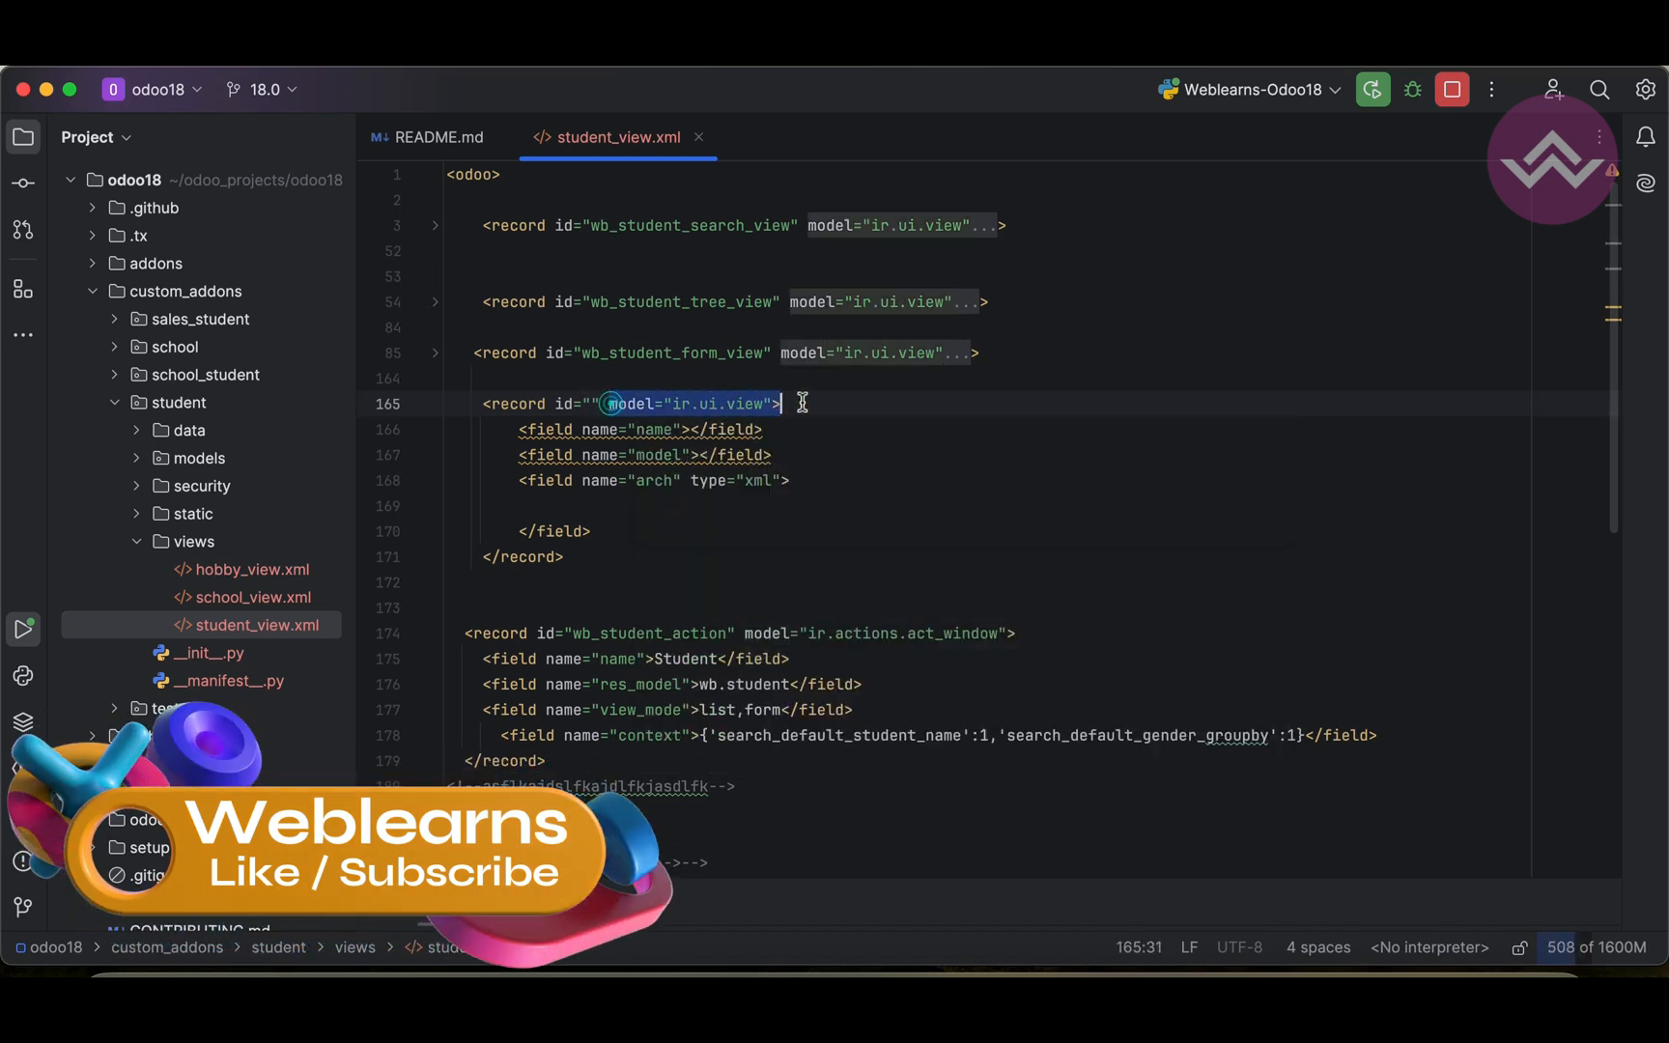
text(wb_student_)
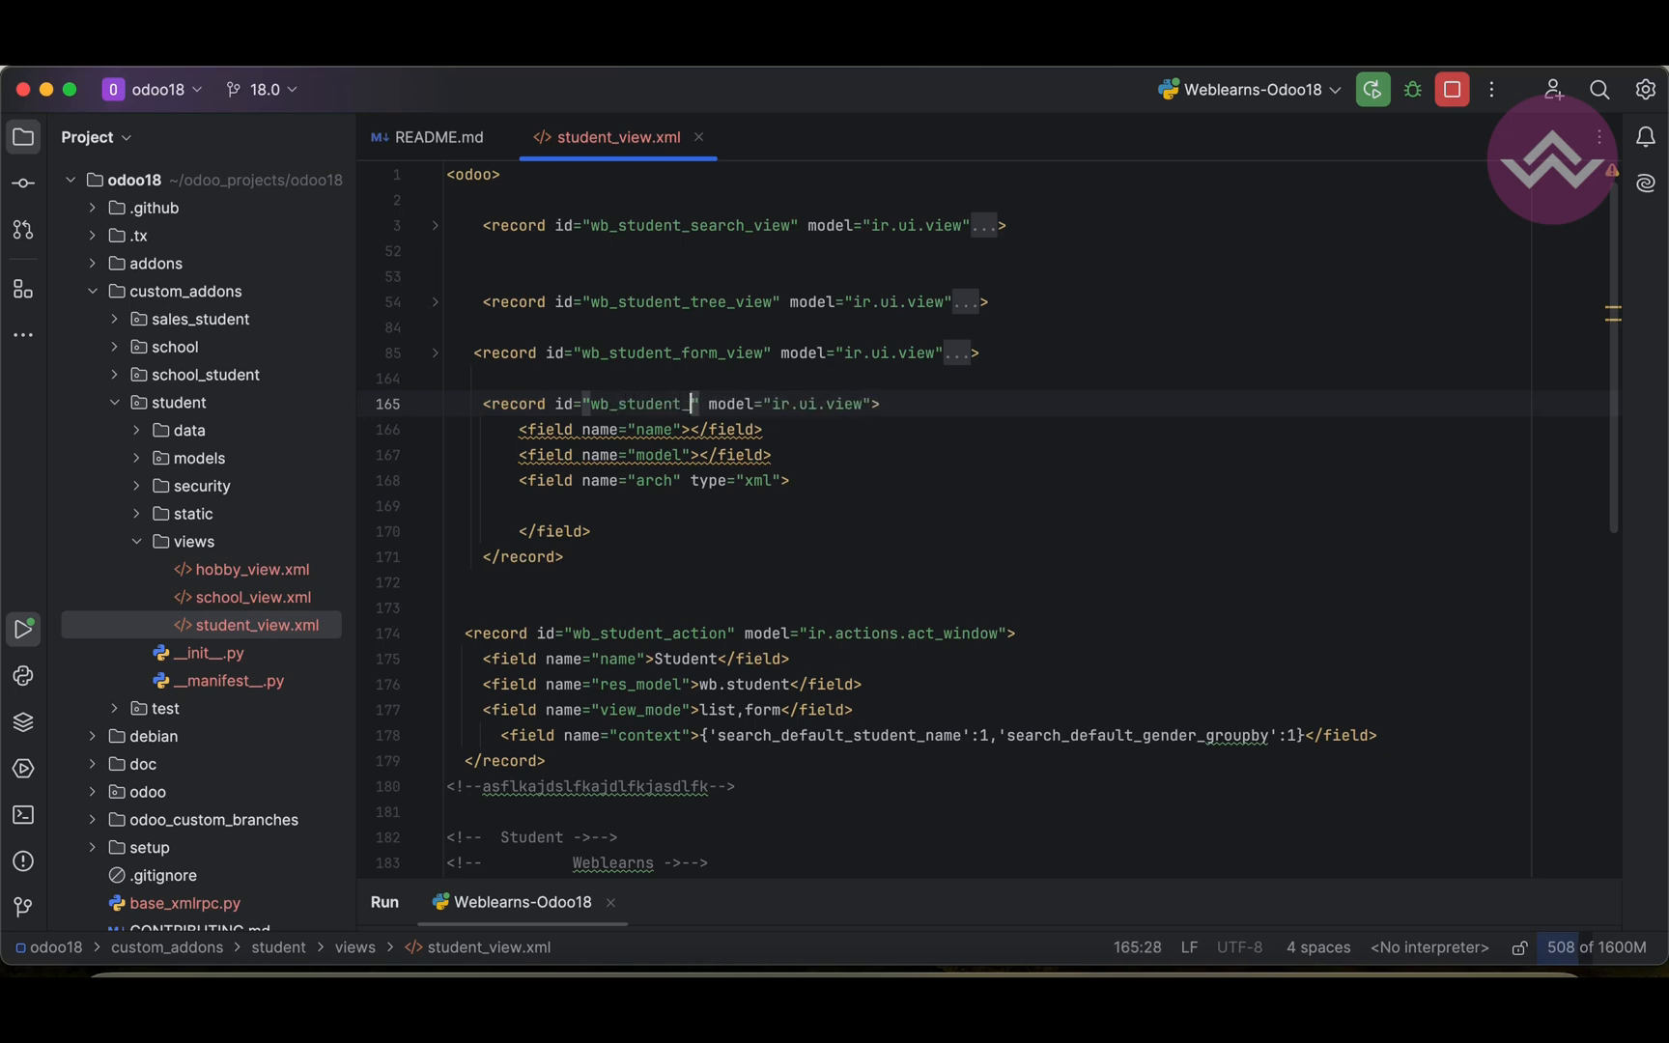
text(kanban_vie)
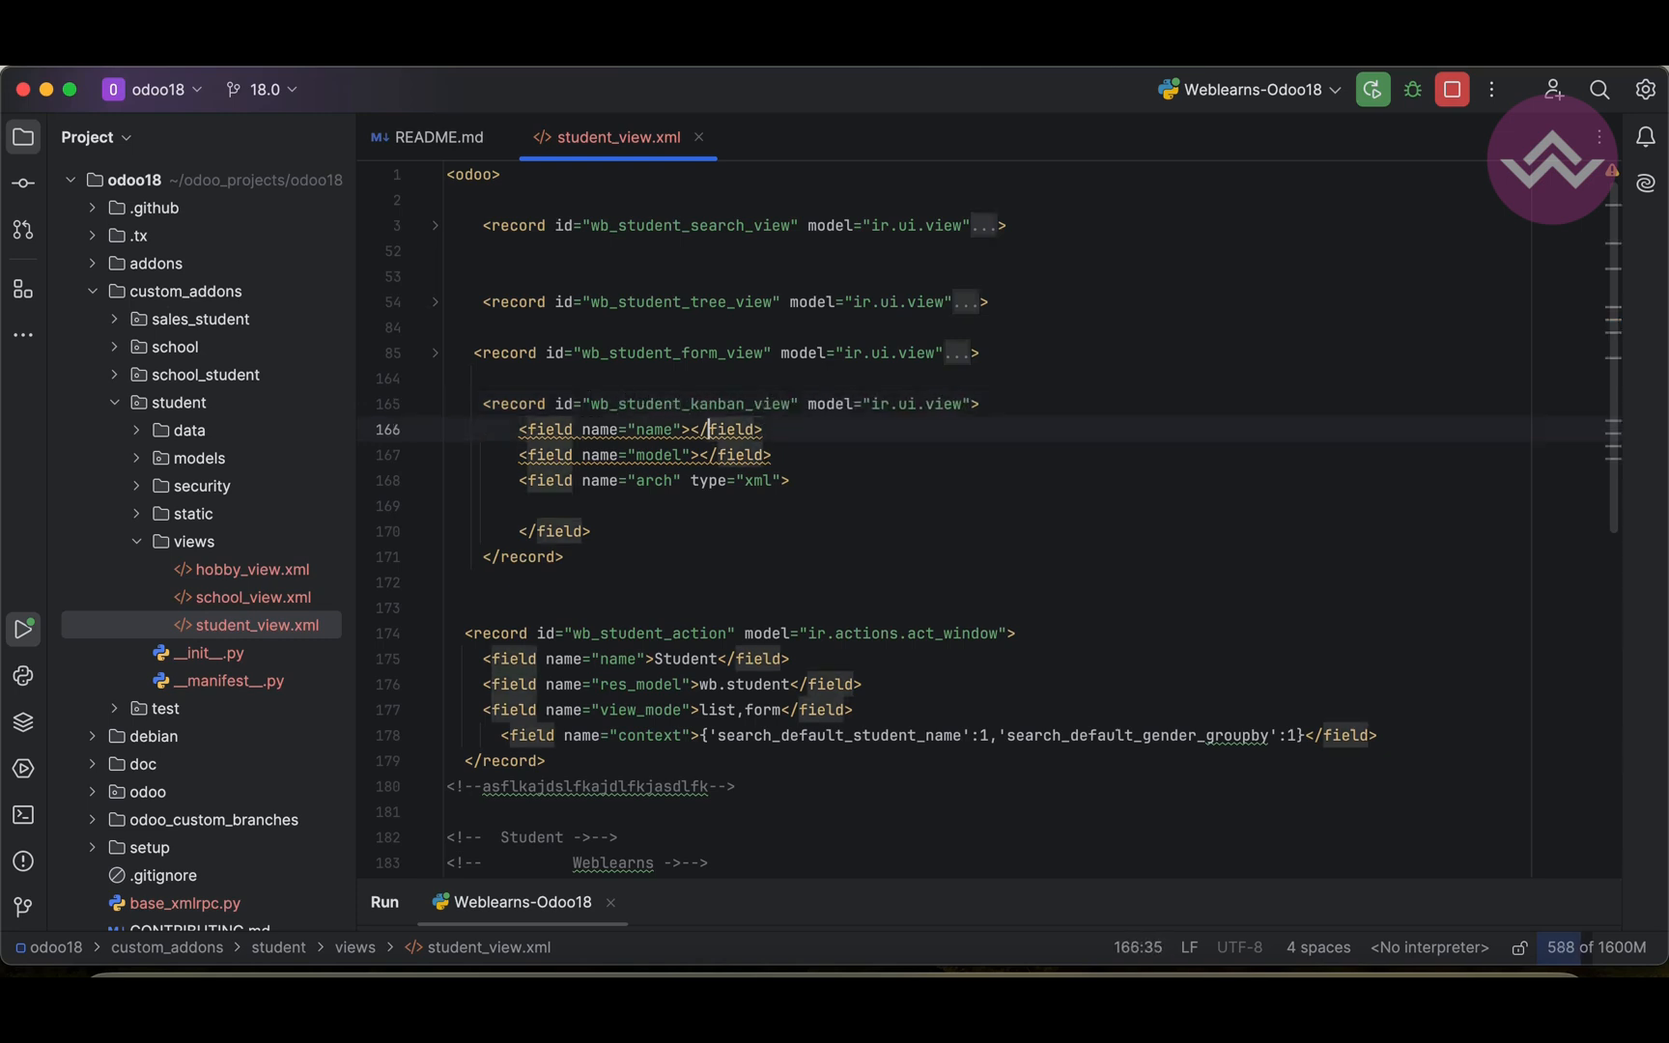
Step: Set the record's name to wb.student.kanban.view and its model to wb.student
text(wb.)
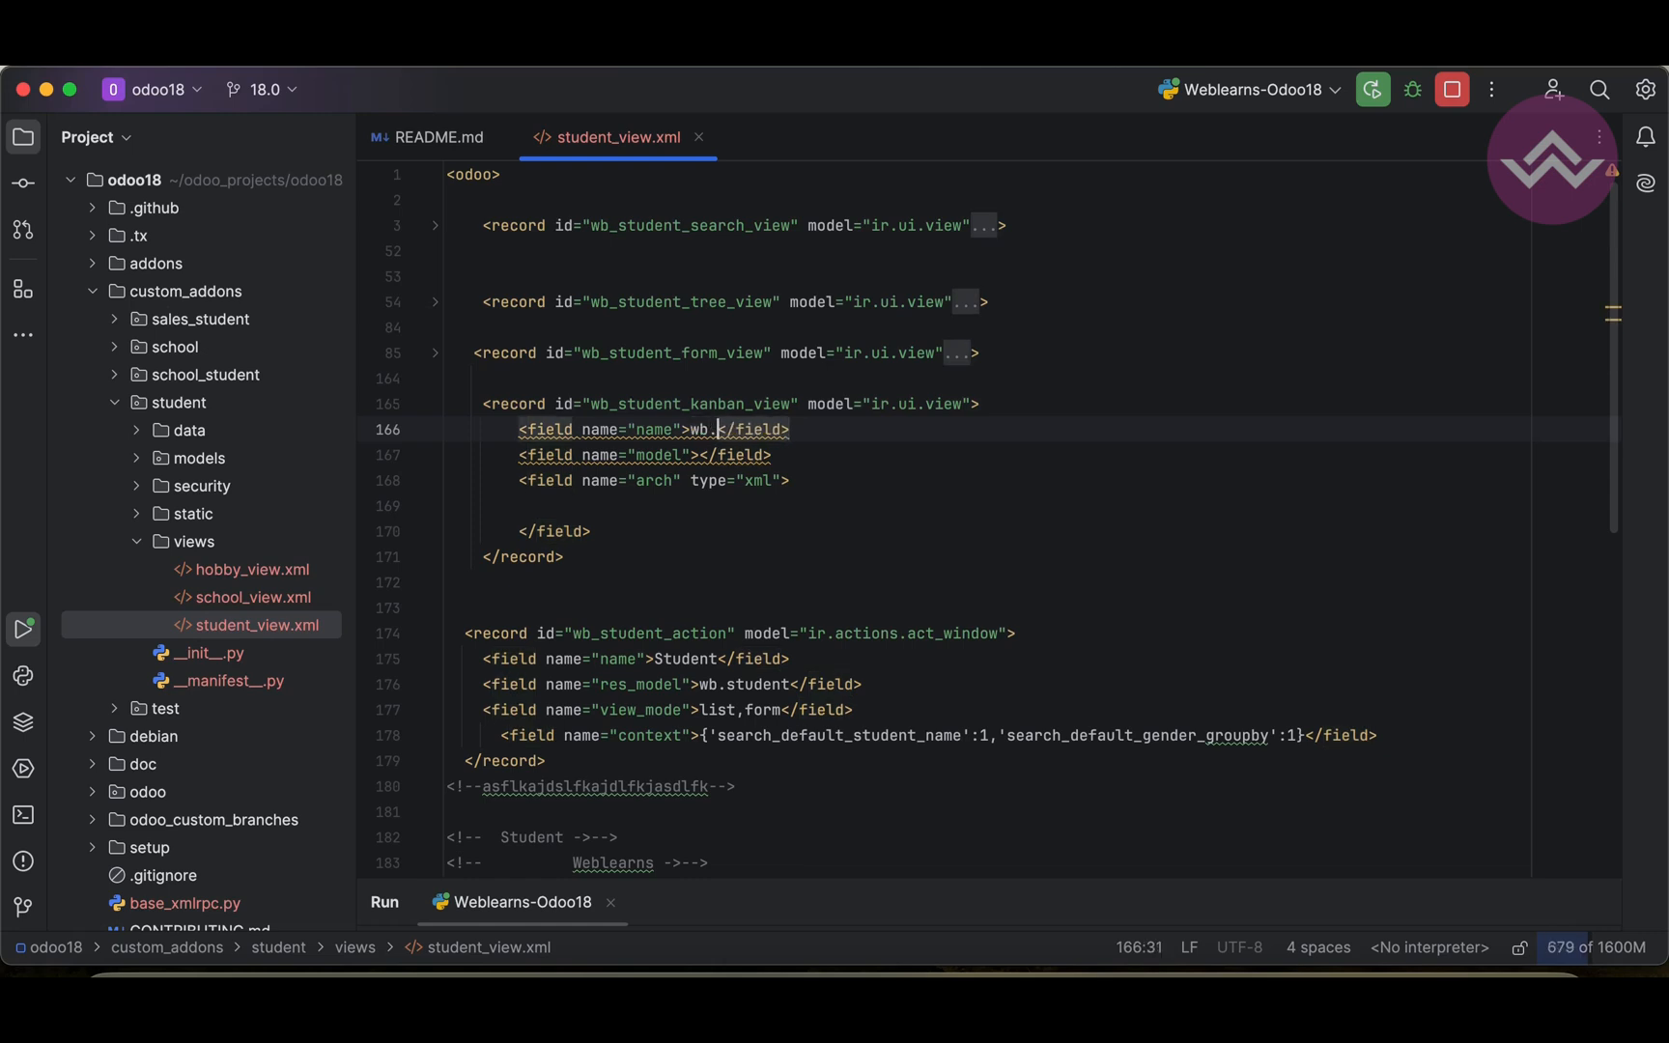
text(student.kanban.)
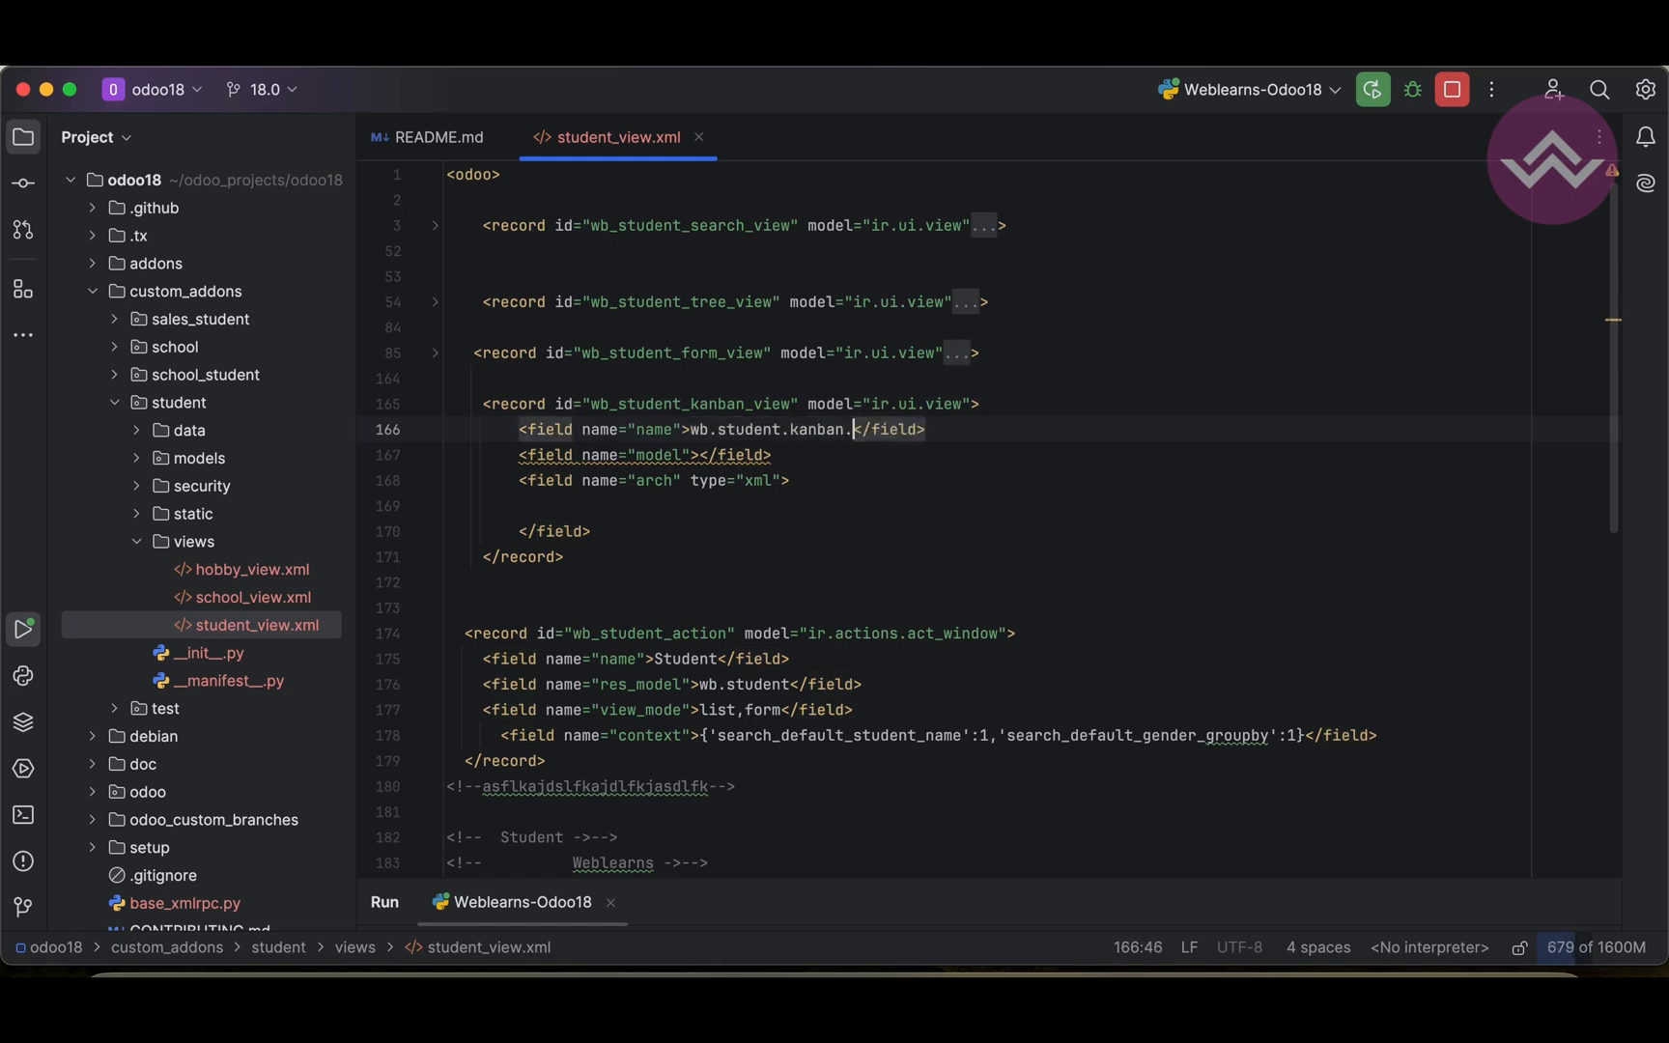
text(view)
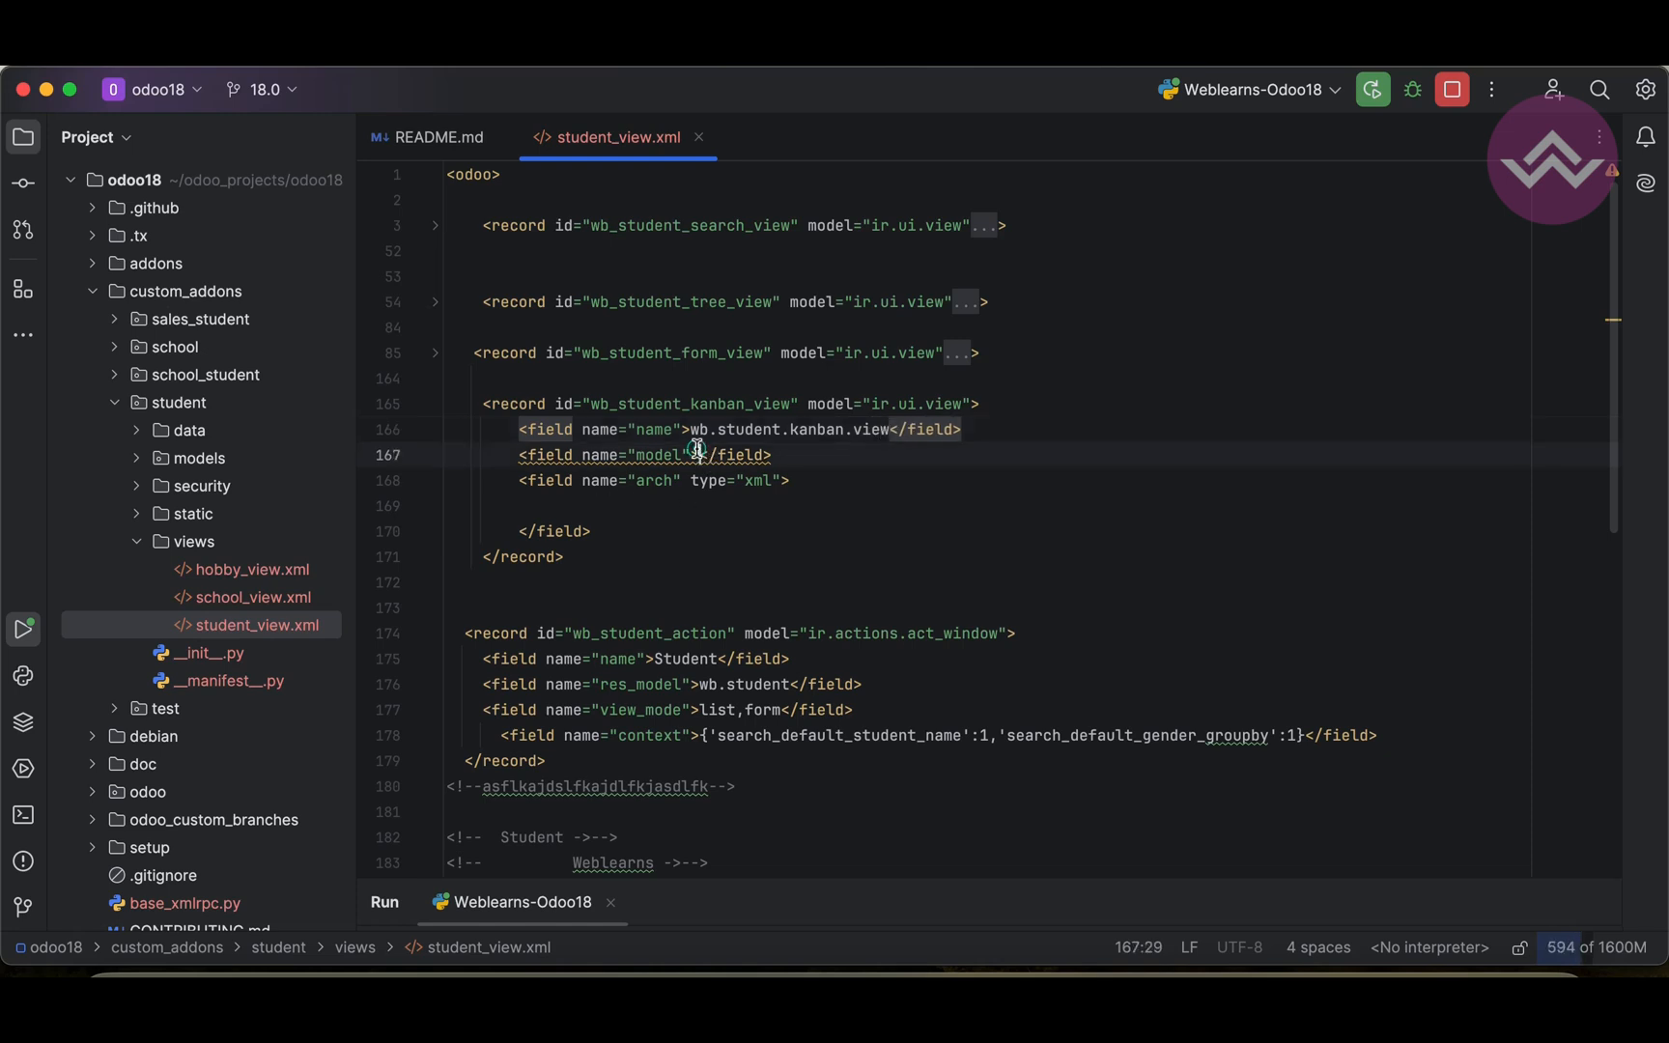
text(wb.student)
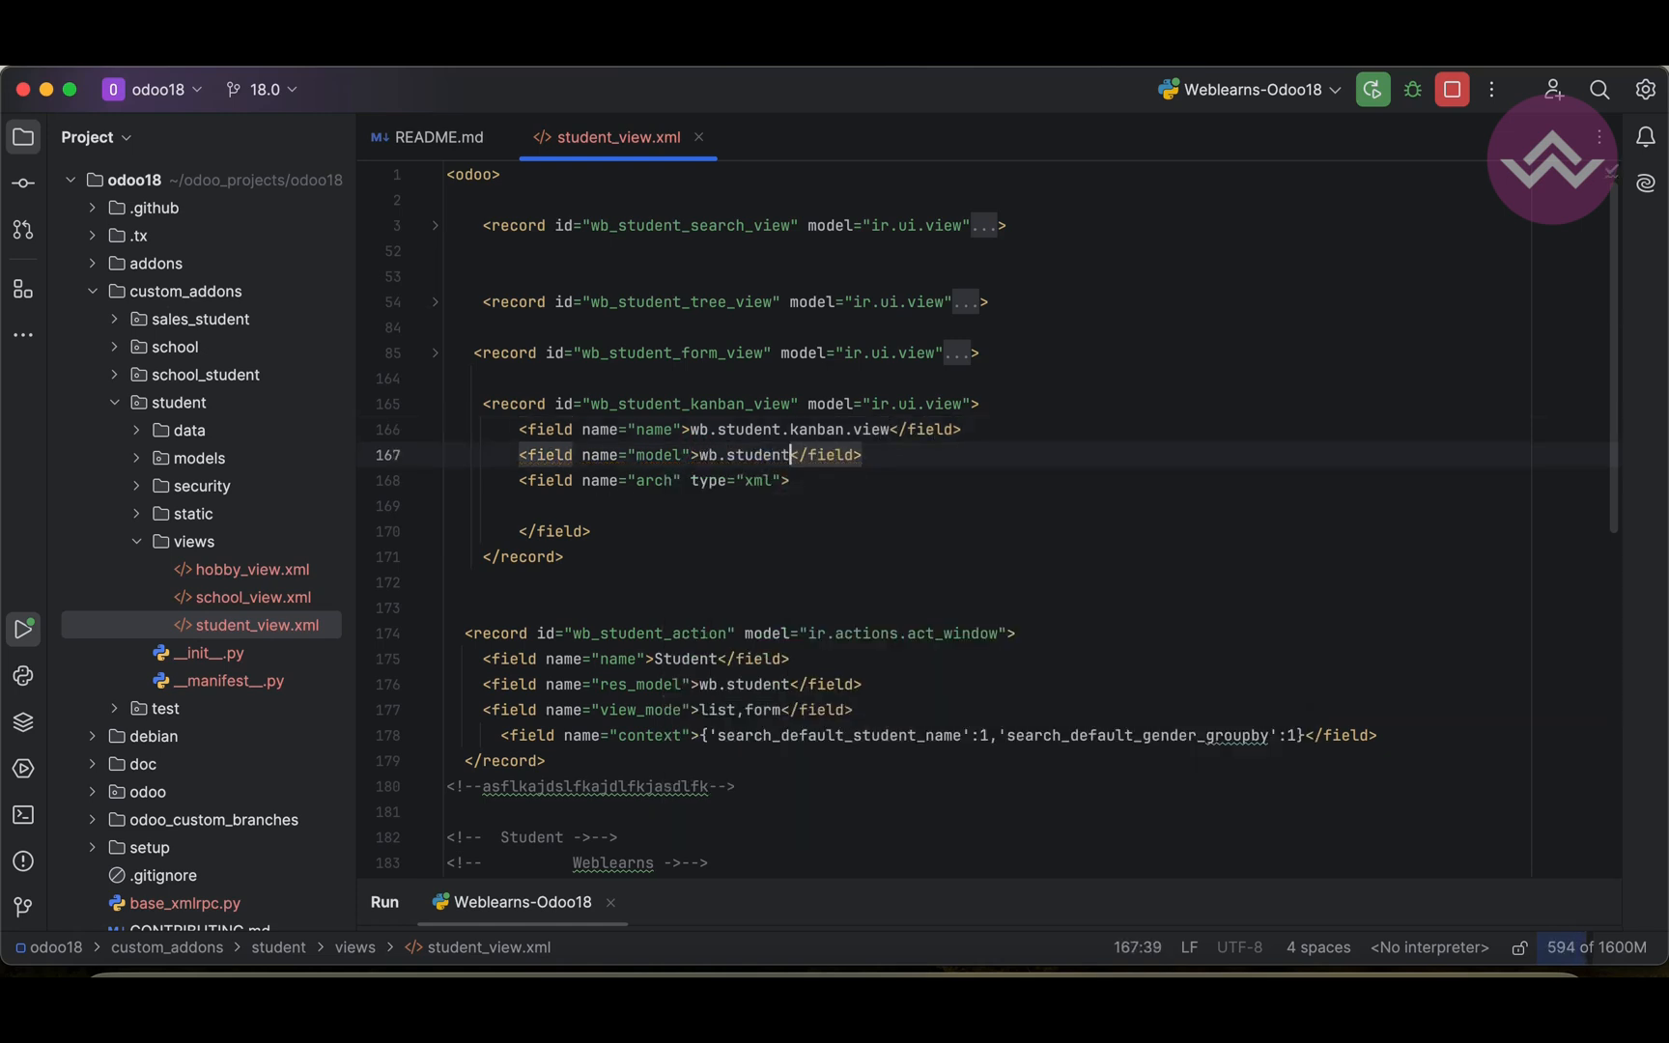
double_click(745, 454)
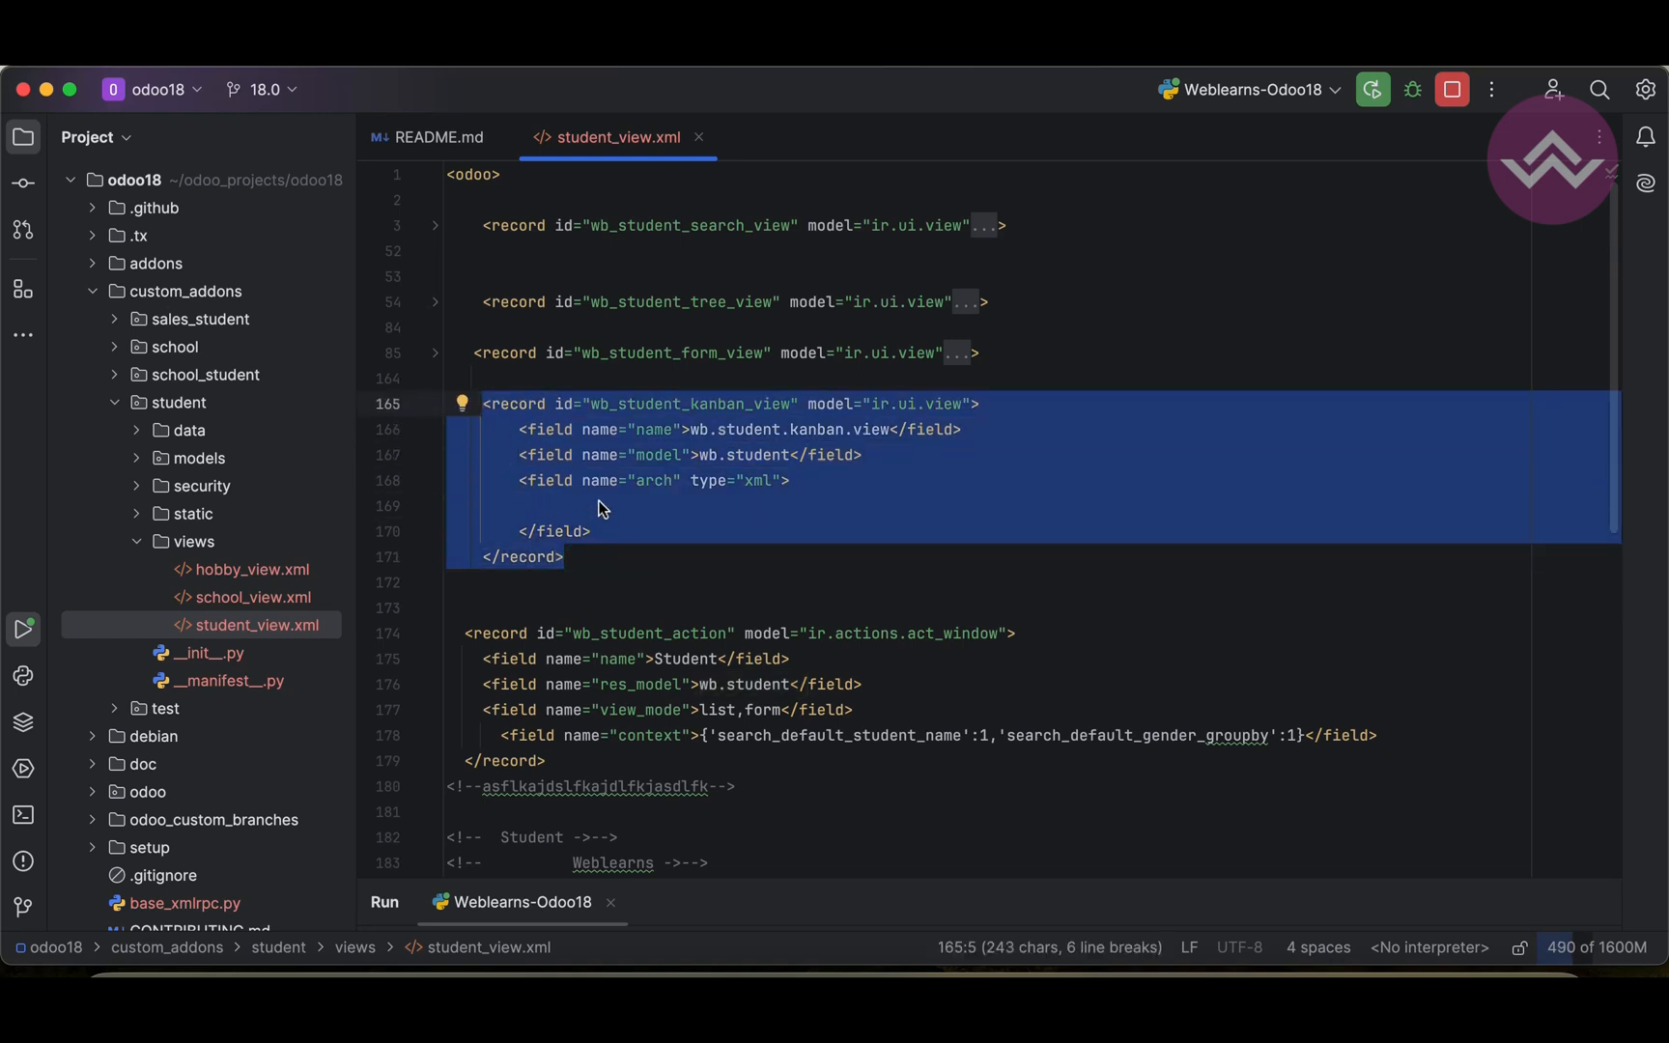
mouse_move(576, 444)
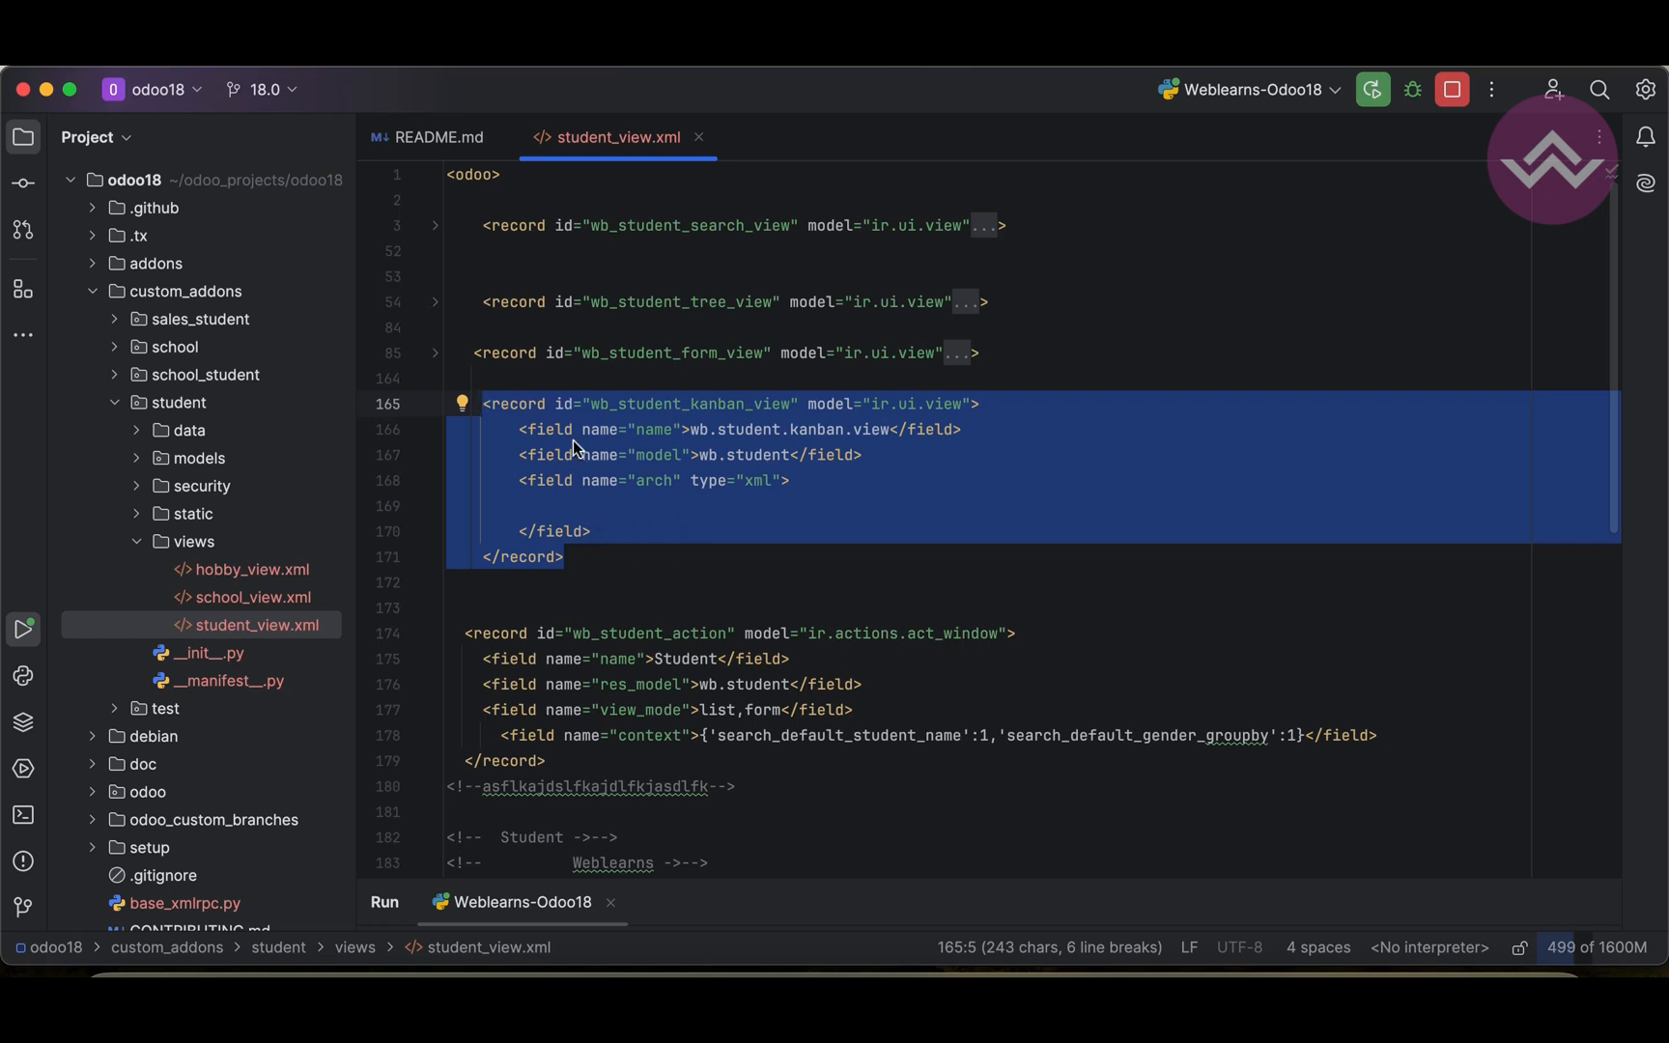
Step: Add a kanban element with class o_kanban_mobile inside the arch field
click(545, 507)
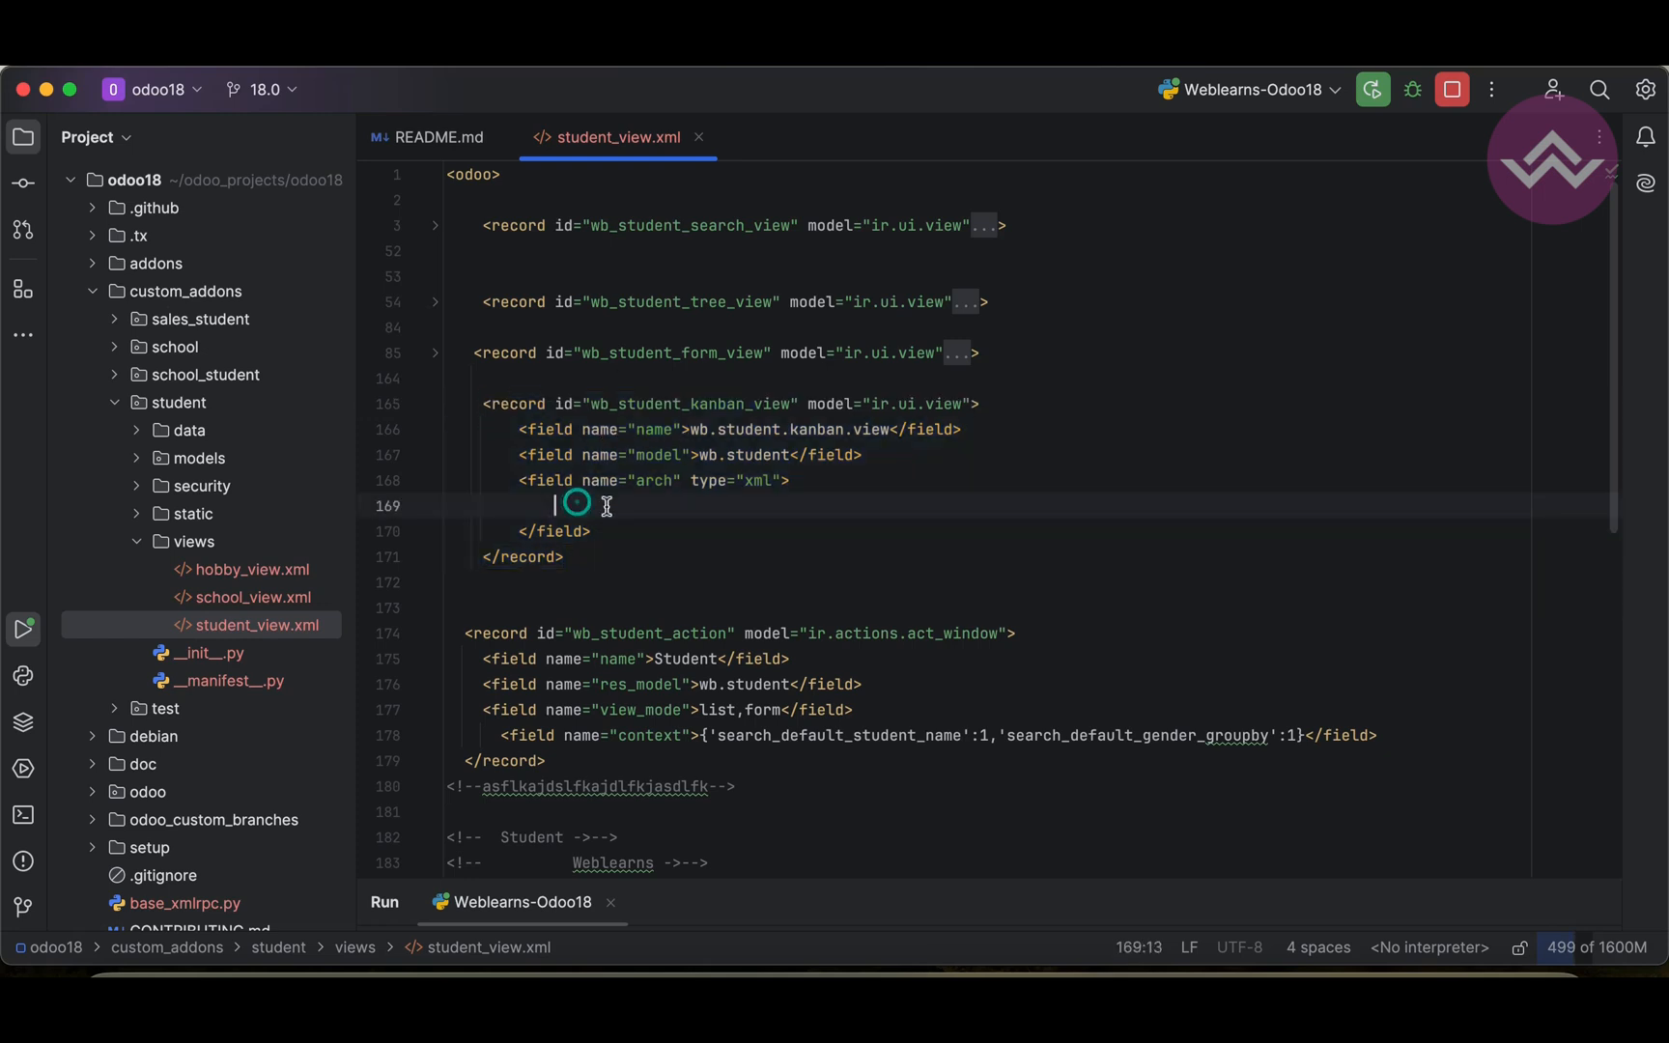
text(<kanban></kanban>)
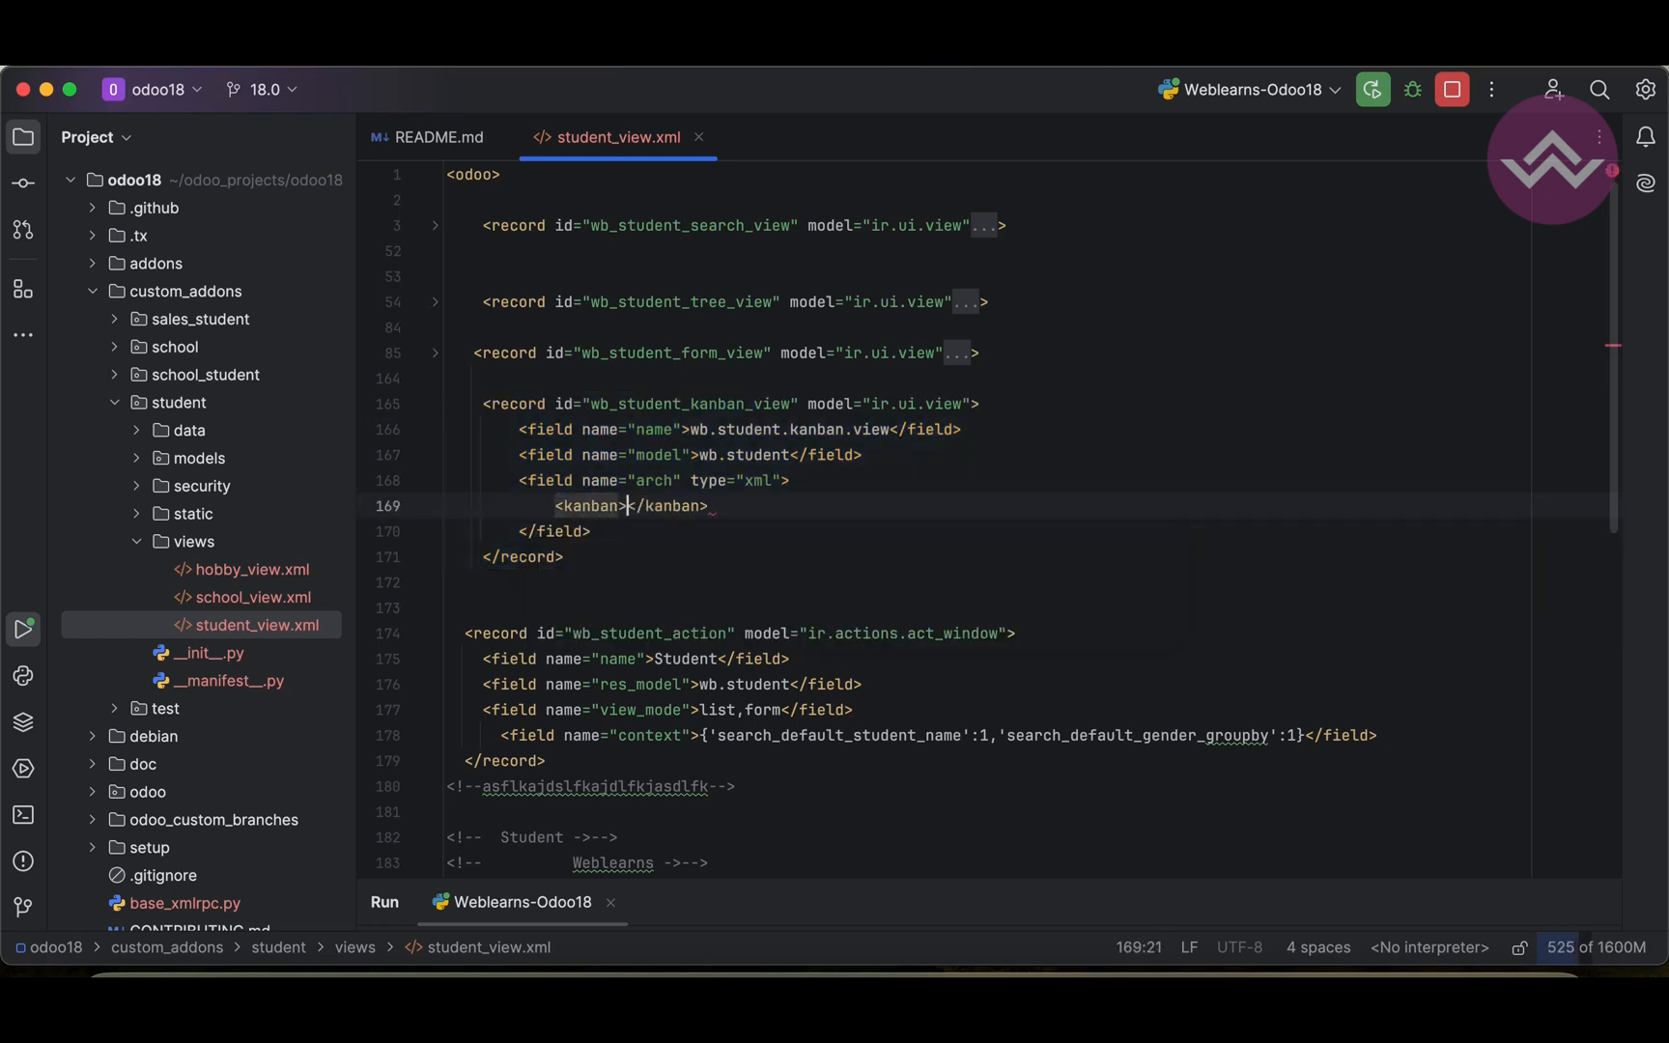
key(enter)
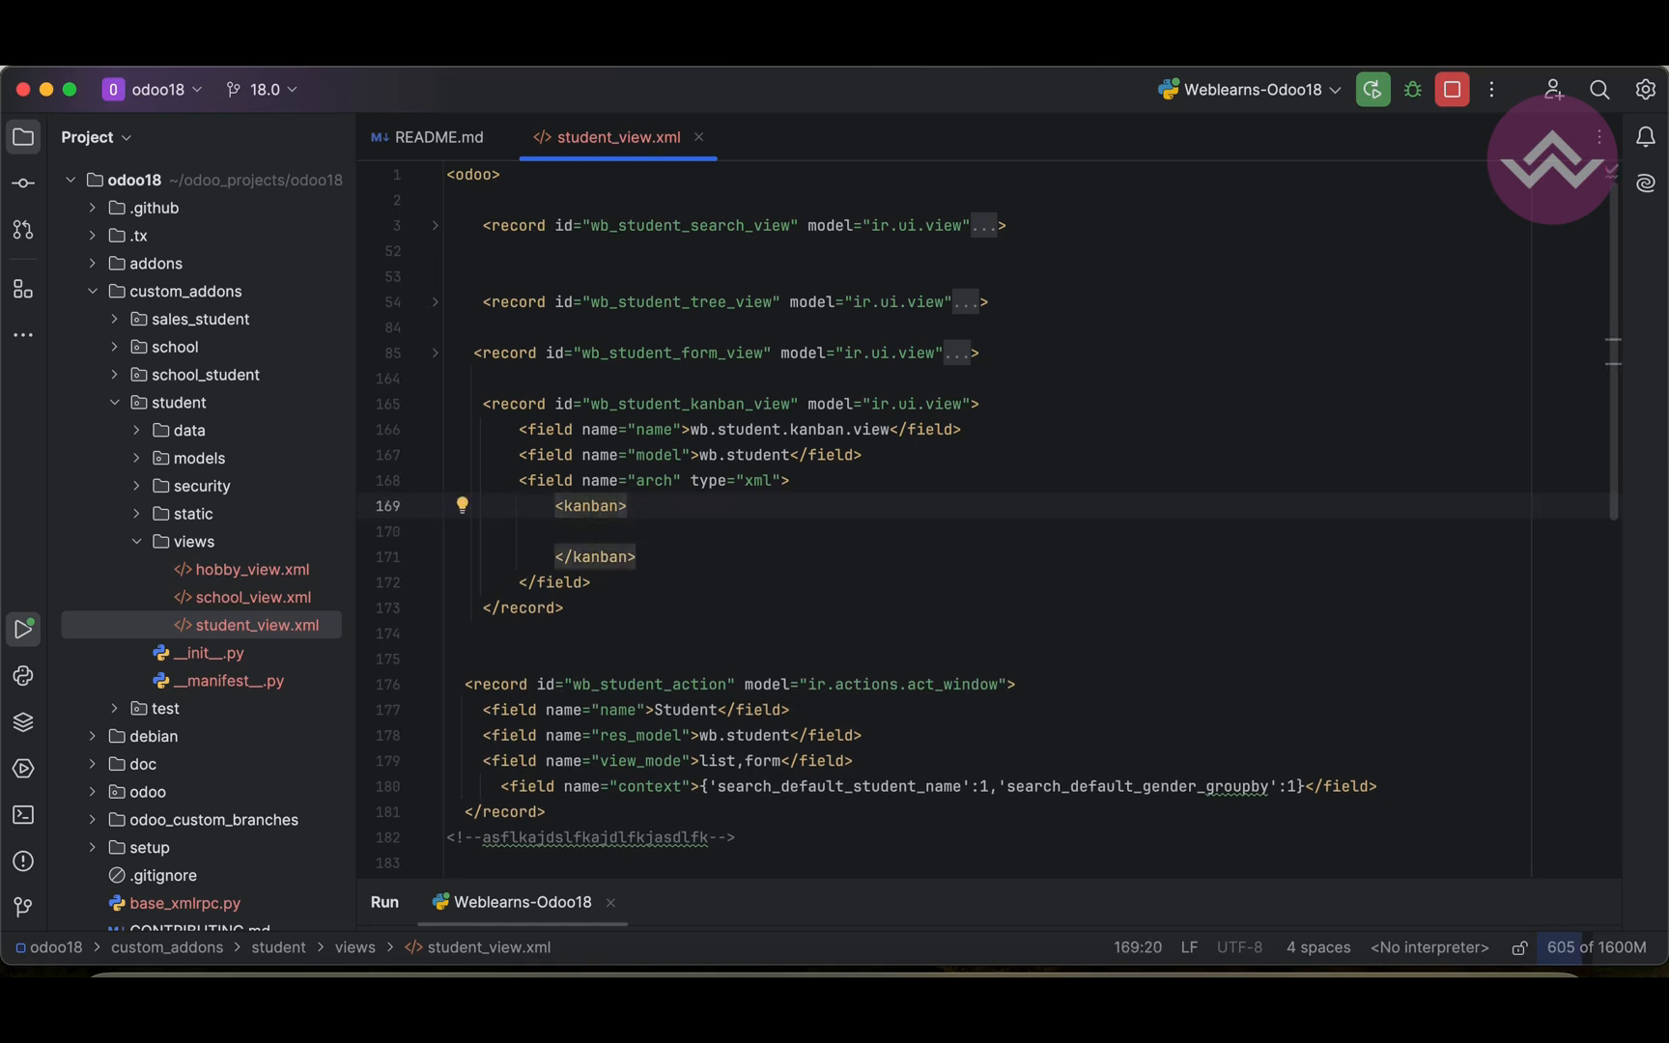
text(class="")
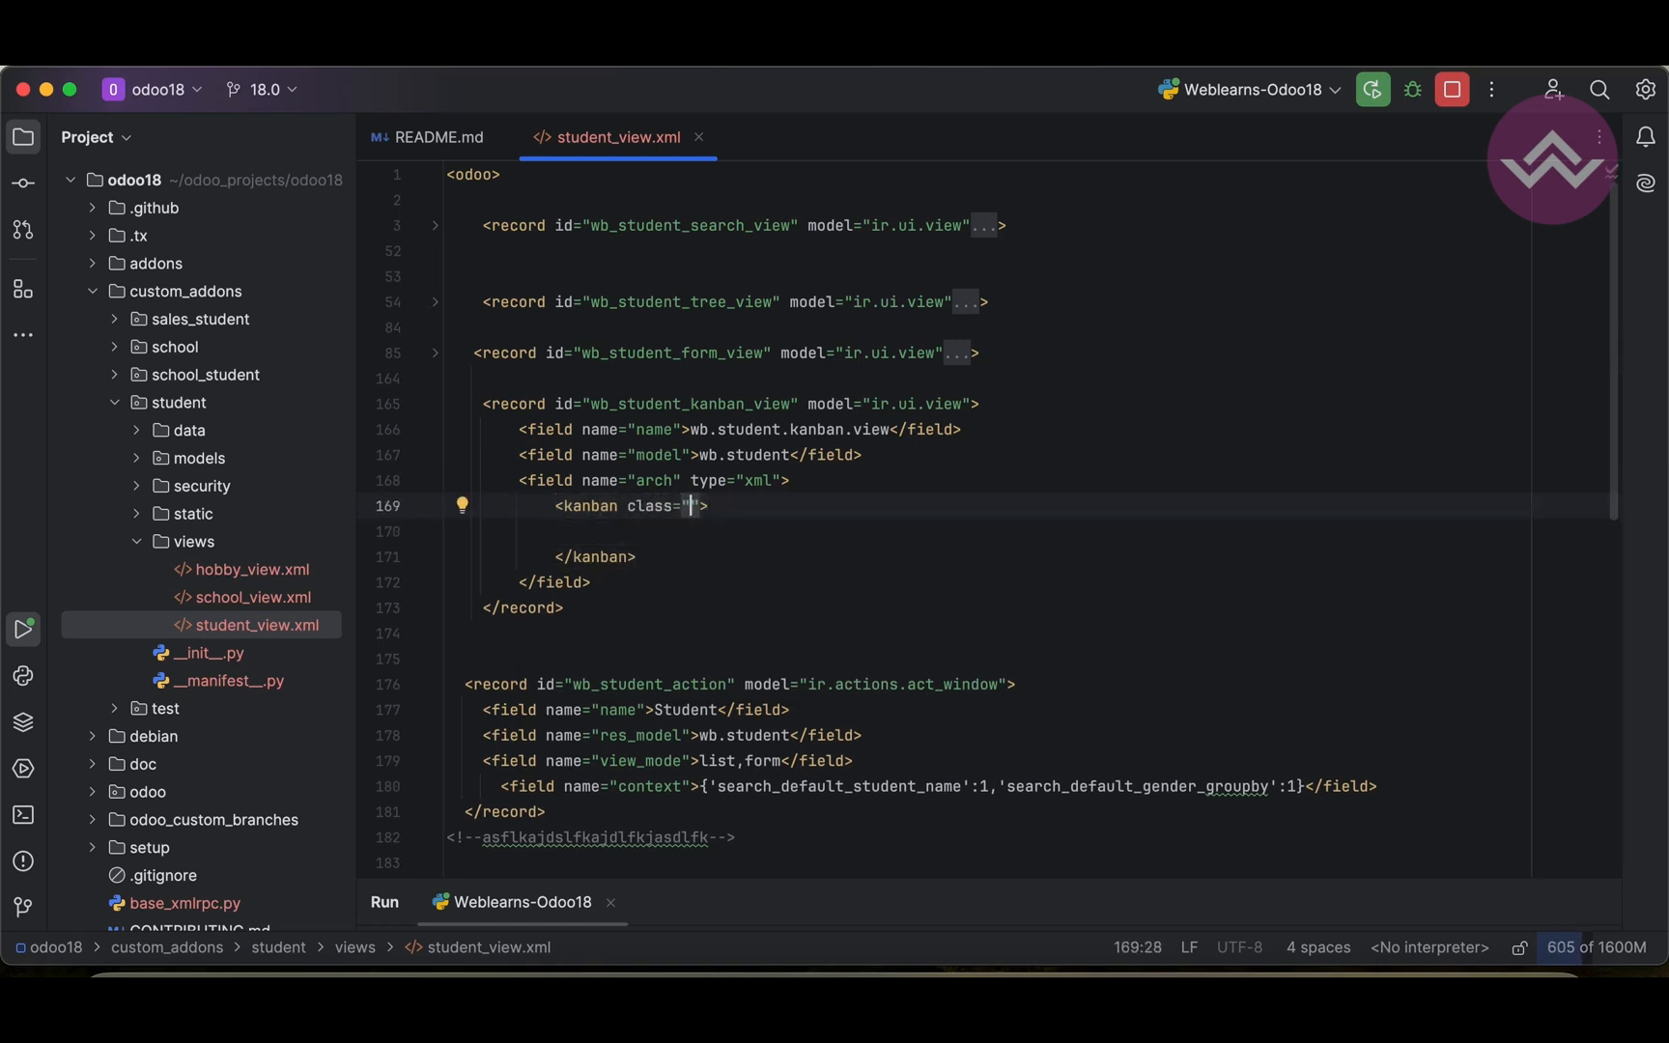
text(o)
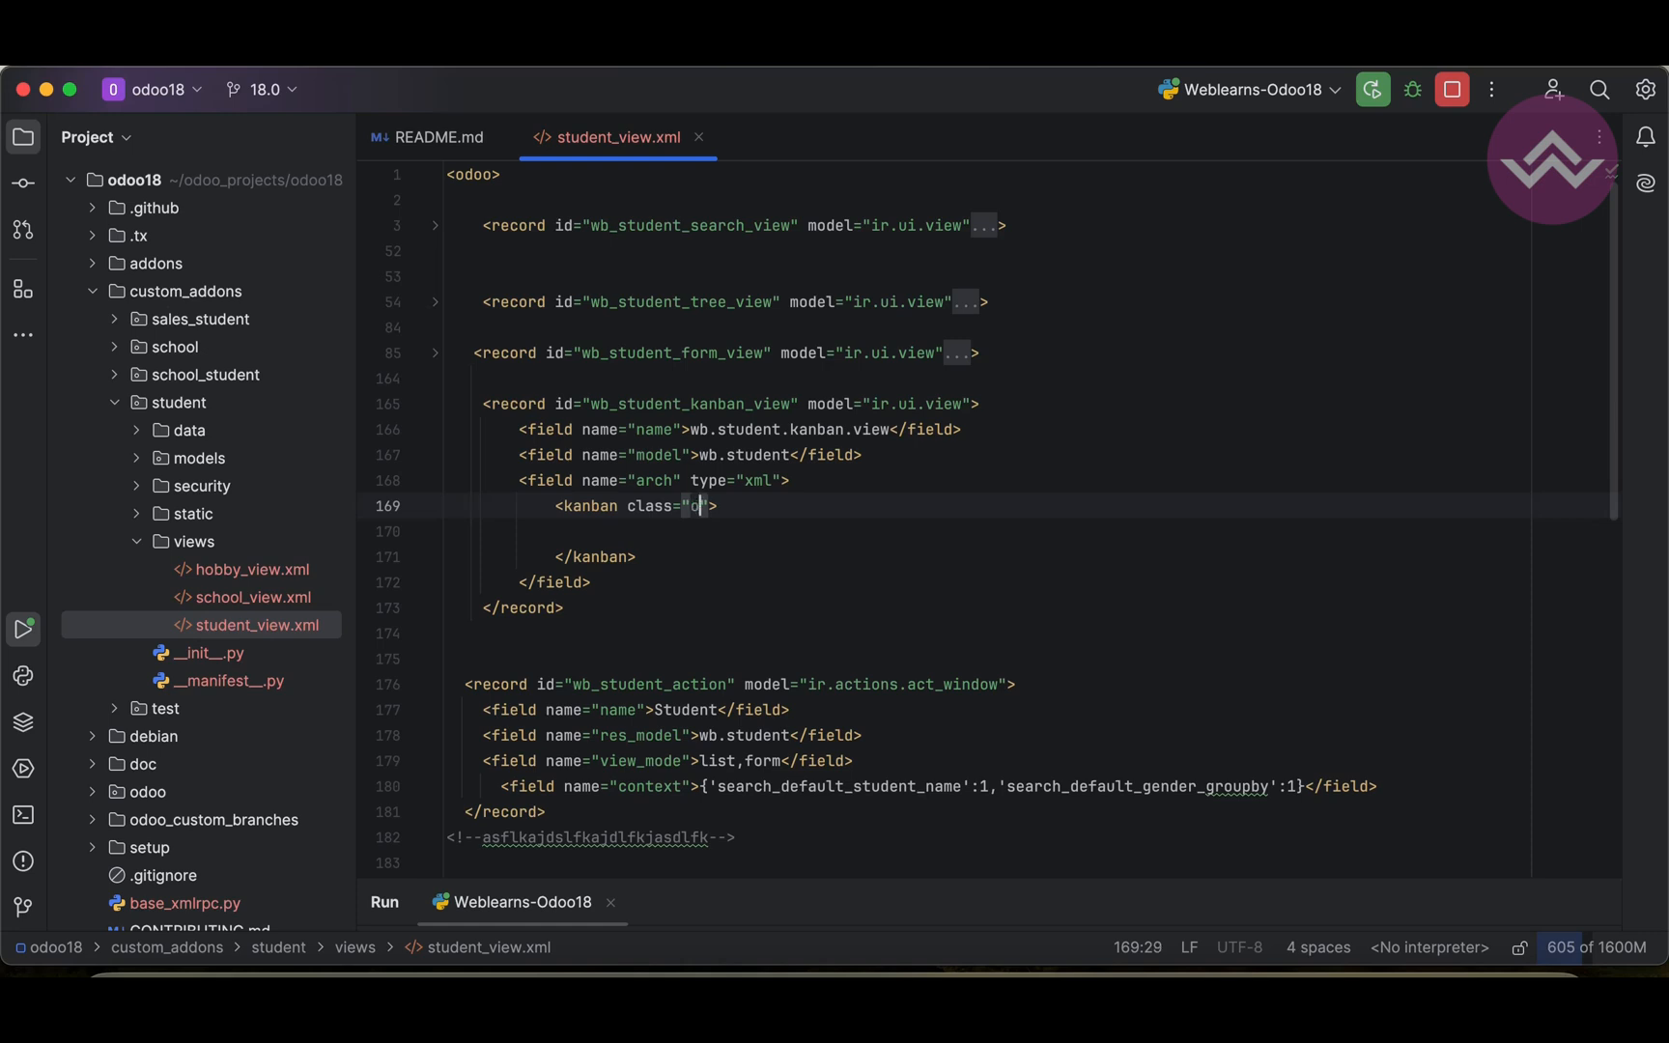
text(_kanban)
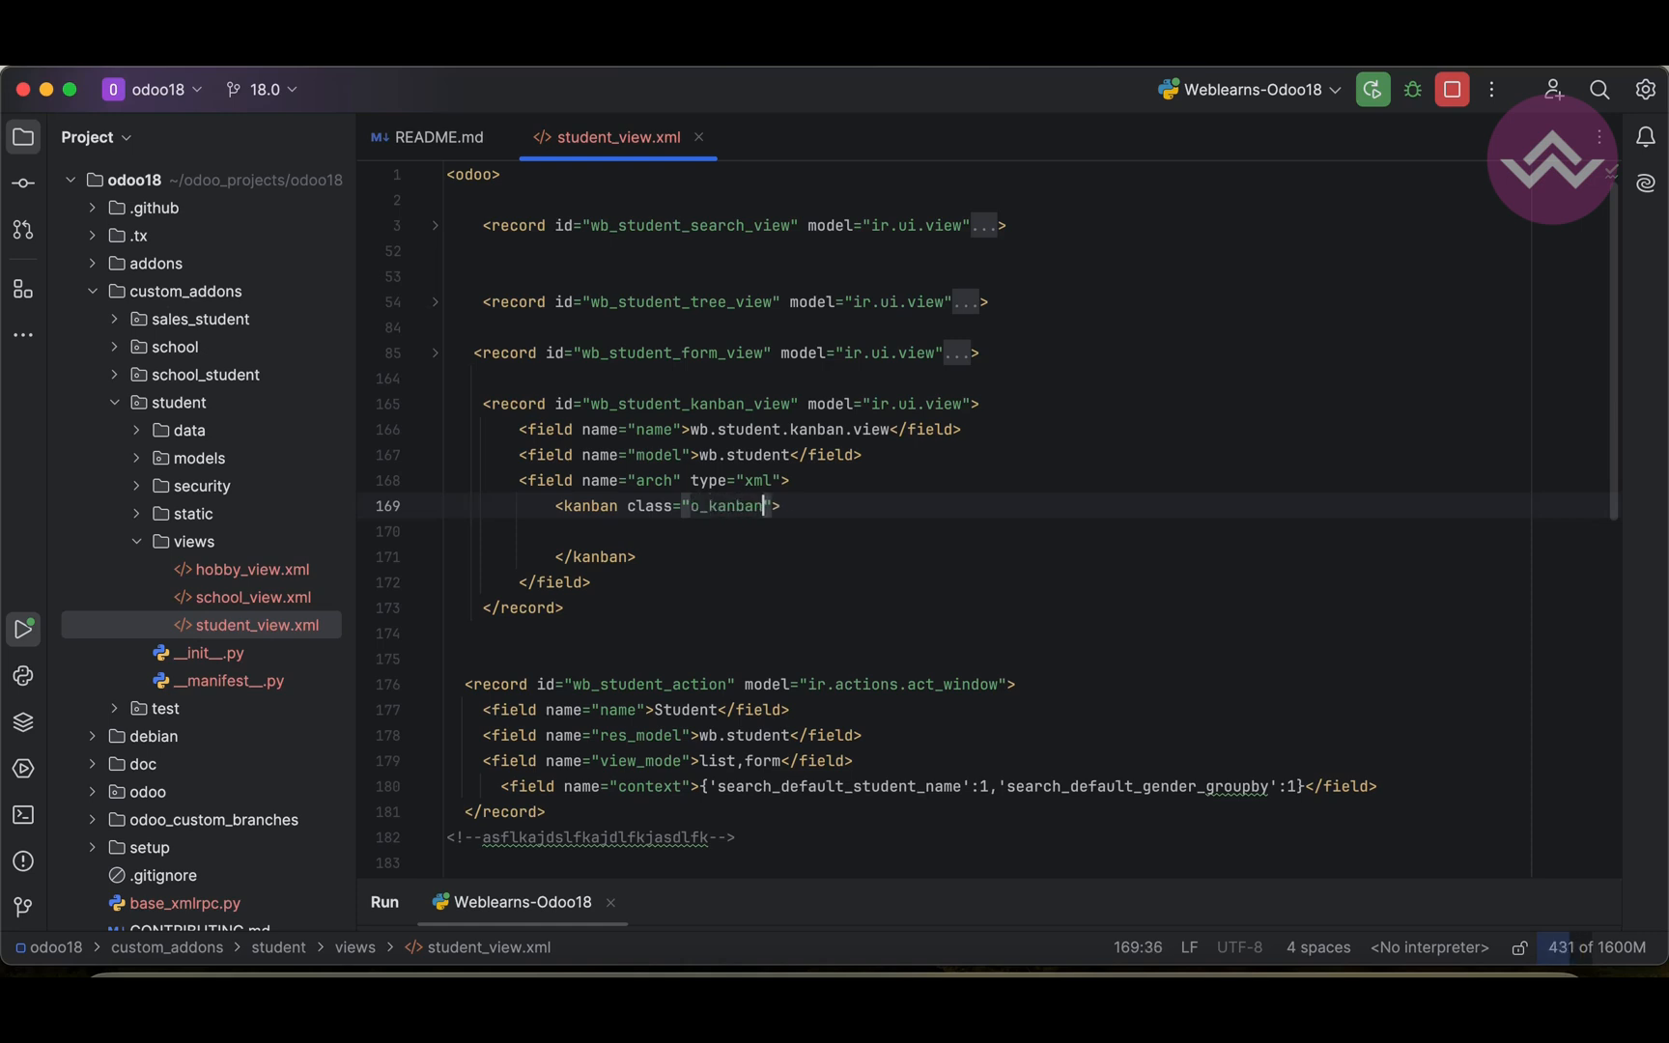
text(_mobile)
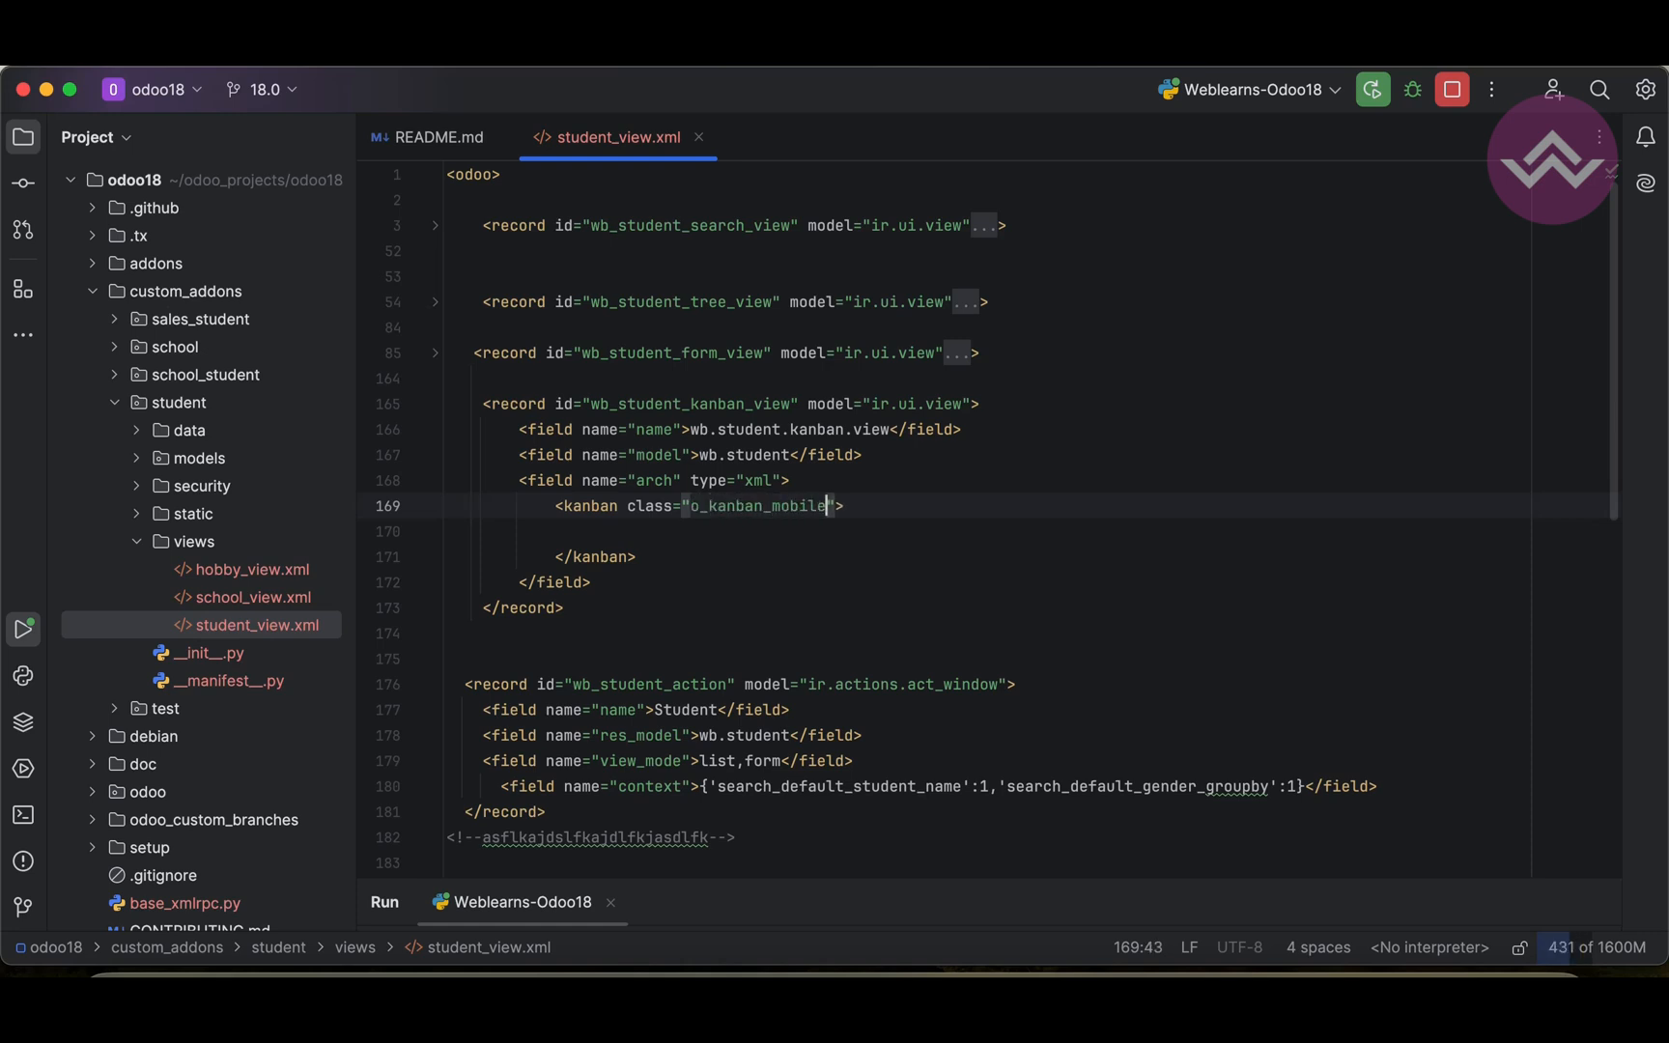
Step: Begin a child element on the blank line inside the kanban tags
double_click(647, 506)
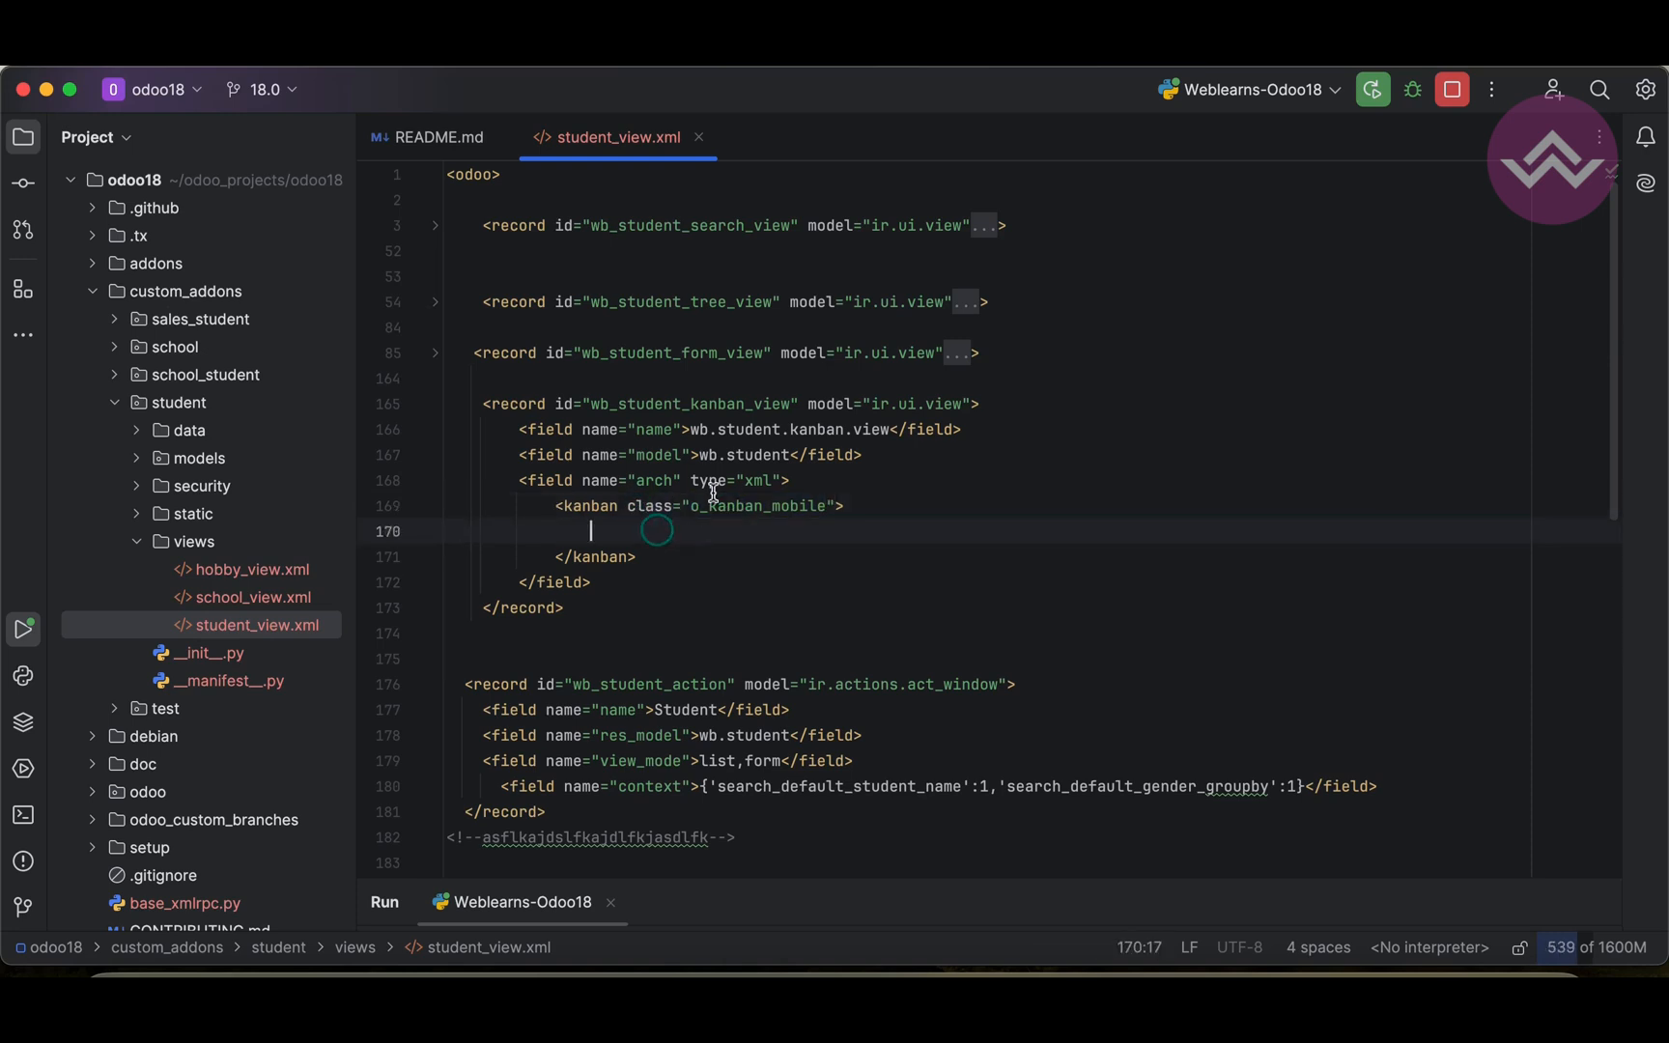
double_click(761, 507)
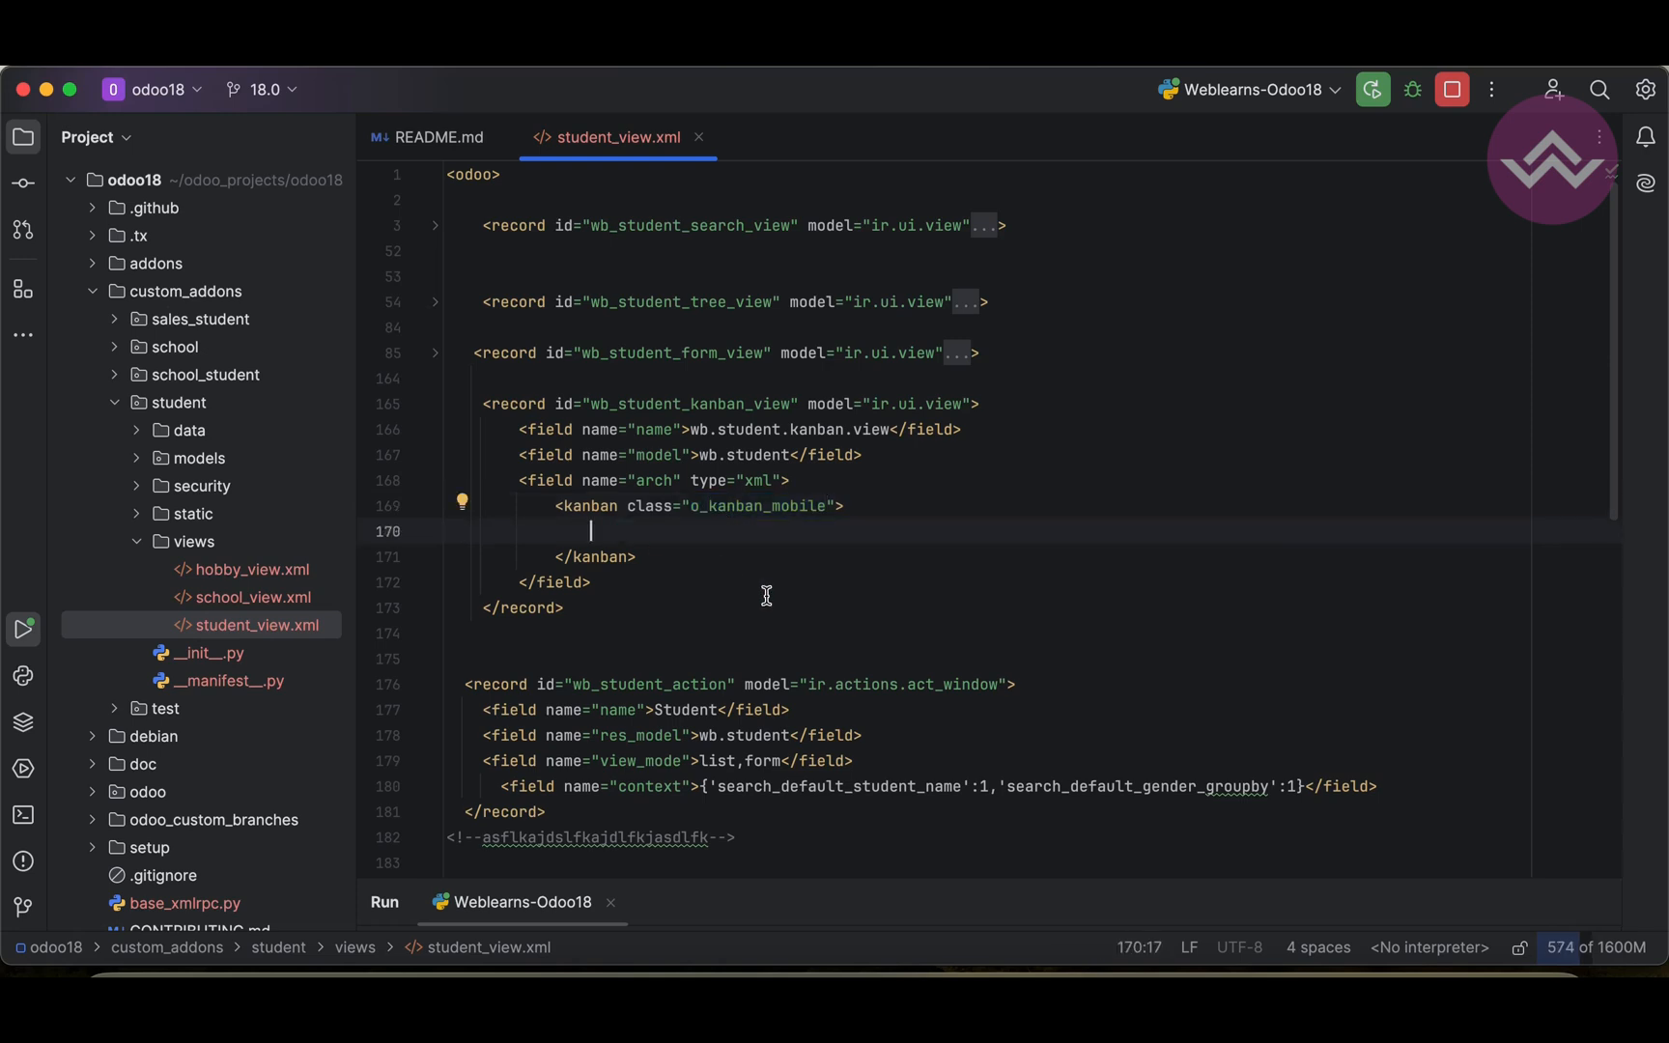
text(<)
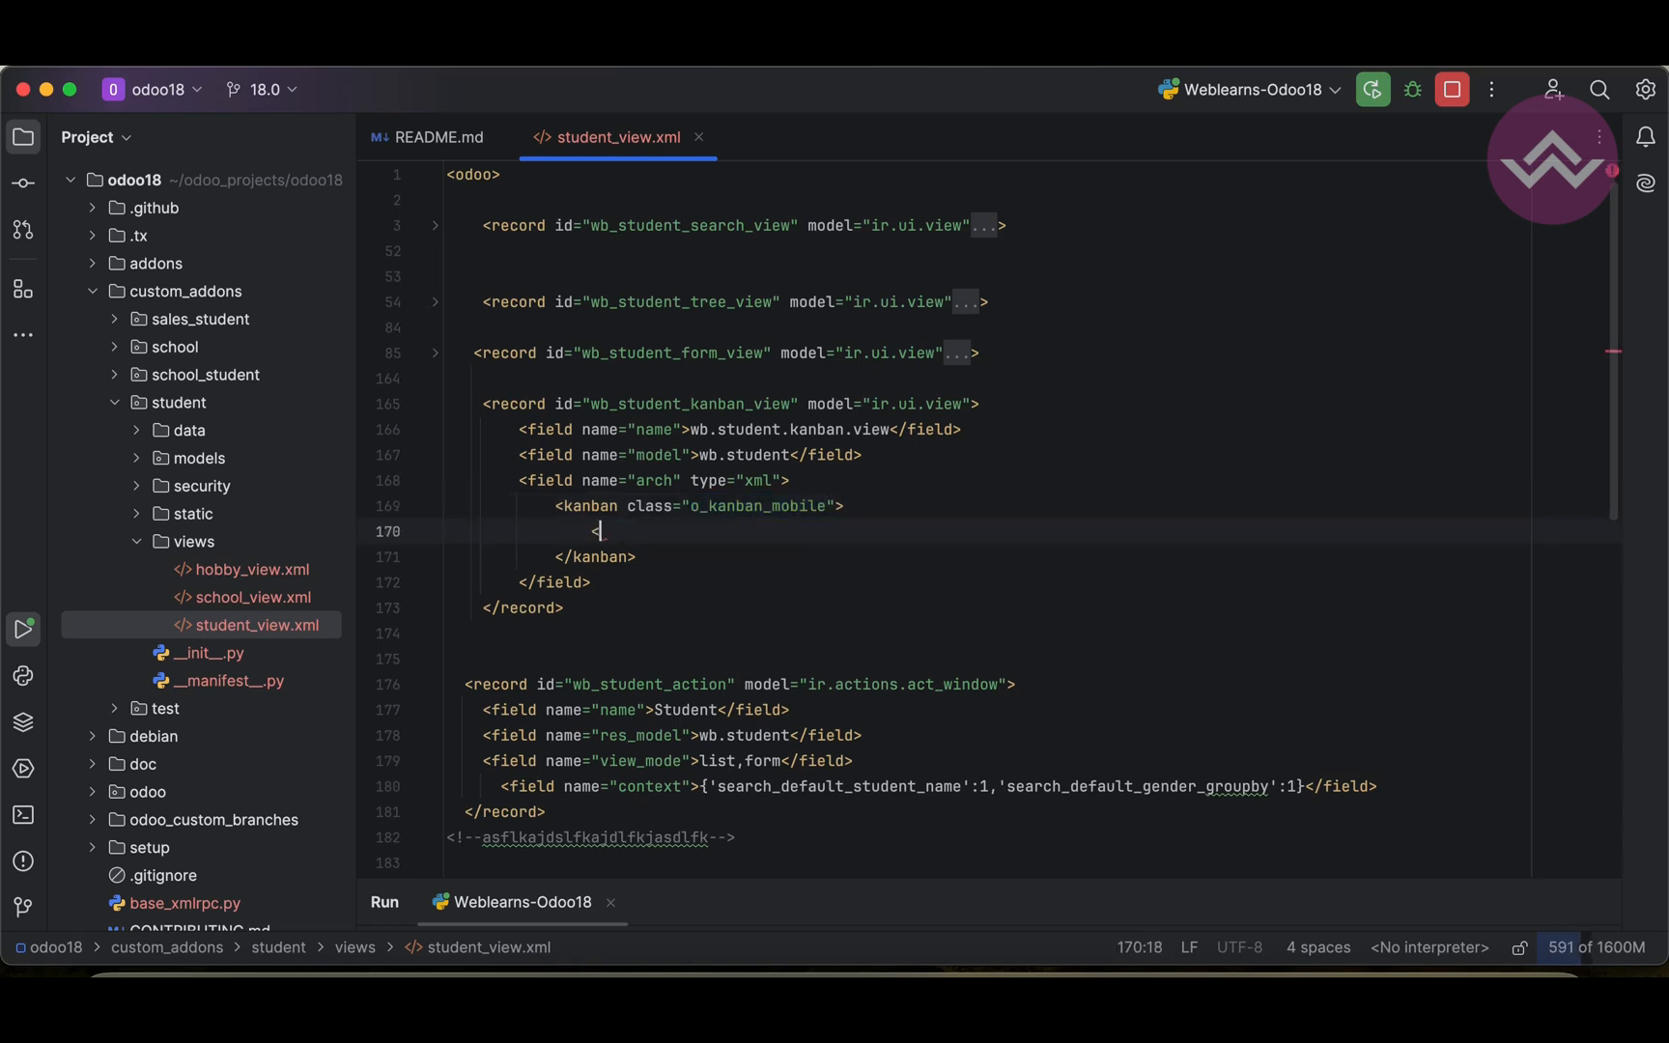
Step: Add a templates block with a t-name="card" template and start a row div inside it
text(<templates)
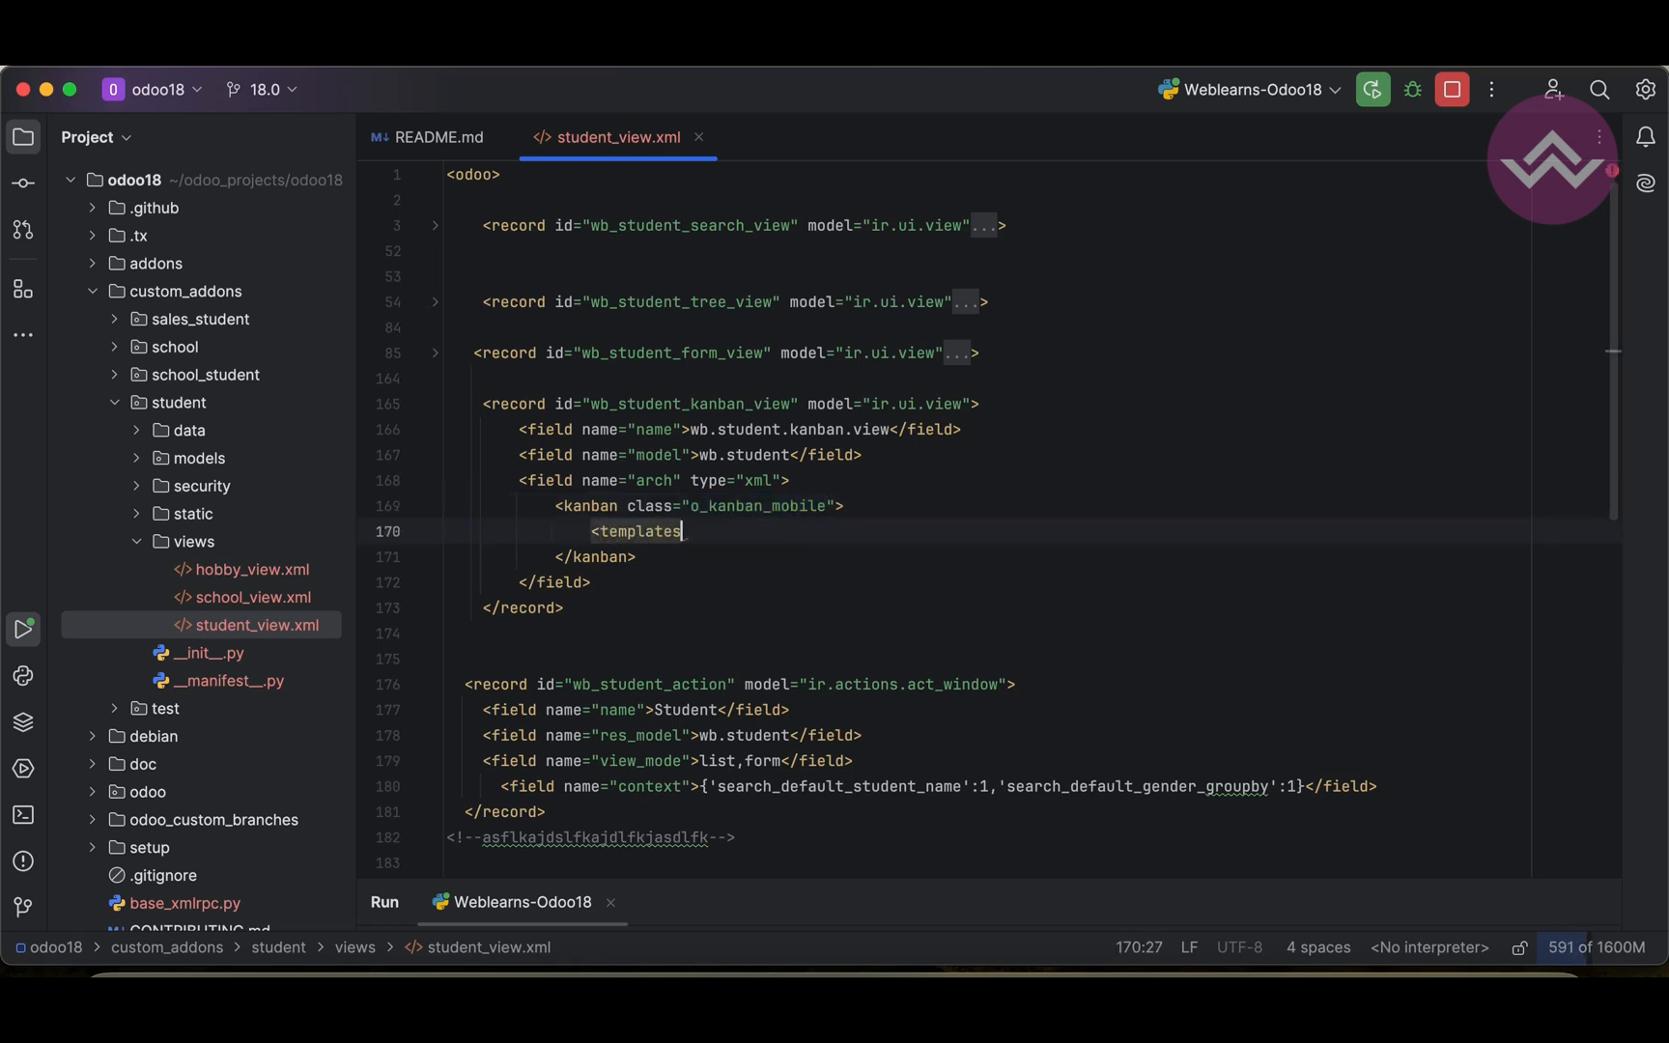
text(>)
text(<t_)
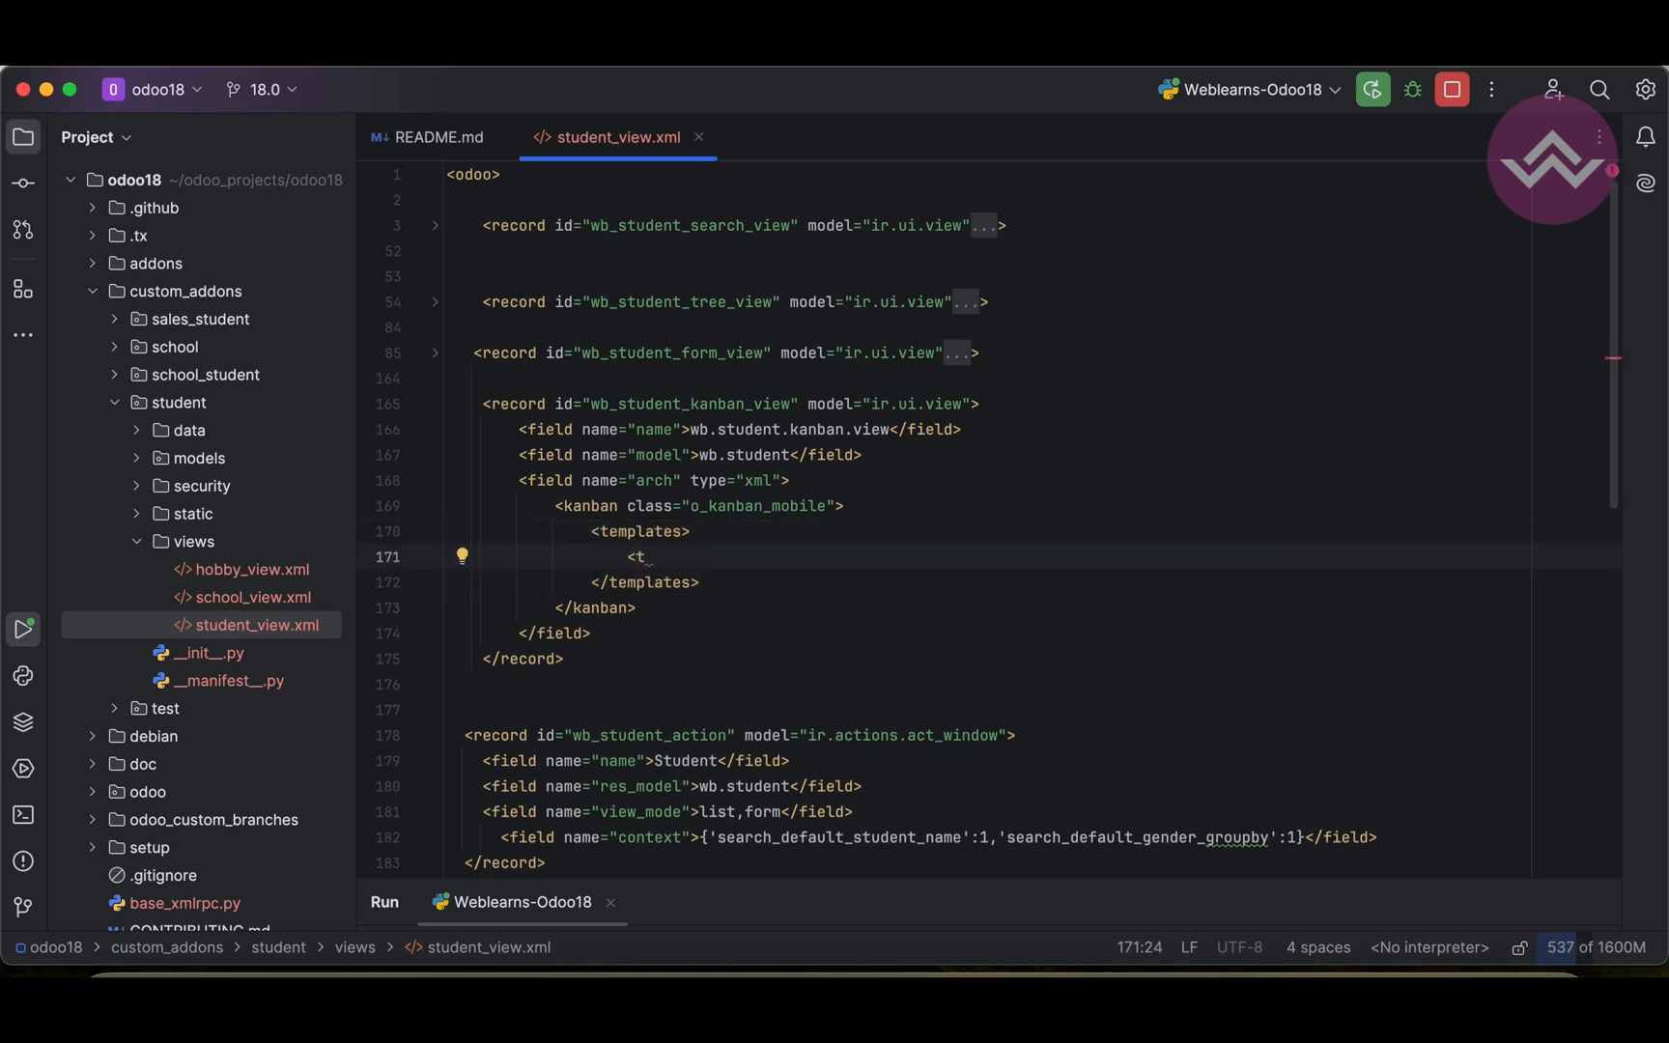
text(t-name="")
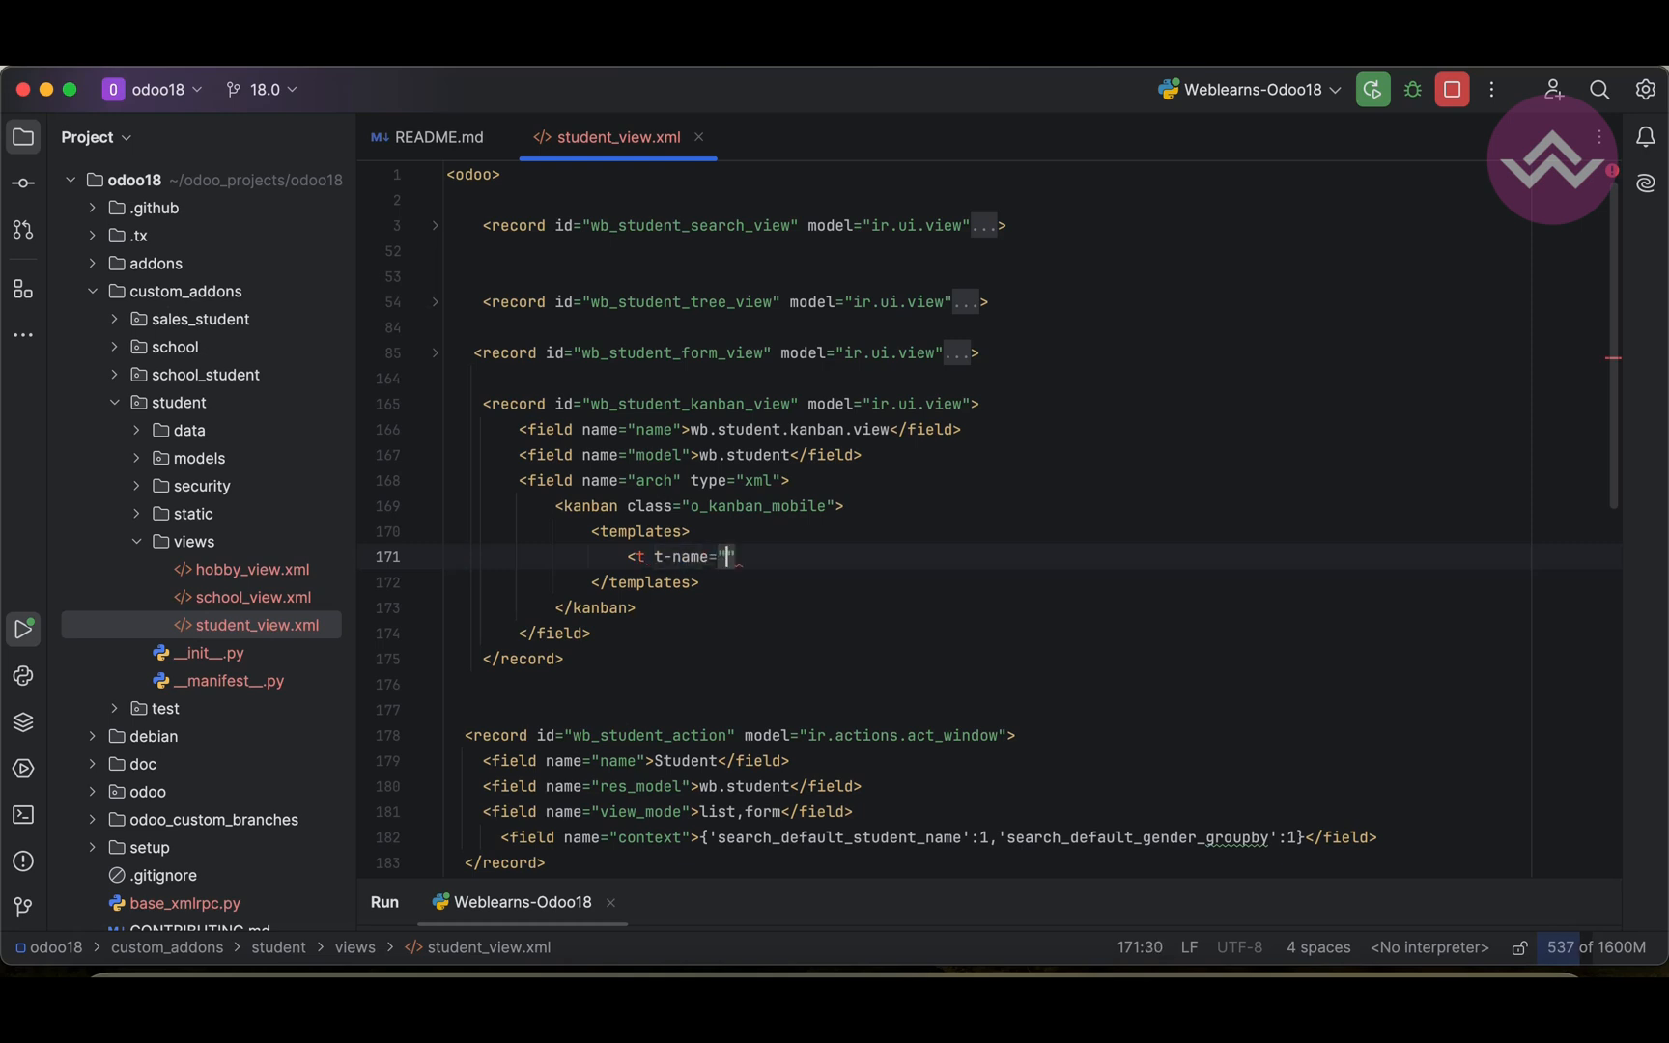
text(card)
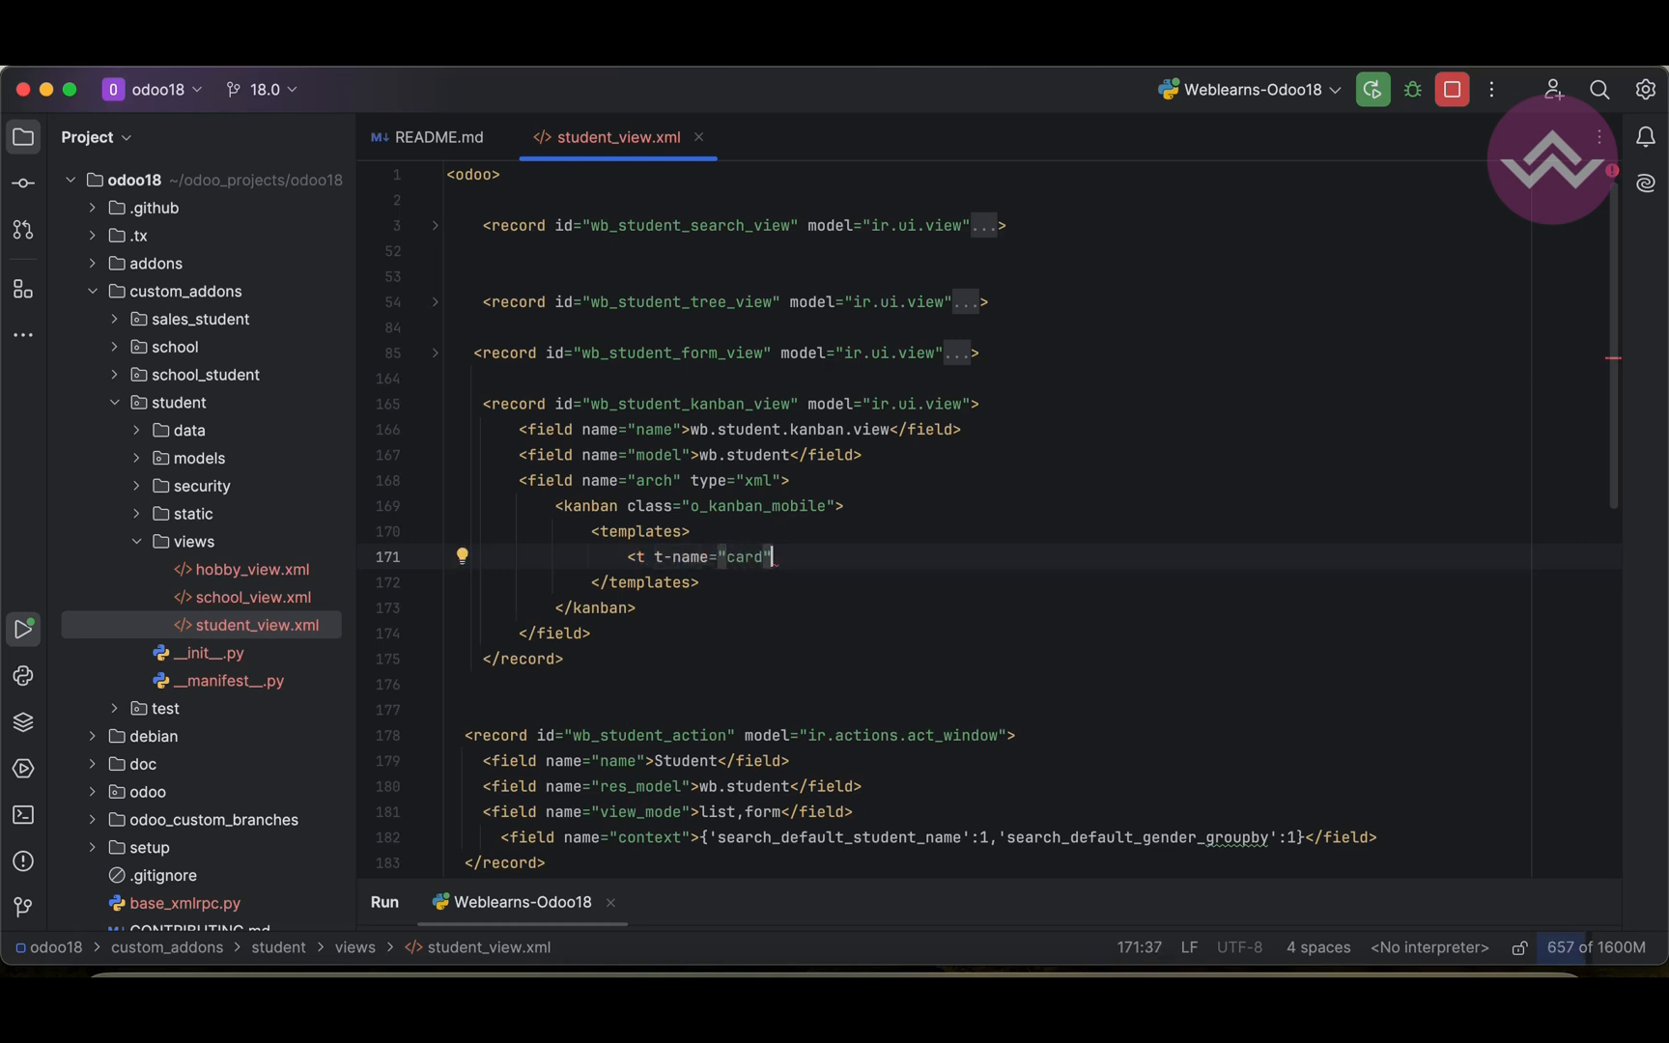
text(>)
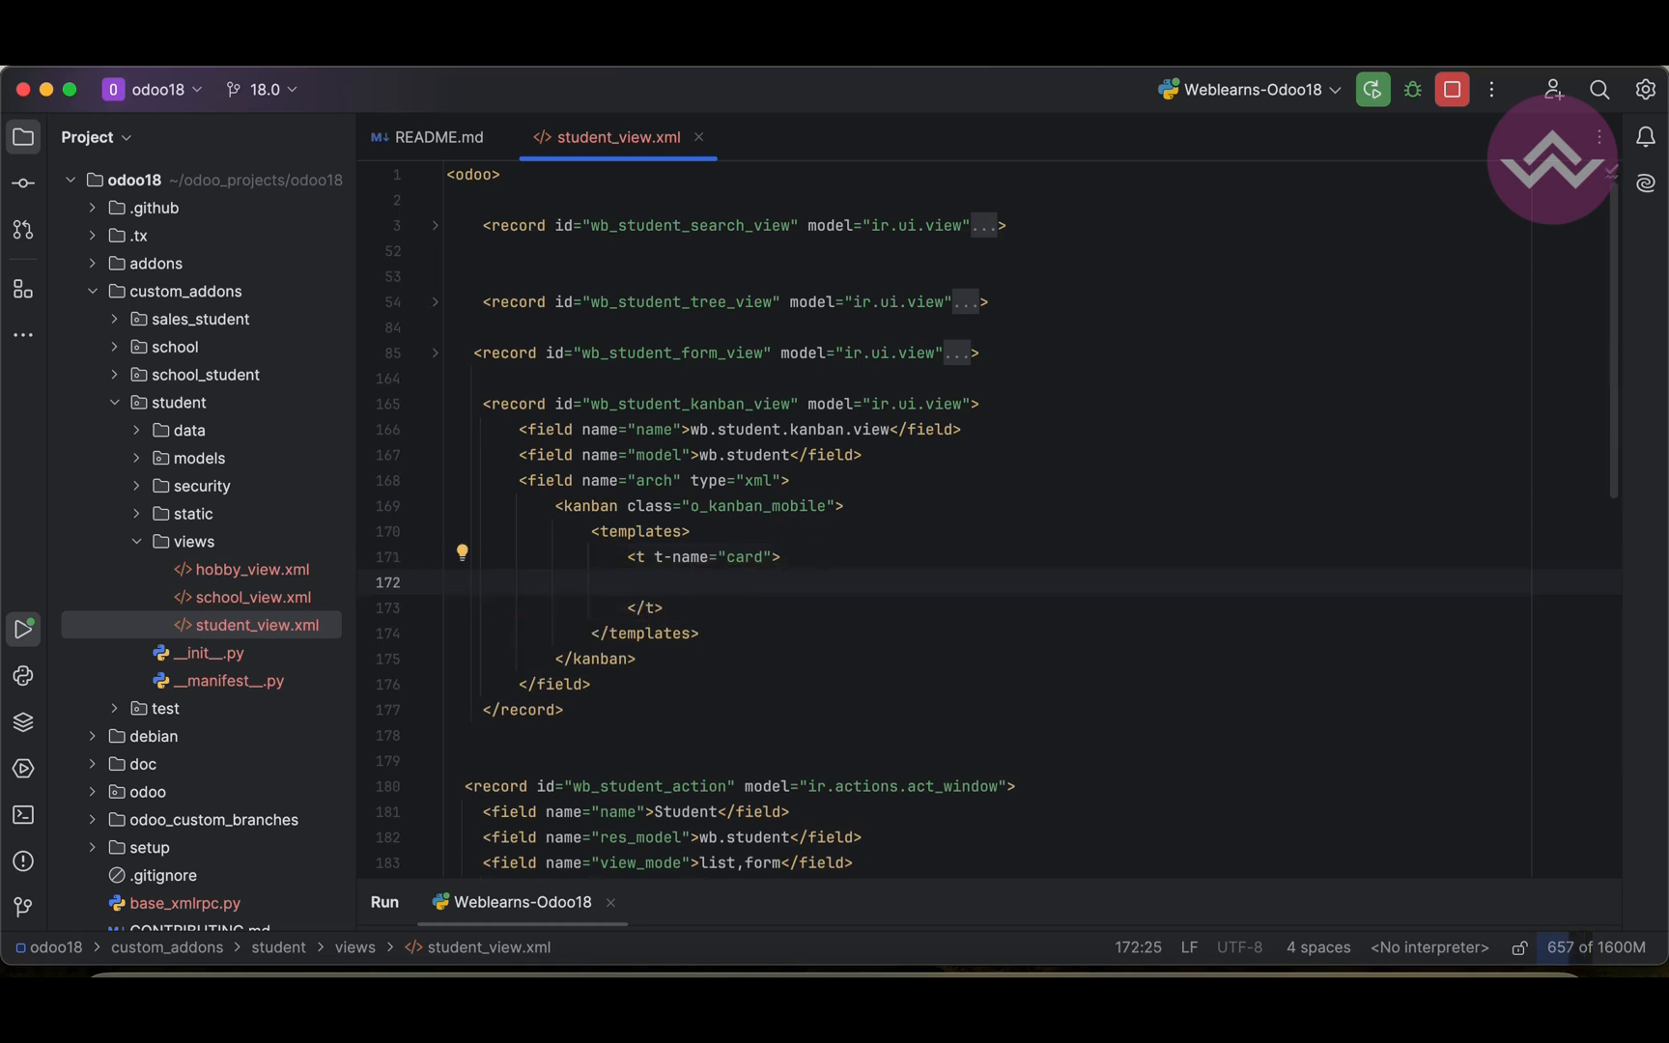
text(<div class="row">)
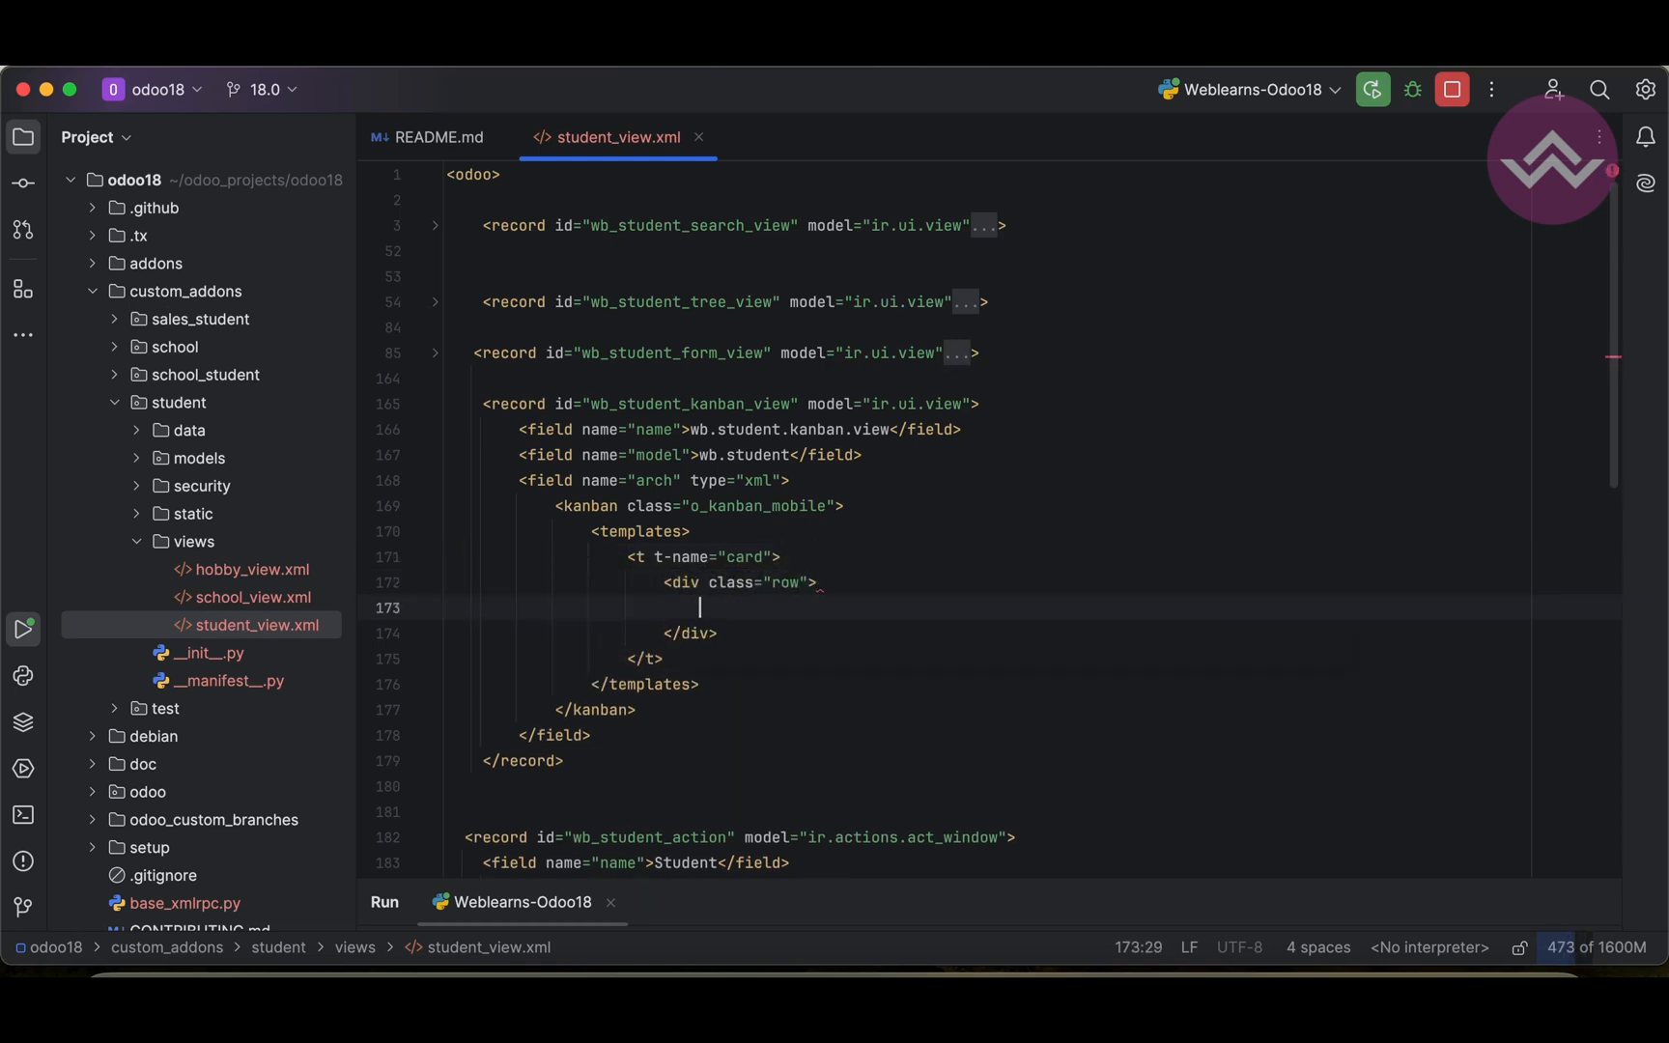
Step: Split the row into col-8 and col-4 divs
text(<)
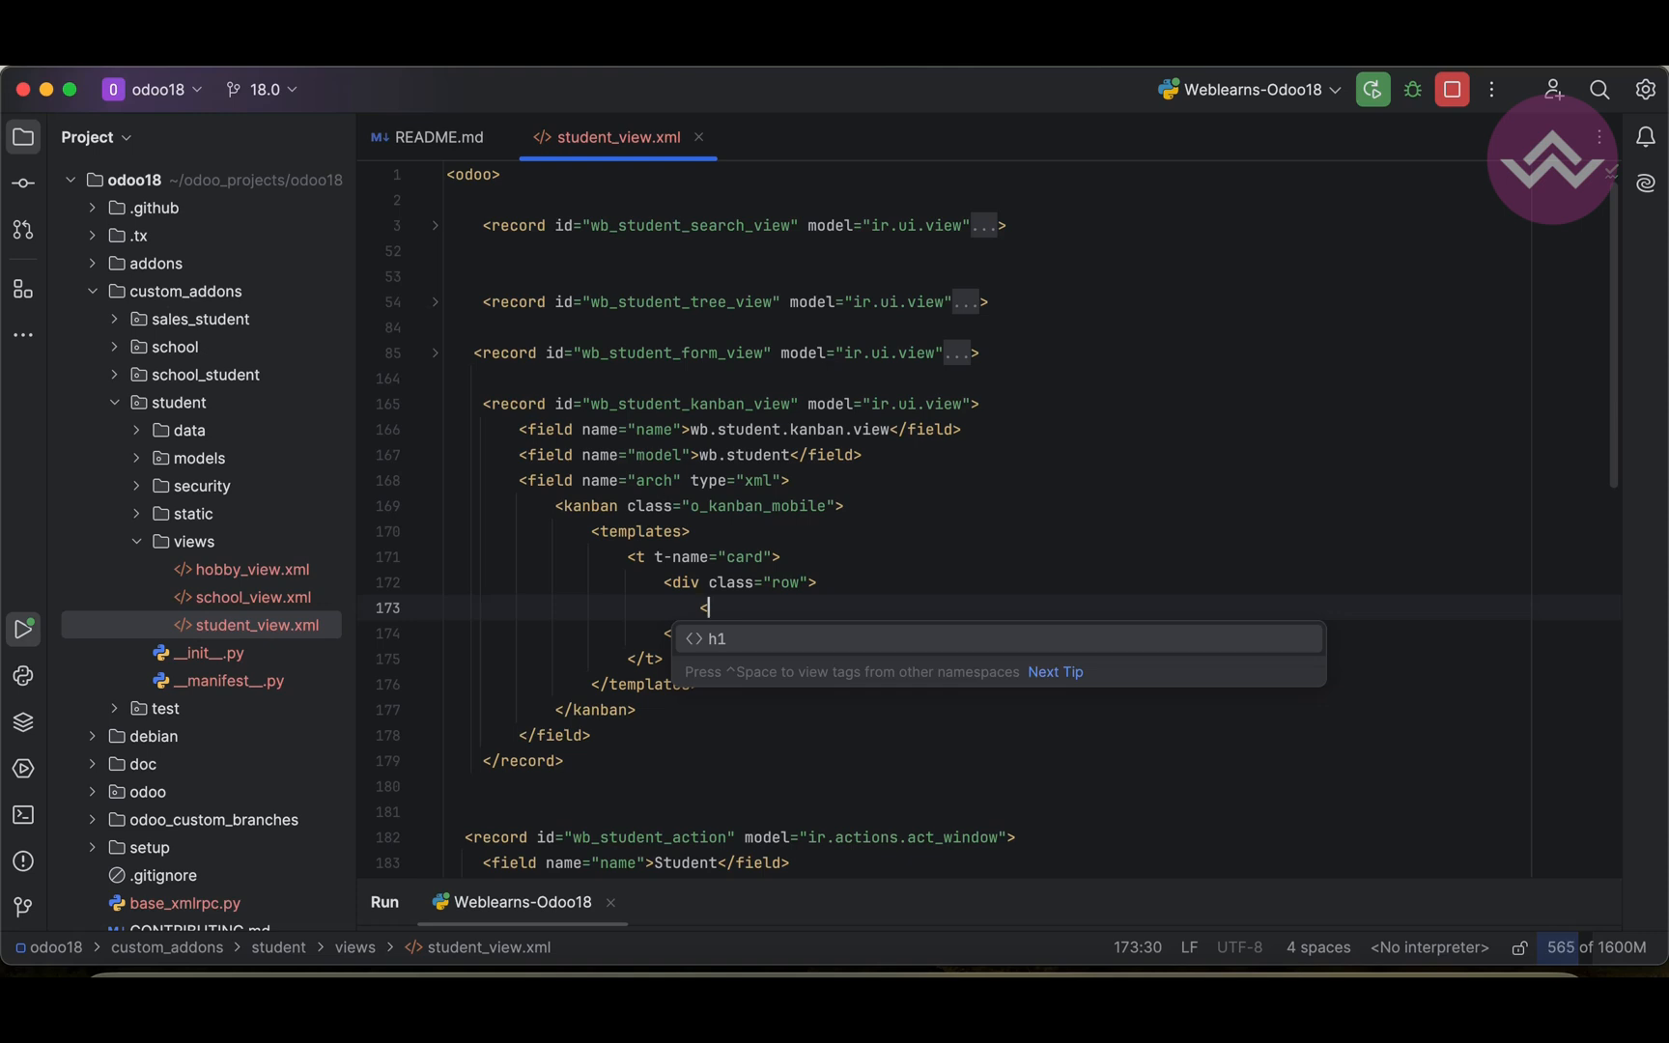
text(div clas)
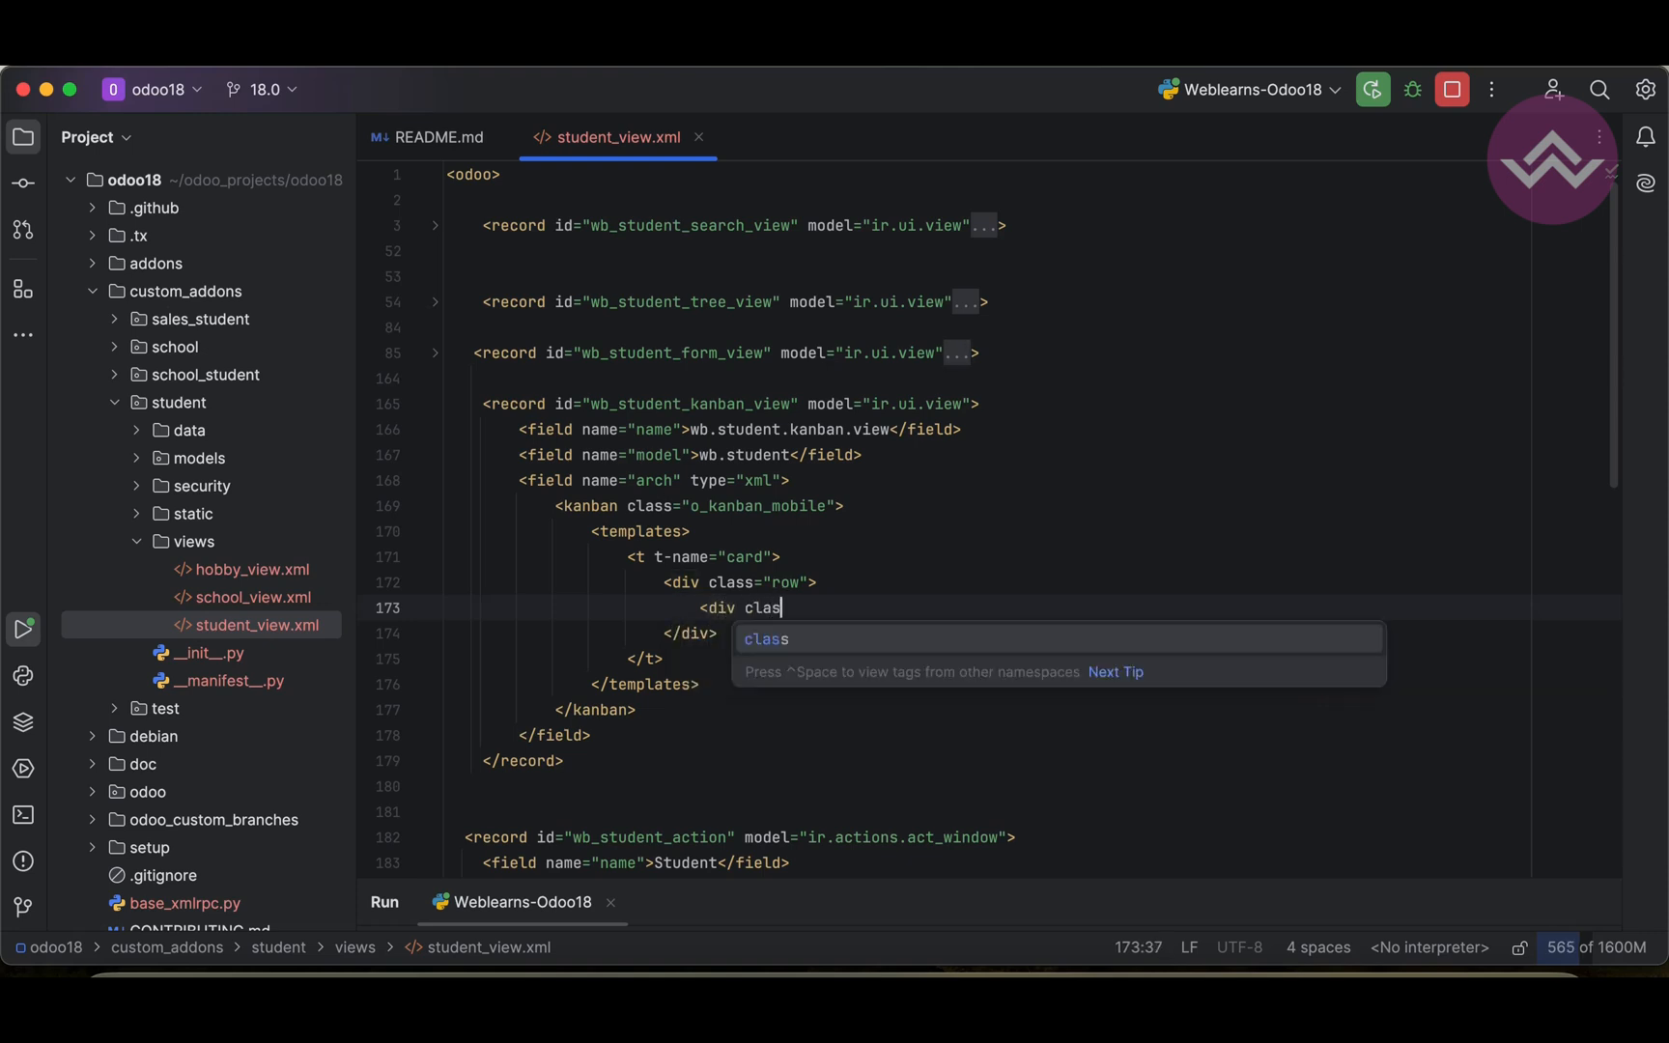
text(s="col-")
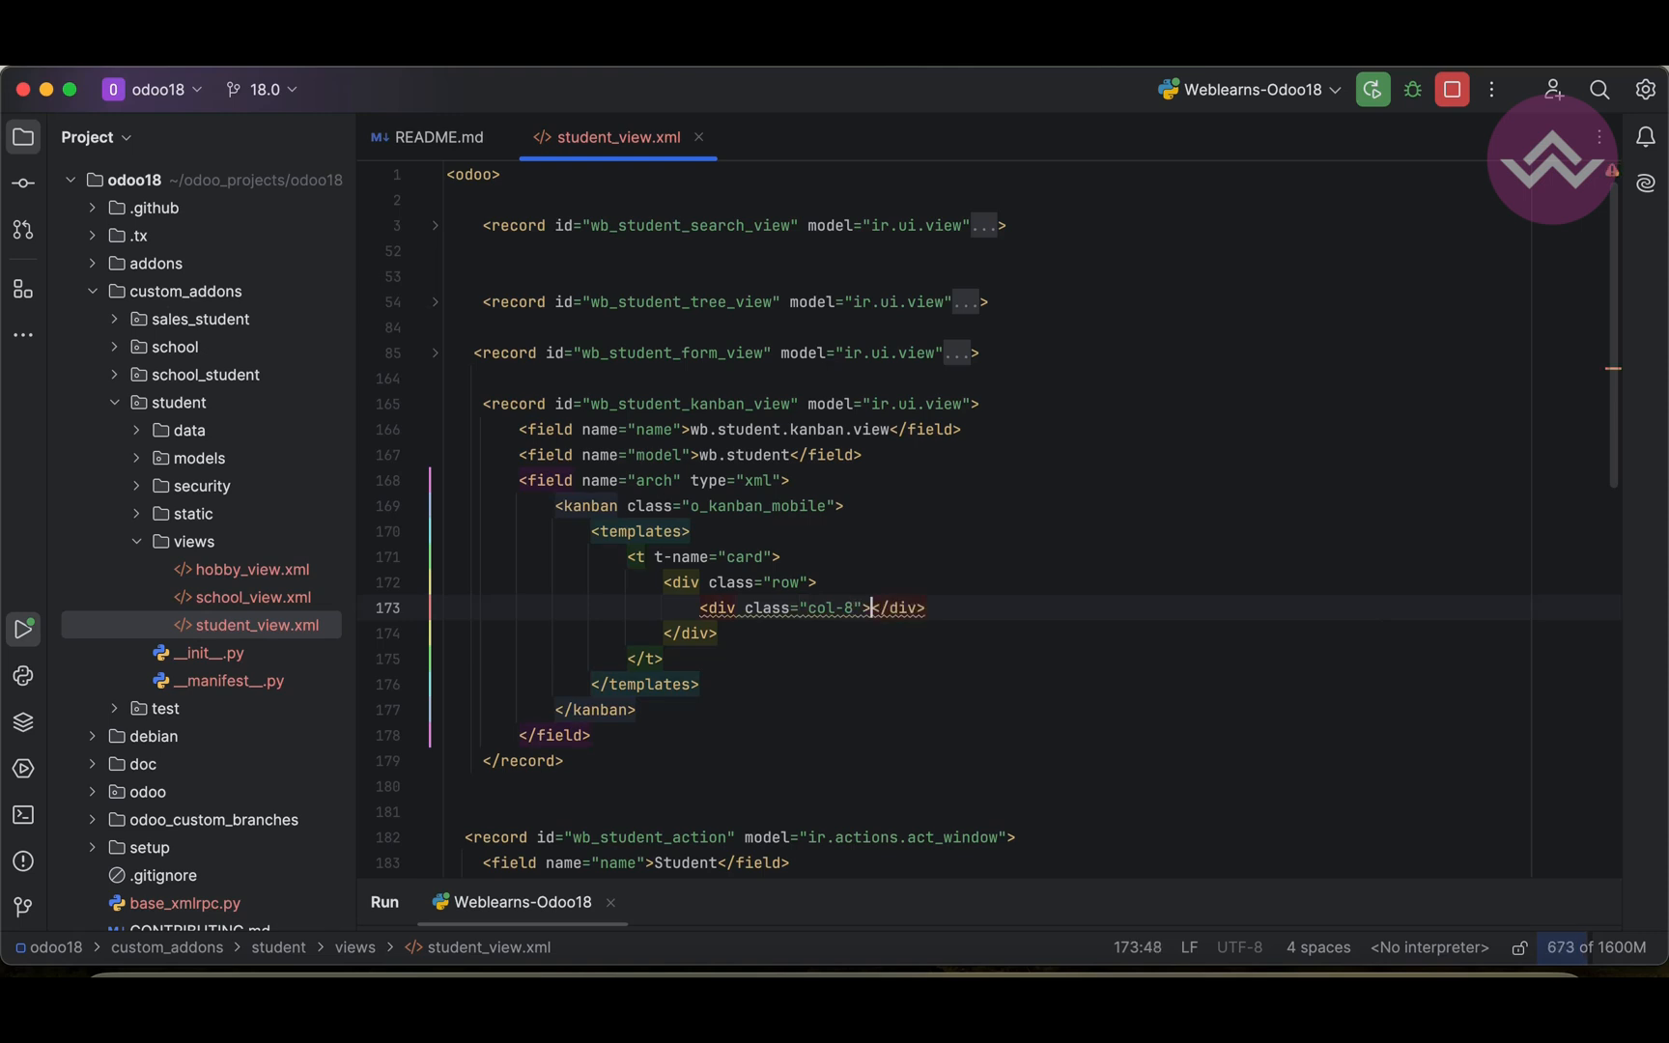
text(<div class="col-)
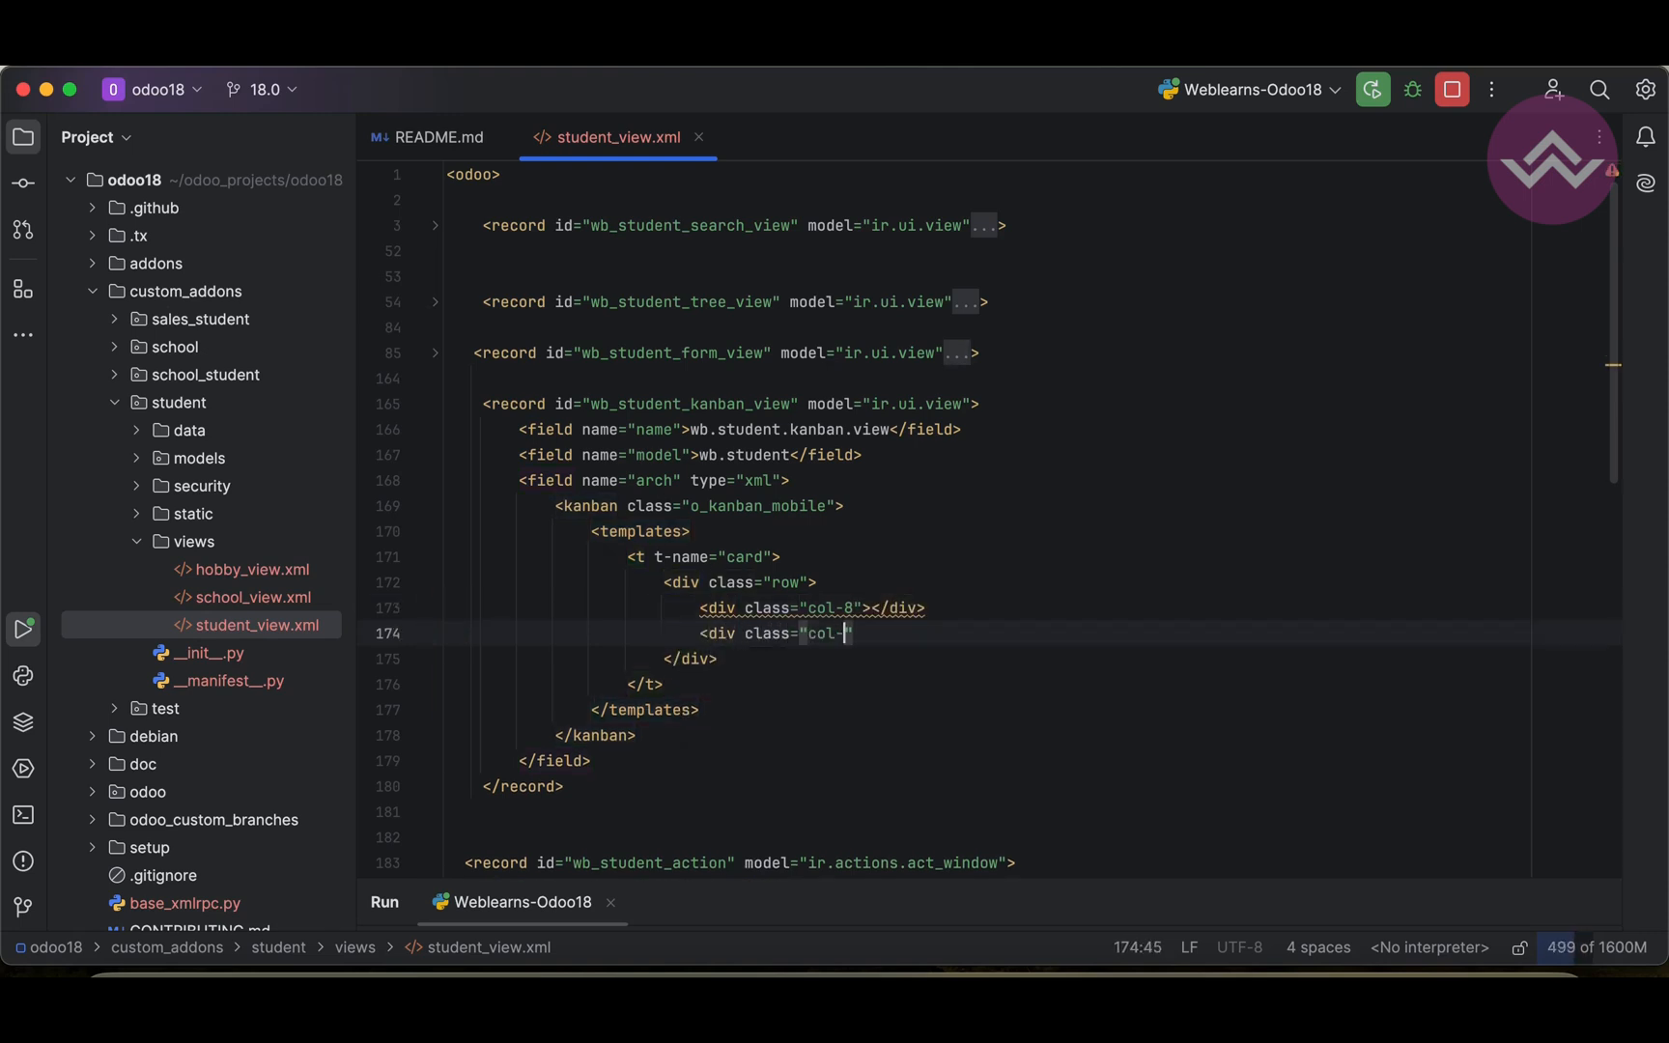
text(2)
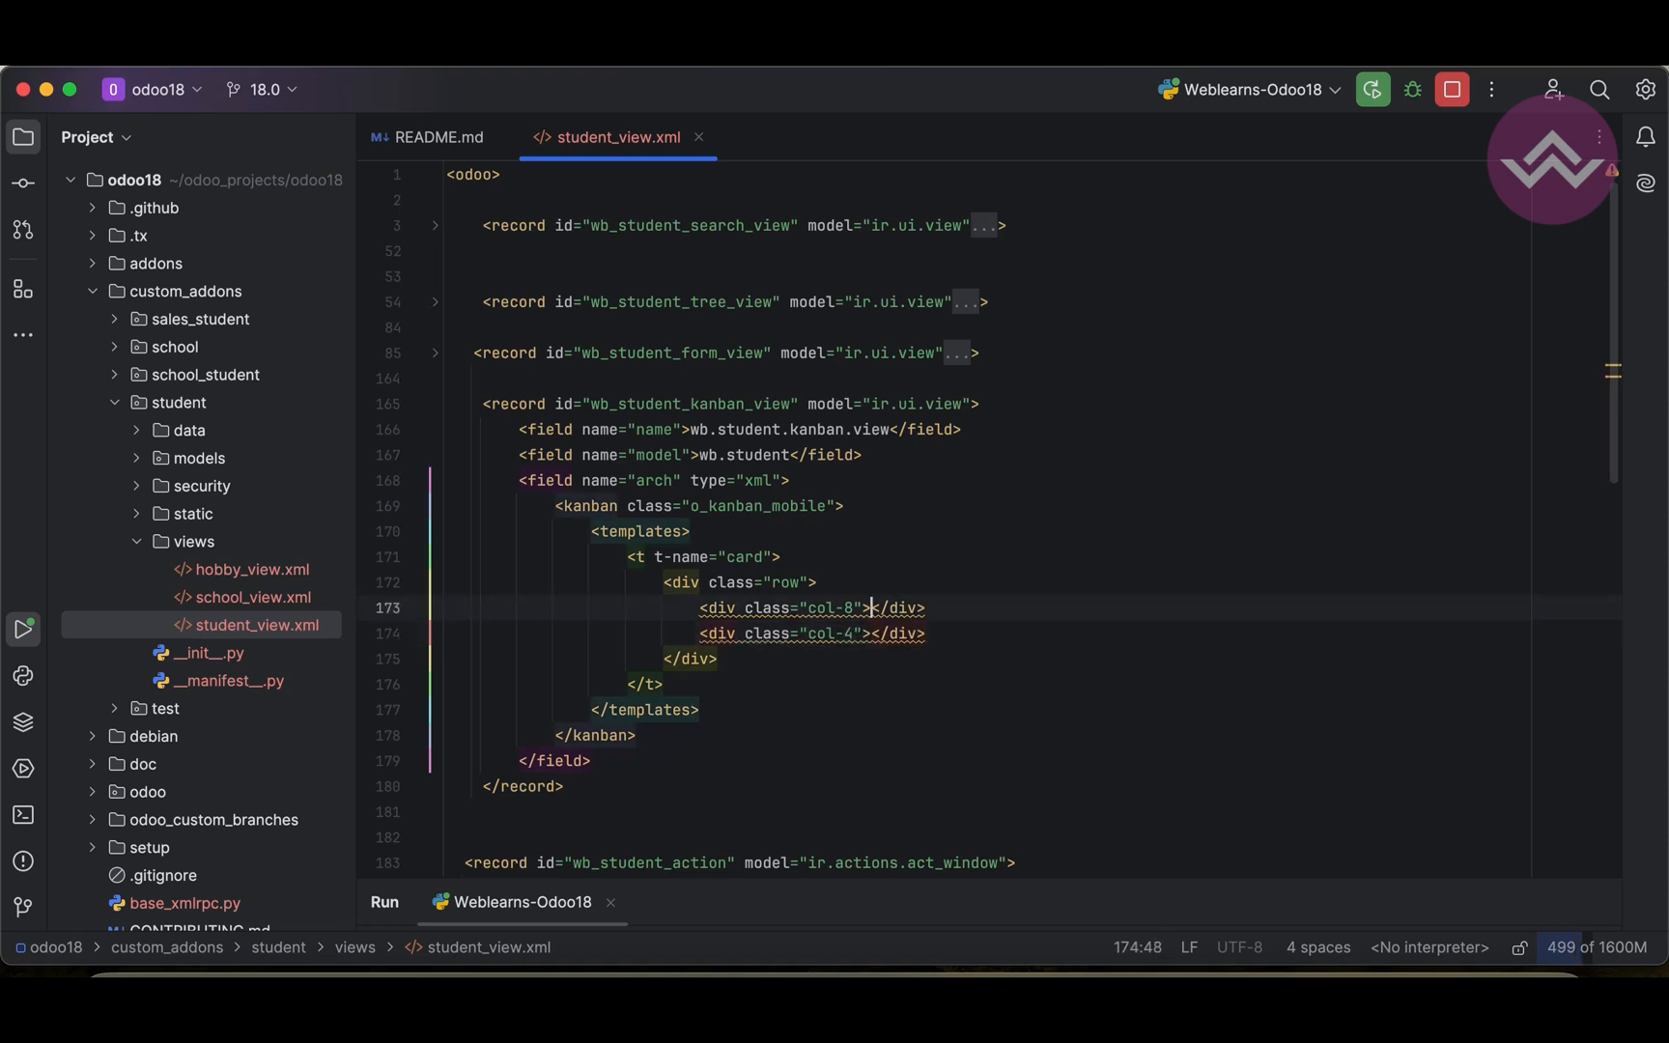
key(Return)
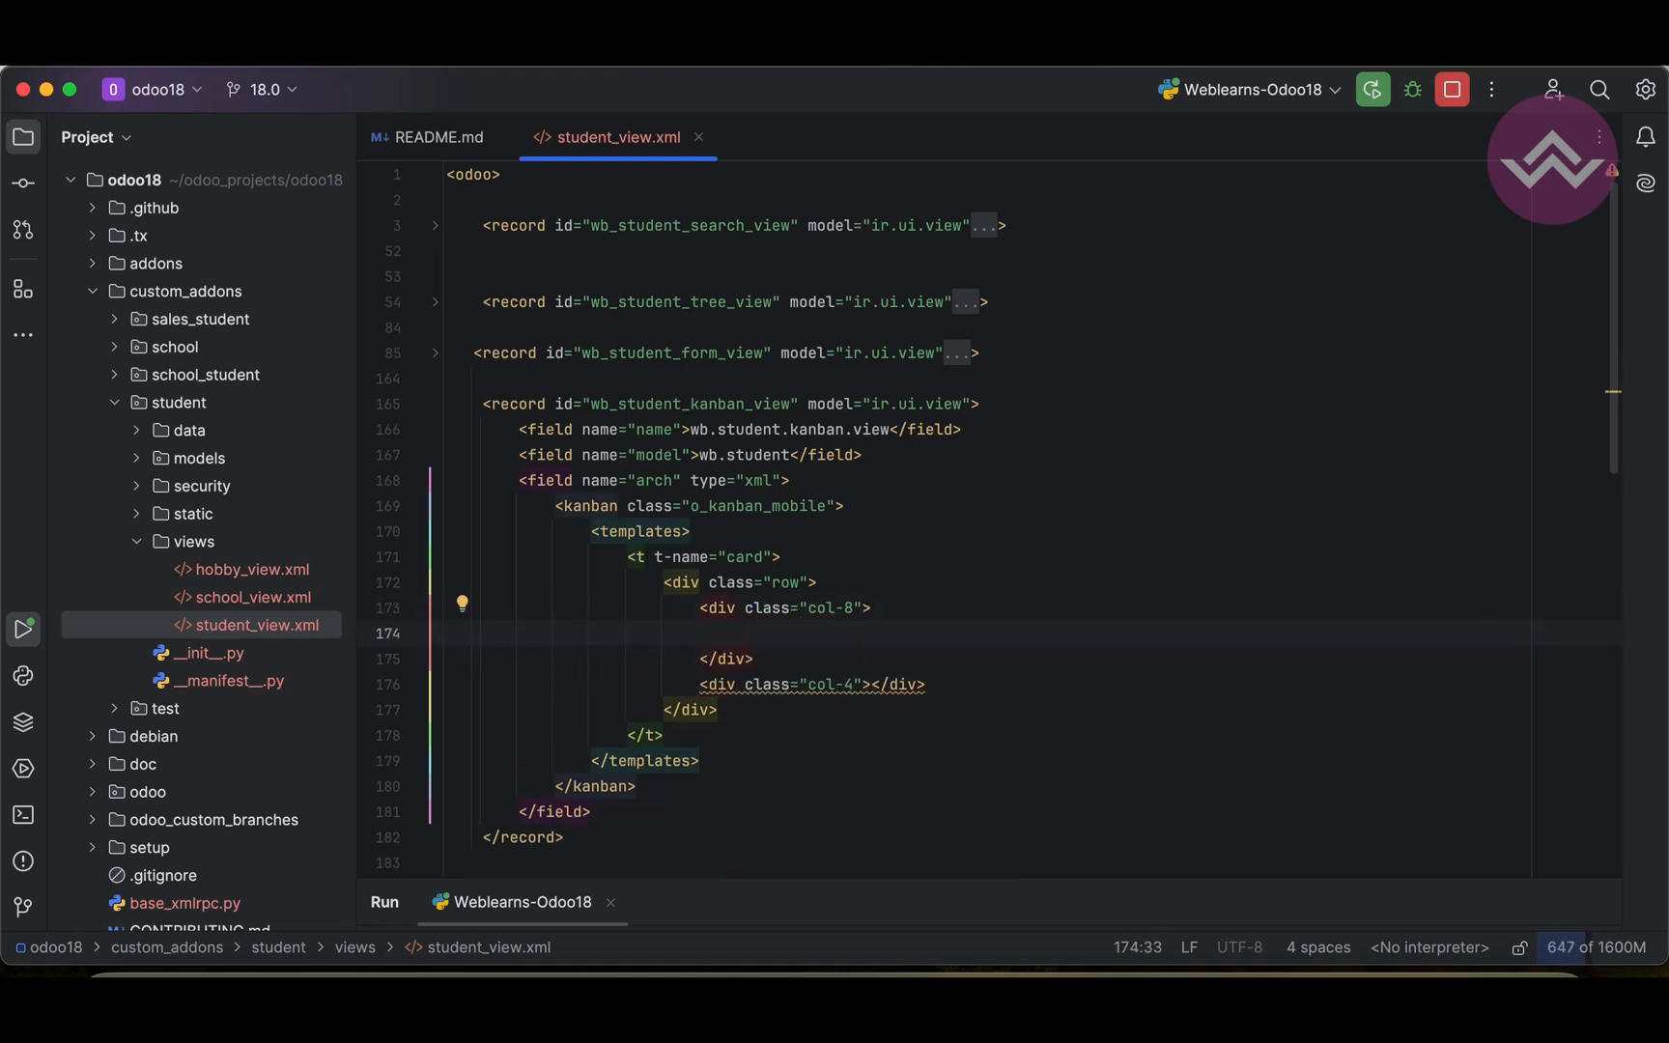
Step: Put a name field with class fw-bolder inside the col-8 column
text(<field name=")
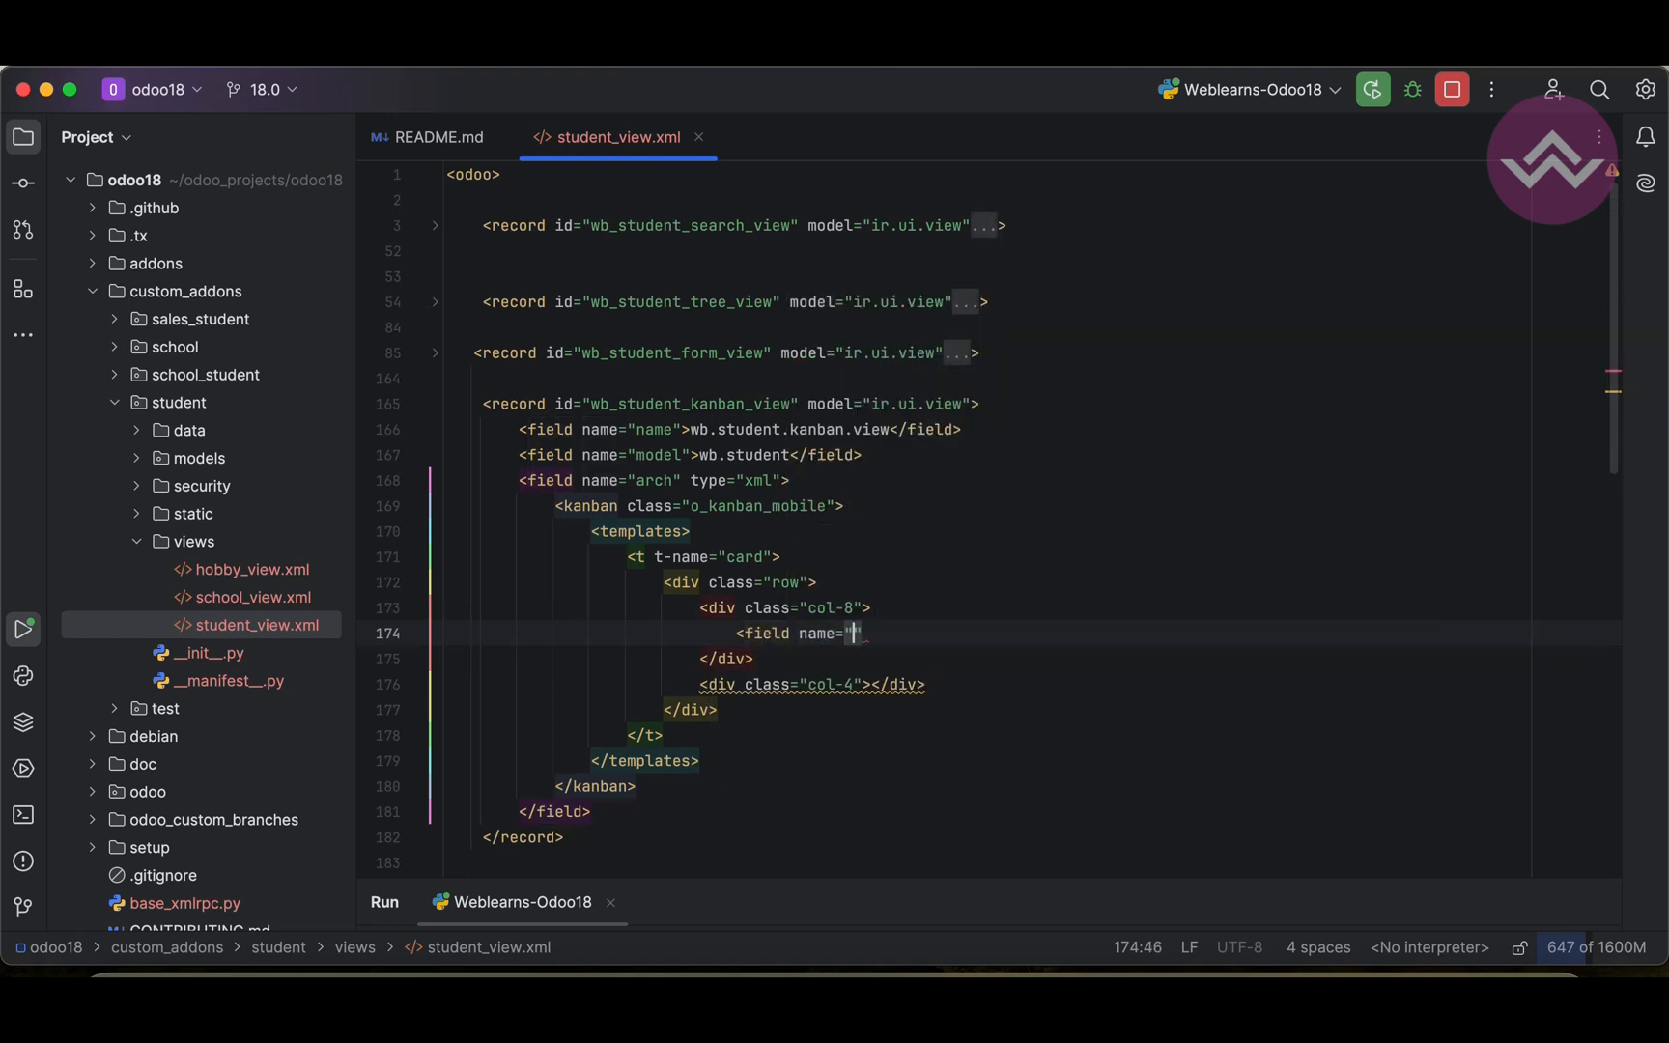
text(fw-bolder)
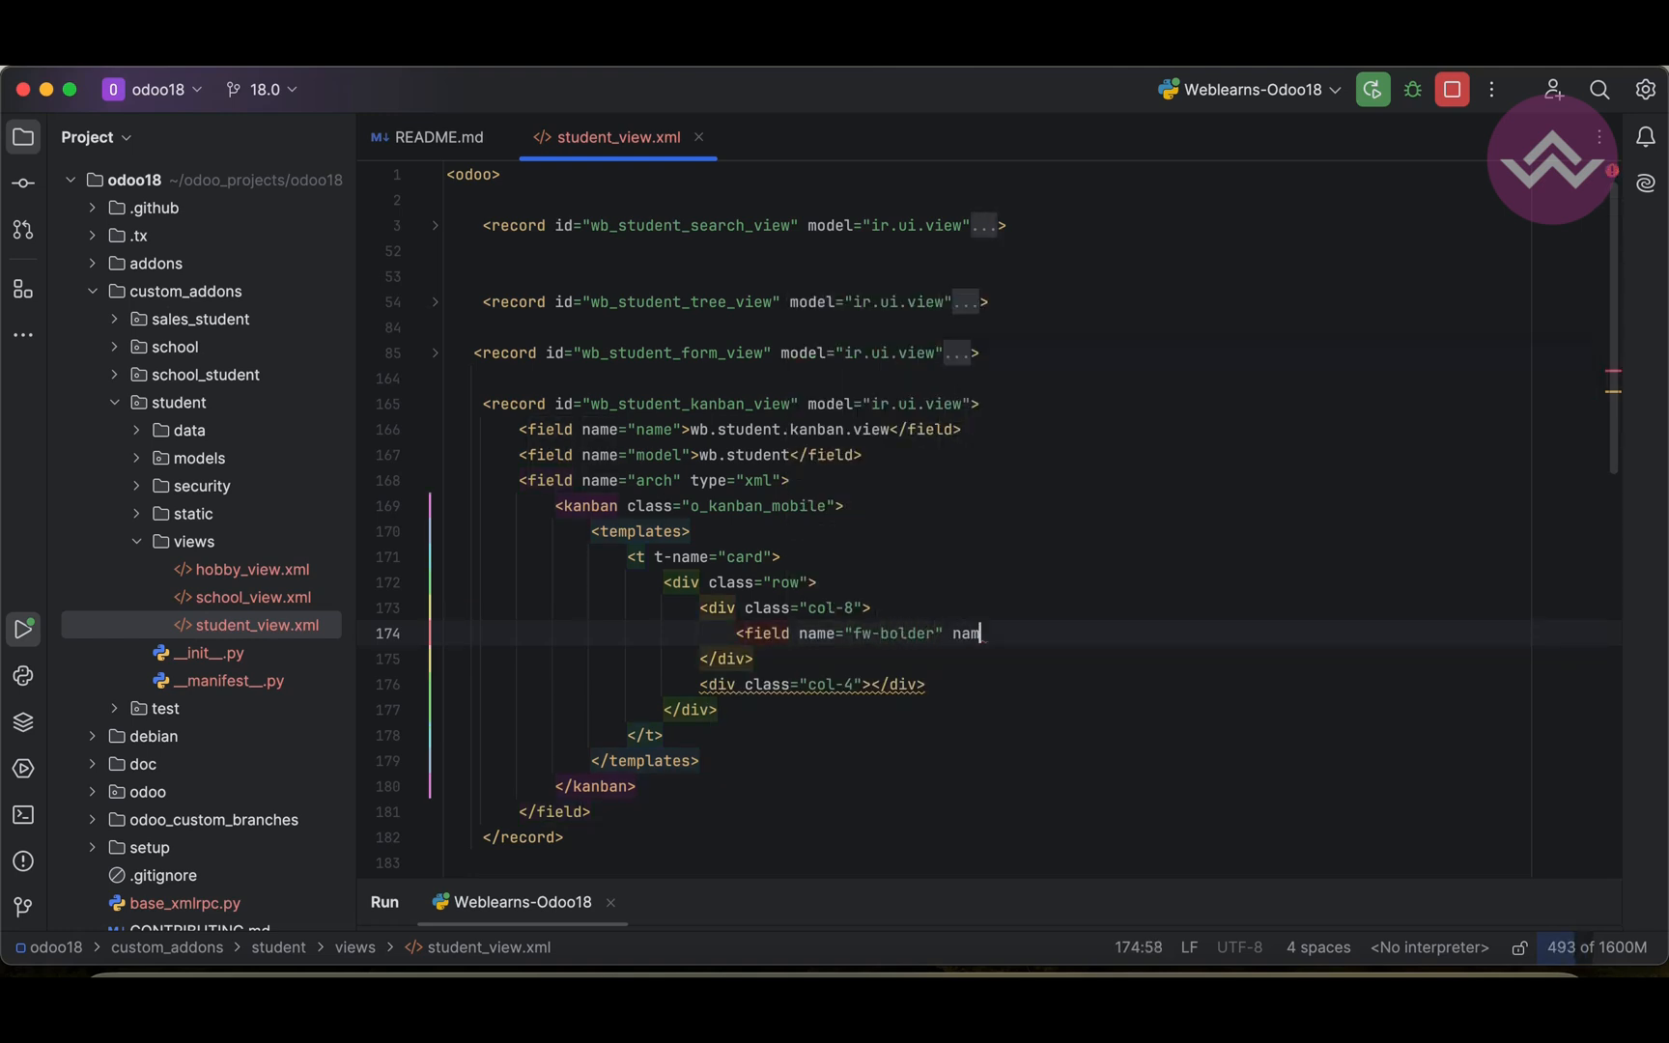
text(e="name" />)
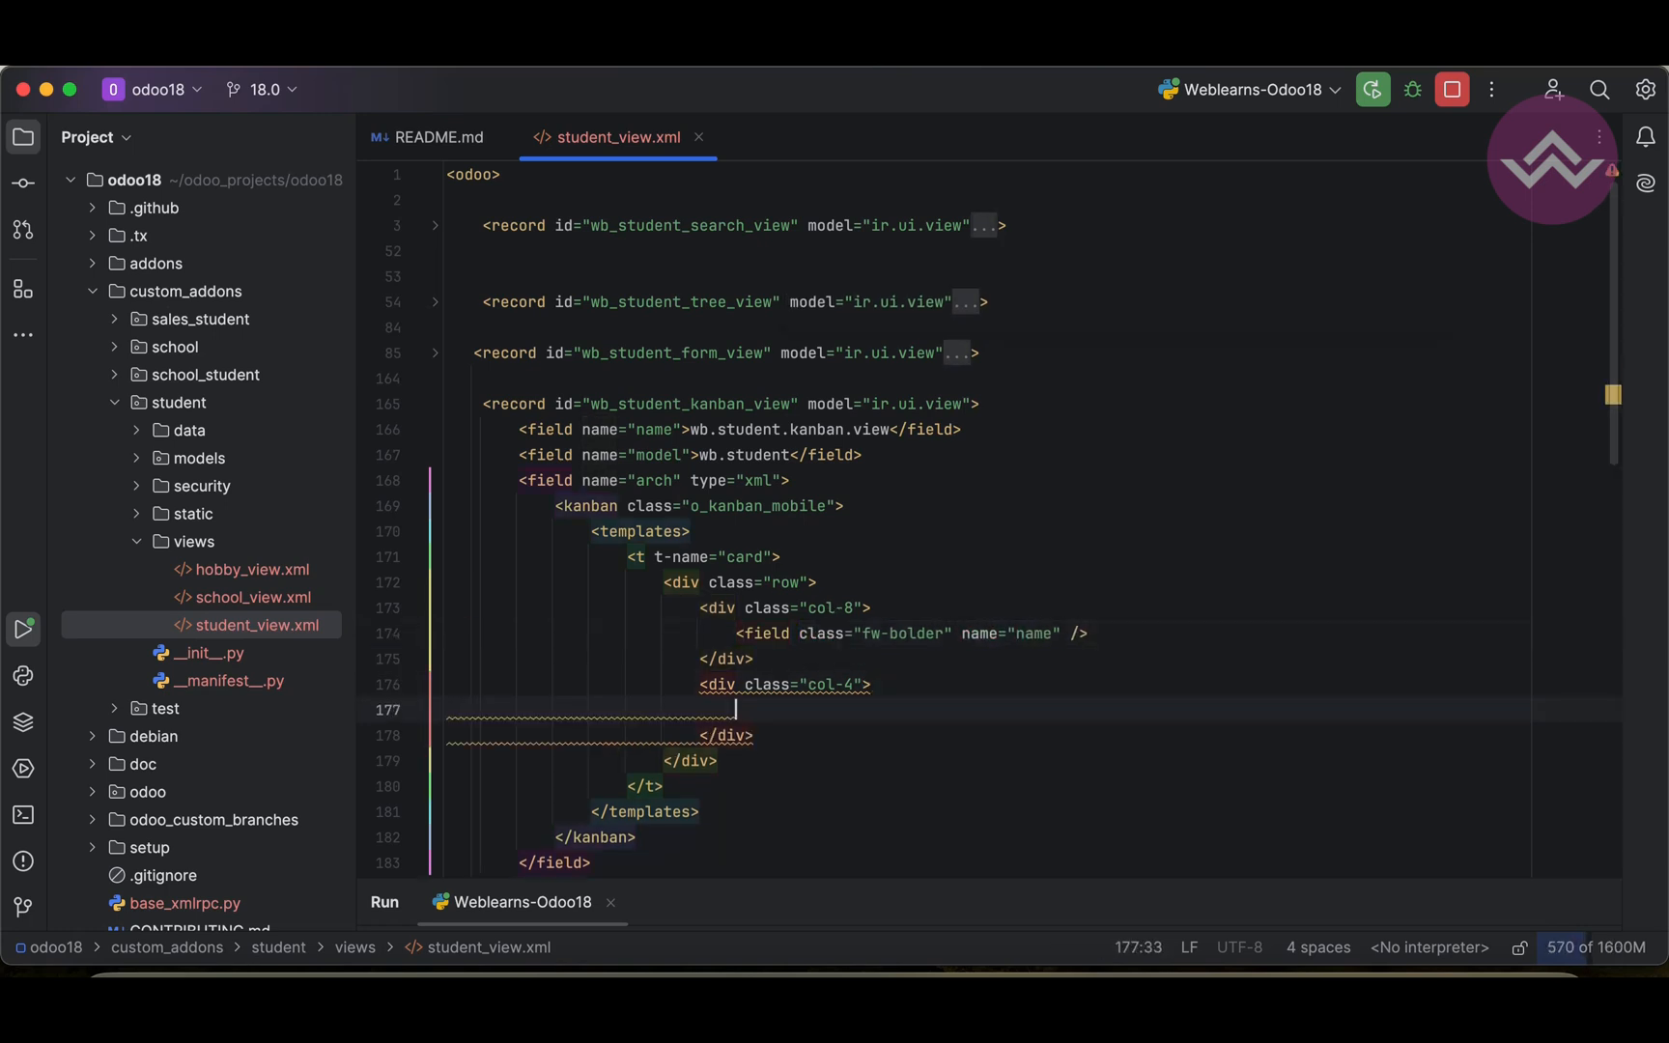
Step: Fill col-4 with a student_fees field styled as badge rounded-pill
text(<field na)
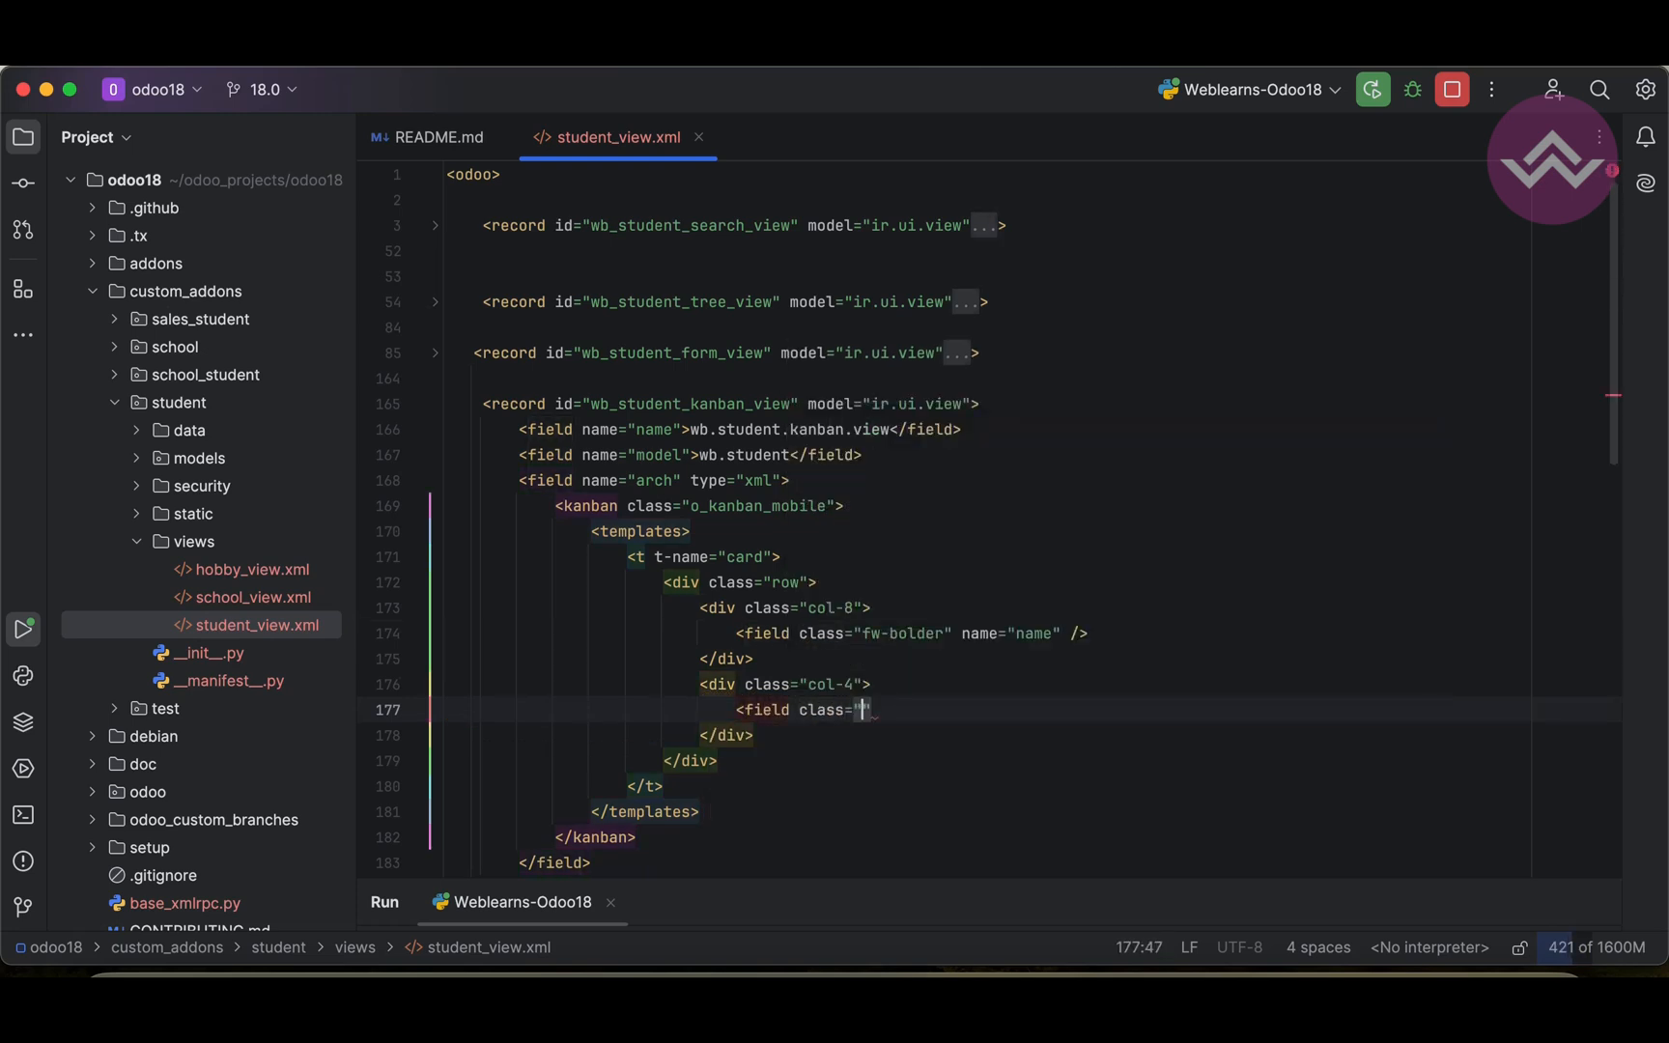
text(badge)
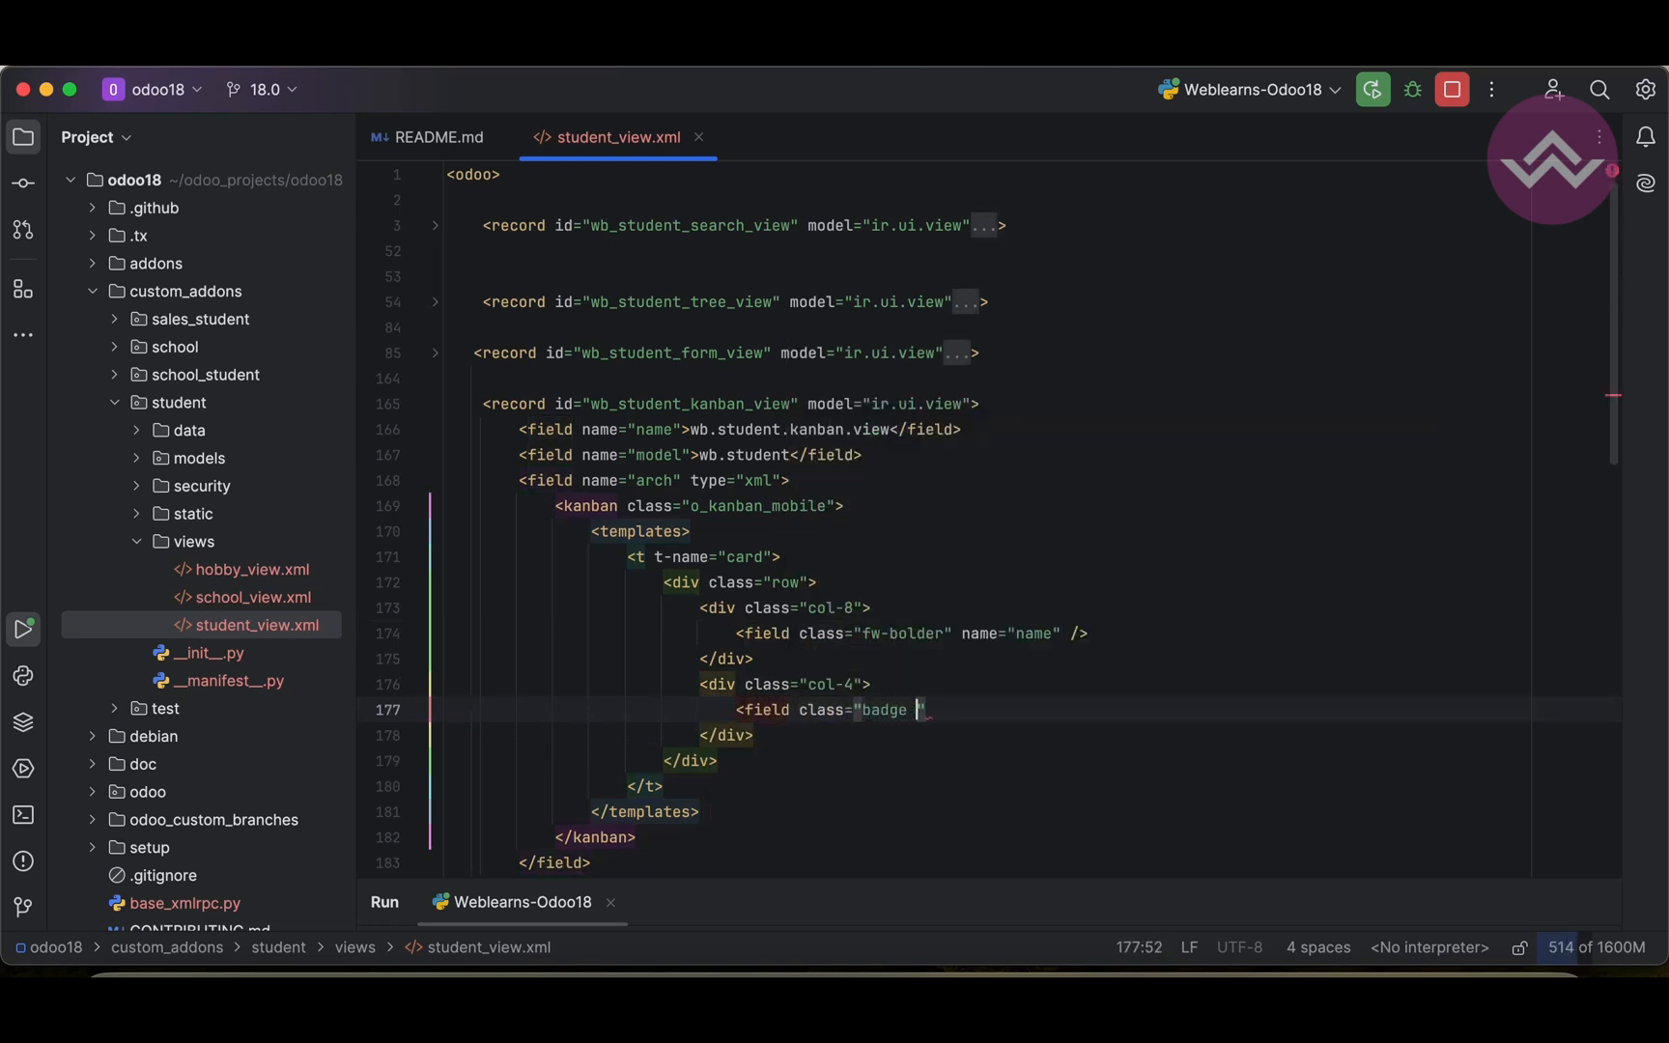
text(rout)
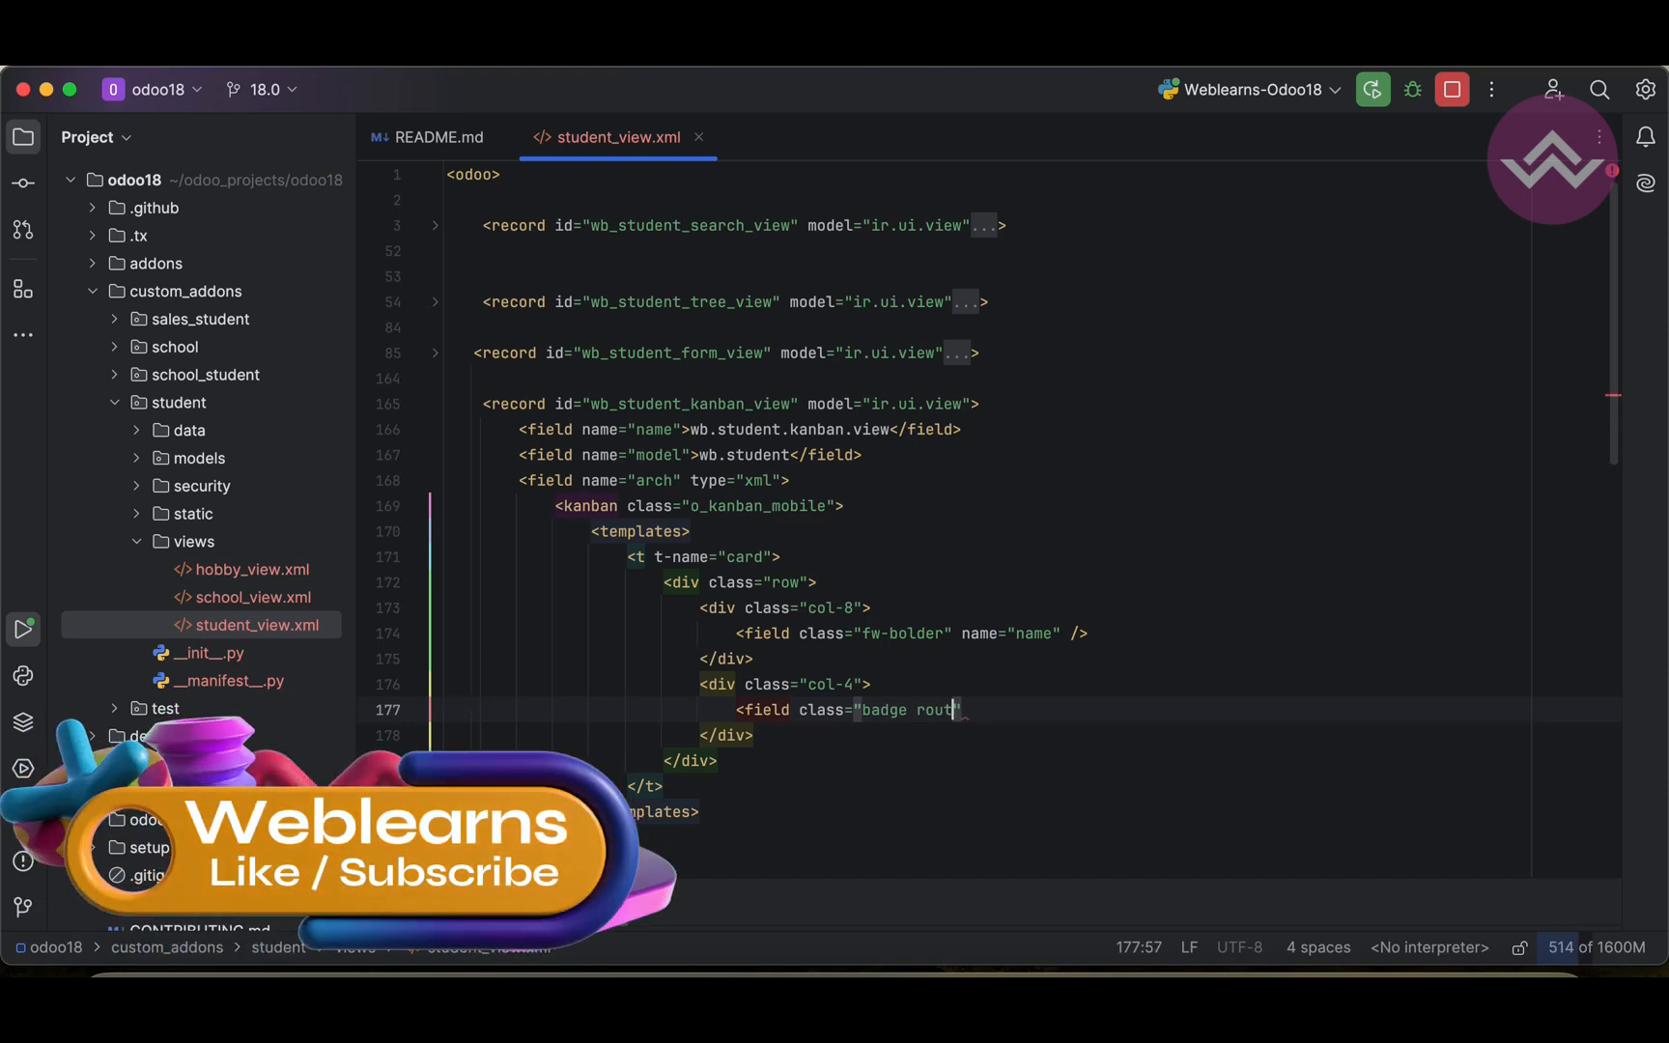
text(rounded-pill)
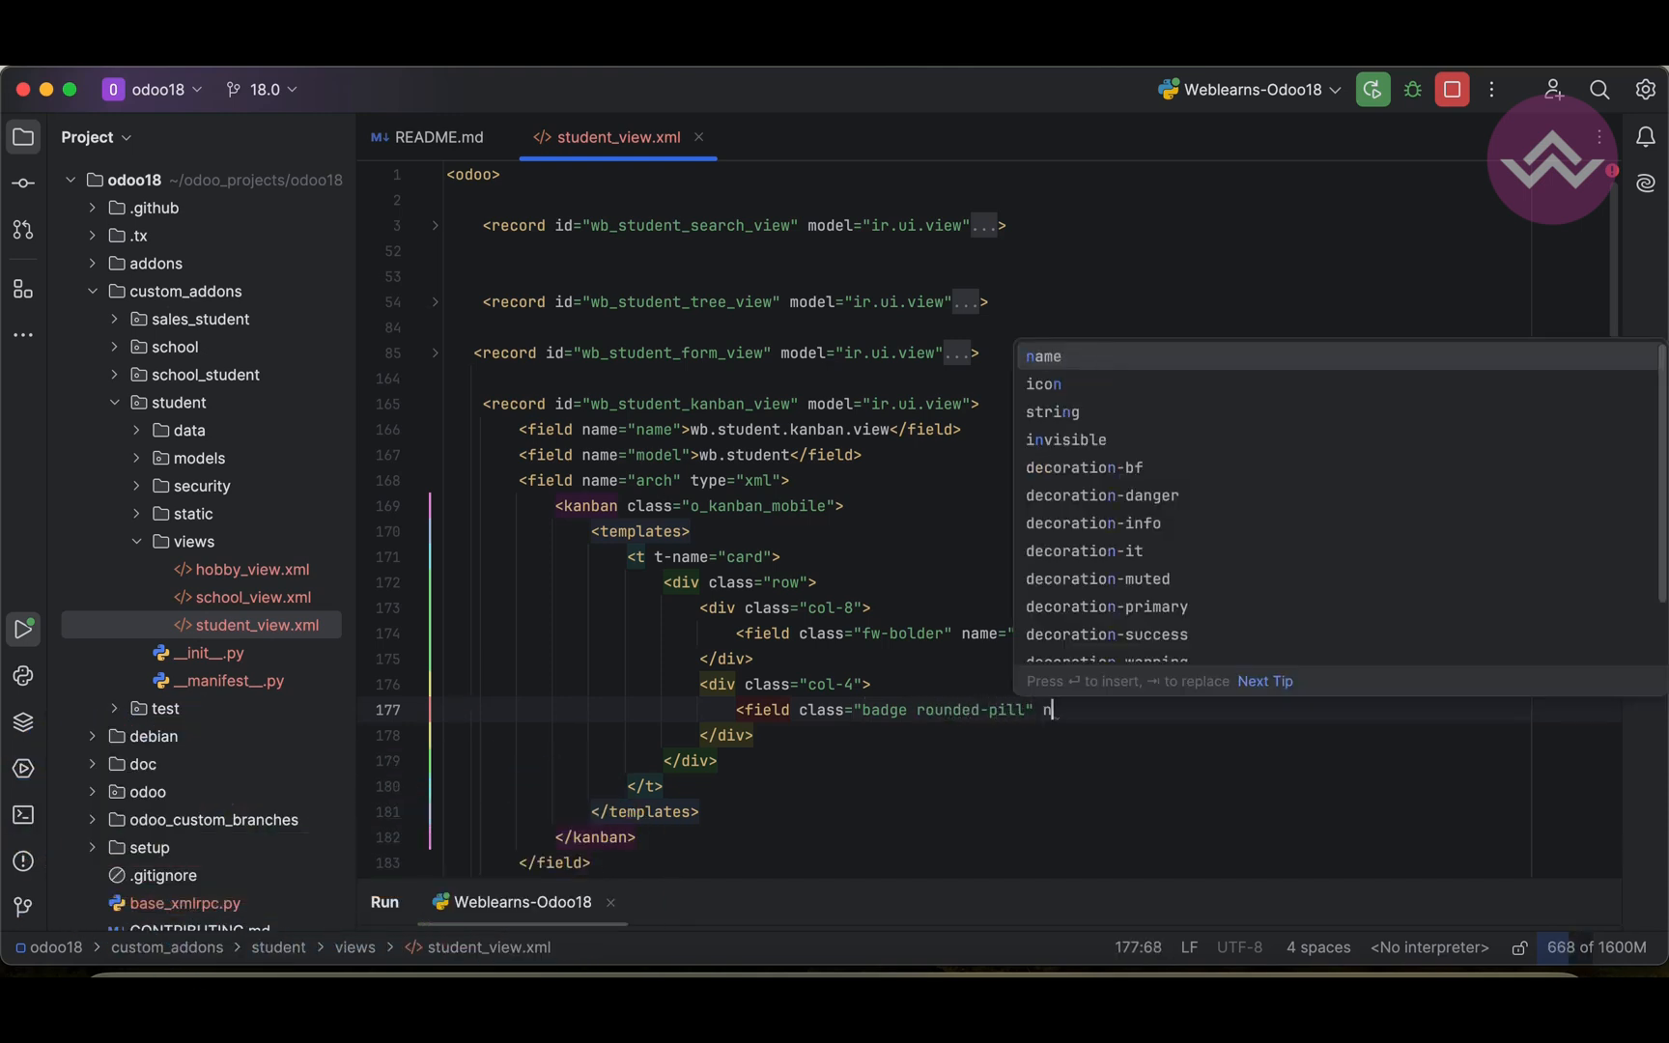
text(name="student_fees" />)
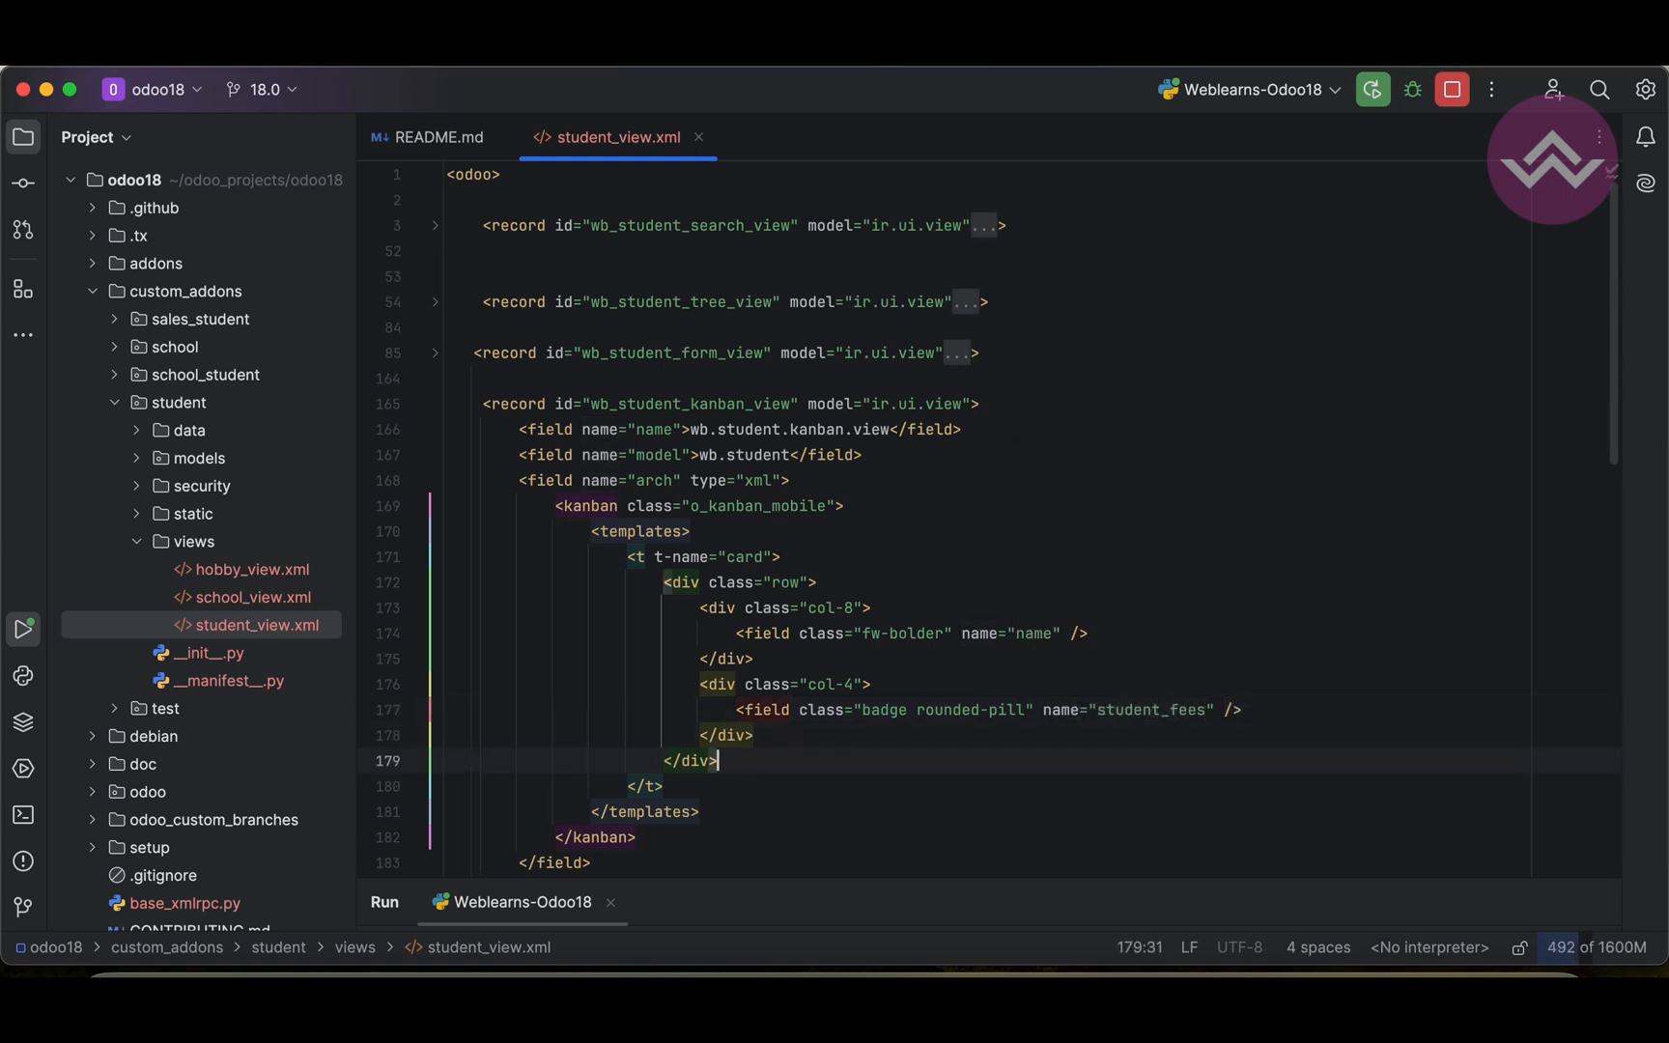
Step: Add a div below the row with a bold School: label
text(<div>)
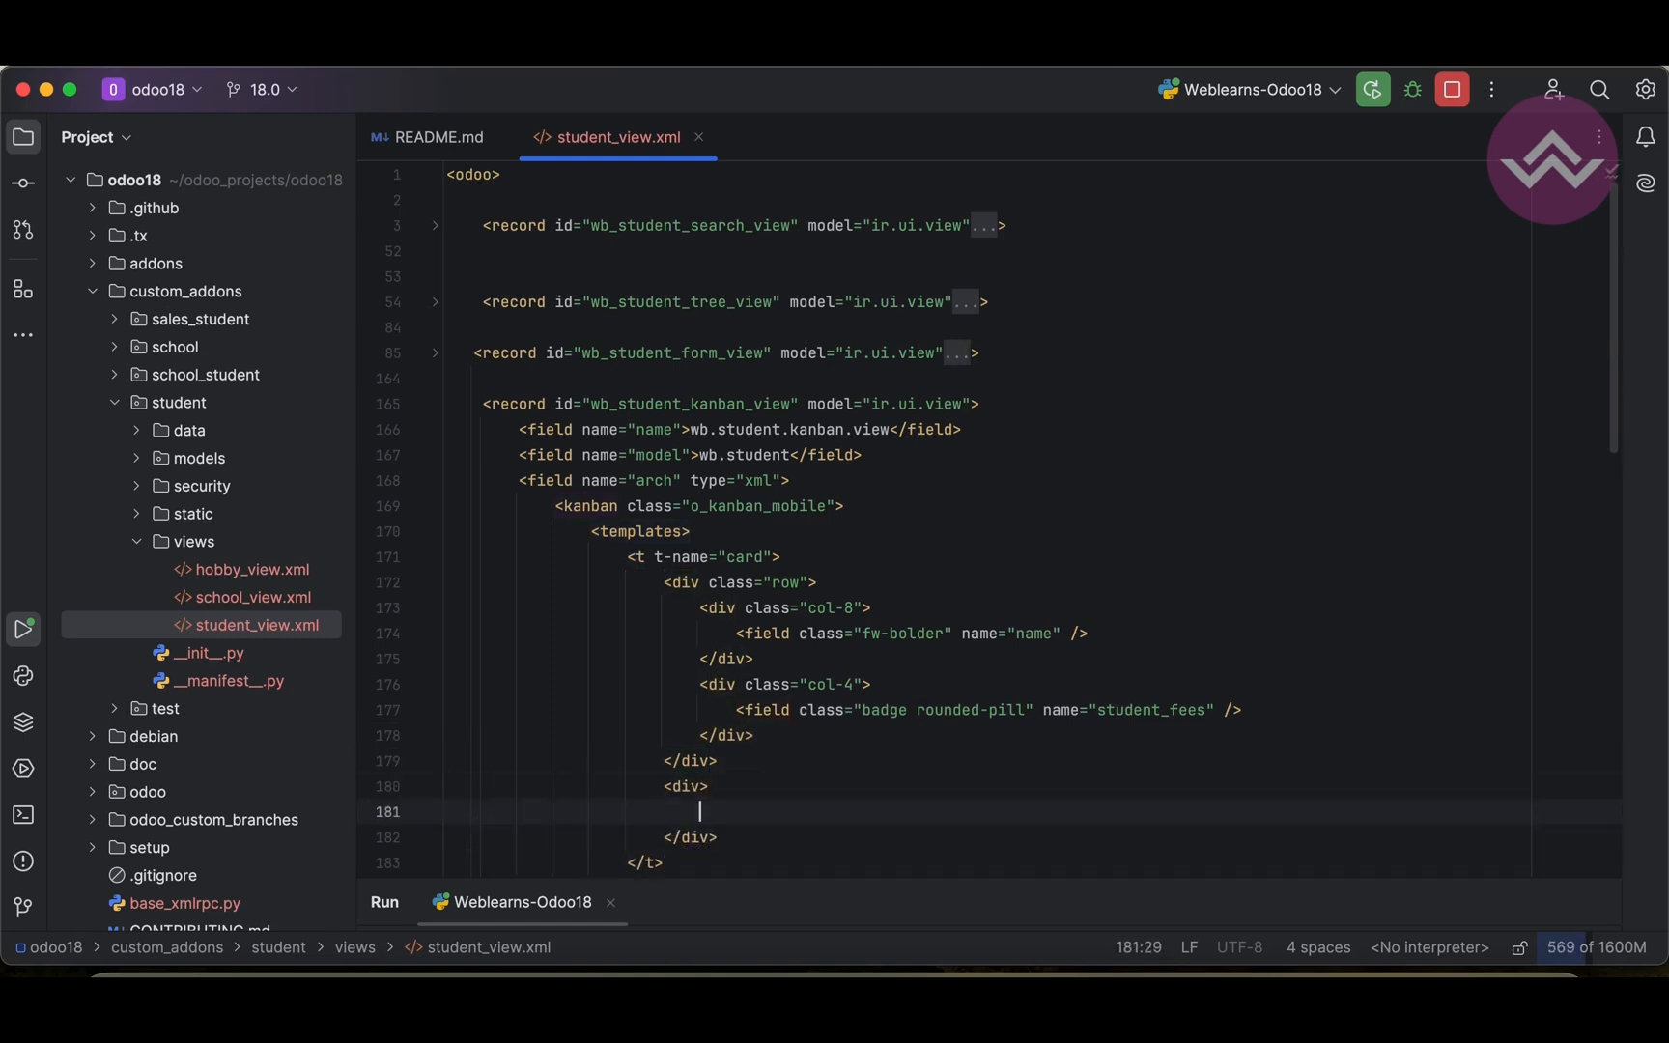
text(<sgrong)
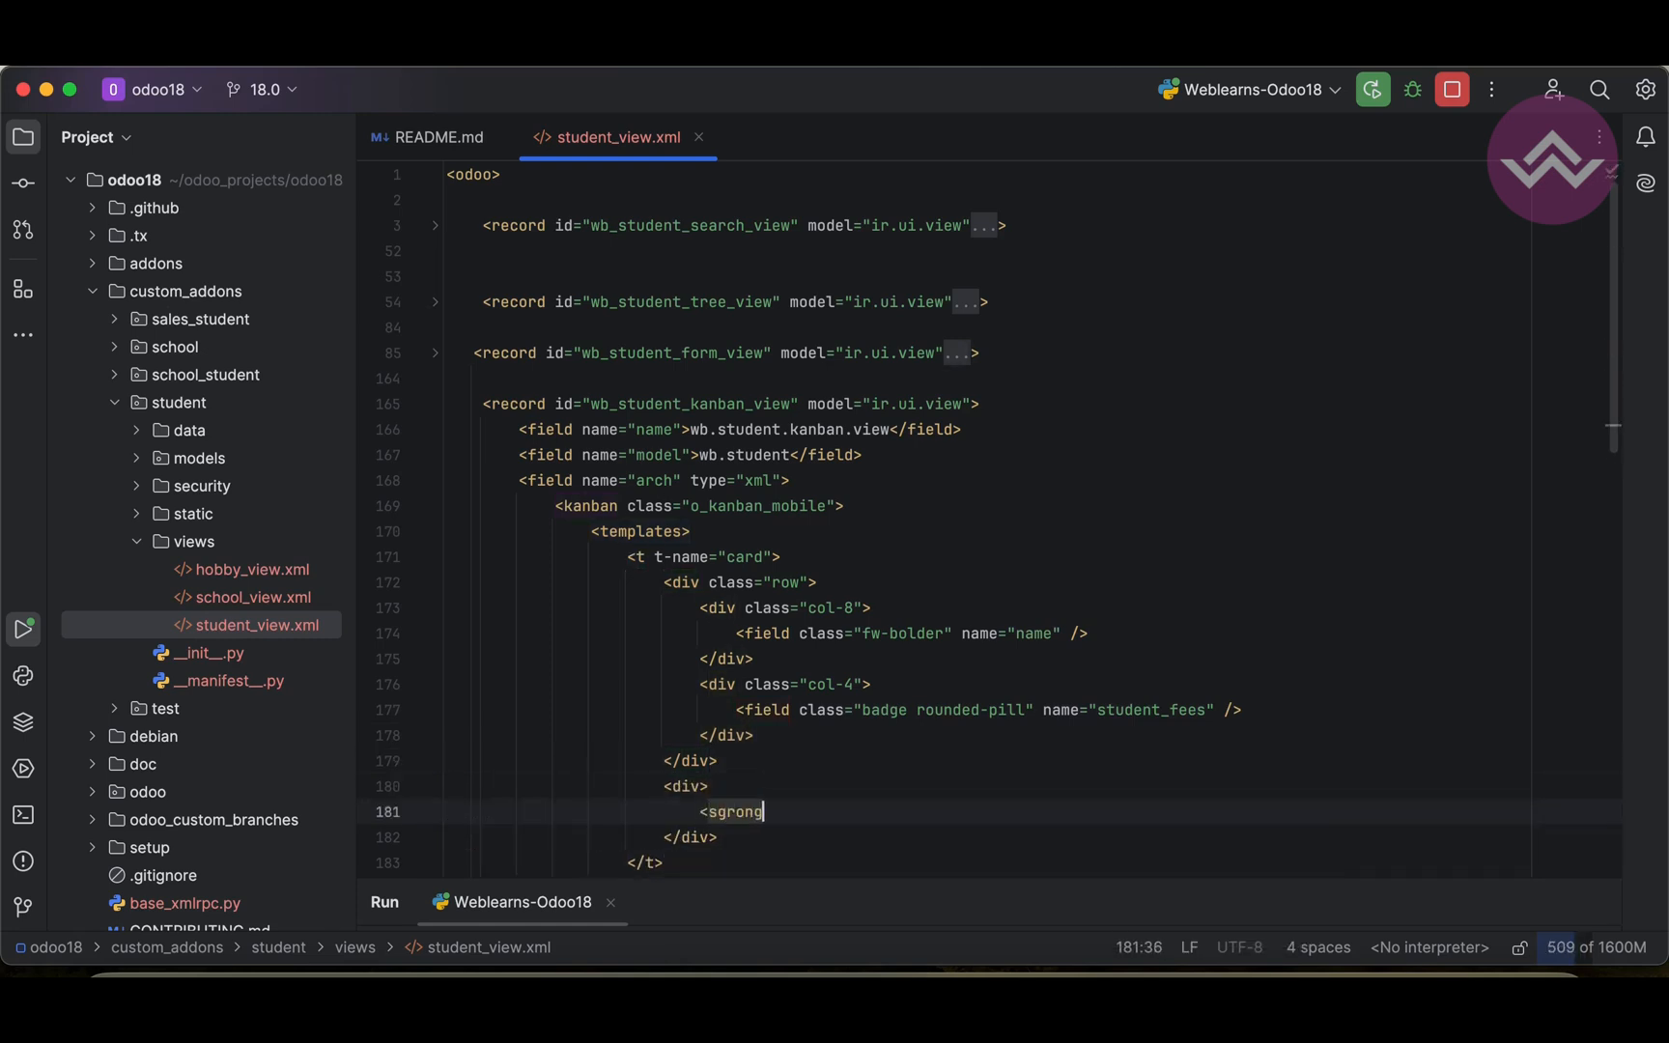
text(strong)
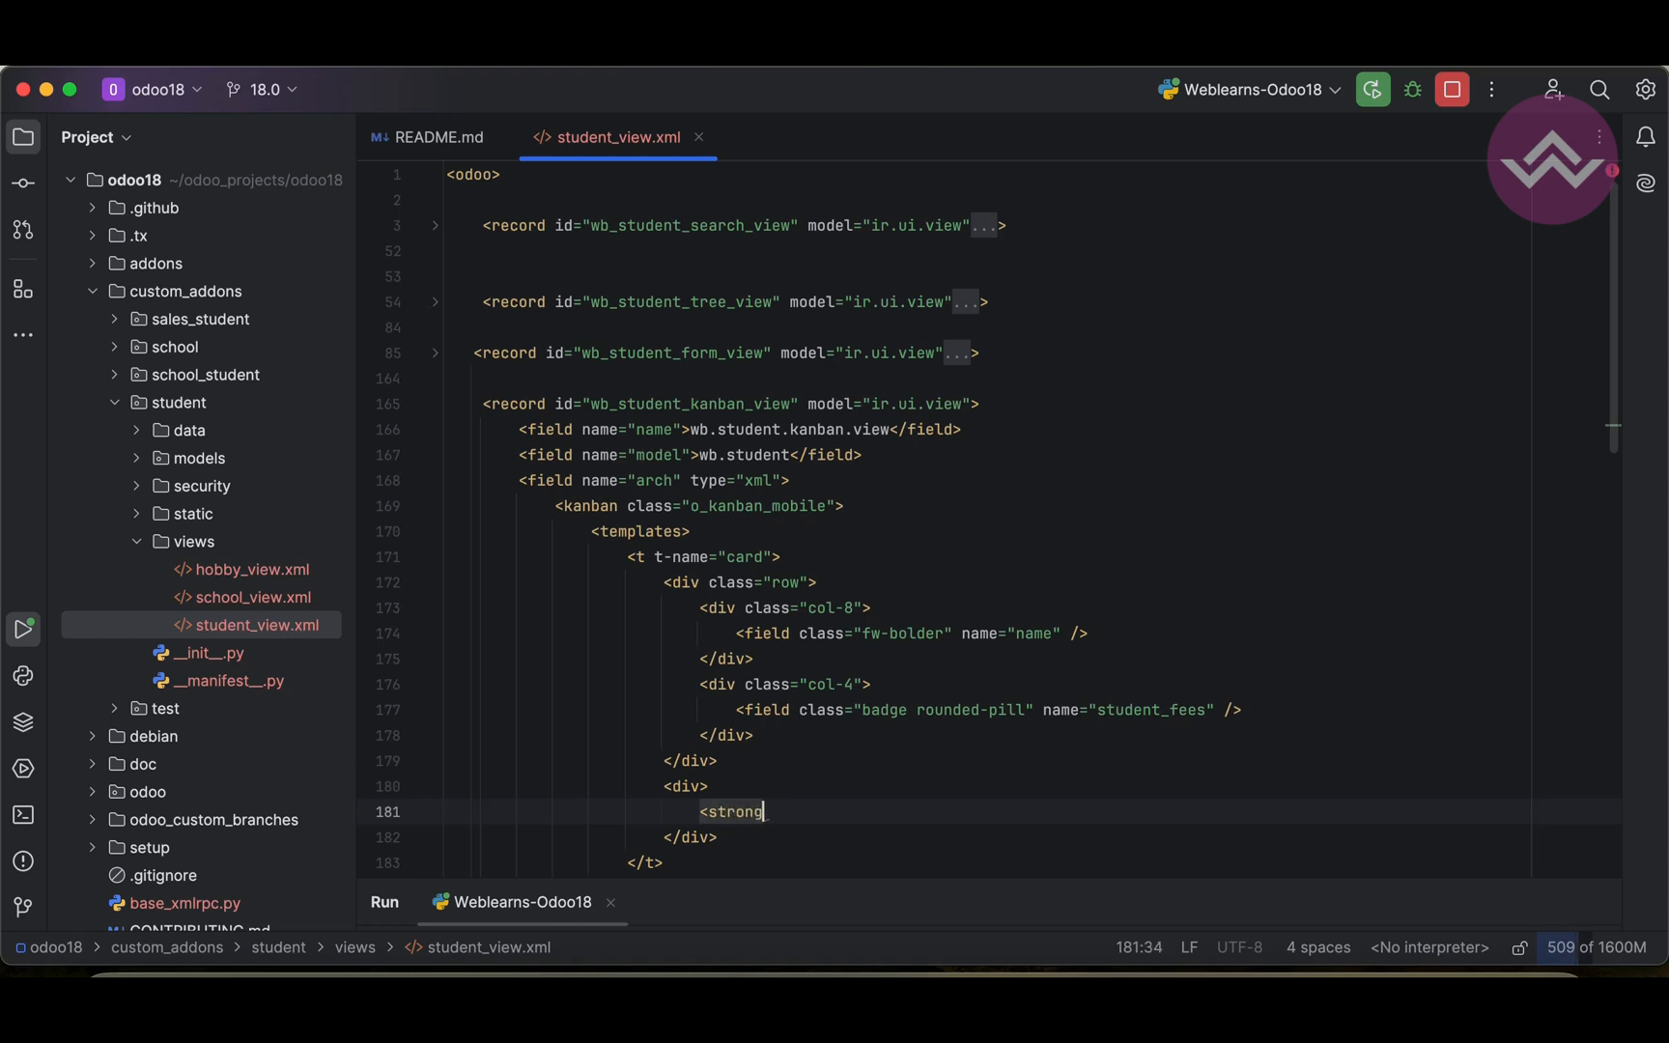
text(>)
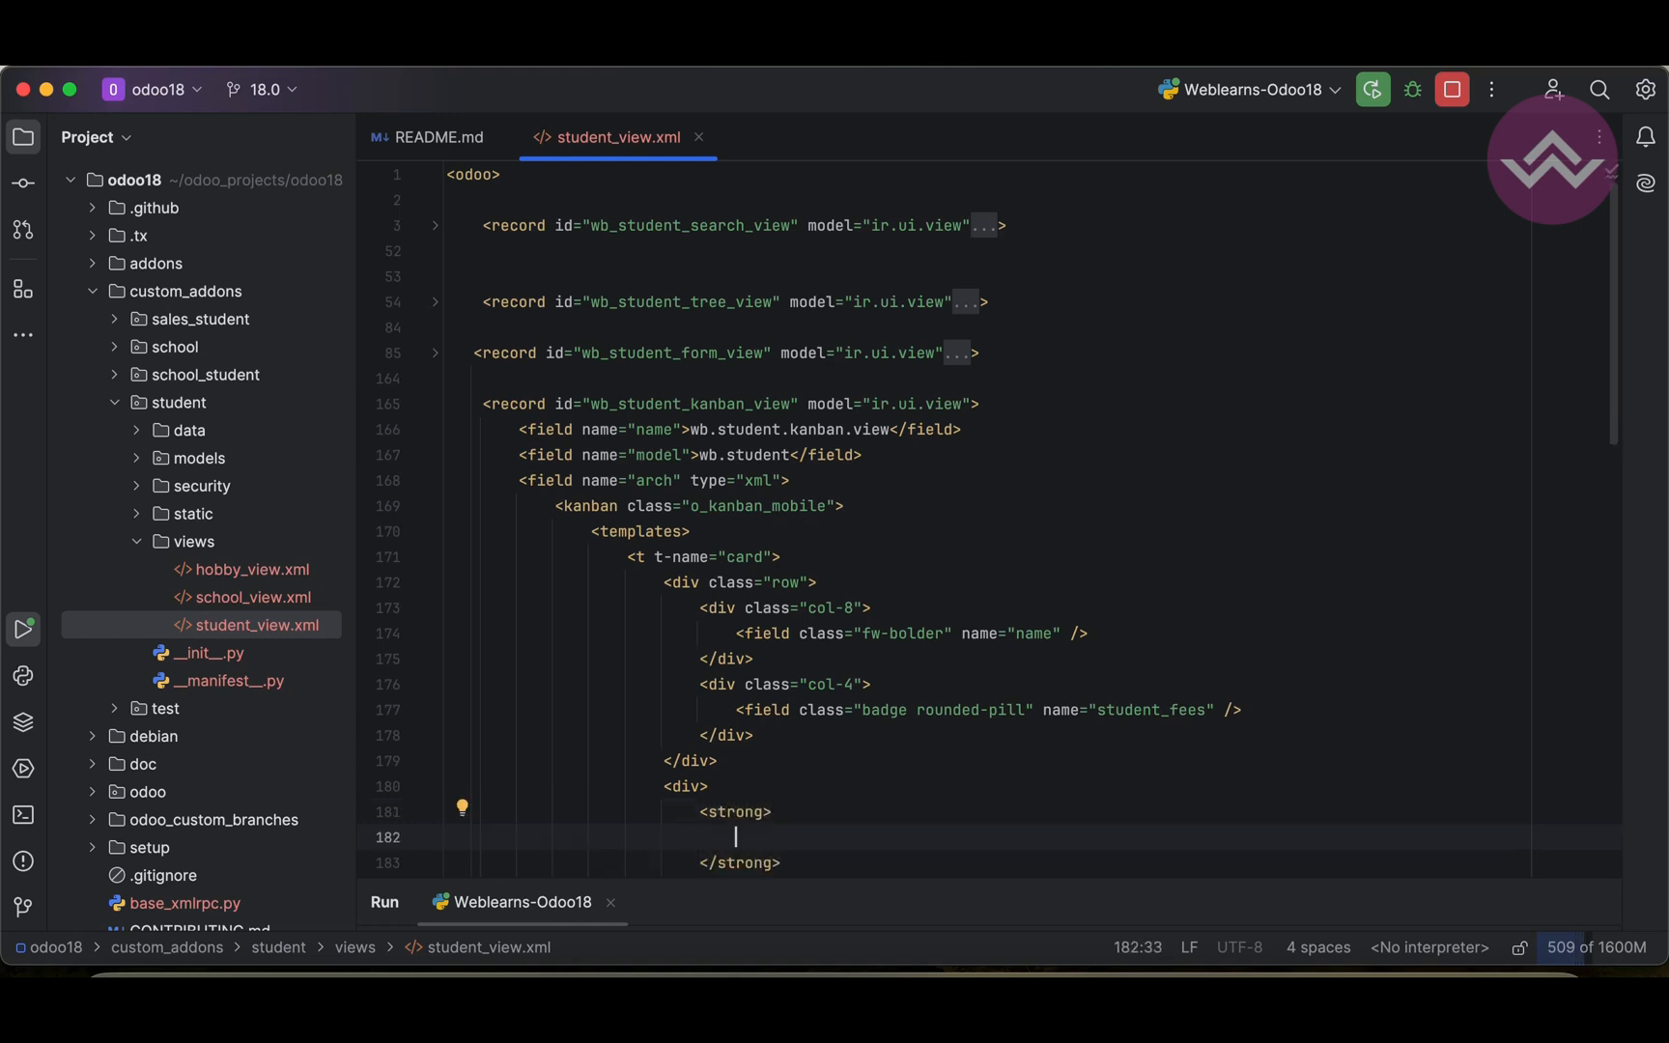
text(School:)
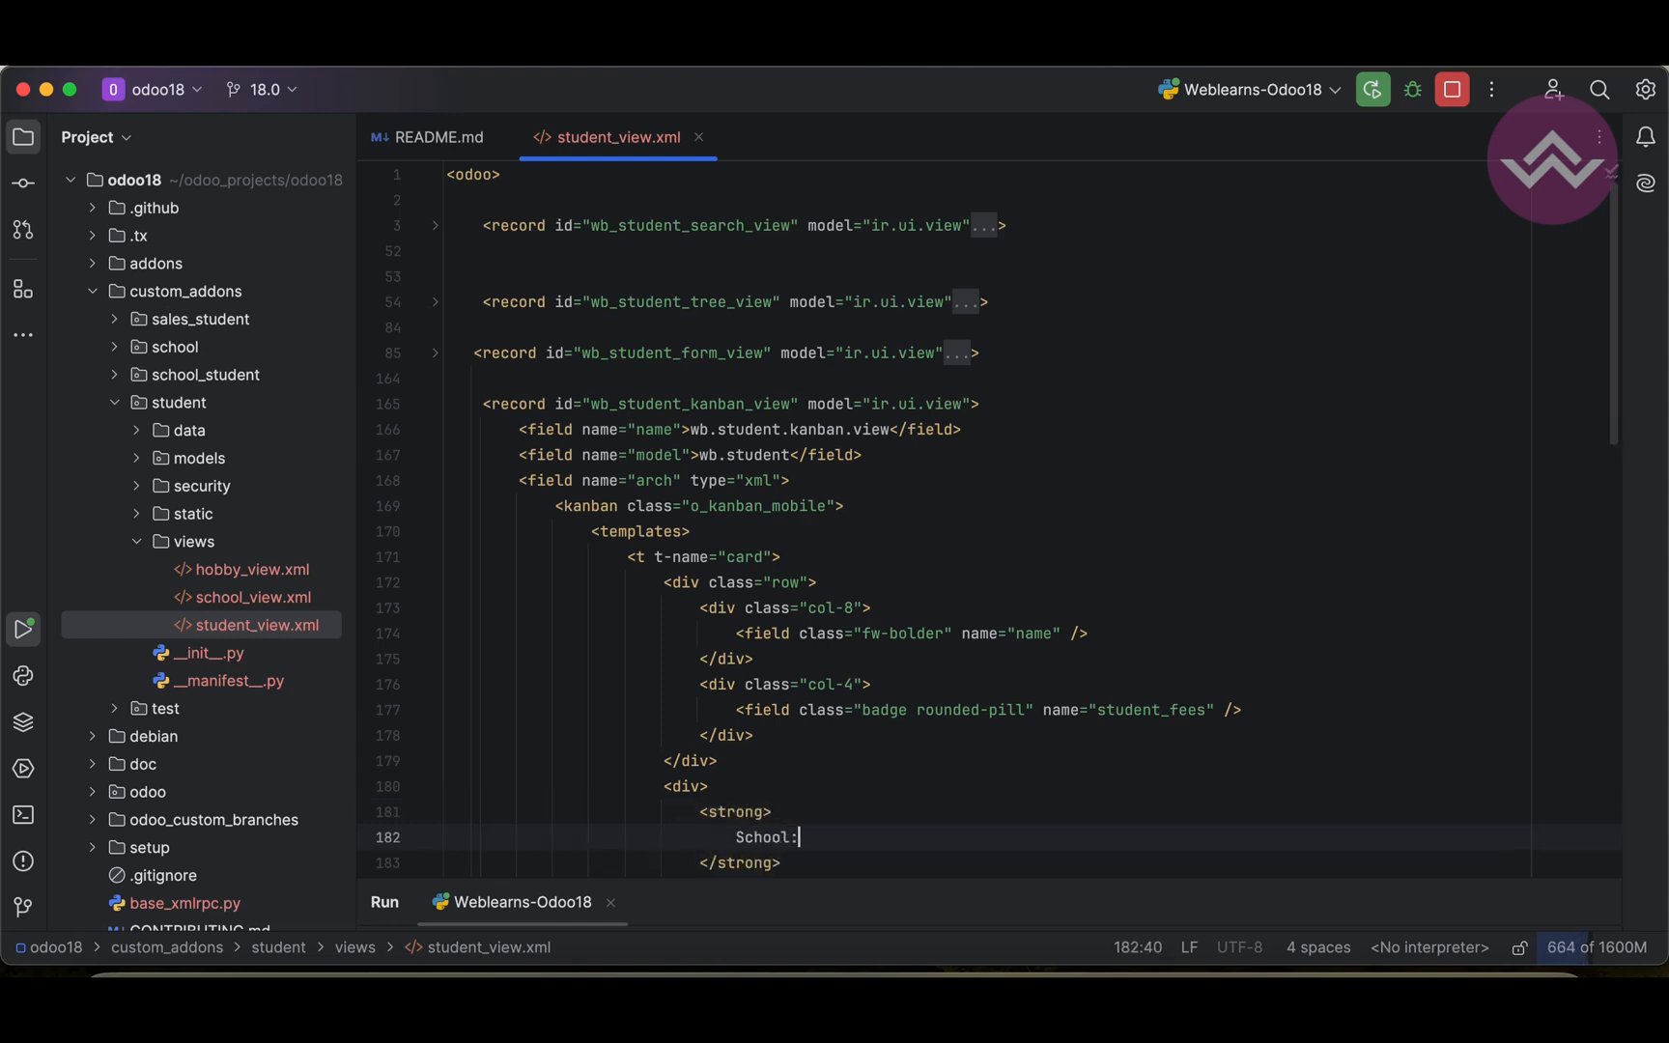
Step: Follow the label with the school_id field
key(enter)
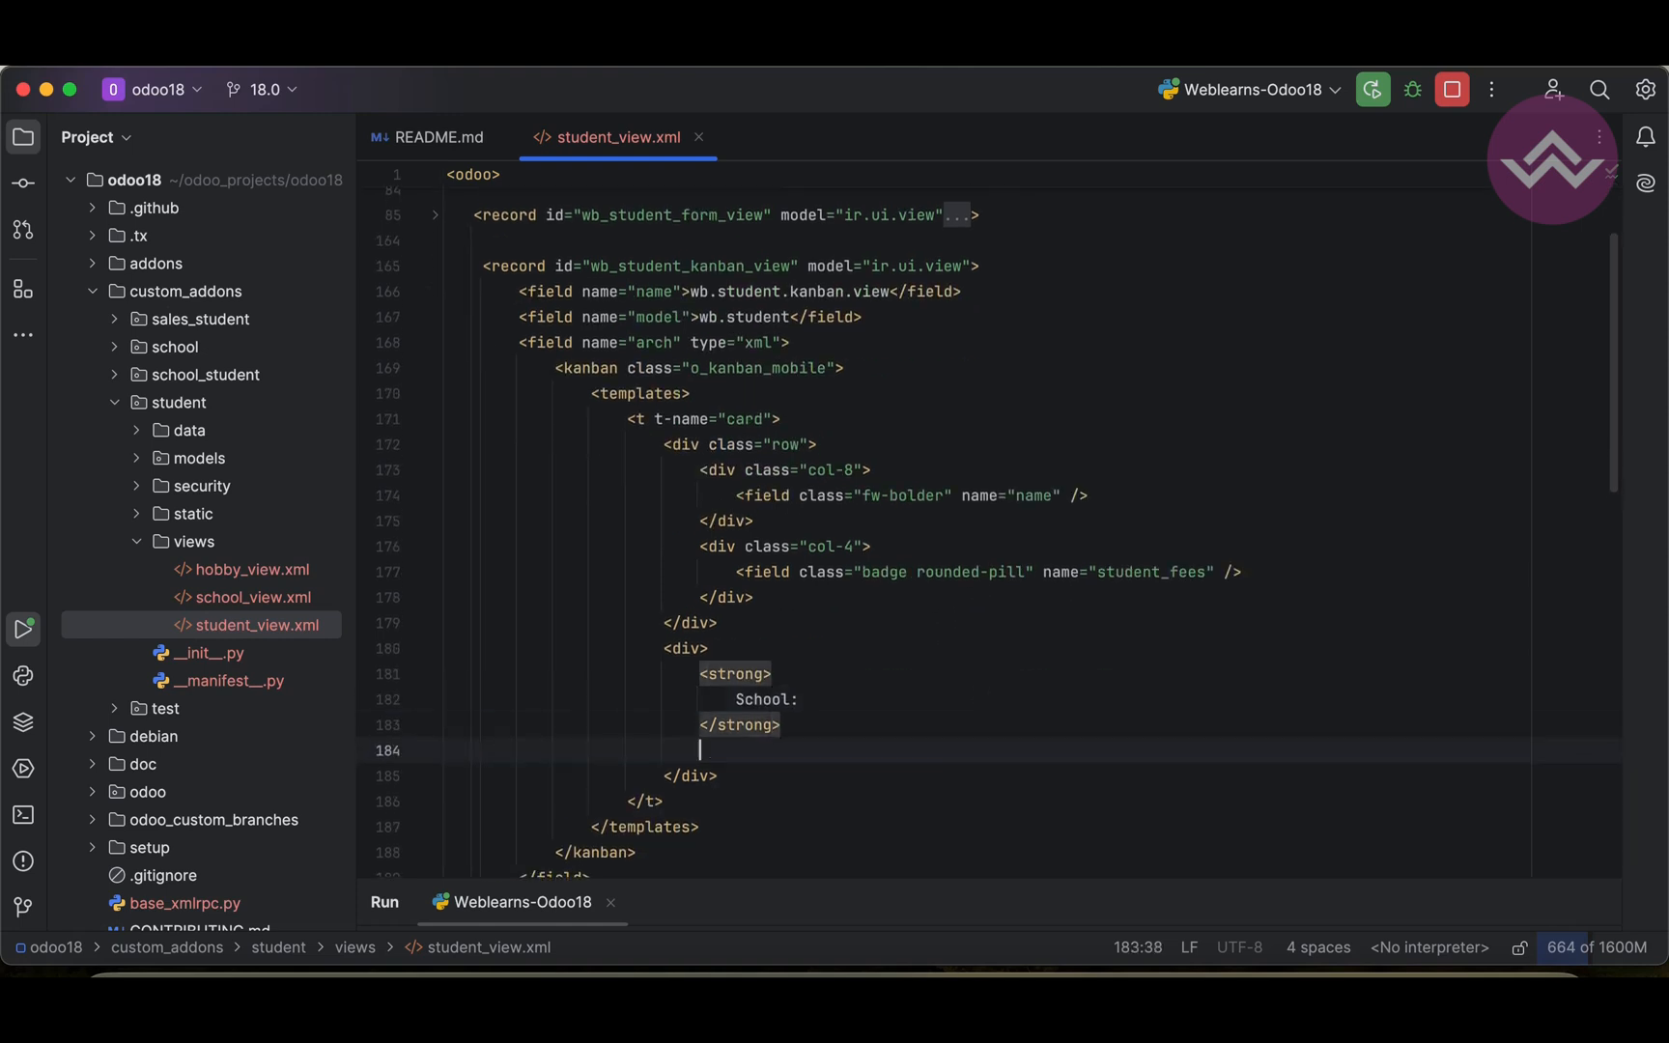
text(<field name=")
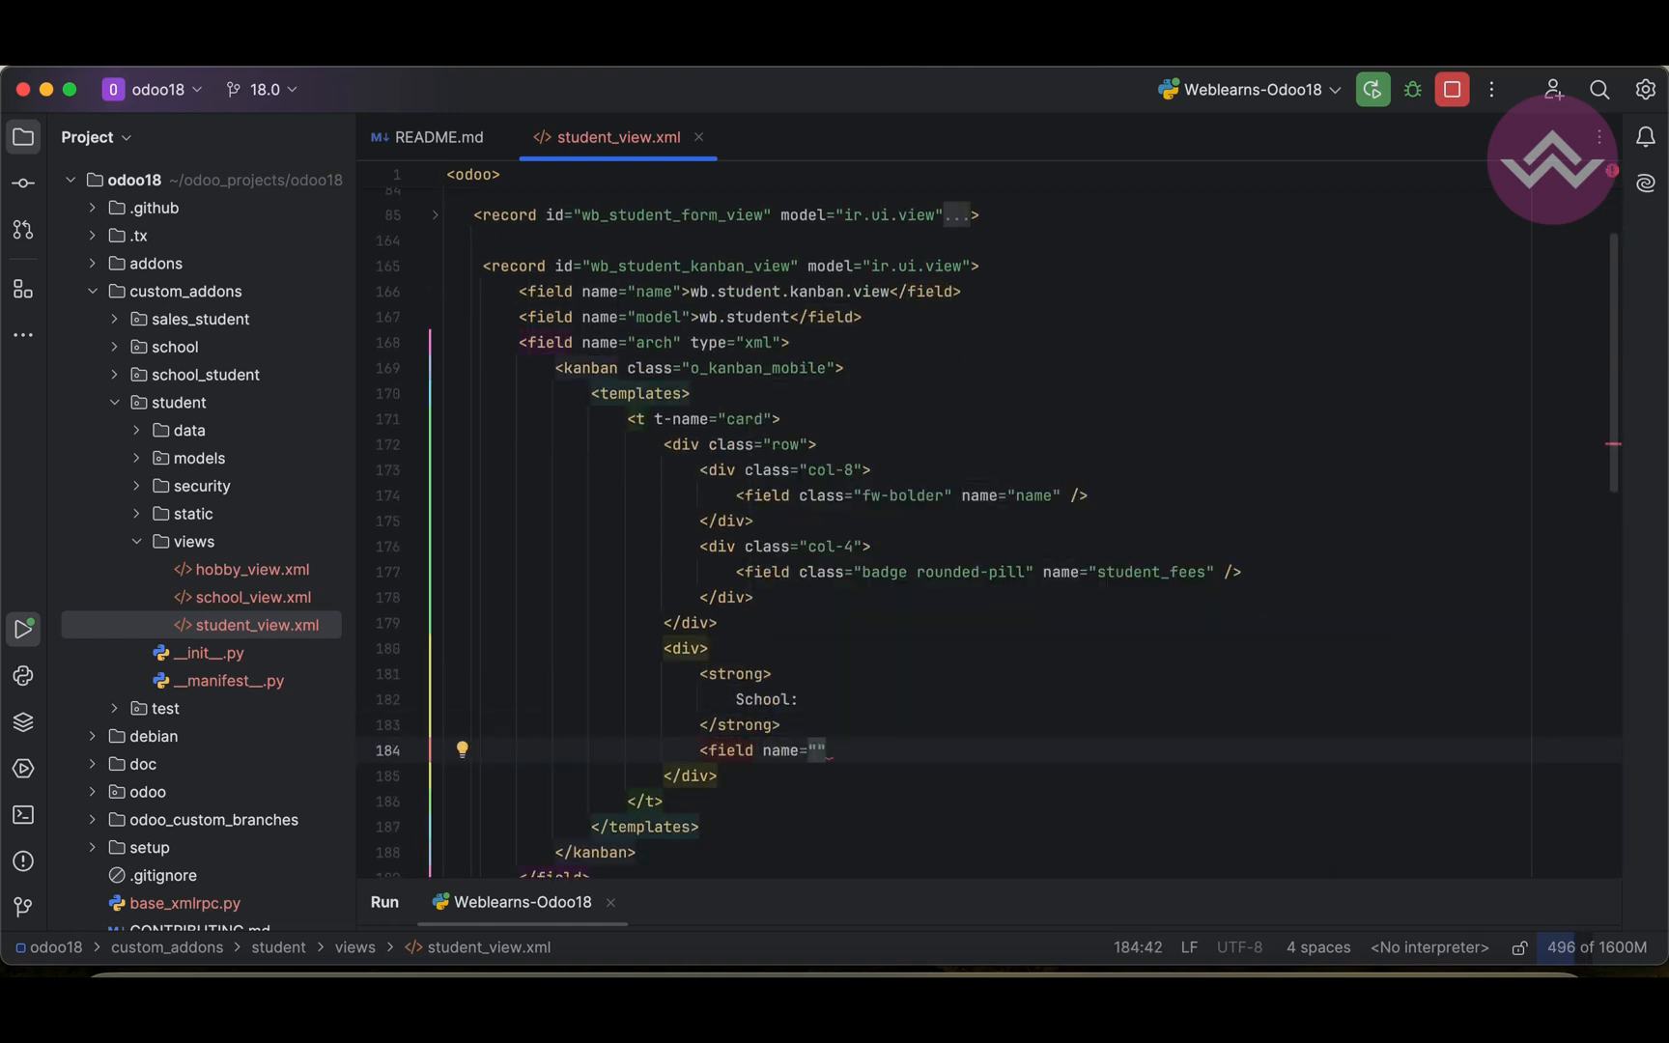
text(school_id)
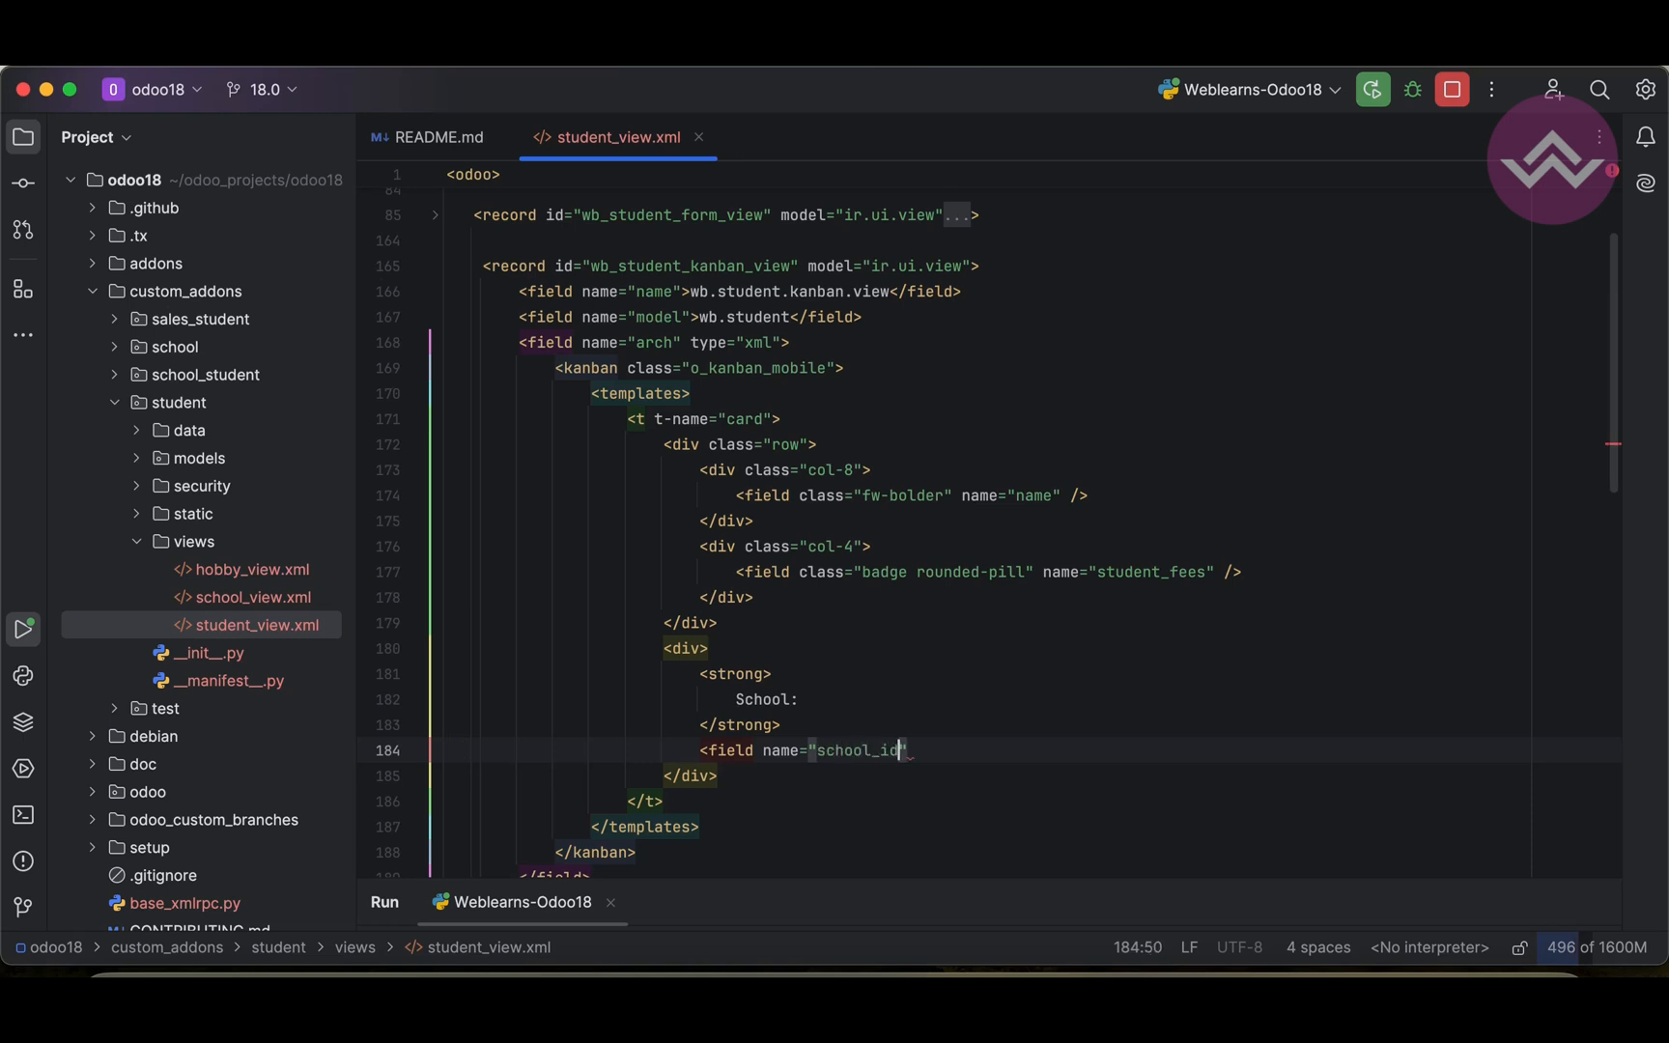
text(/>)
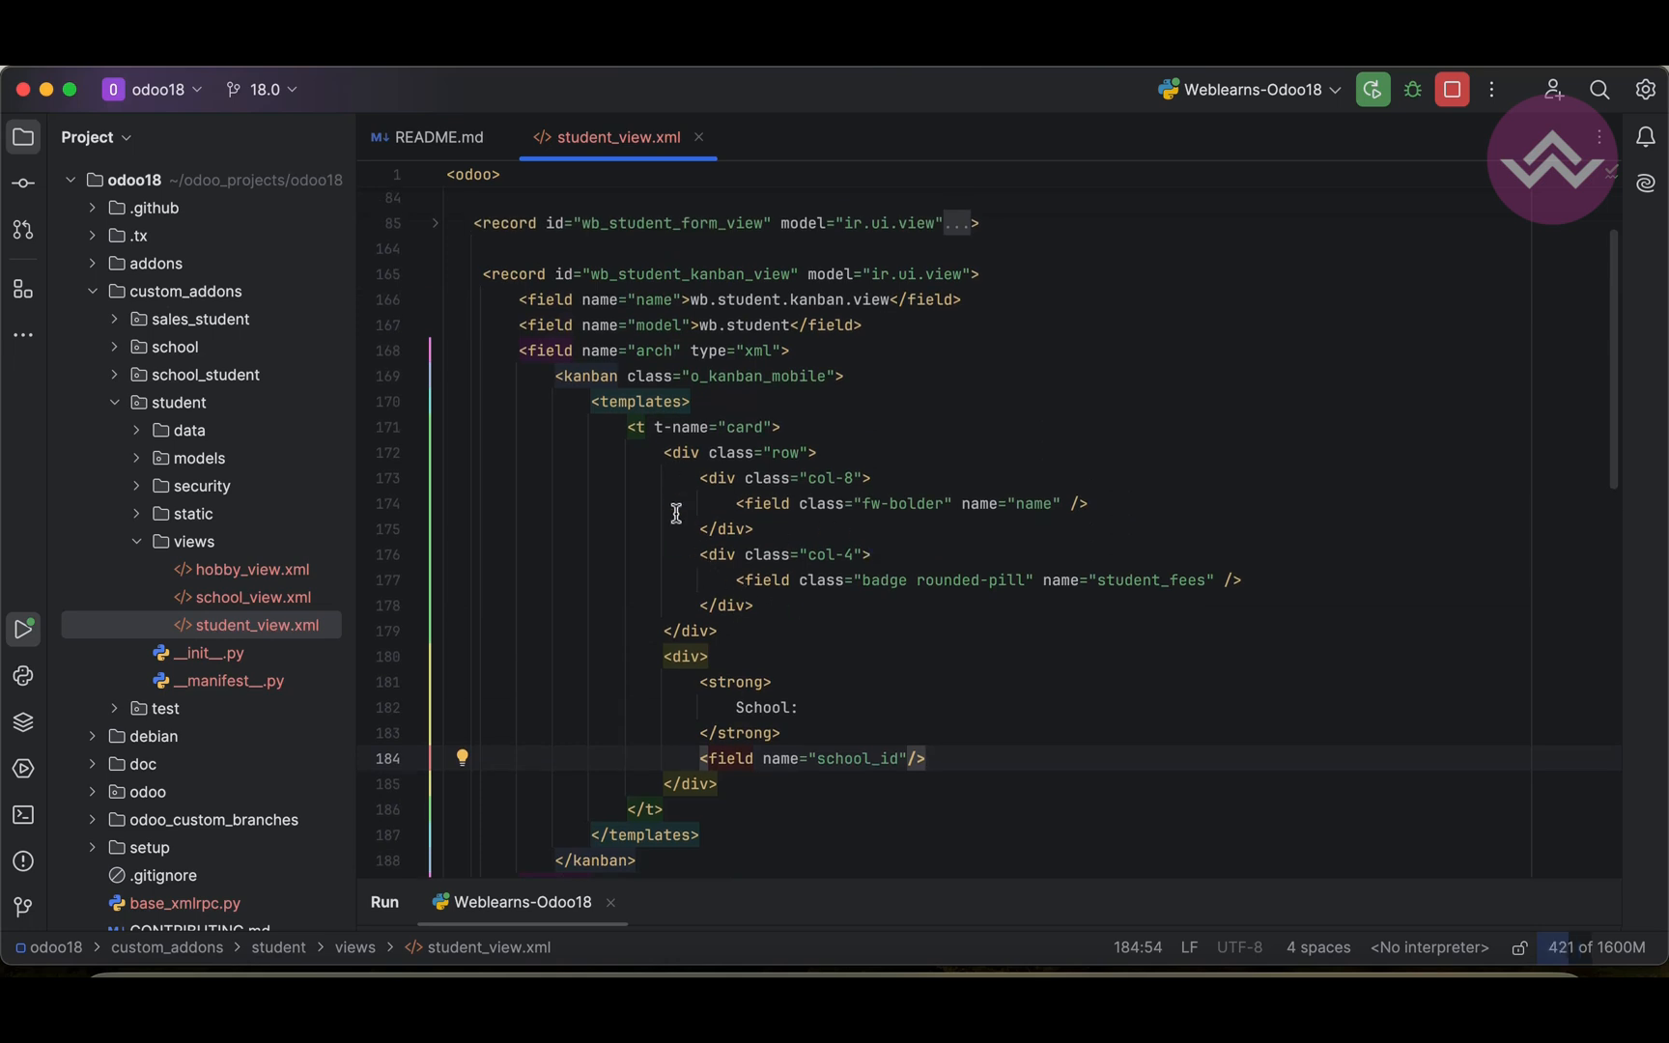
mouse_move(1068, 498)
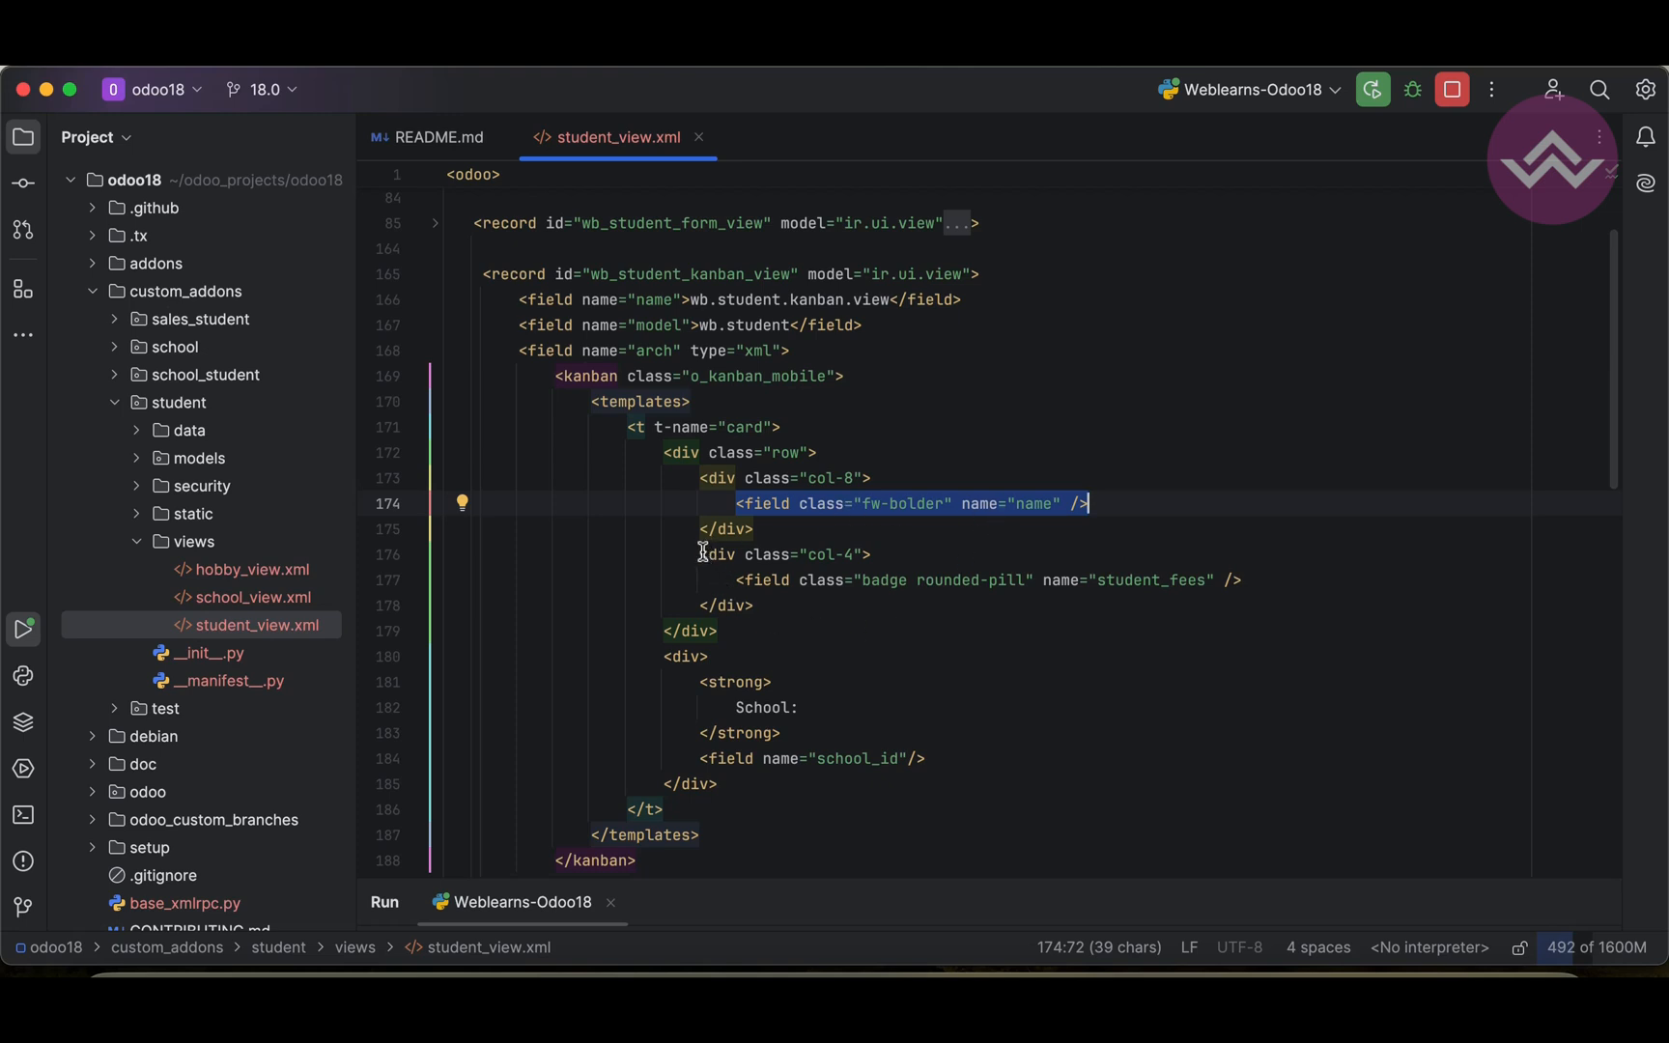
click(754, 606)
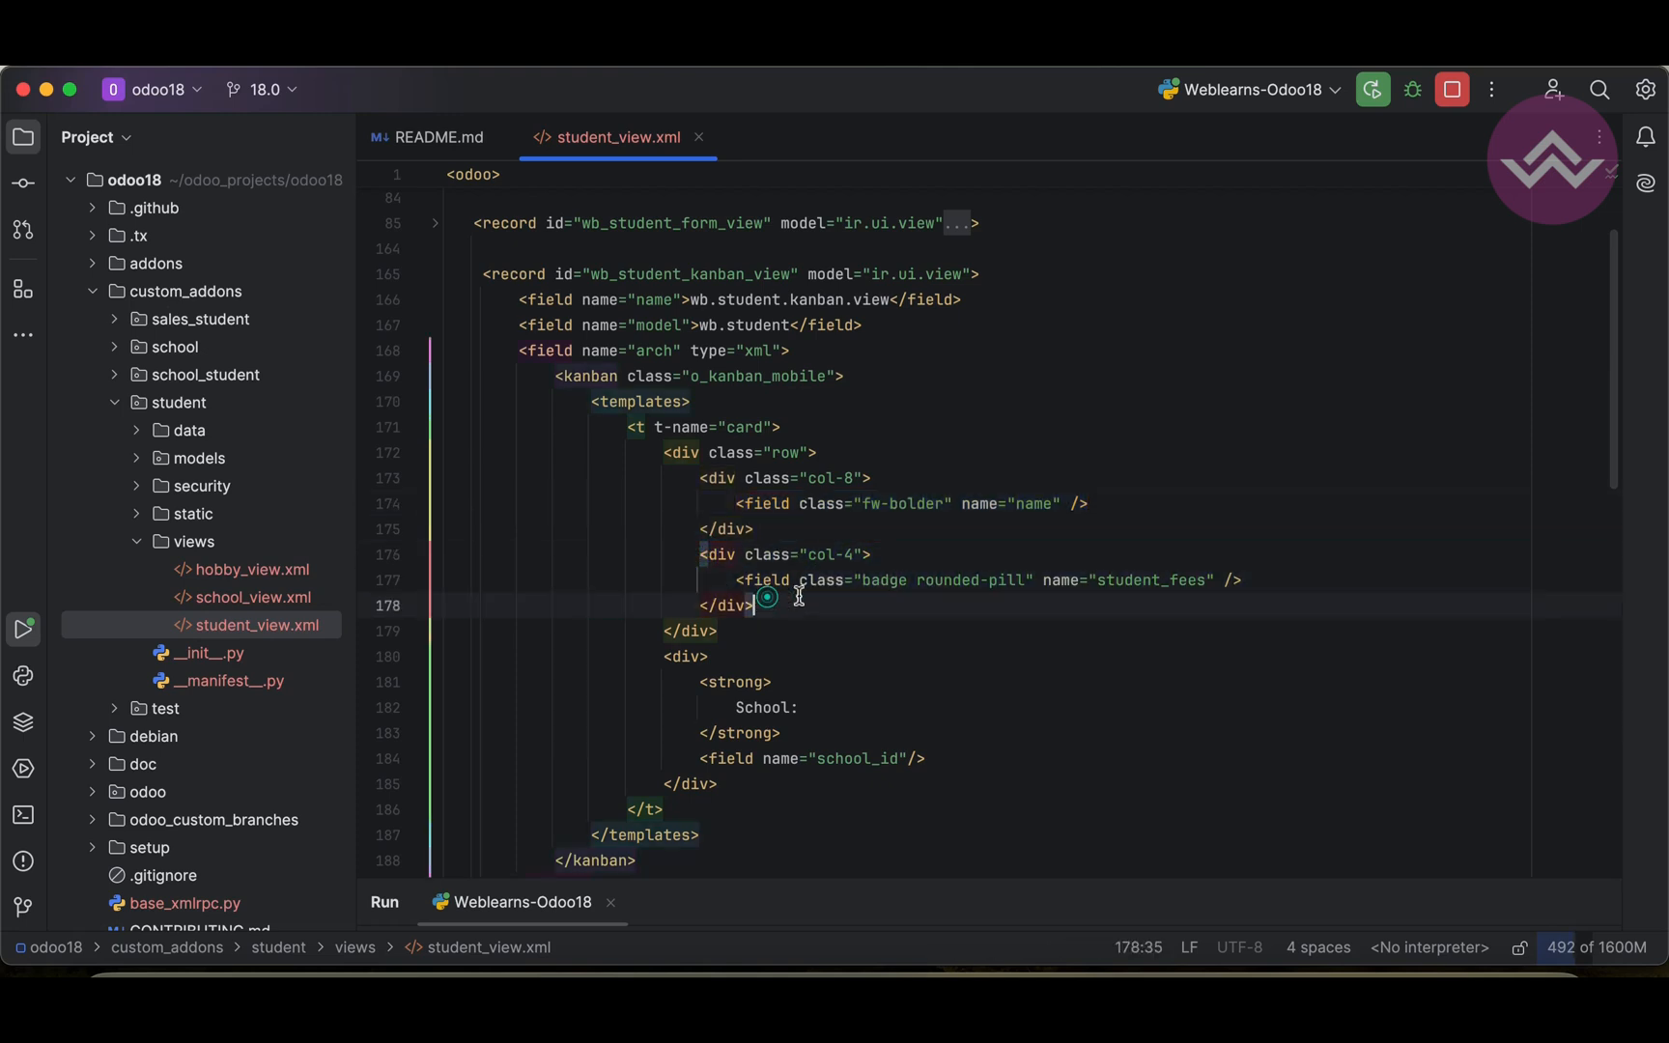
double_click(1151, 579)
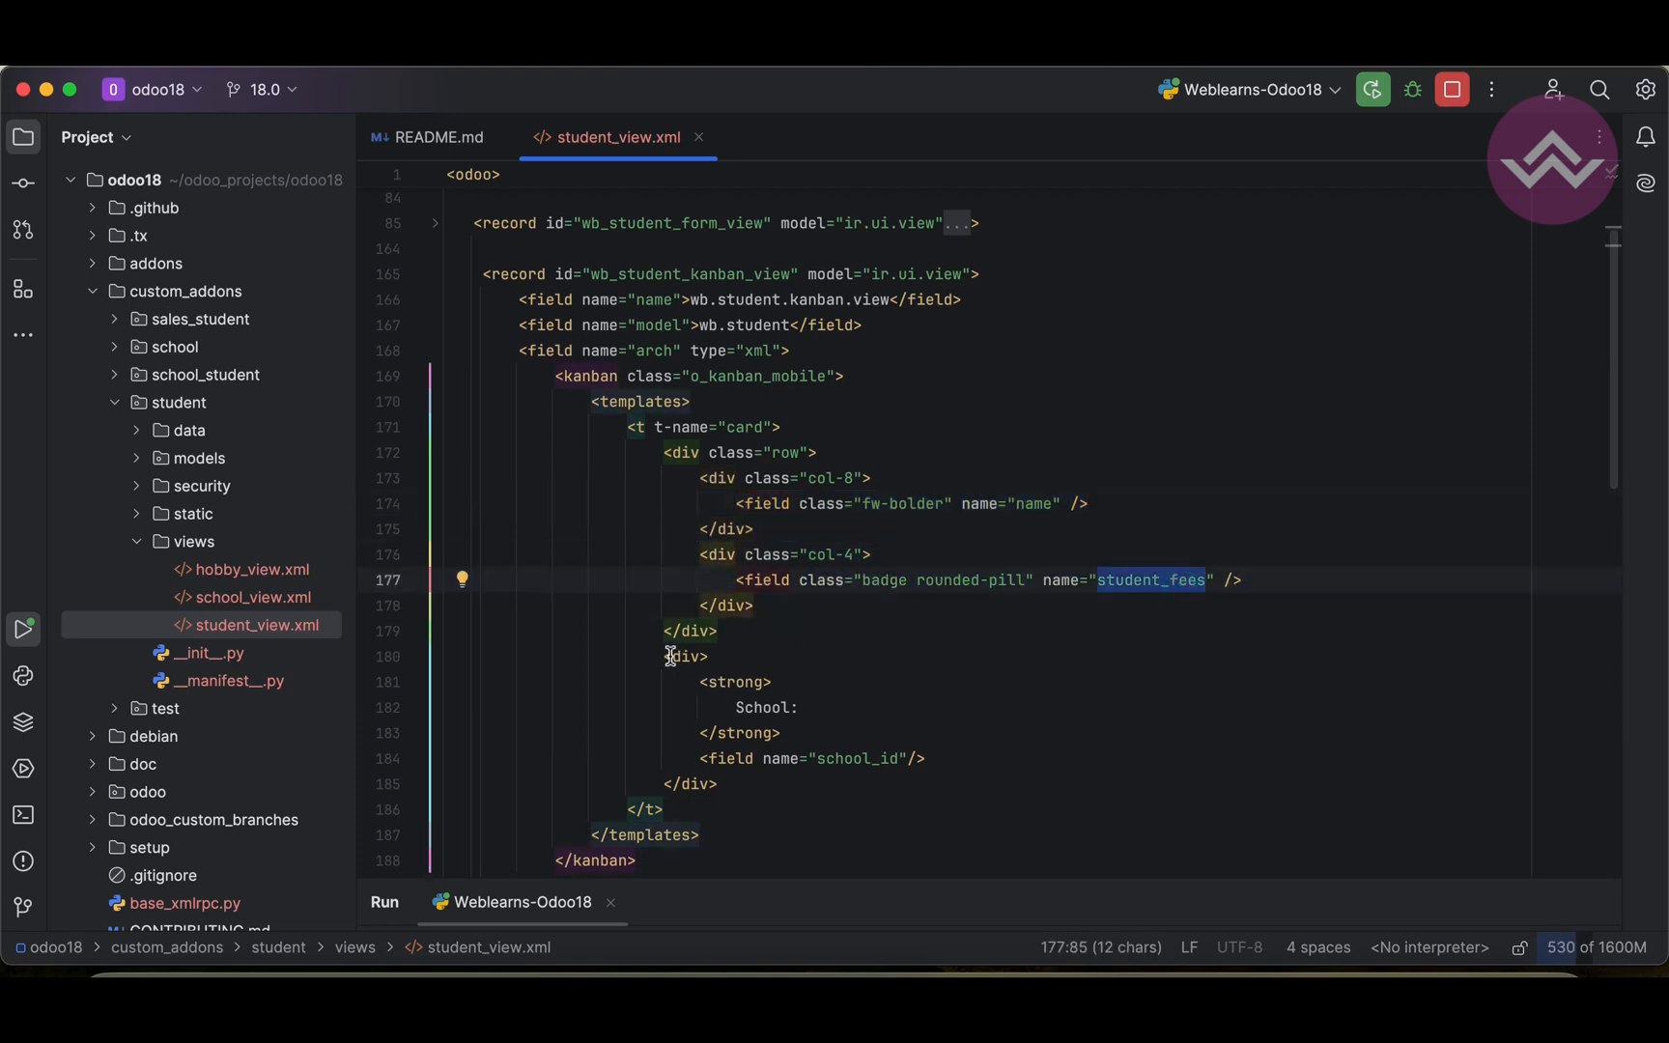
drag(665, 655, 716, 784)
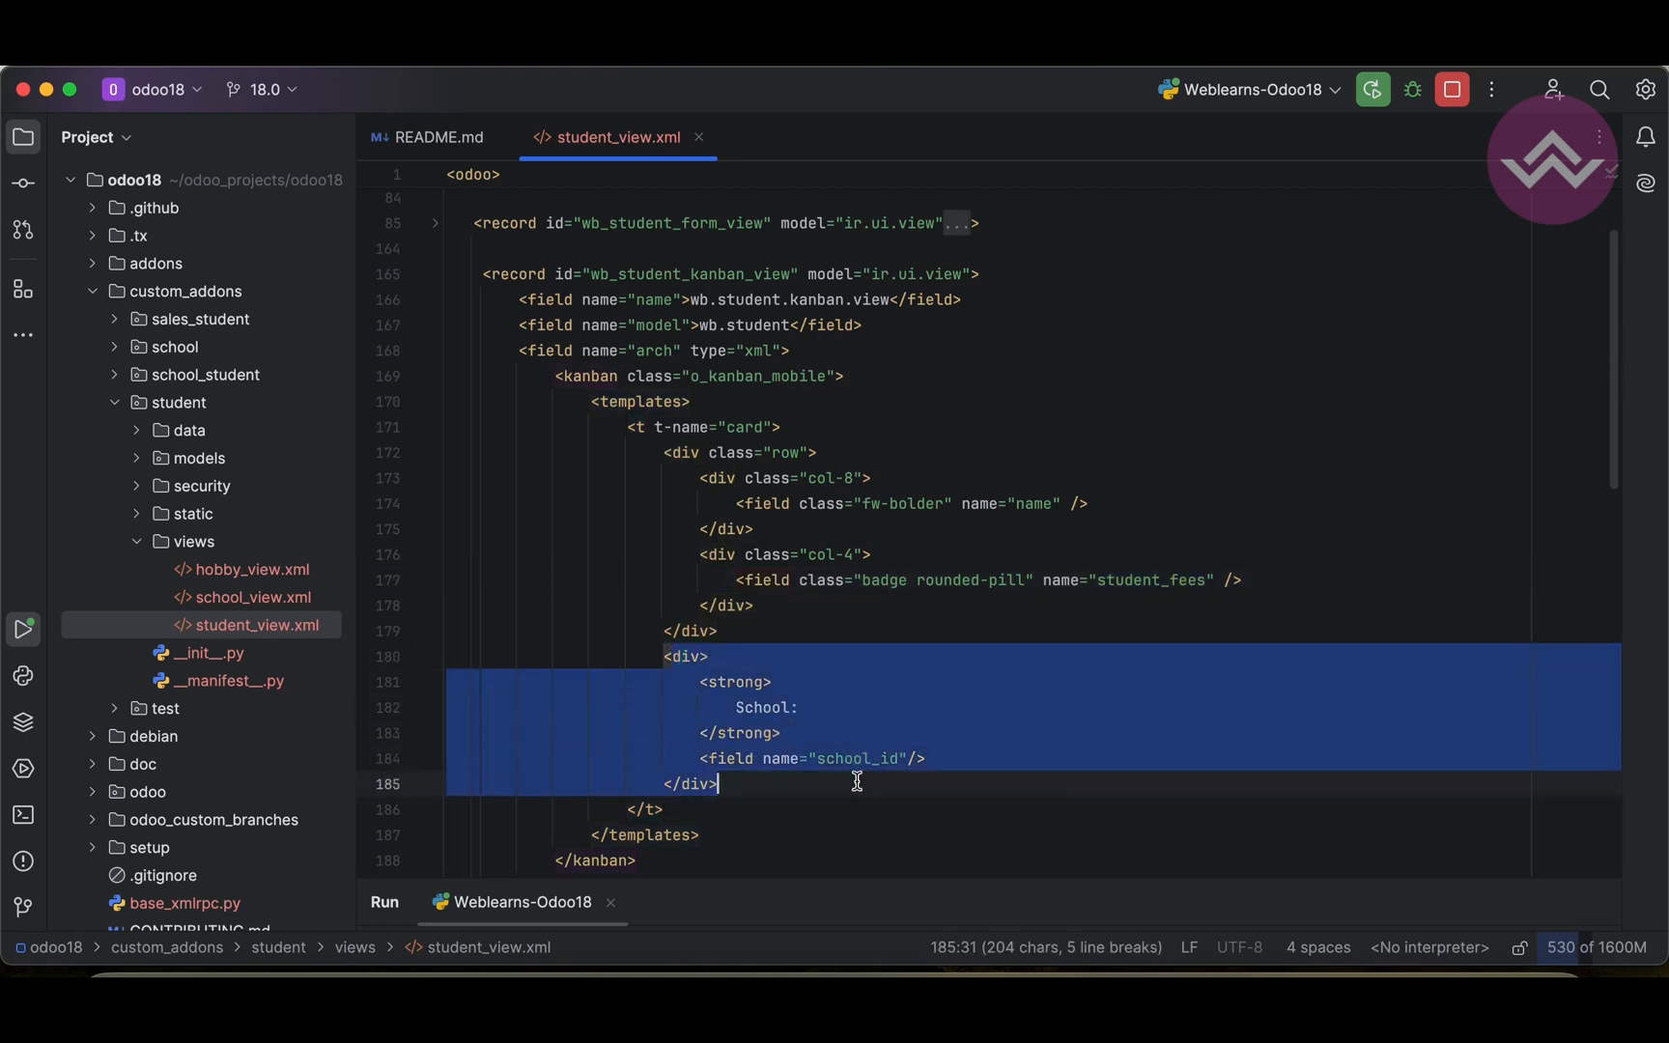
mouse_move(197, 415)
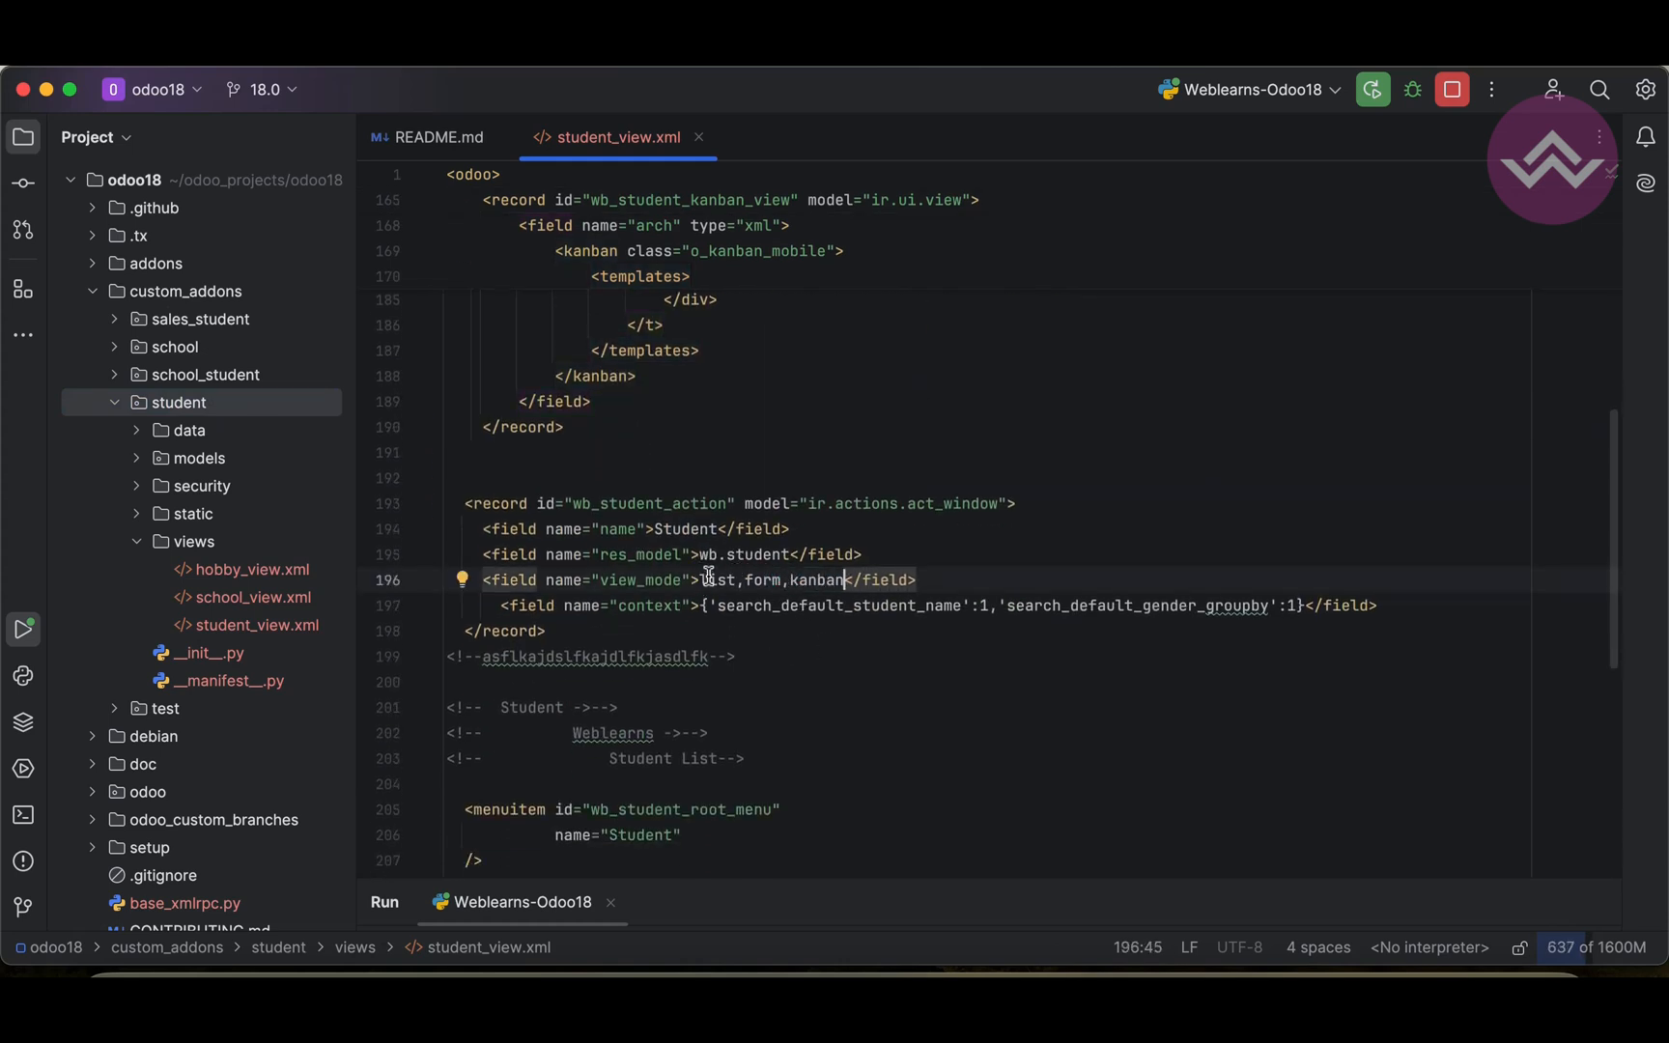
double_click(815, 579)
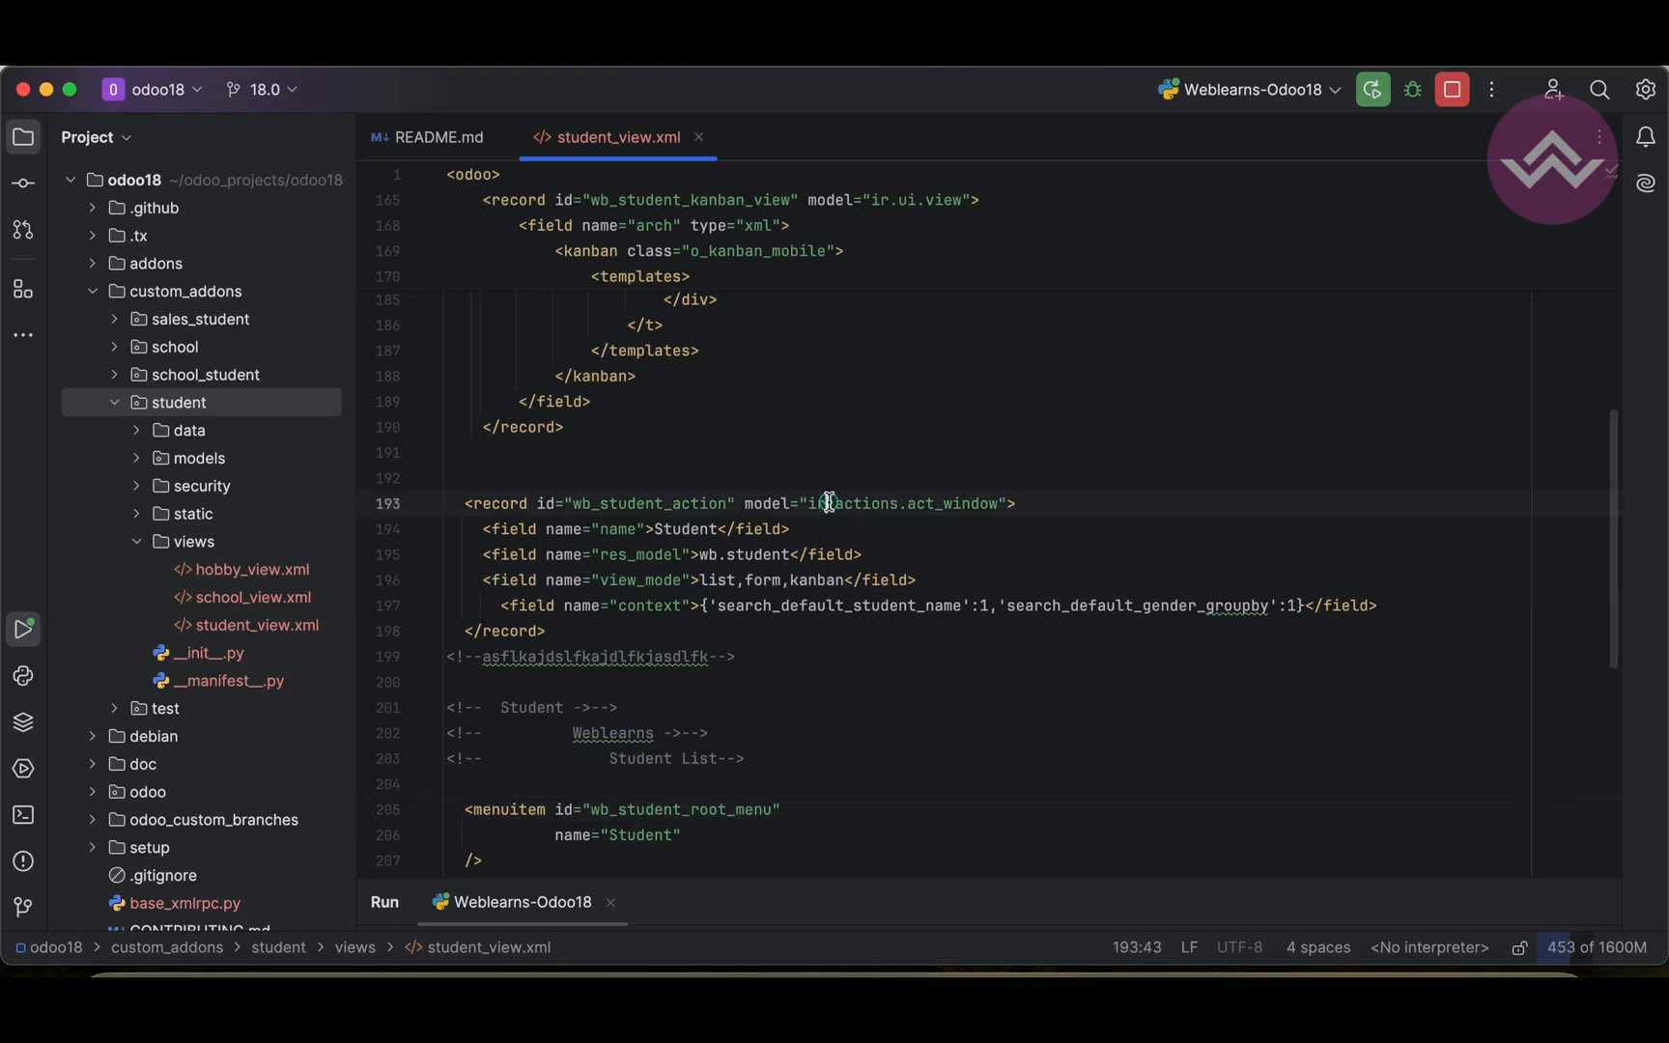
double_click(711, 579)
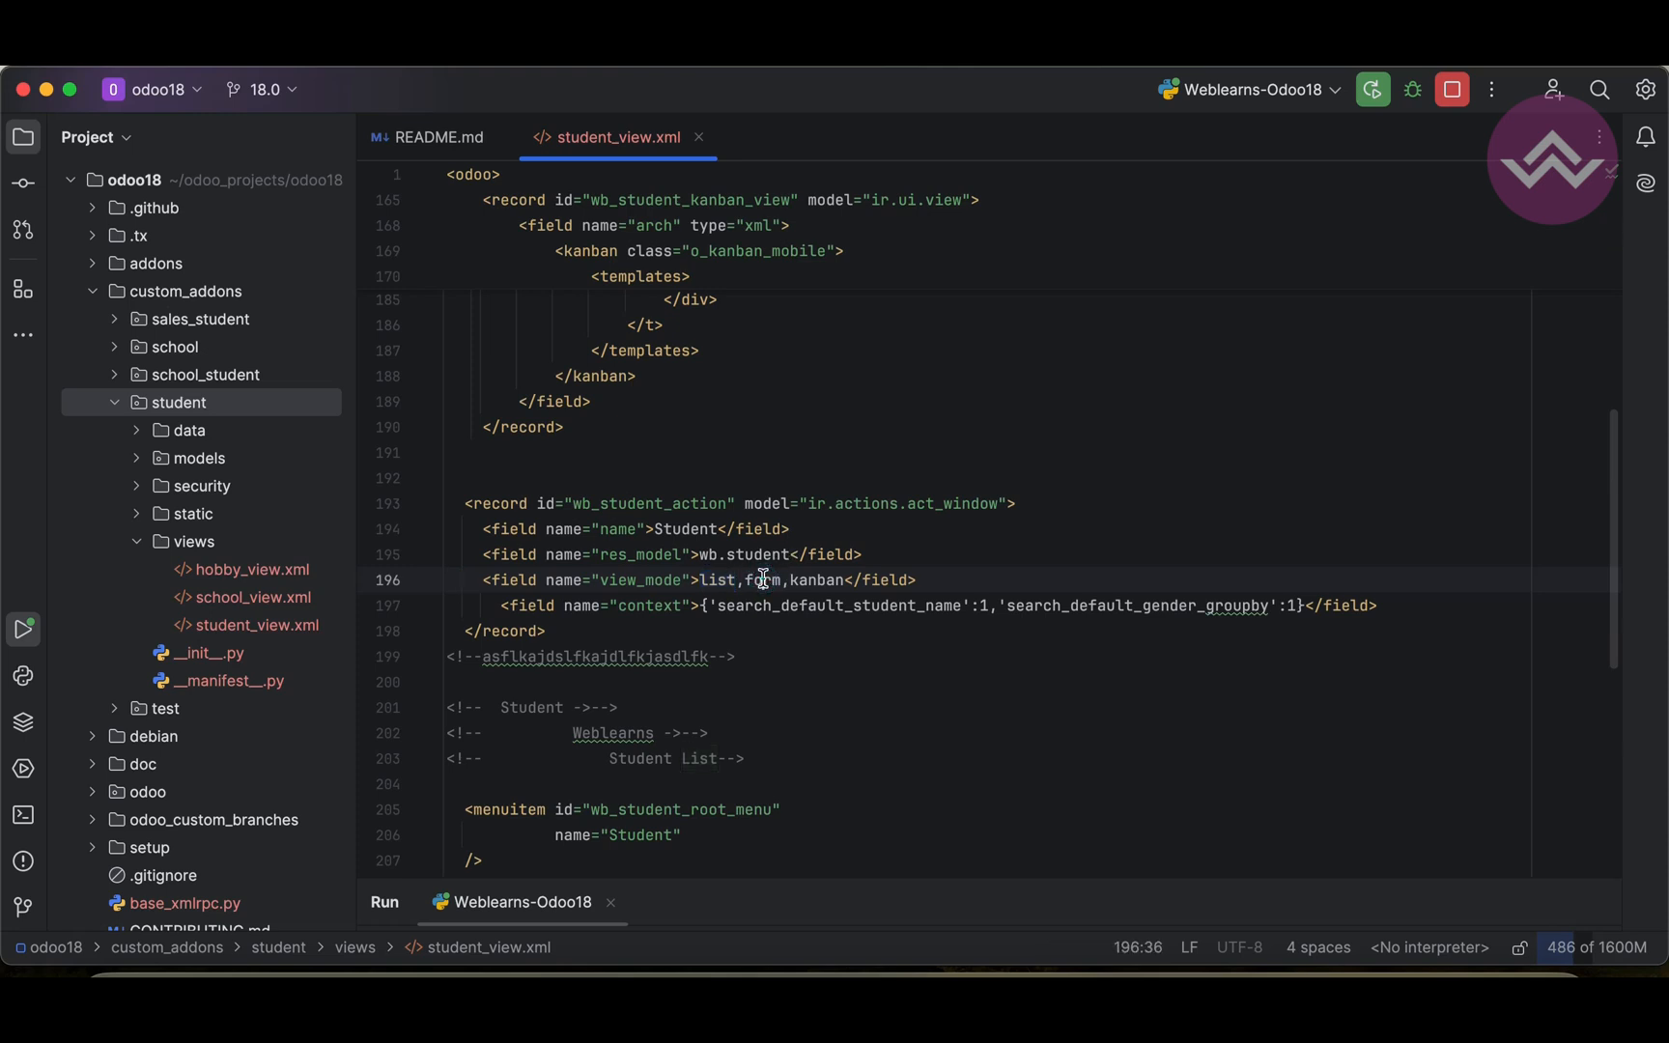
double_click(715, 579)
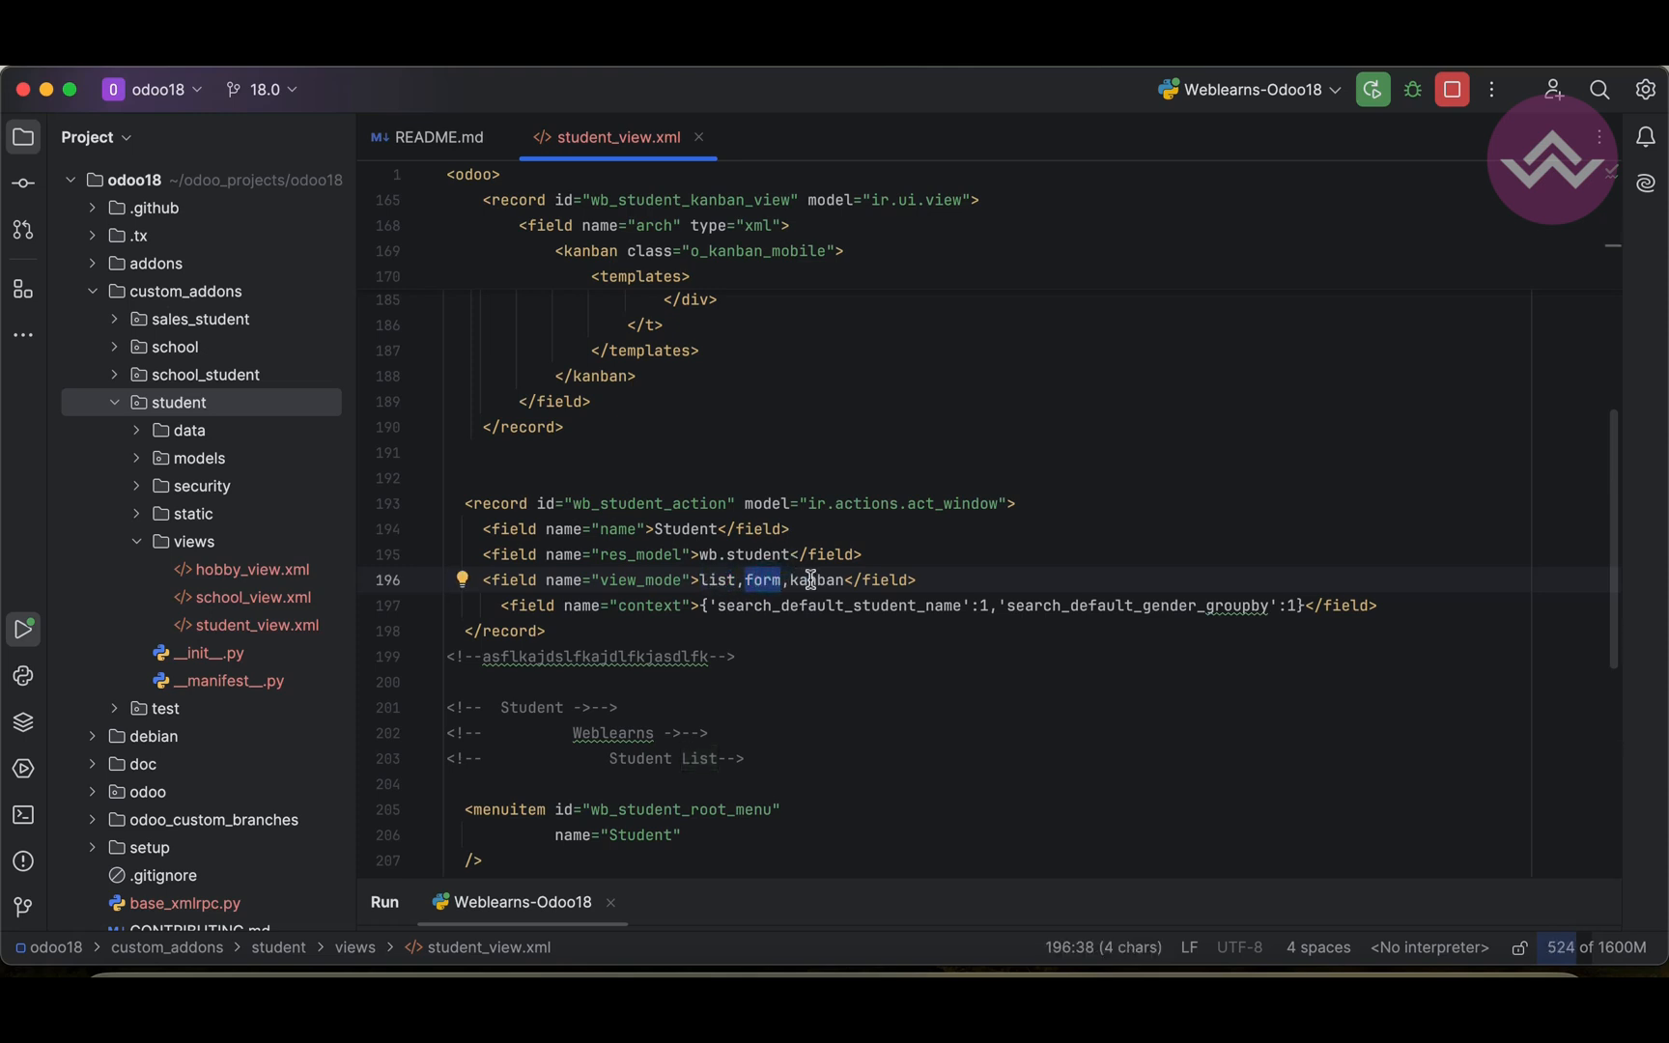
double_click(713, 580)
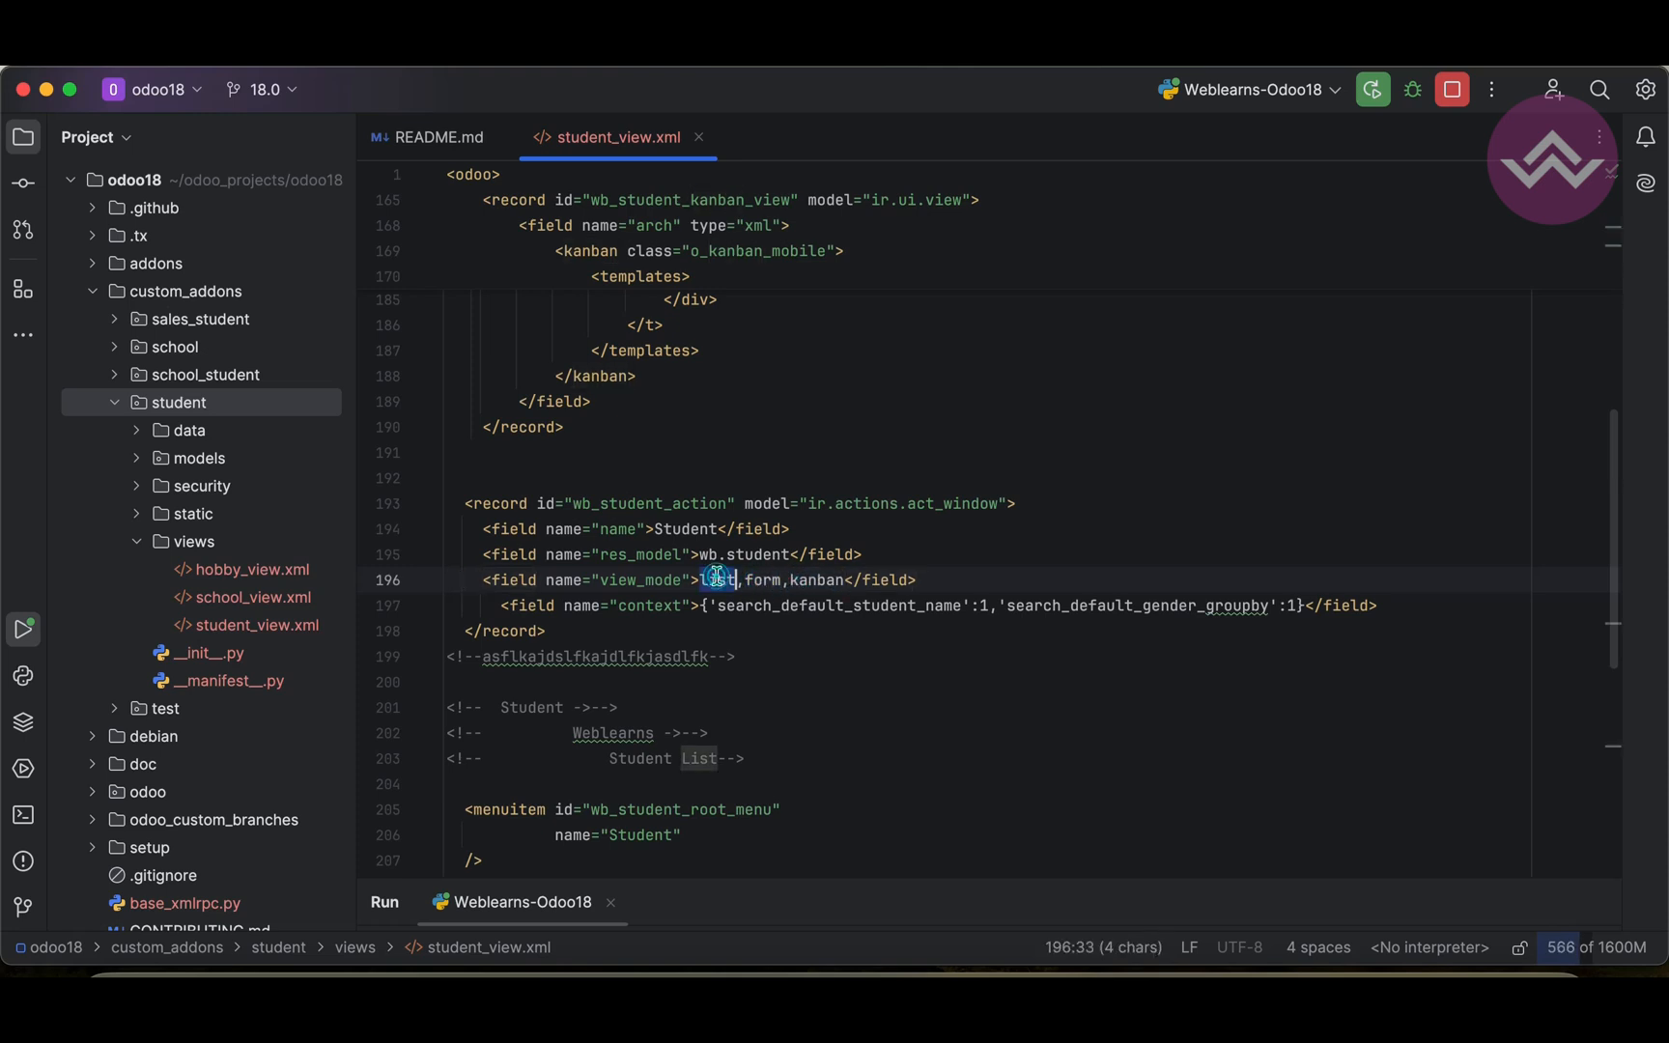
double_click(817, 579)
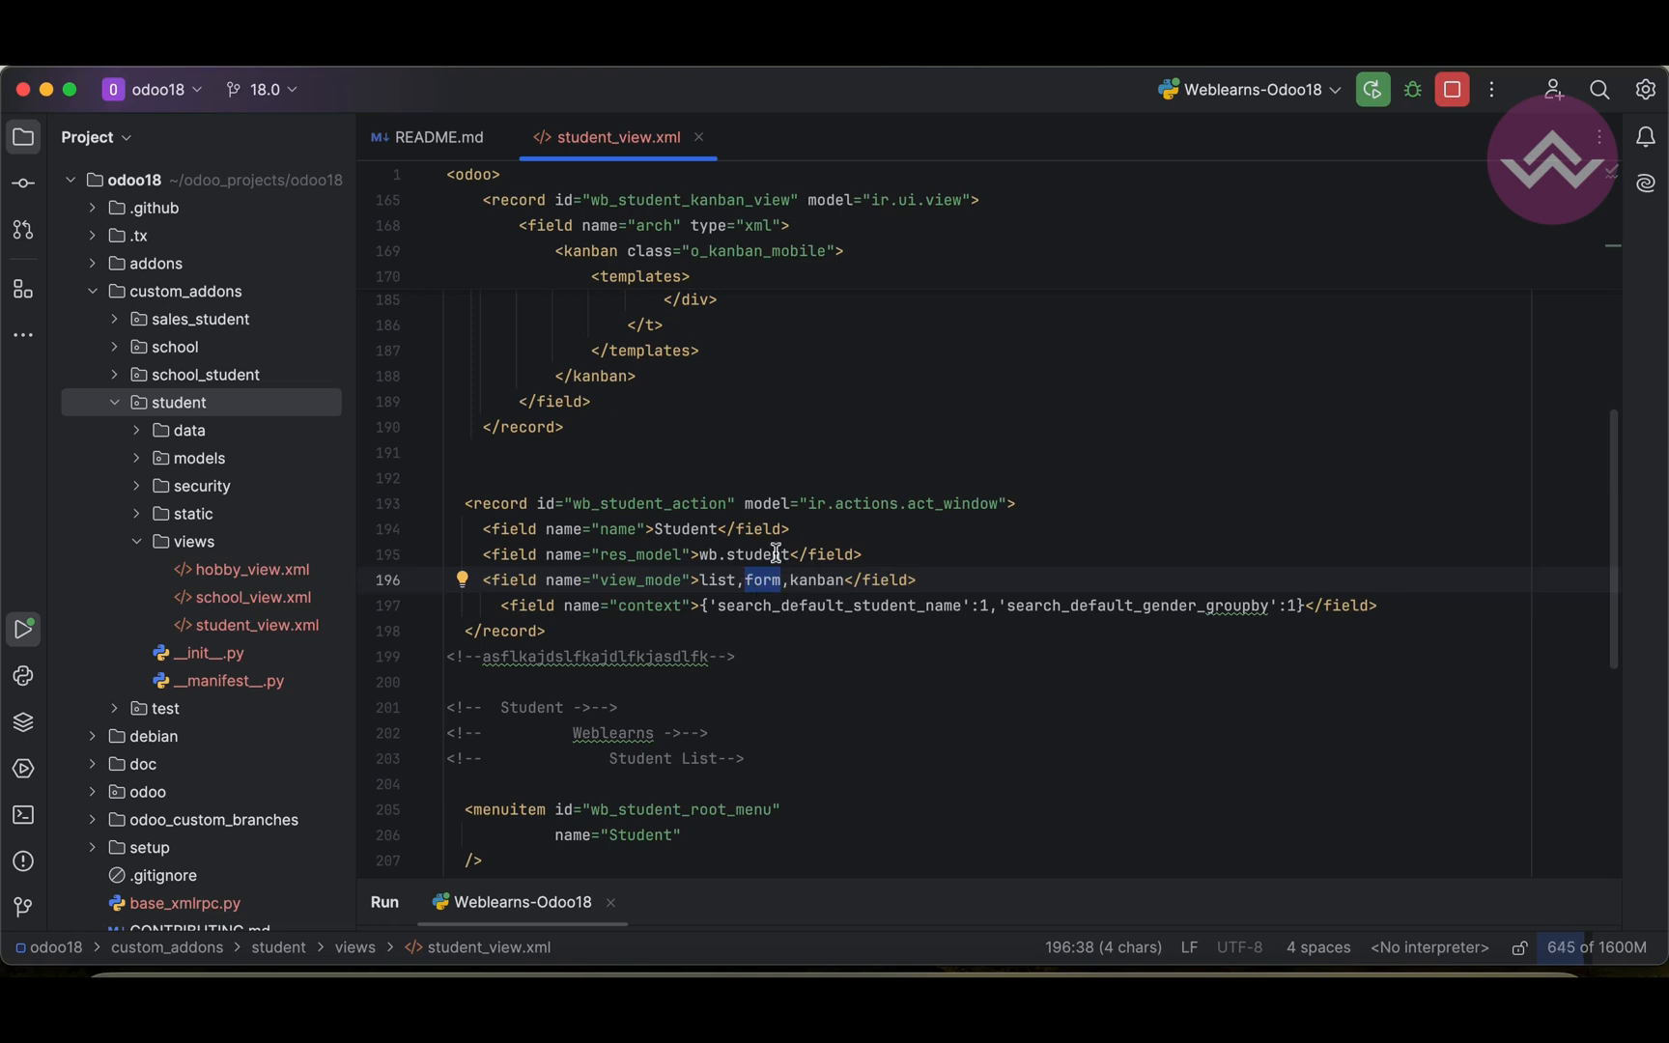
click(177, 401)
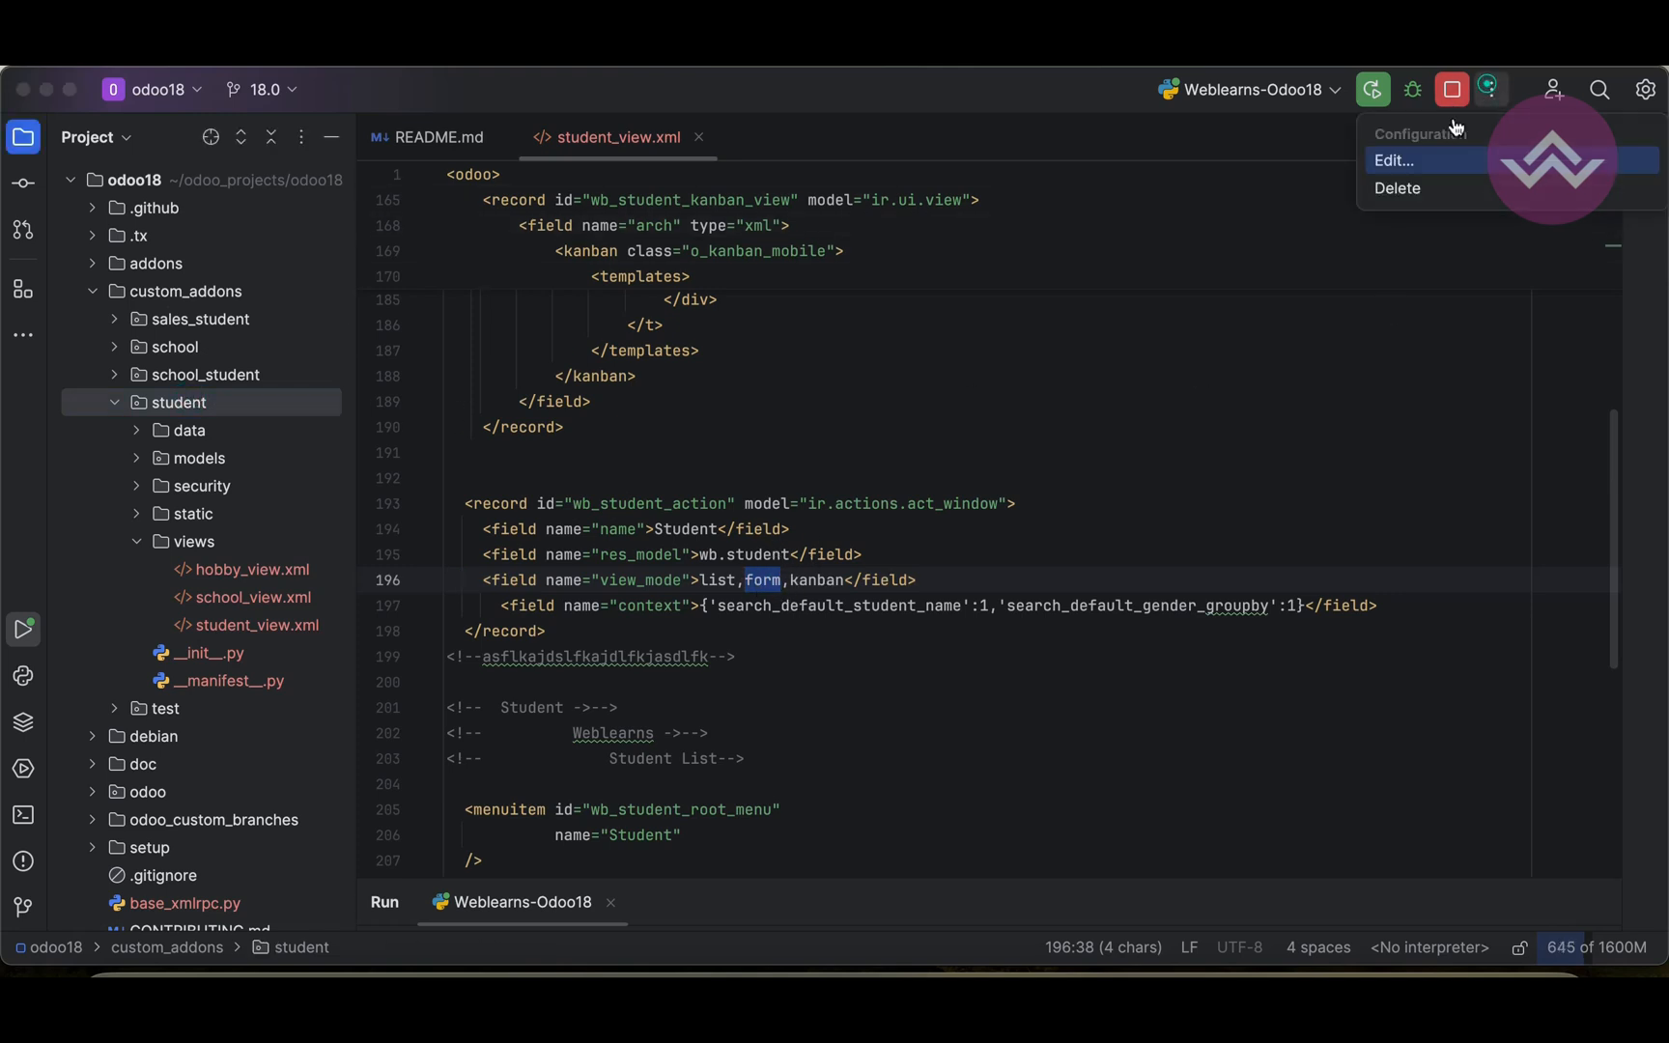
Step: Rerun the Weblearns-Odoo18 configuration to restart the Odoo server
click(1395, 160)
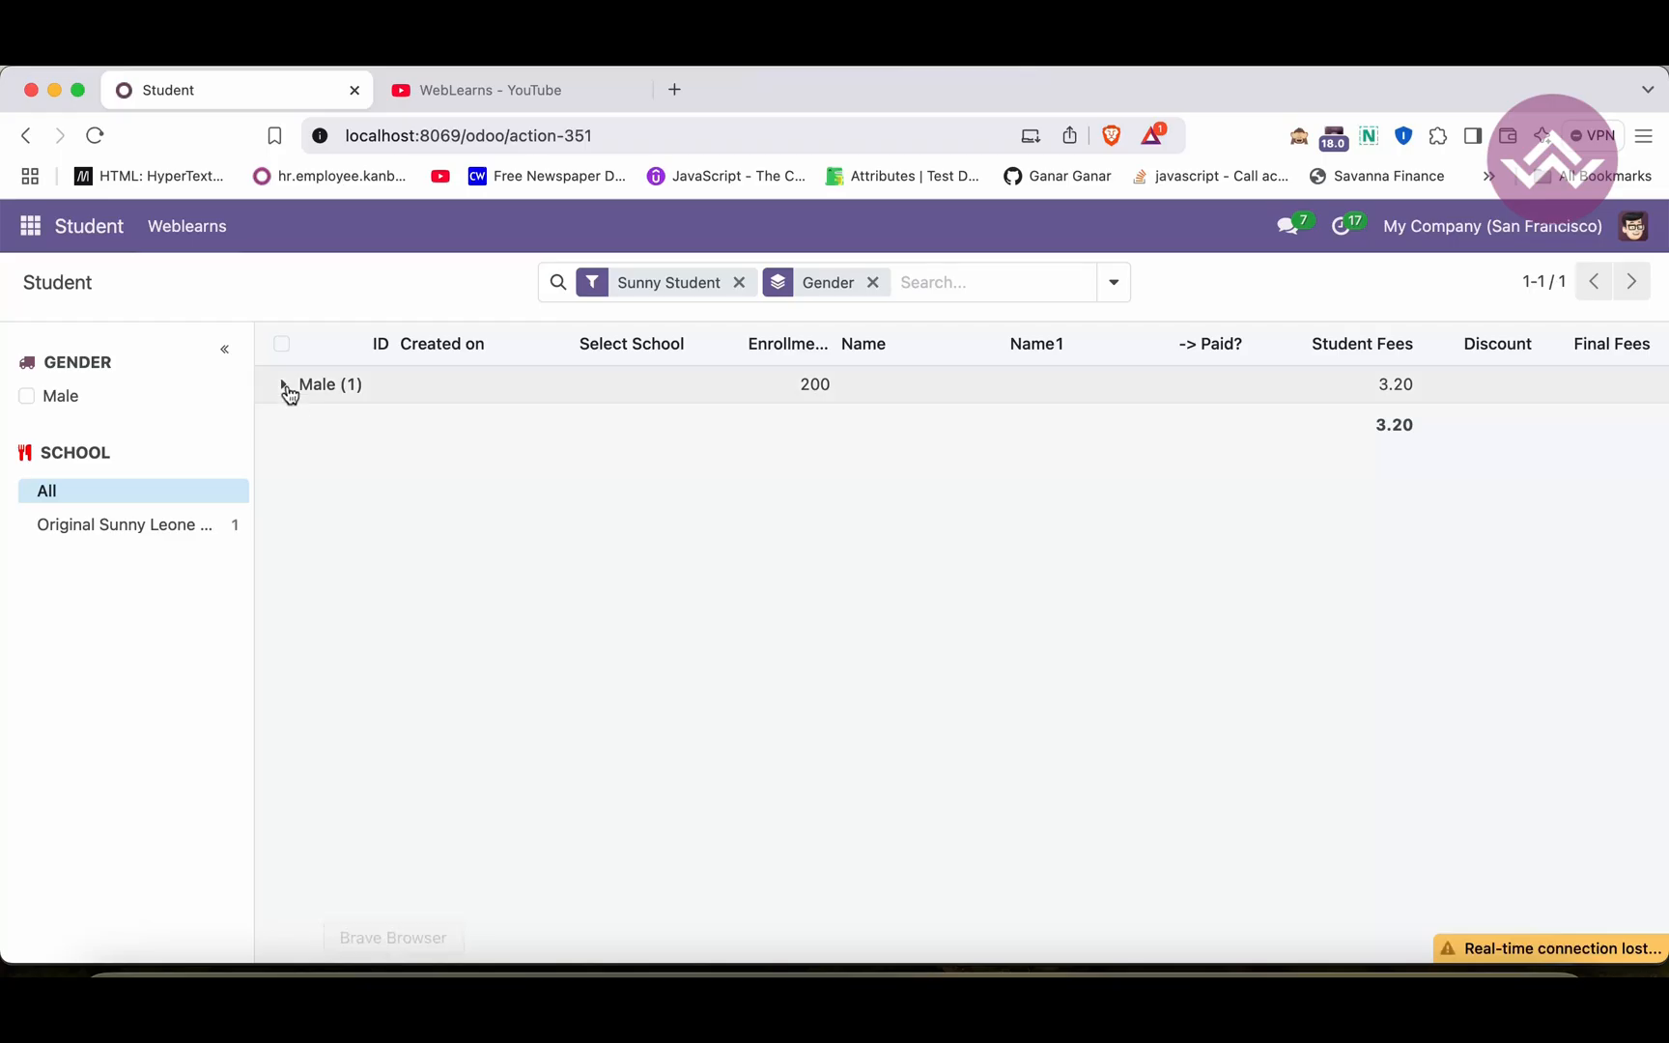
Step: Expand the Male group and switch the Student list to kanban cards
click(317, 385)
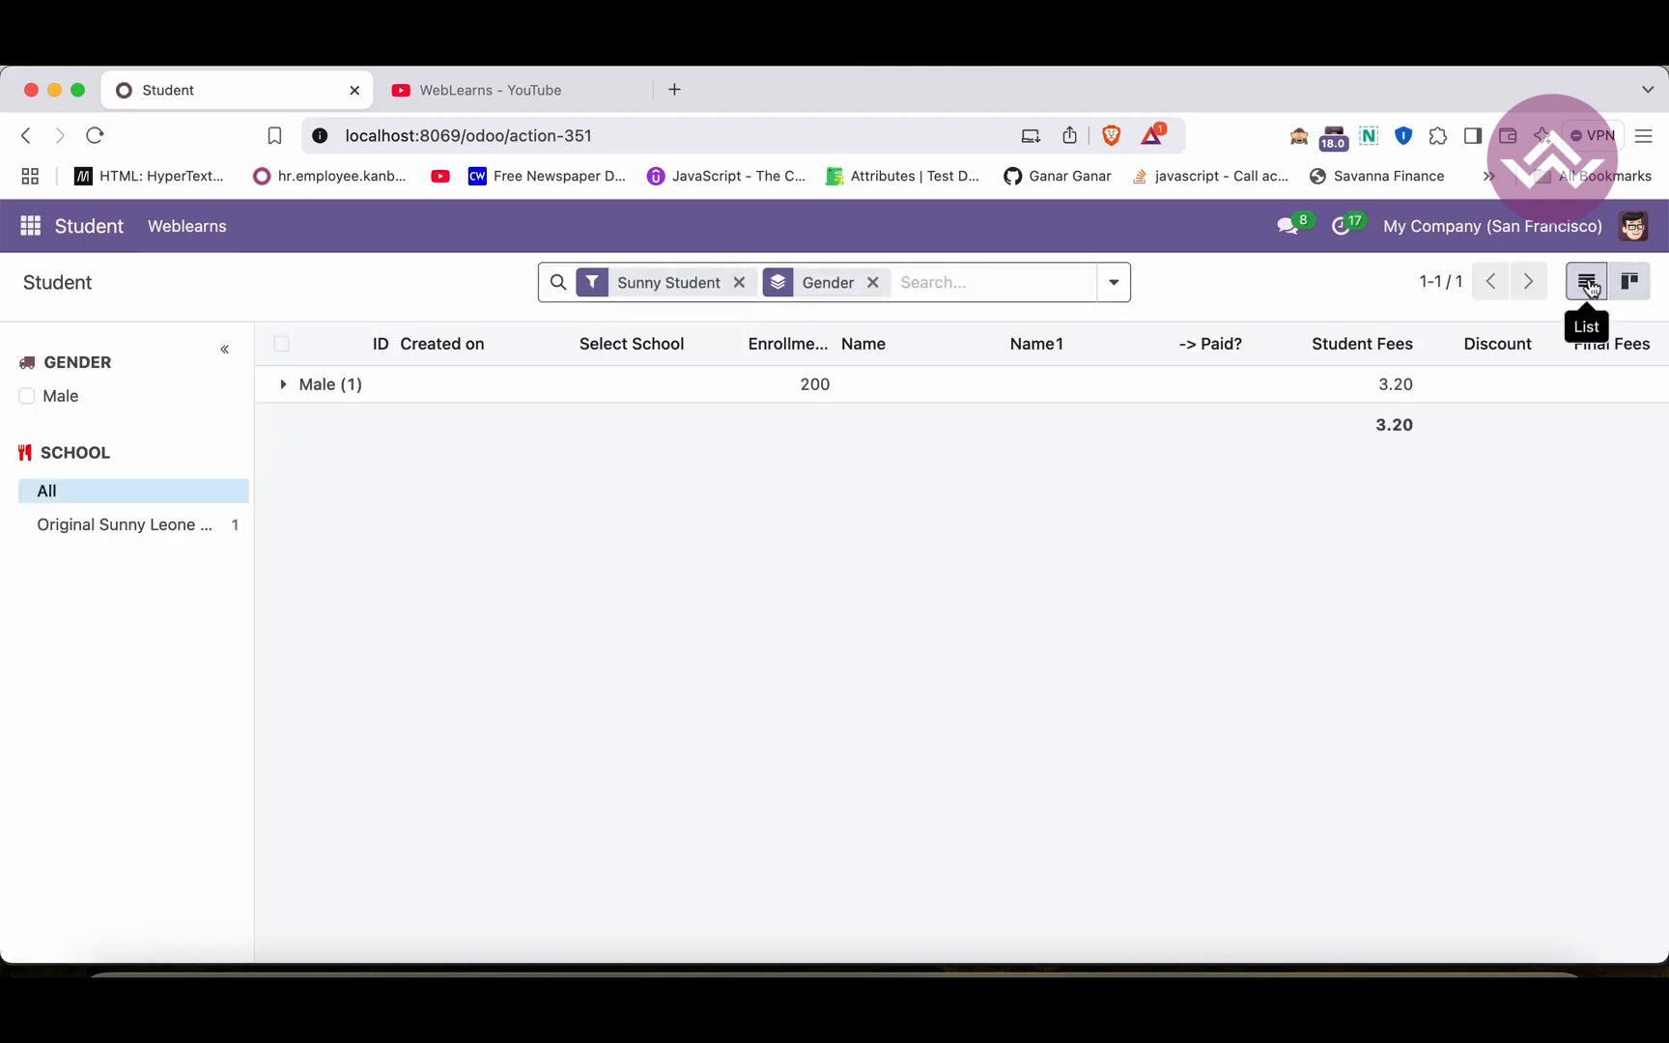
mouse_move(1630, 280)
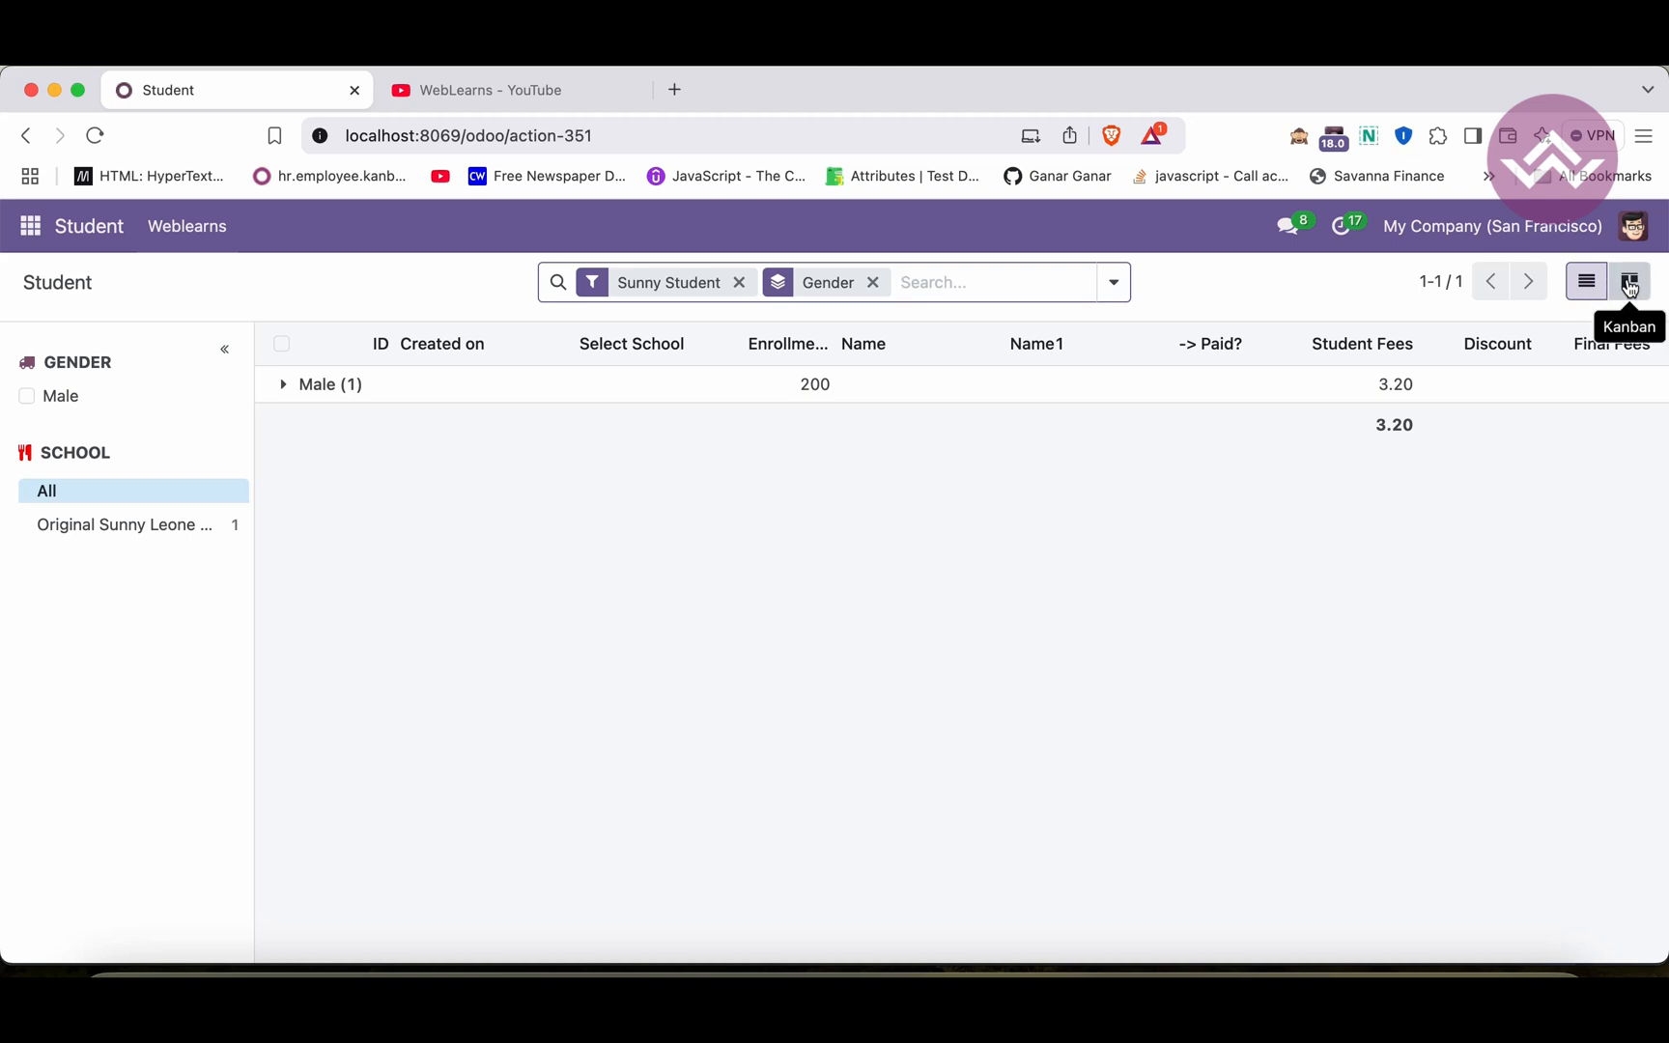
click(1630, 280)
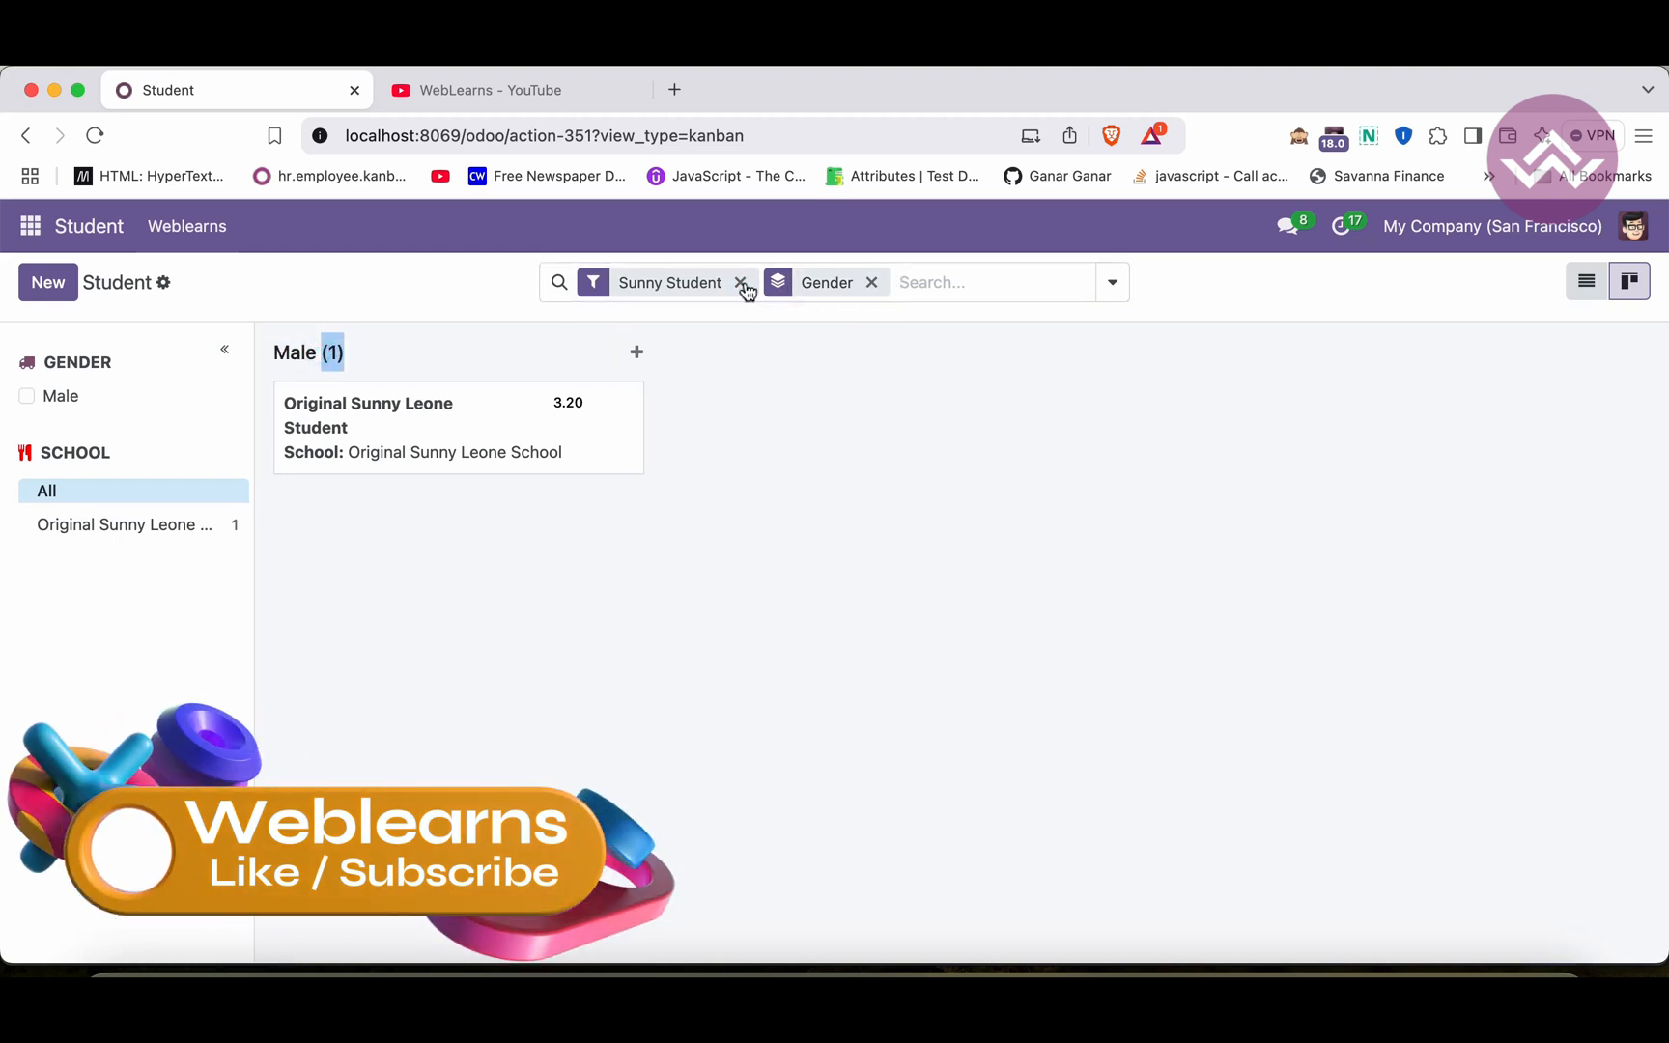
Step: Remove the Sunny Student filter facet so all 14 student cards show
click(740, 282)
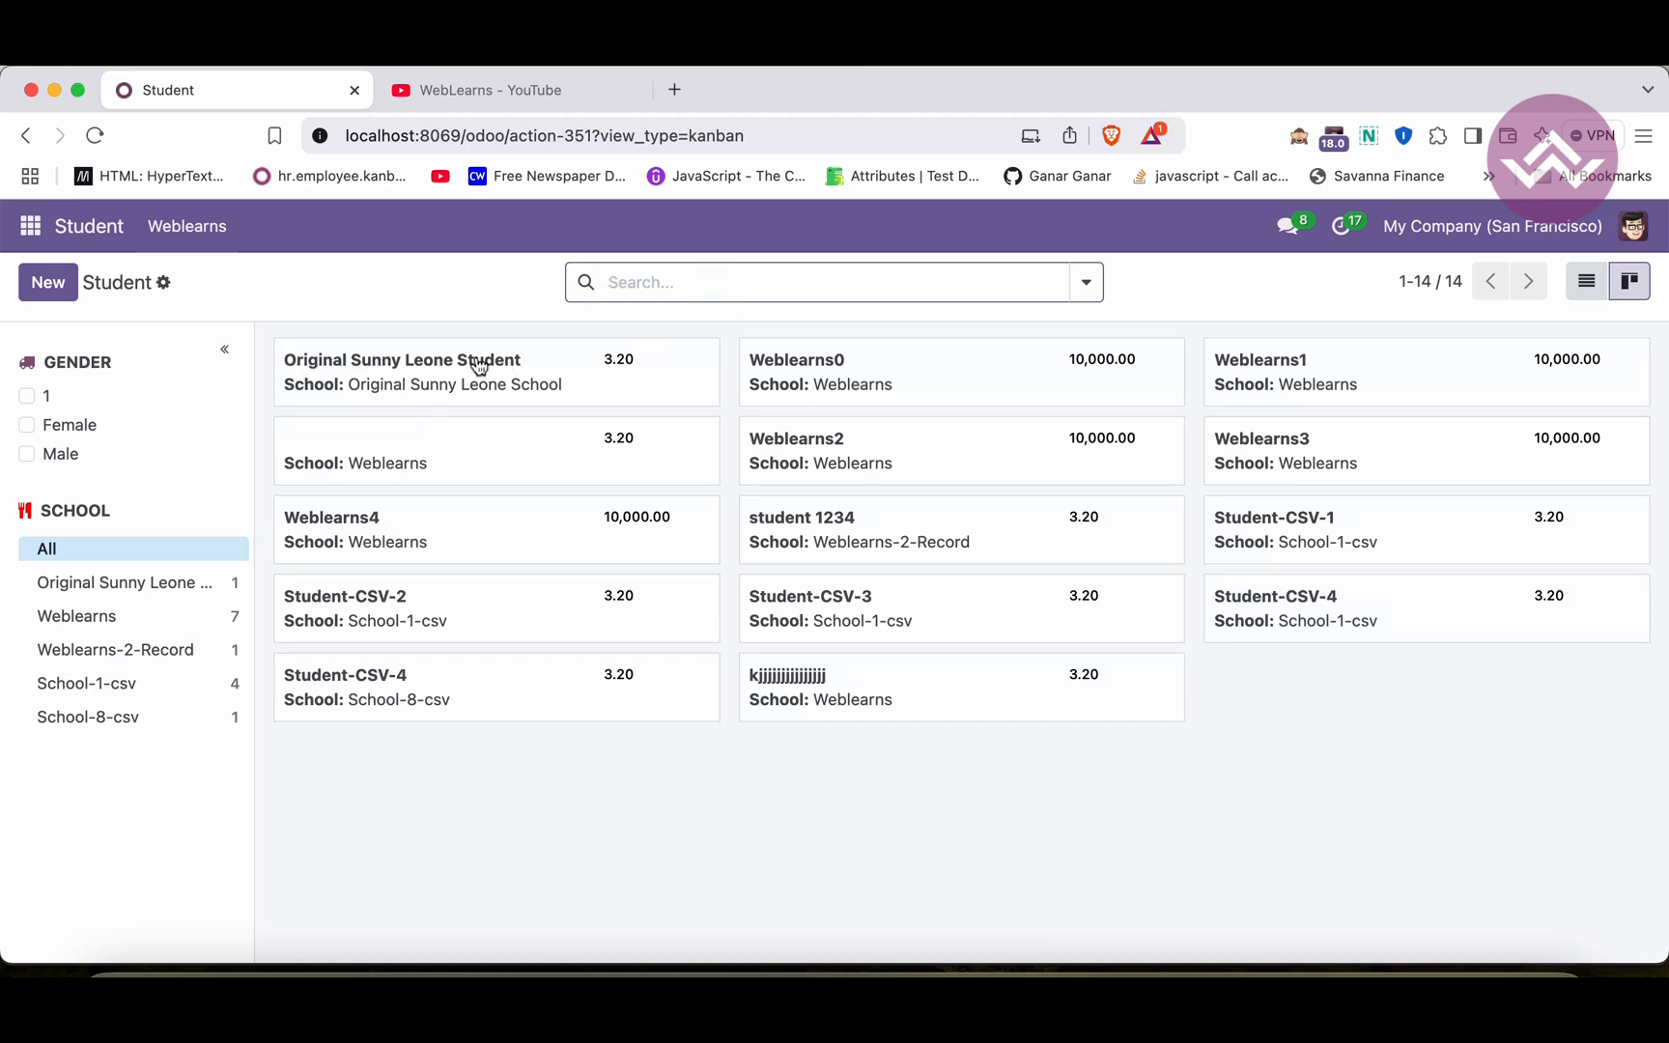
mouse_move(629, 367)
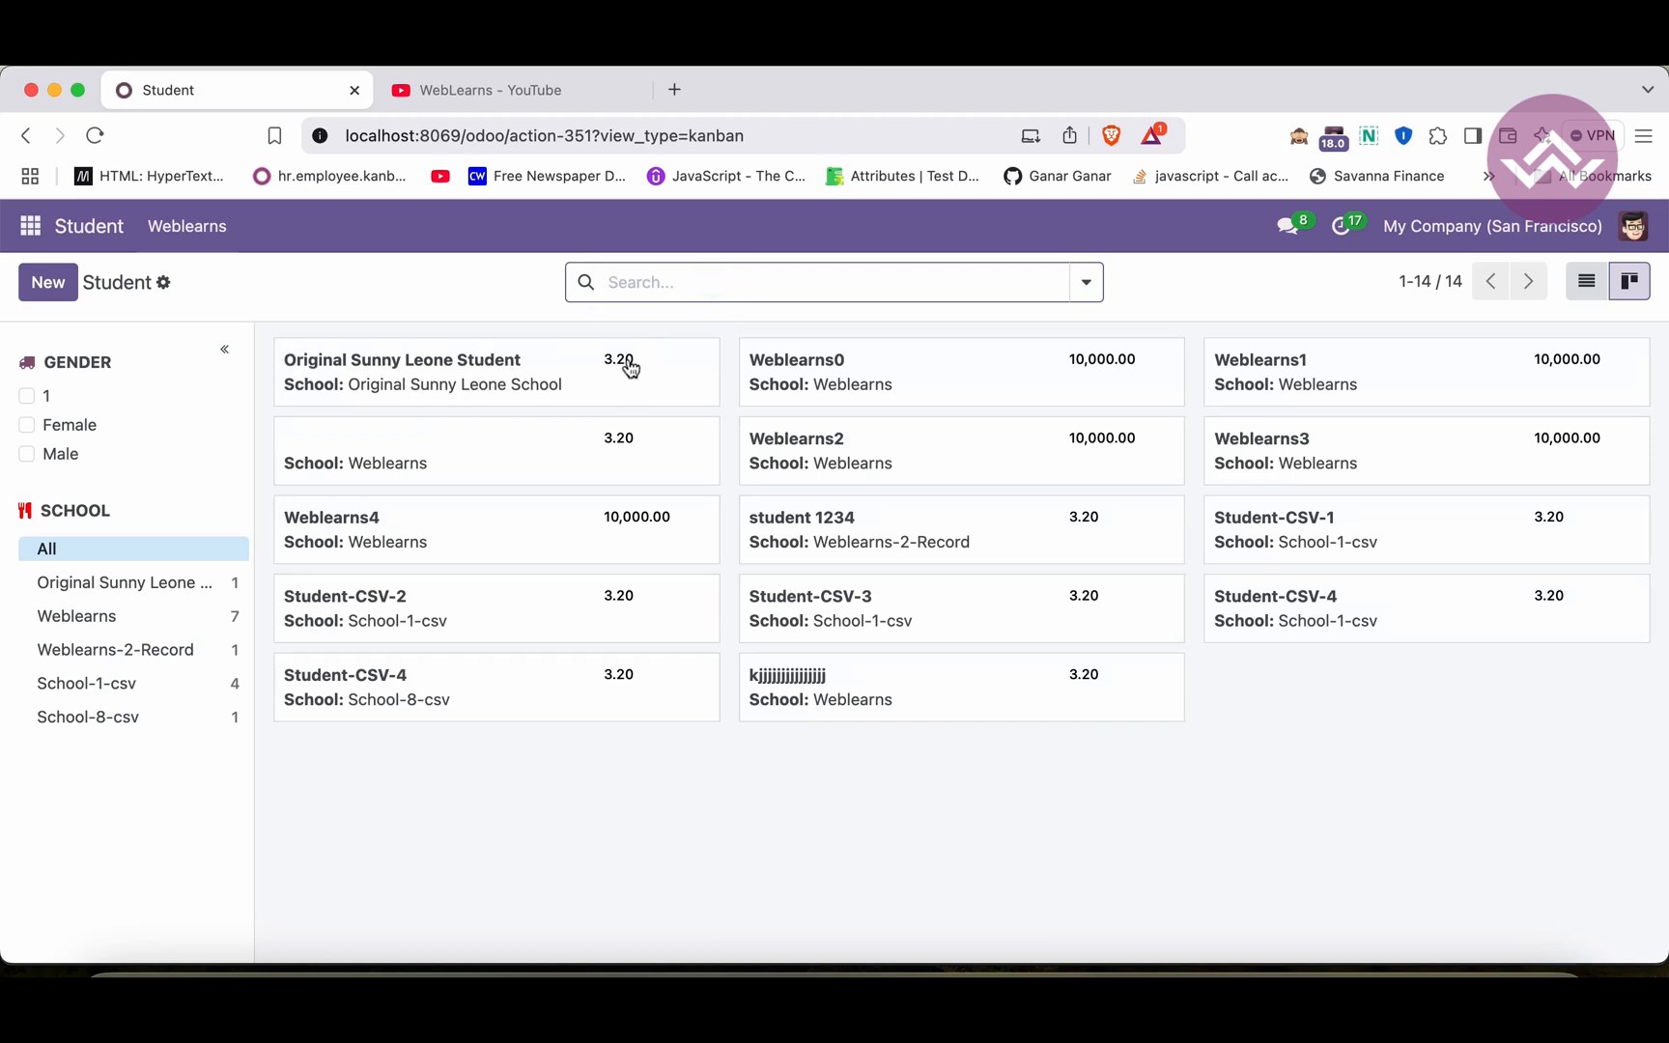
mouse_move(321, 398)
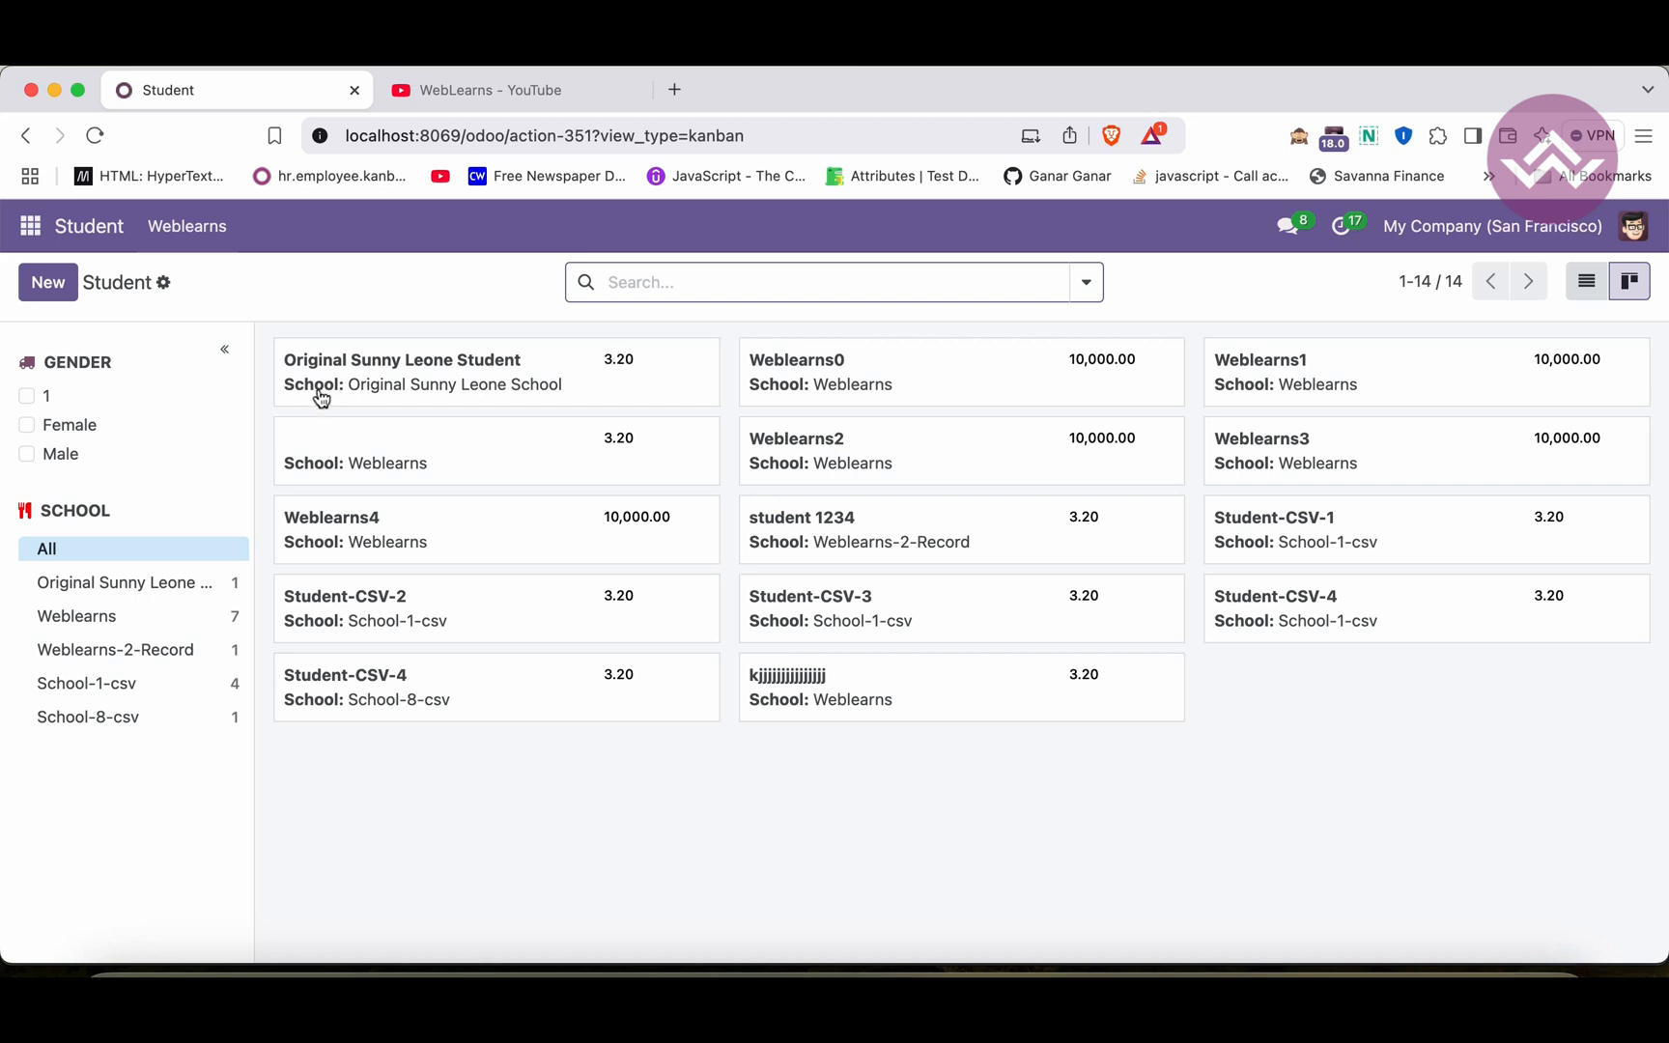
mouse_move(352, 597)
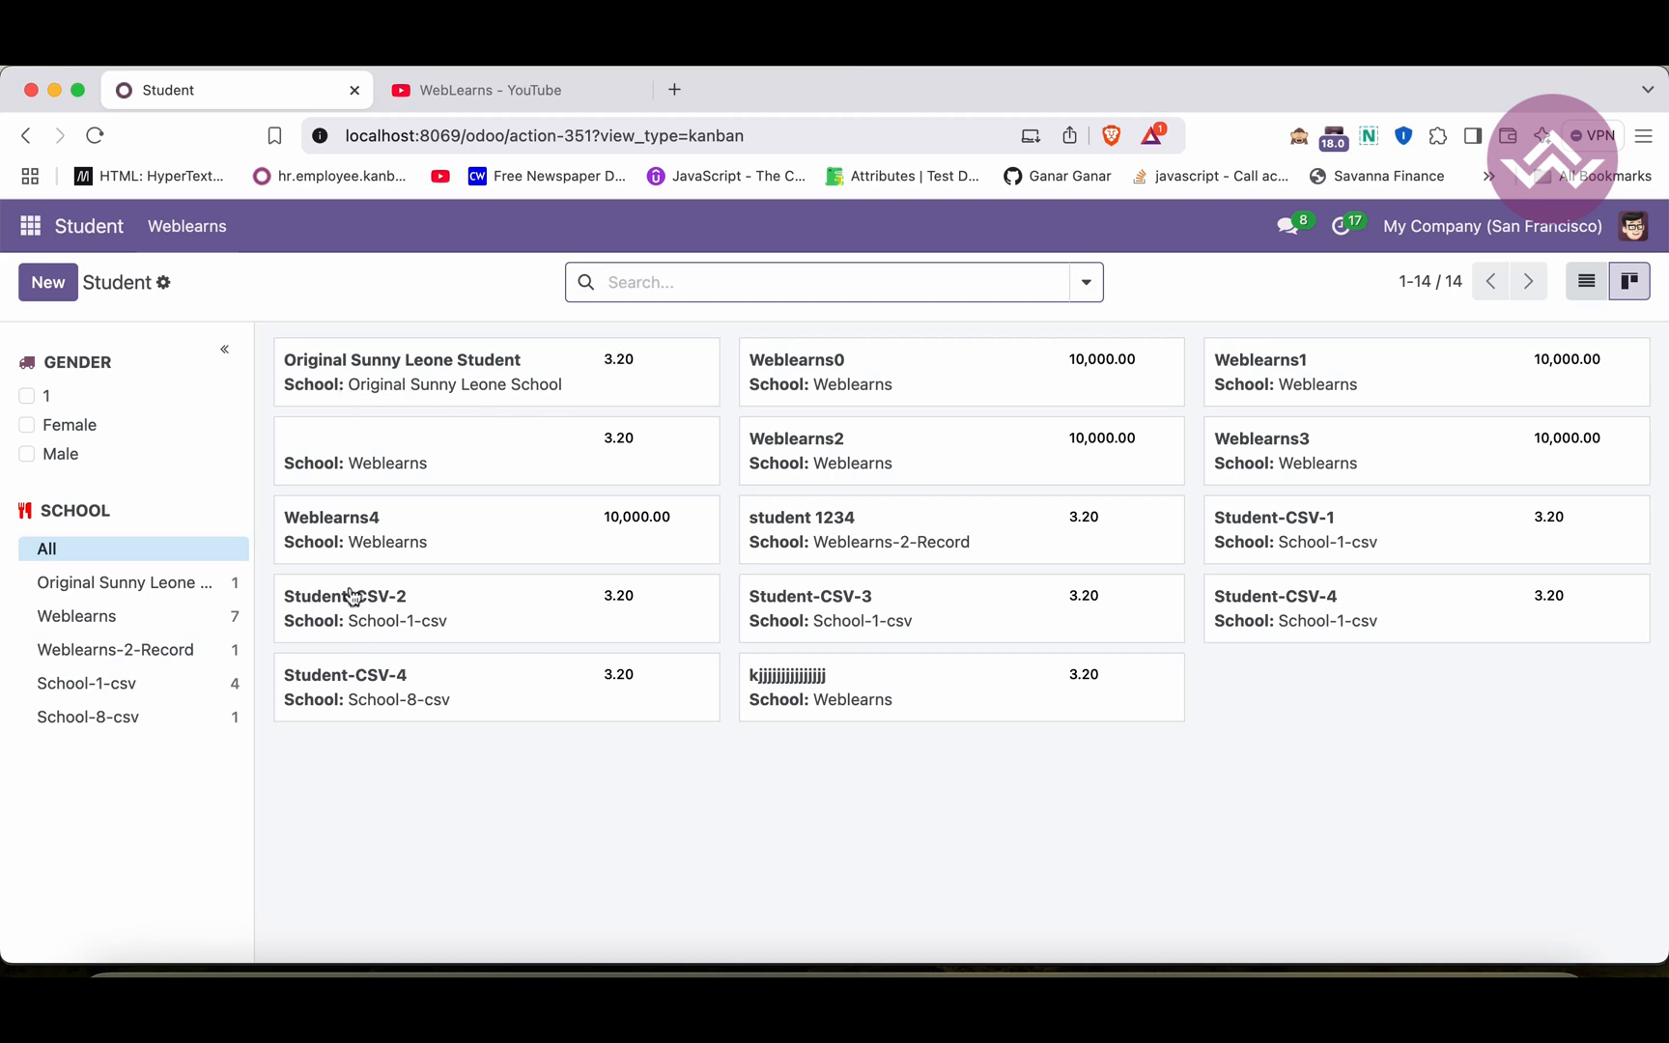
mouse_move(342, 443)
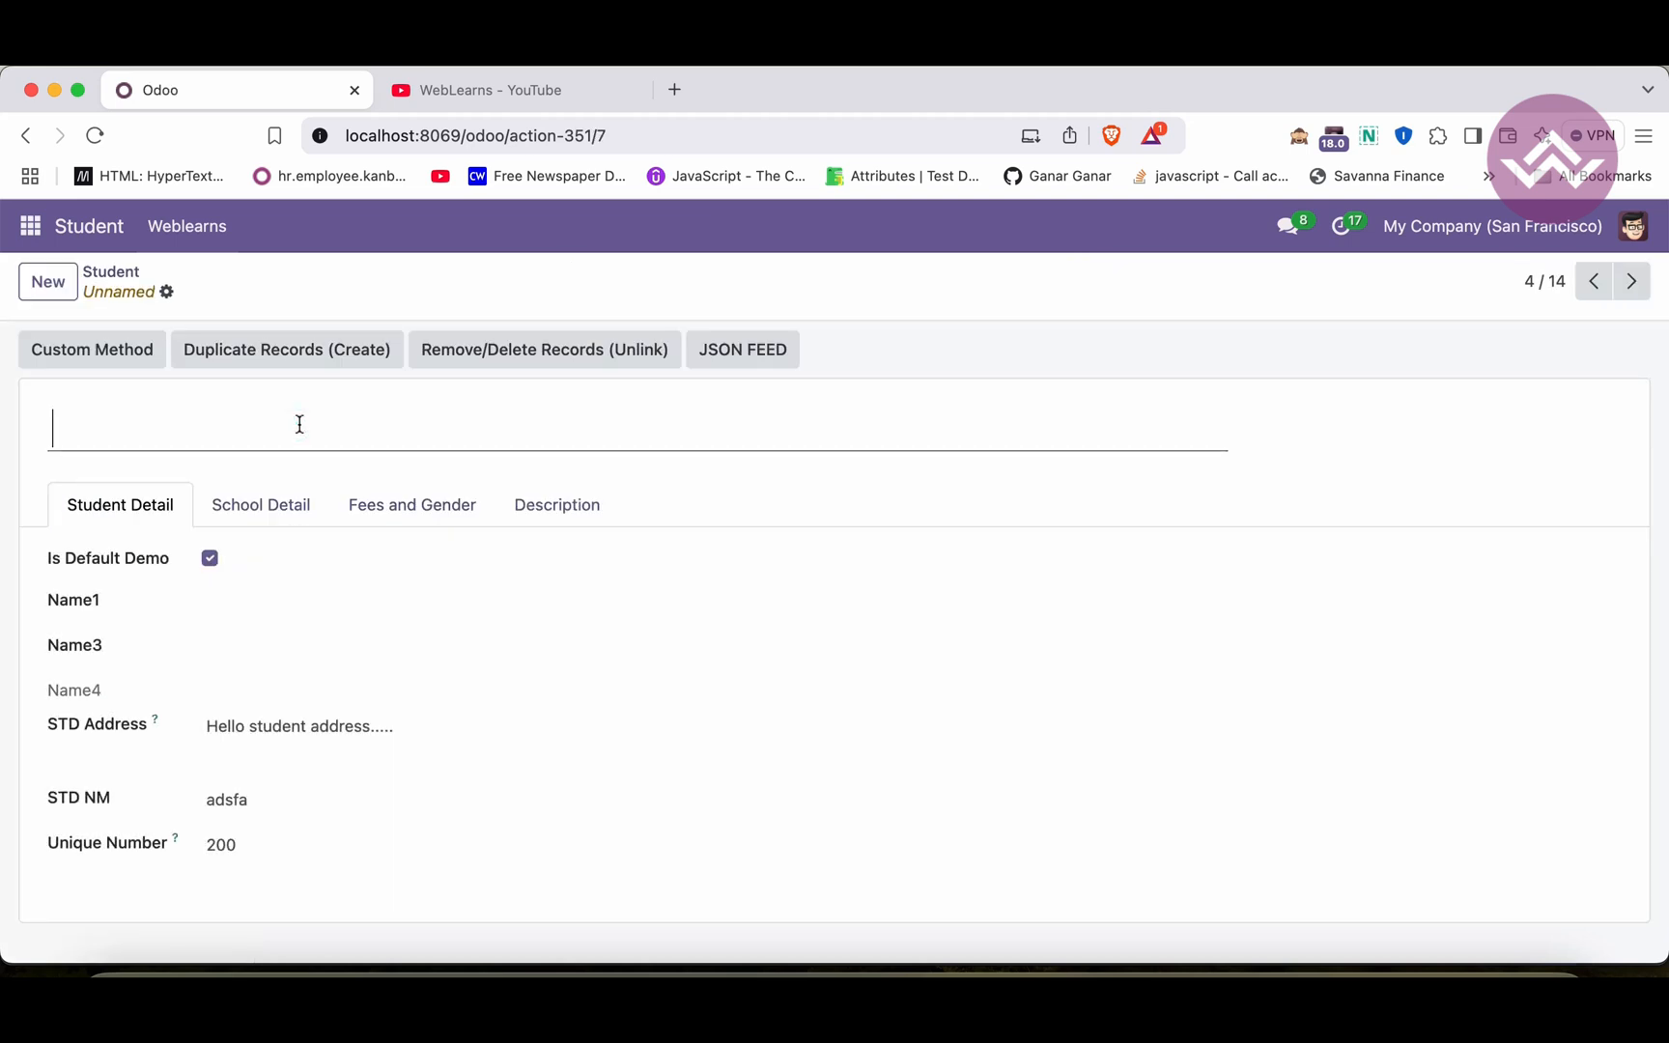
Step: Name the blank student record 'Student Name is missing'
text(Student)
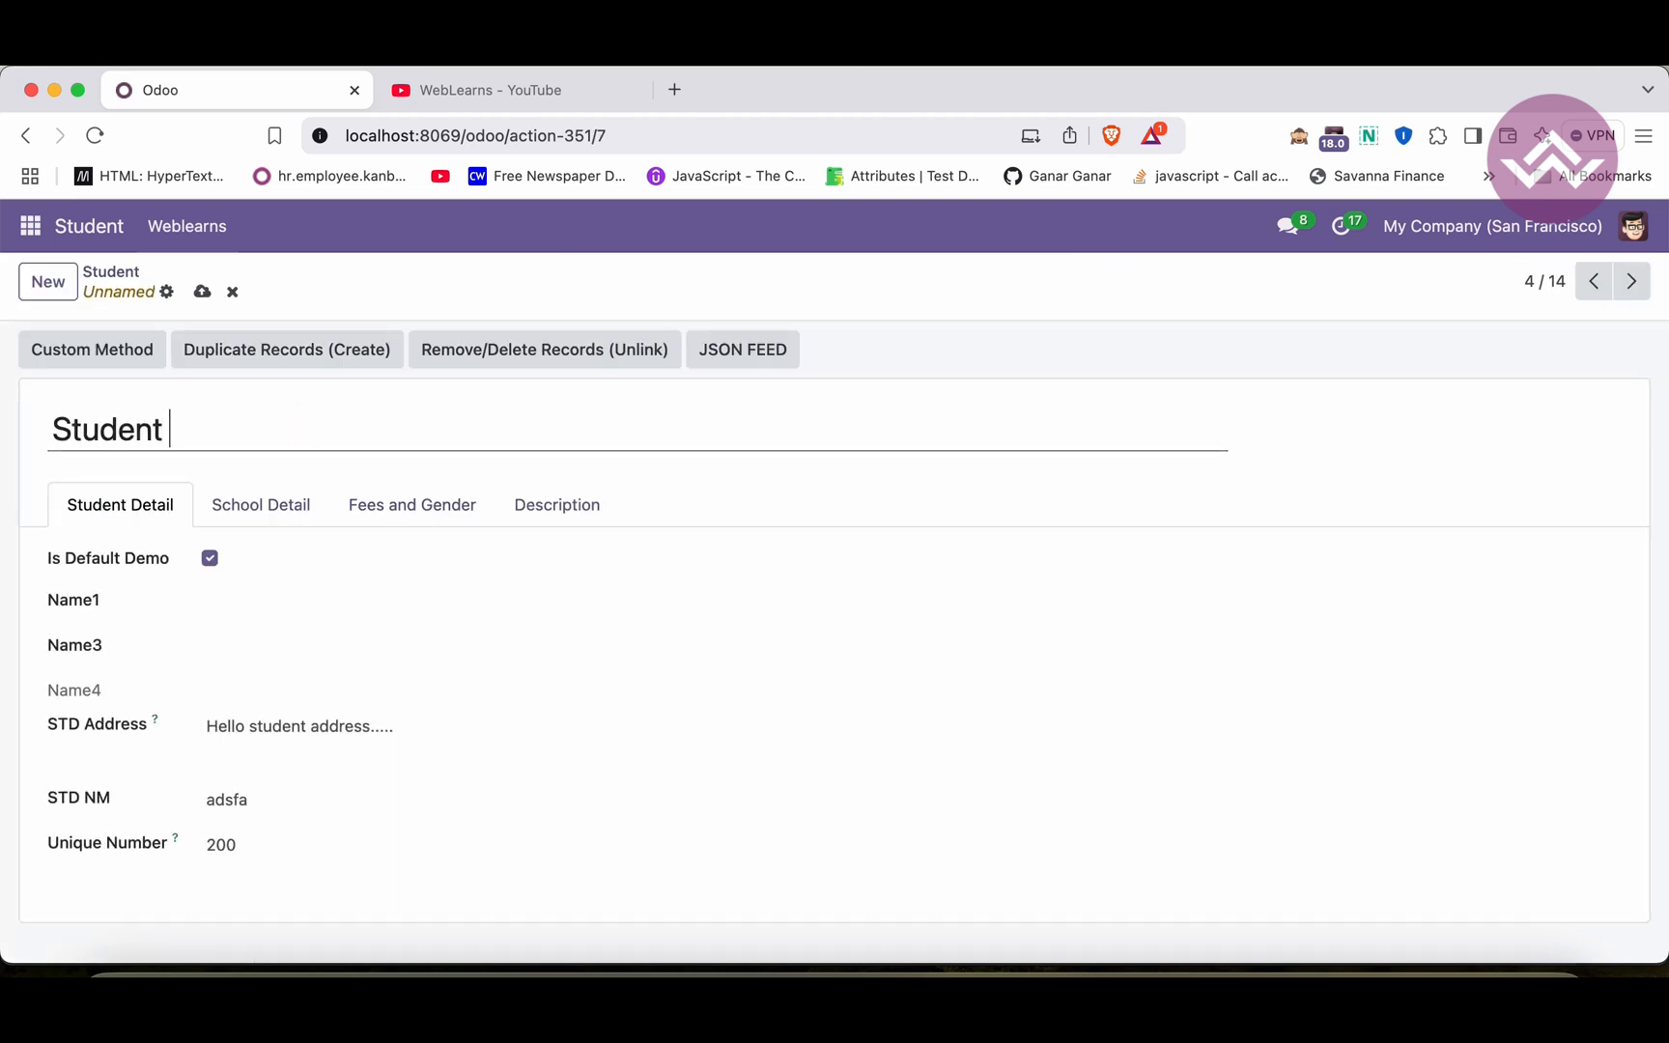
text(Name is missin)
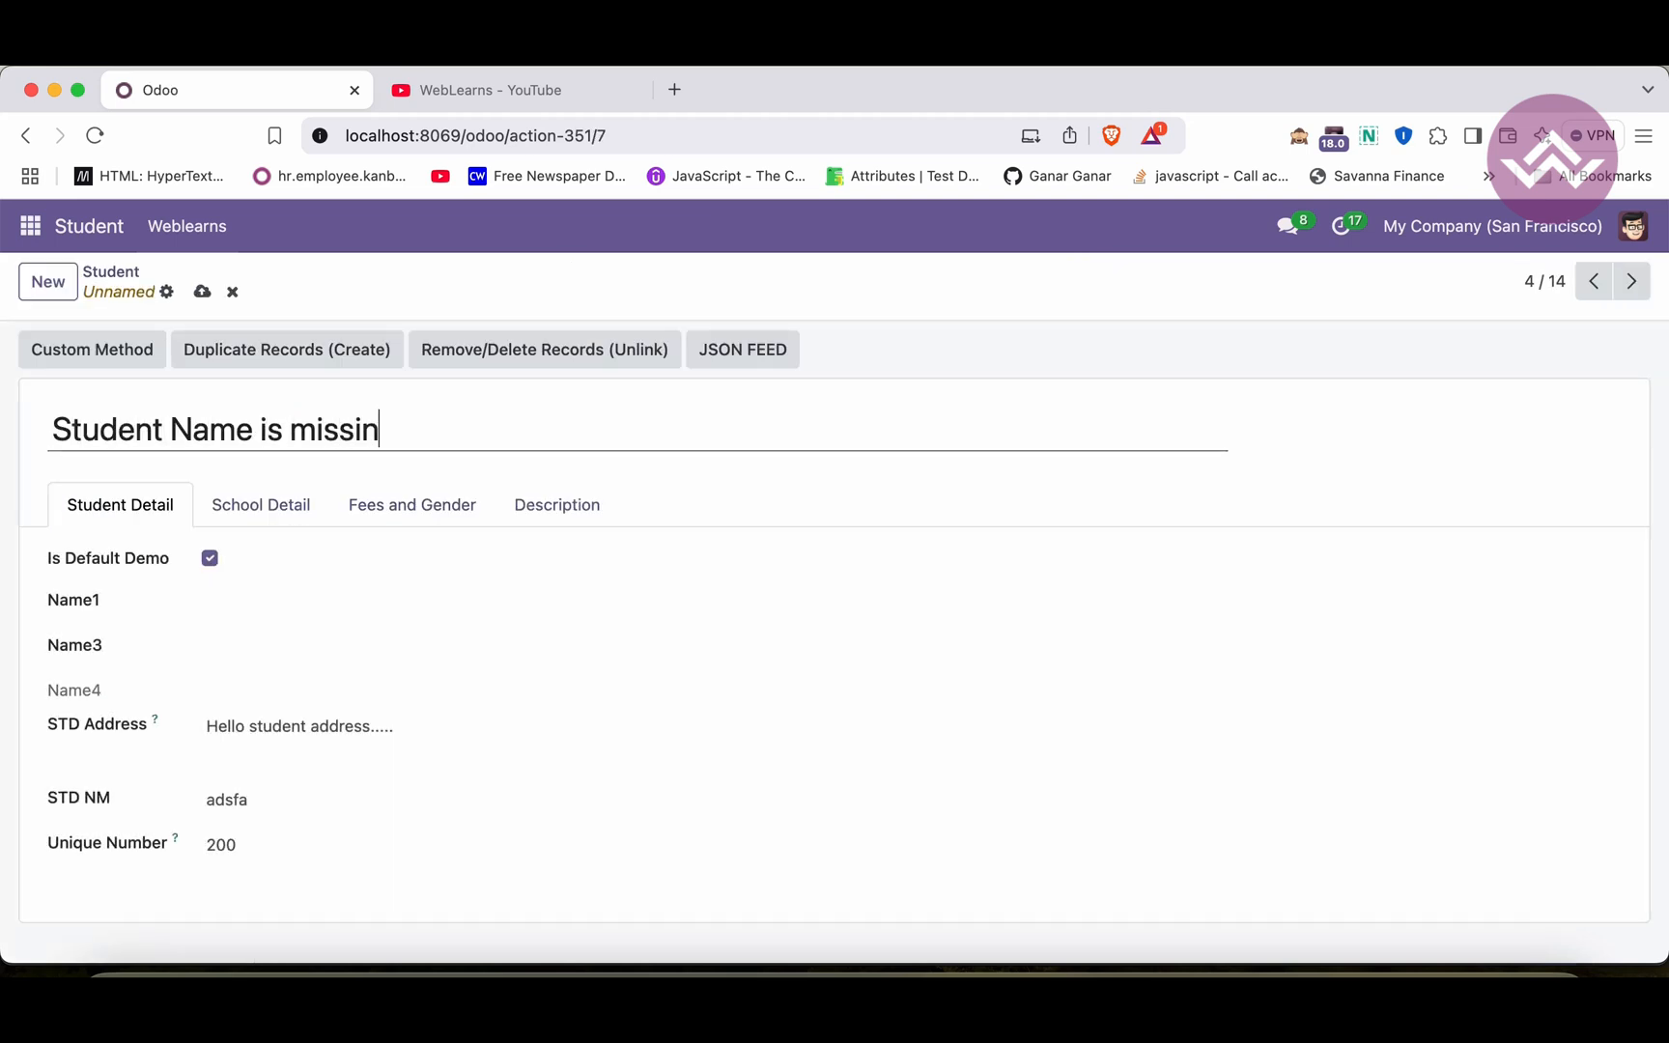
text(g)
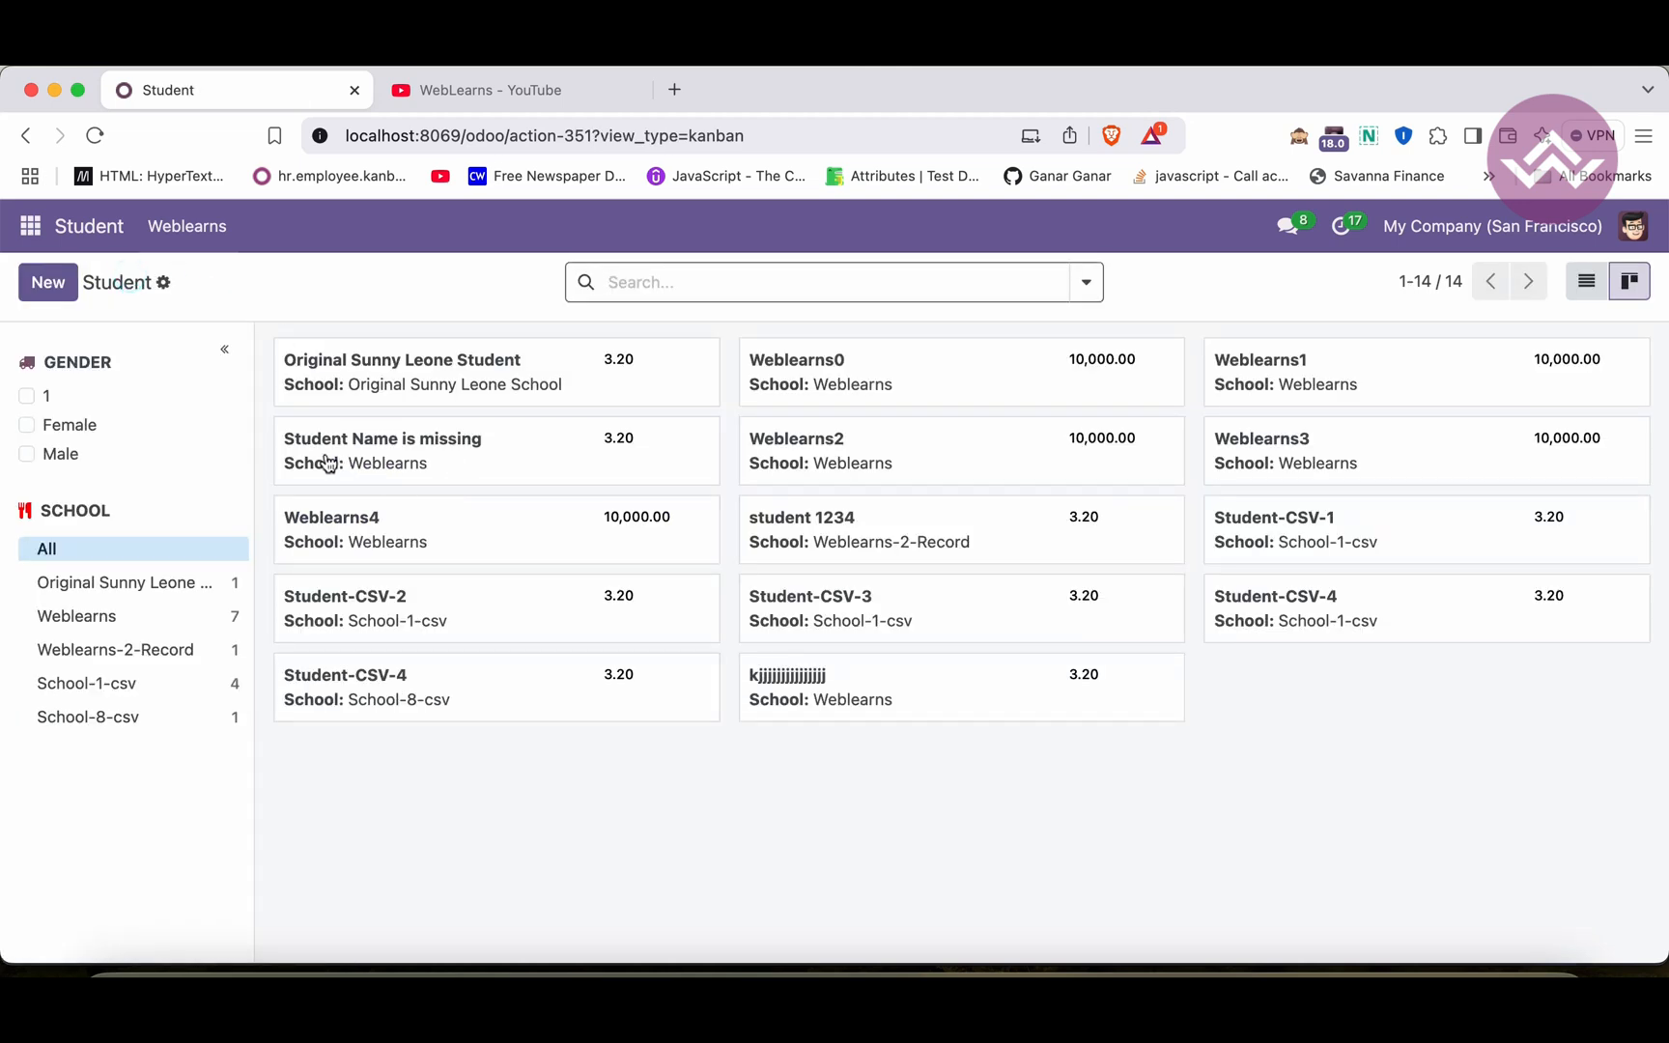
mouse_move(423, 506)
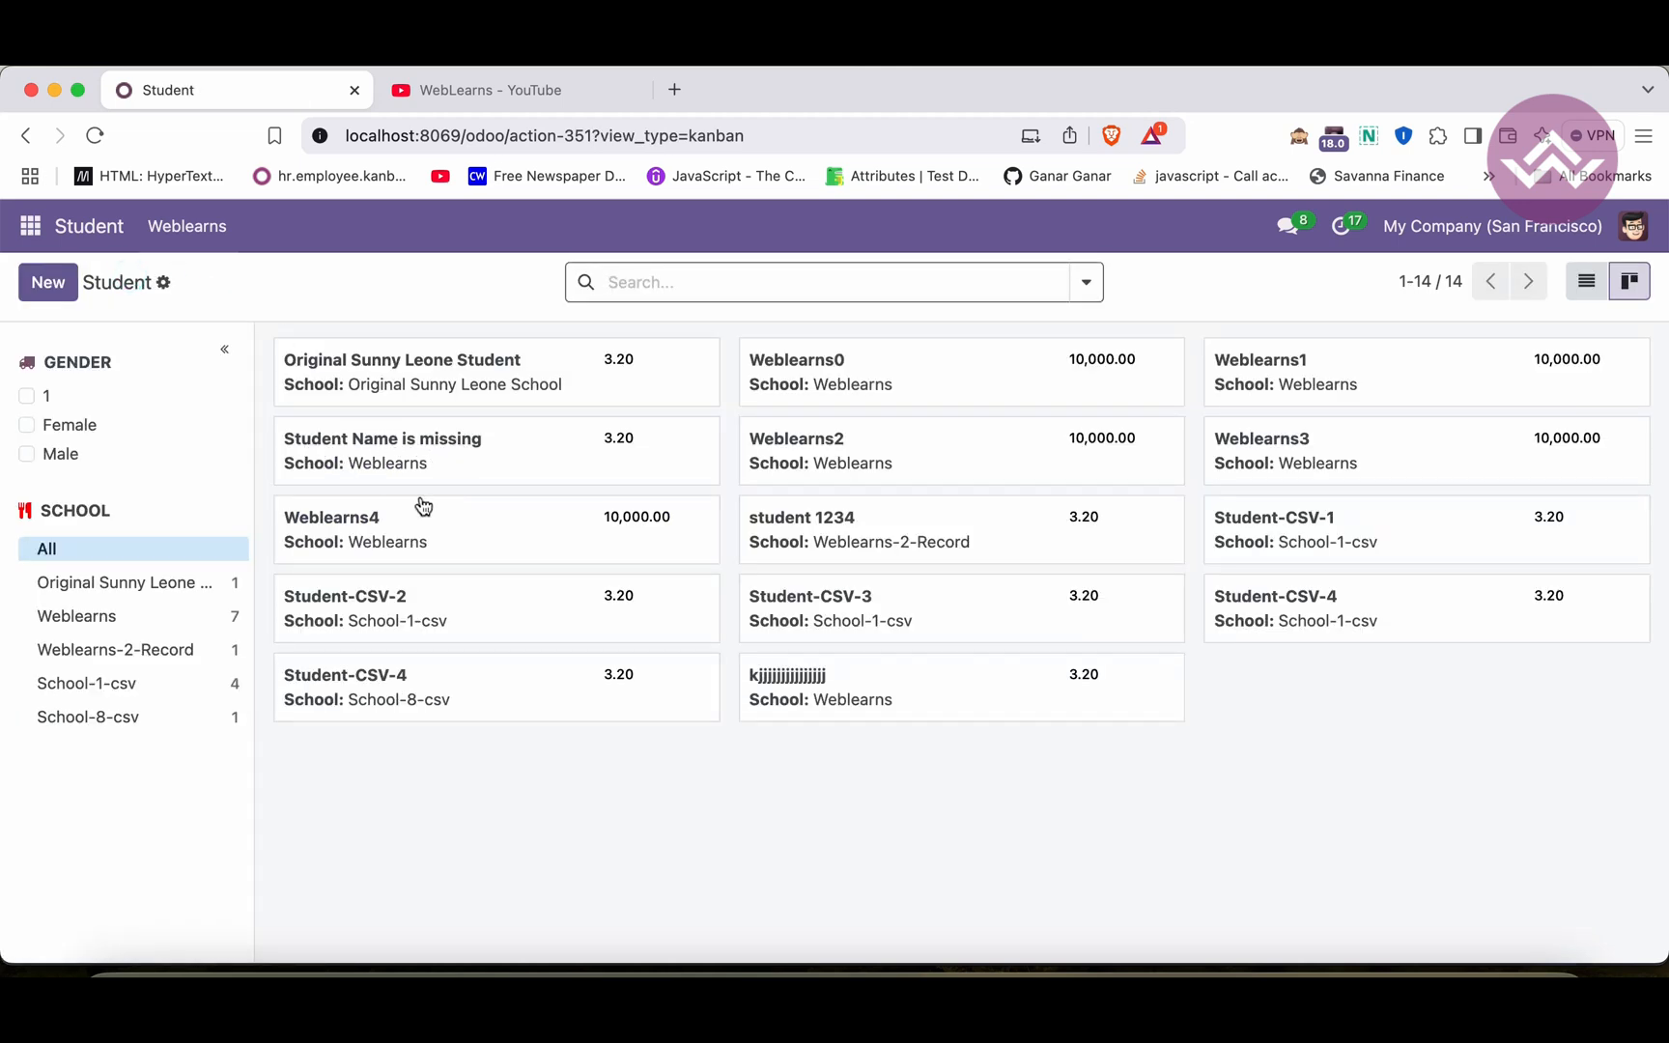
mouse_move(591, 663)
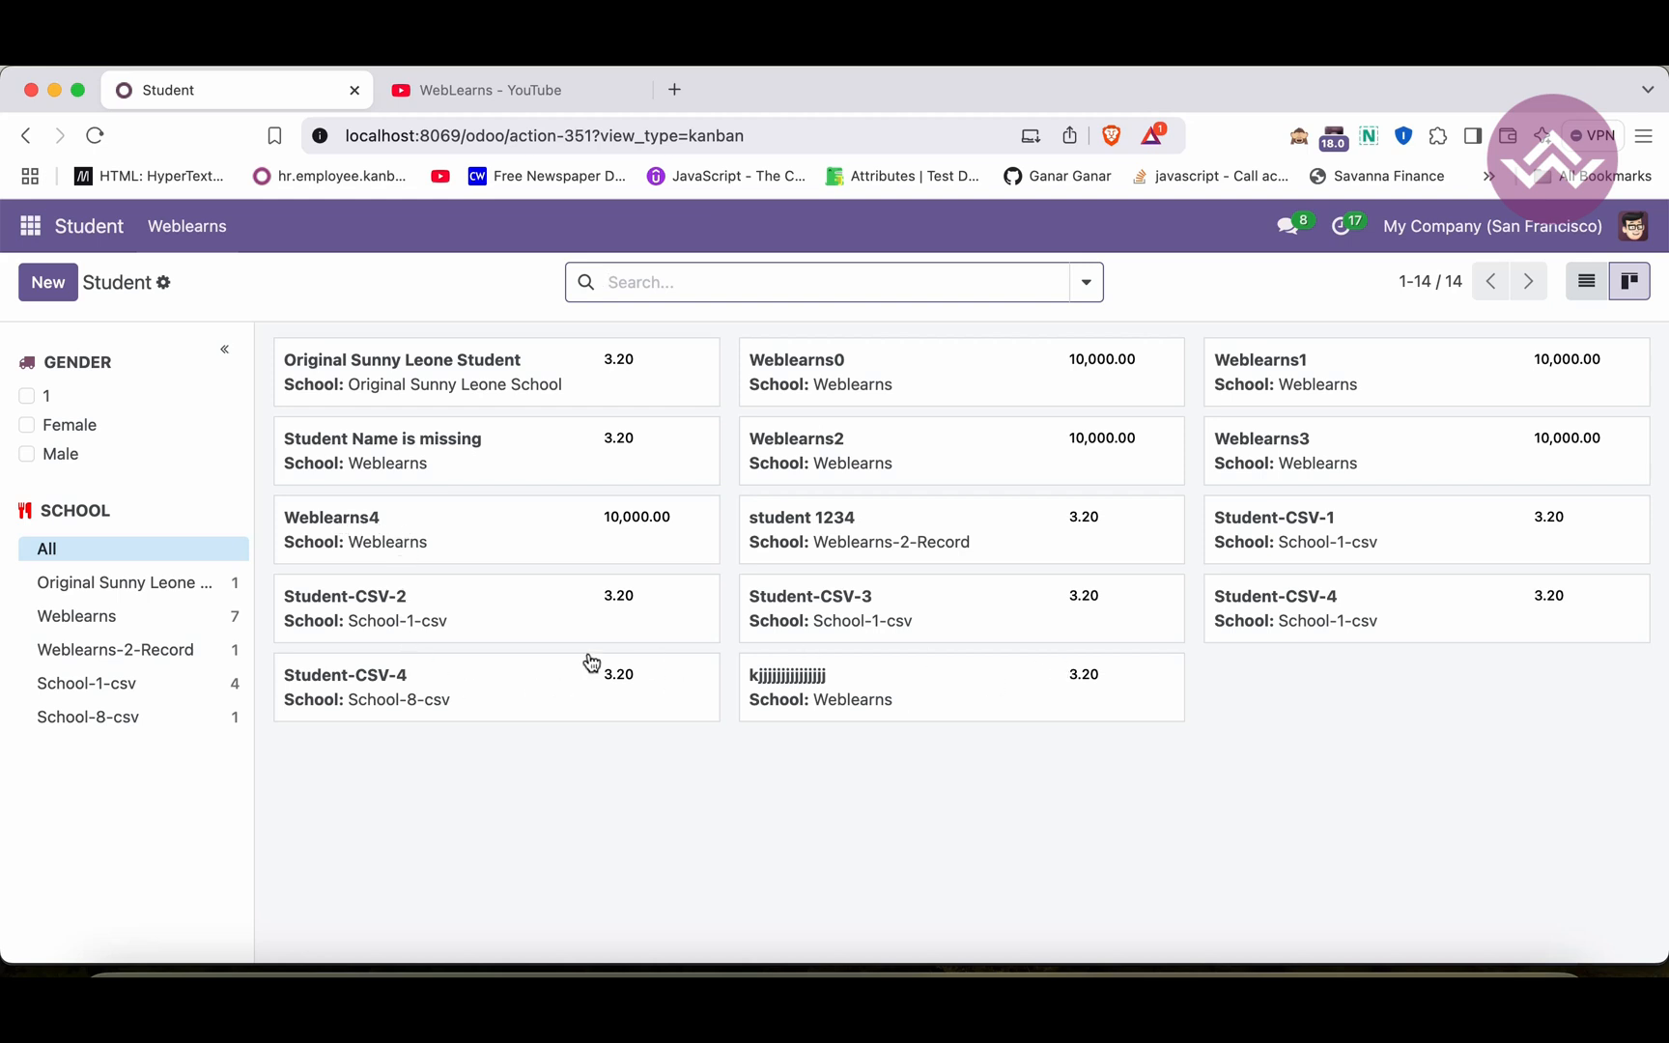
mouse_move(459, 441)
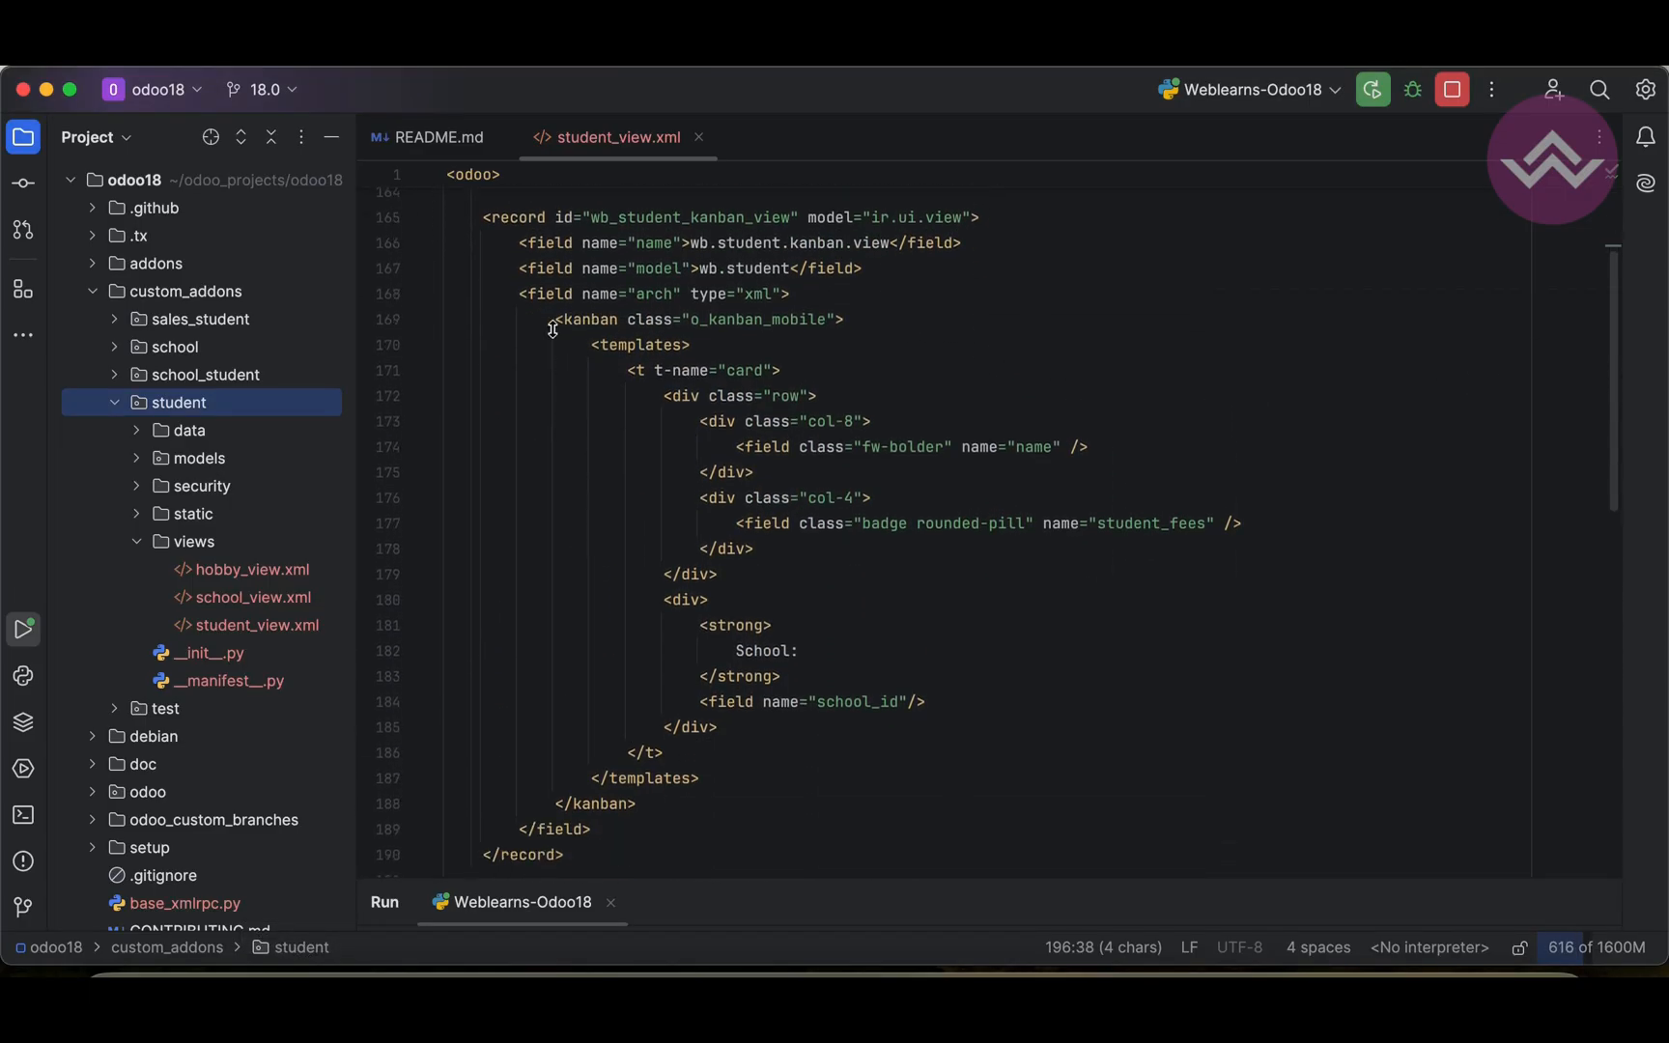
Step: Select the whole <kanban> templates block in student_view.xml
drag(554, 319, 701, 777)
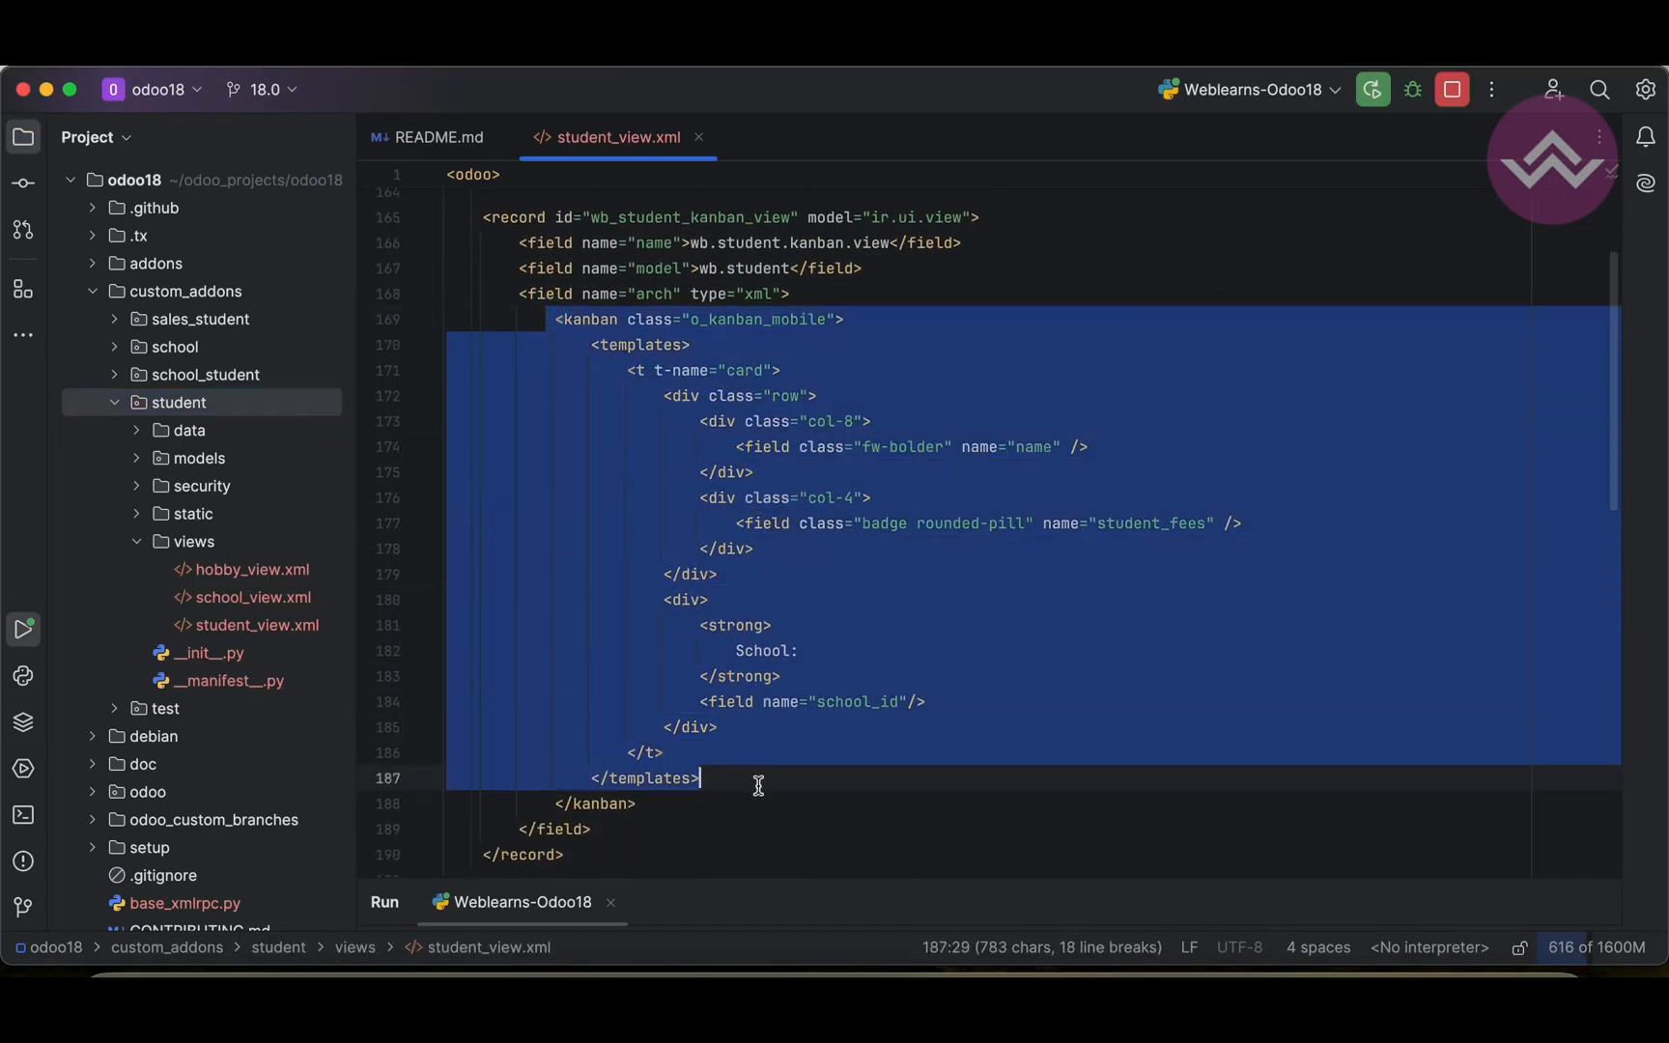